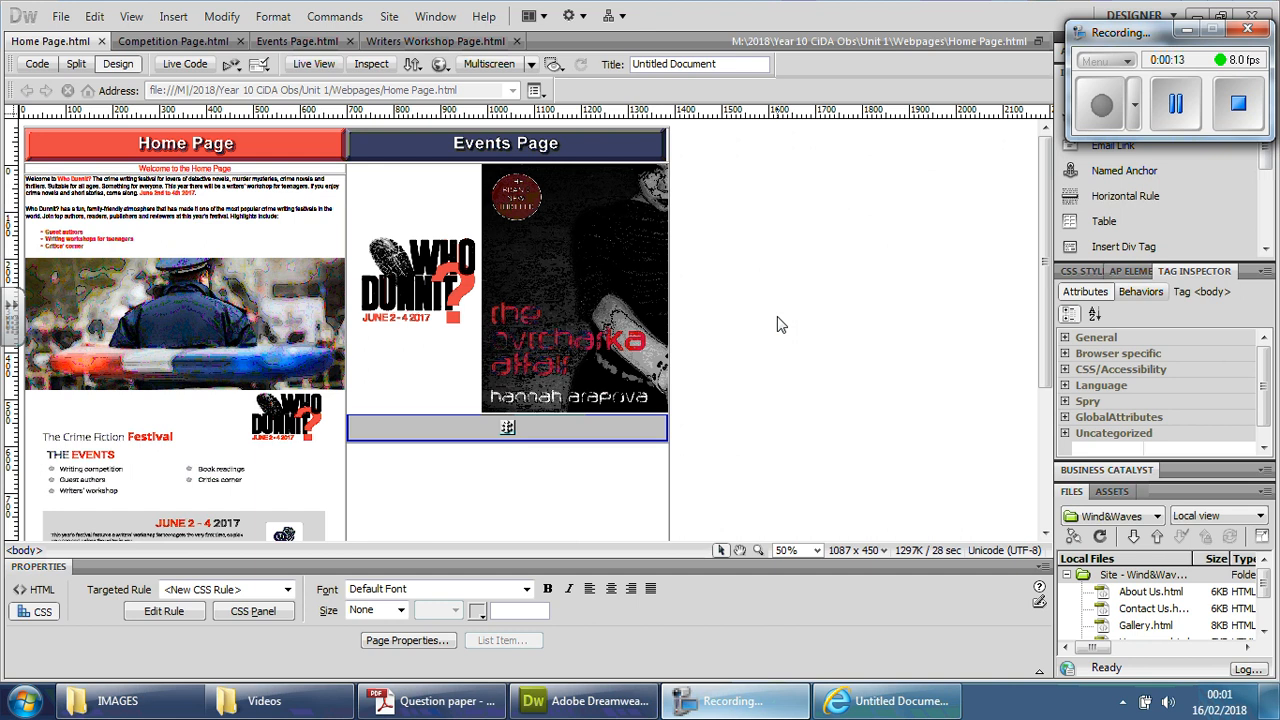
{"action": "mouse_move", "coordinate": [1050, 158]}
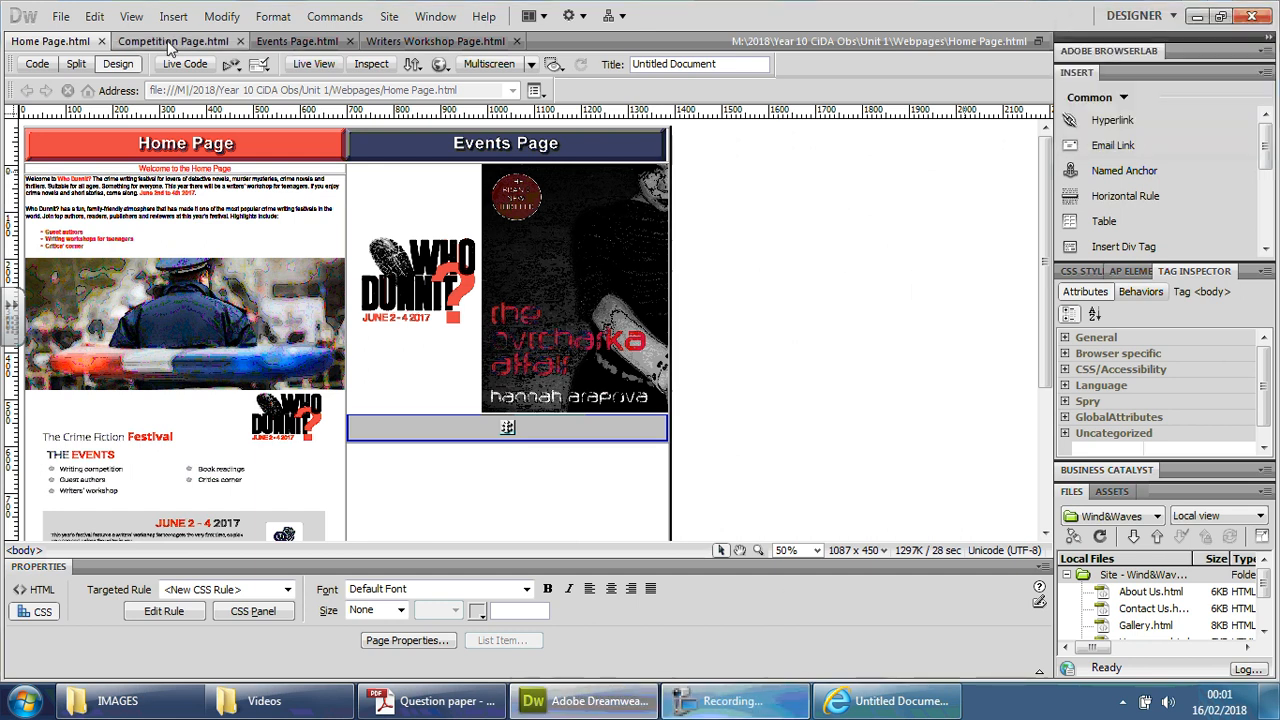
{"action": "mouse_move", "coordinate": [172, 40]}
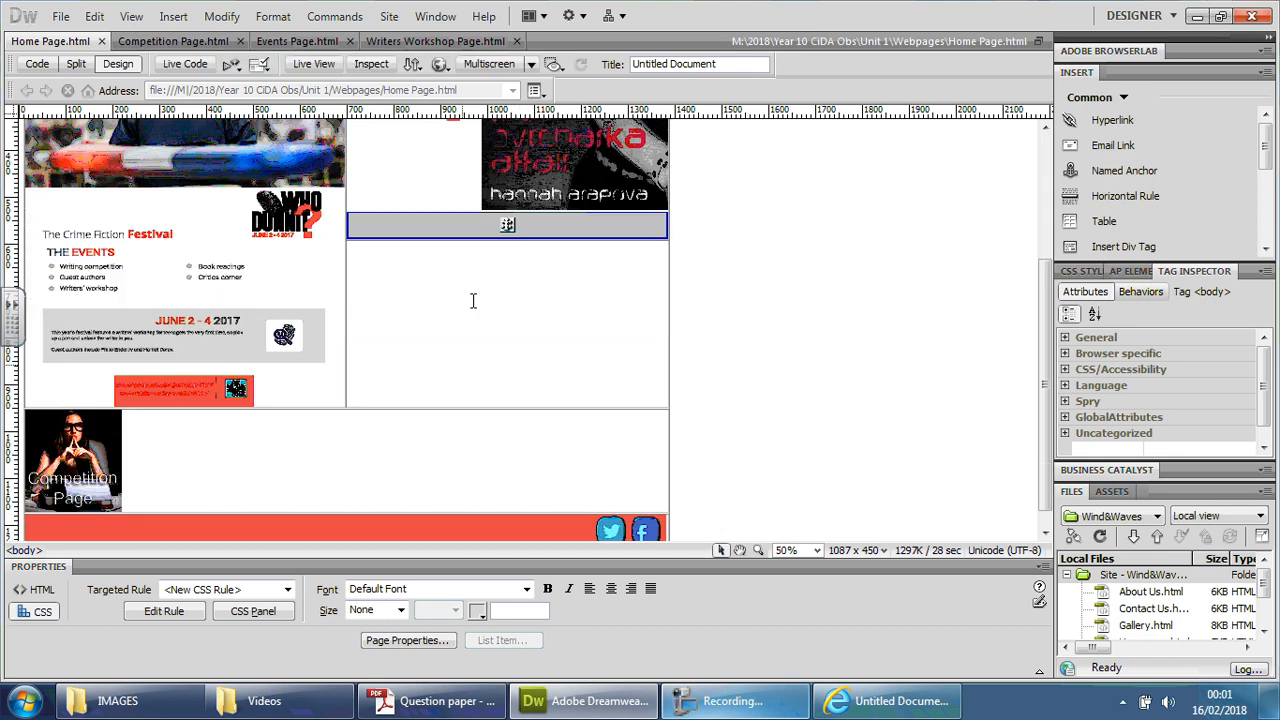
{"action": "mouse_move", "coordinate": [496, 502]}
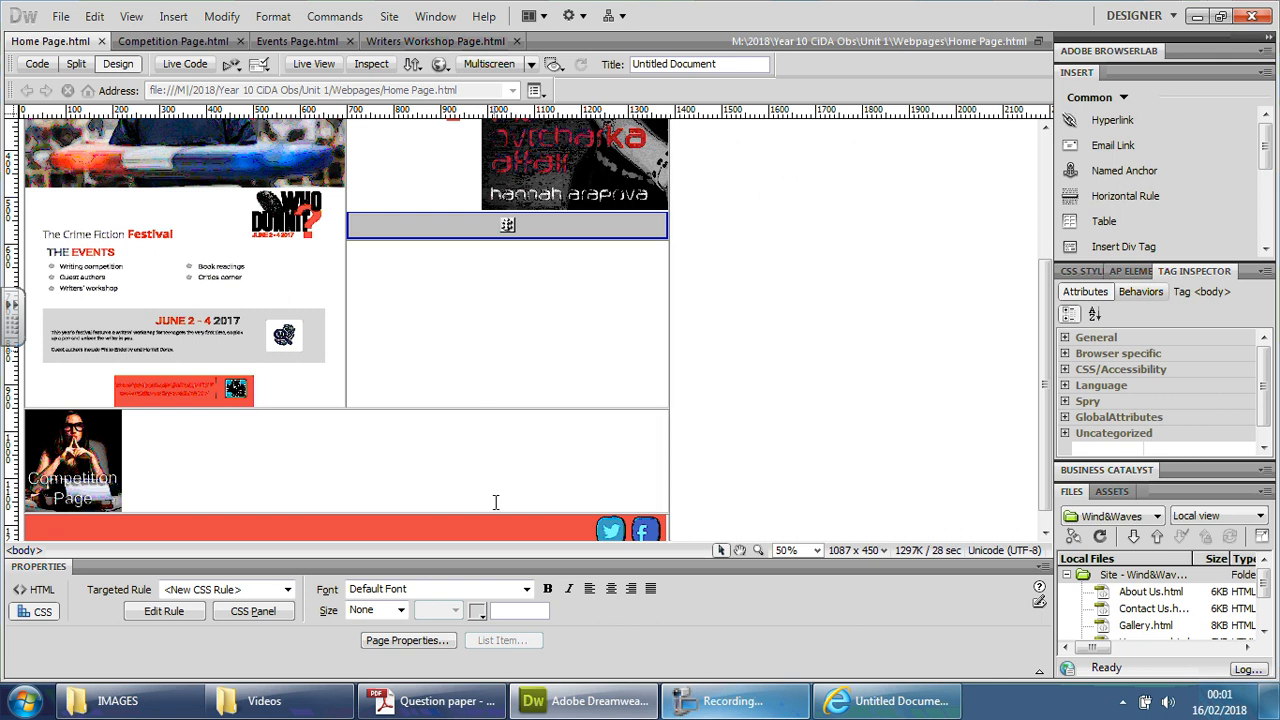
- Review the Competition Page, then bring up the Writers Workshop Page and look over its image layout
{"action": "left_click", "coordinate": [172, 40]}
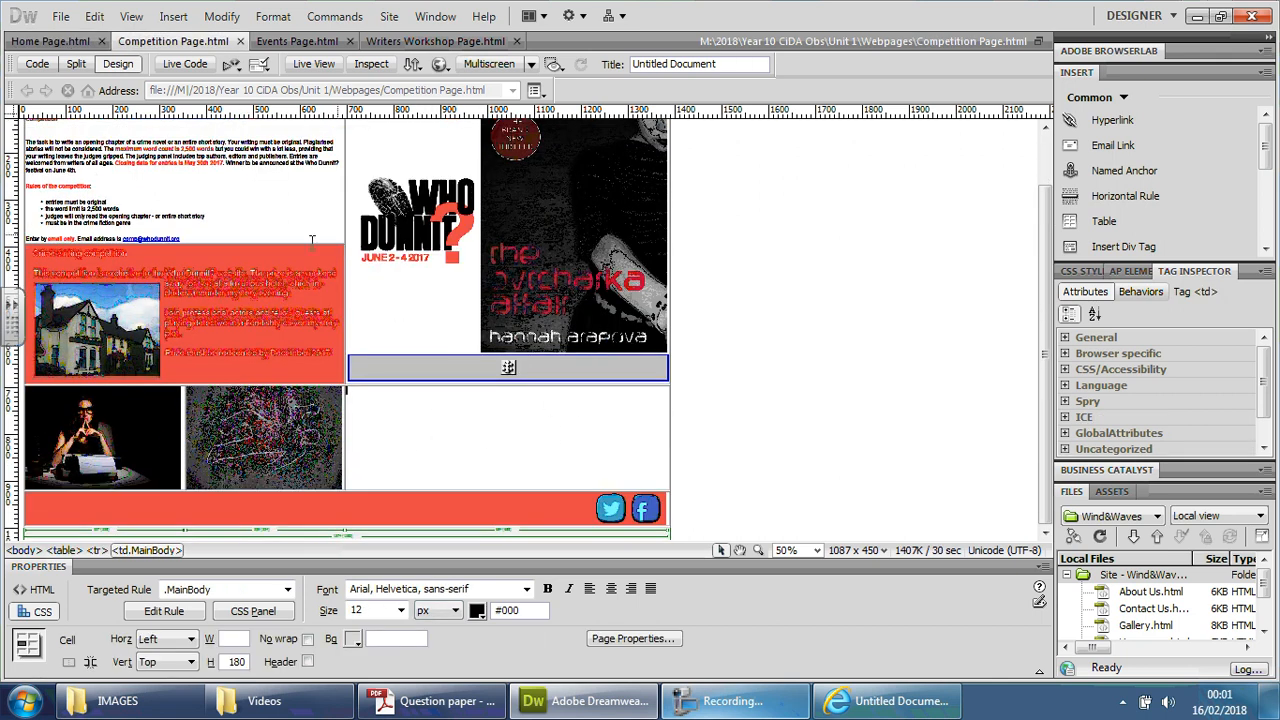
{"action": "scroll", "scroll_direction": "up", "scroll_amount": 3}
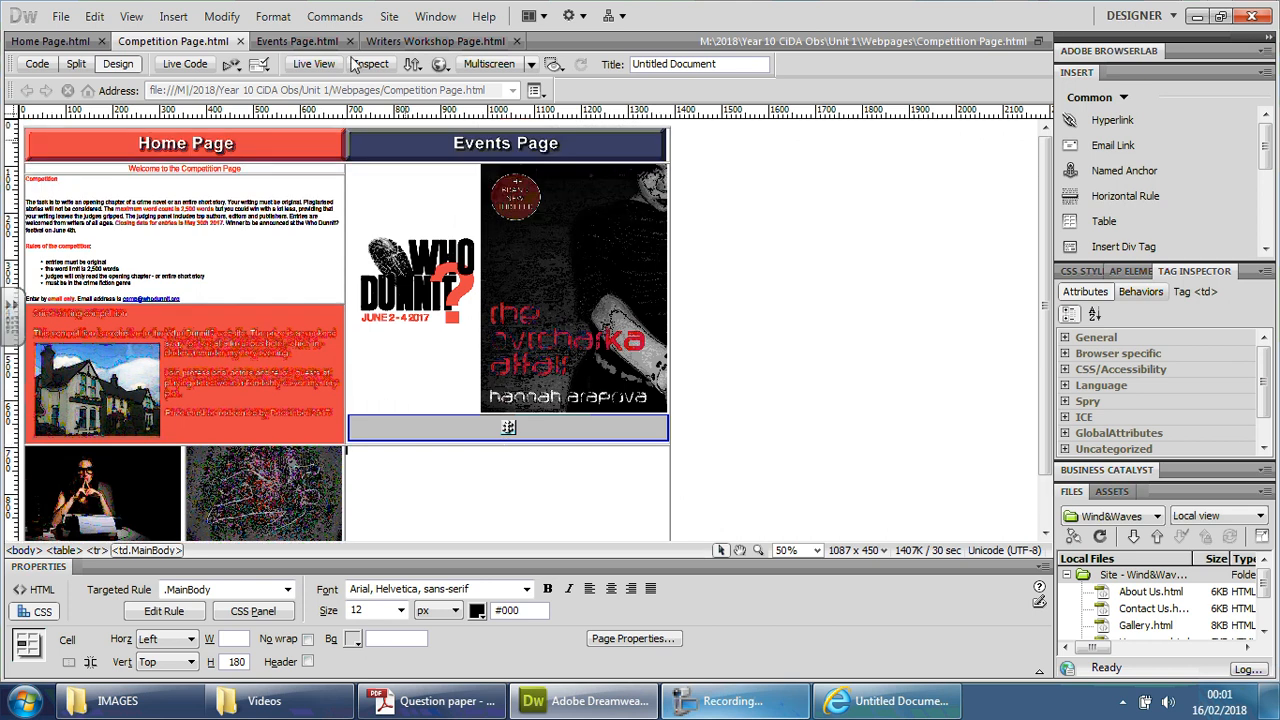
{"action": "left_click", "coordinate": [296, 40]}
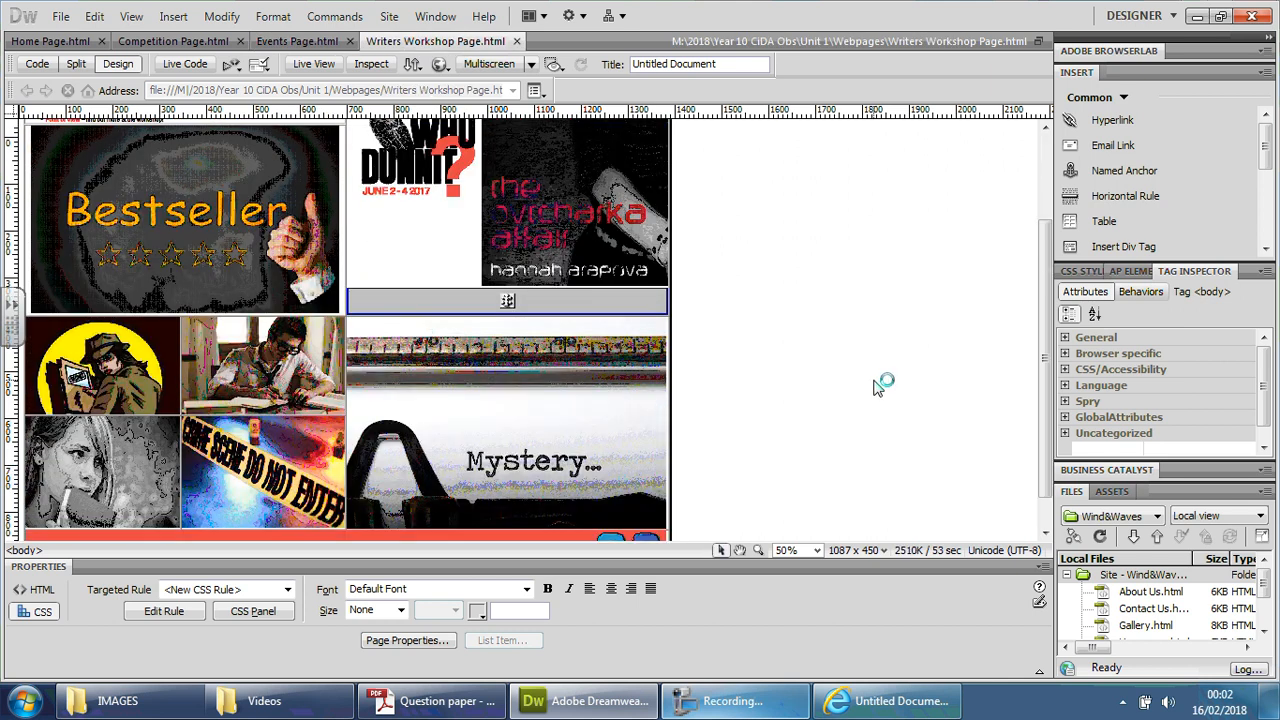
{"action": "scroll", "scroll_direction": "down", "scroll_amount": 3}
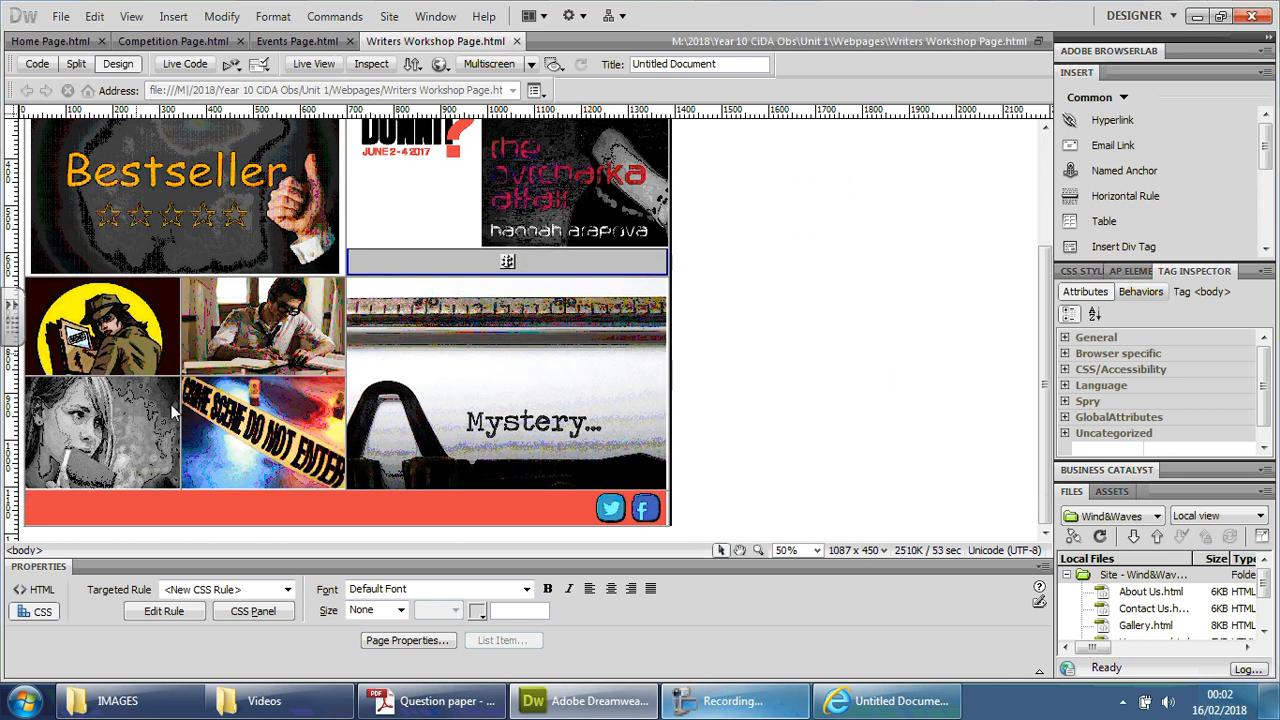
{"action": "mouse_move", "coordinate": [290, 318]}
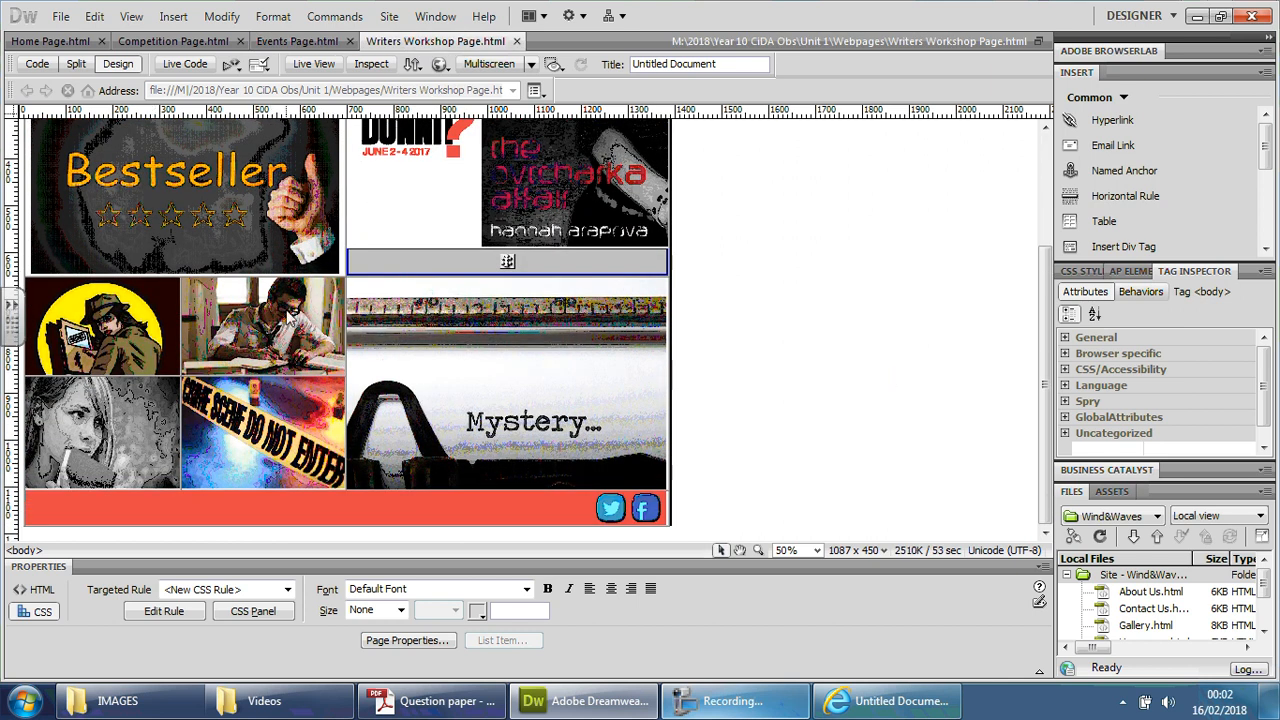
- Shorten the Mystery image from 450 to 432 high and check the crime-scene tape and girl image sizes
{"action": "left_click", "coordinate": [100, 430]}
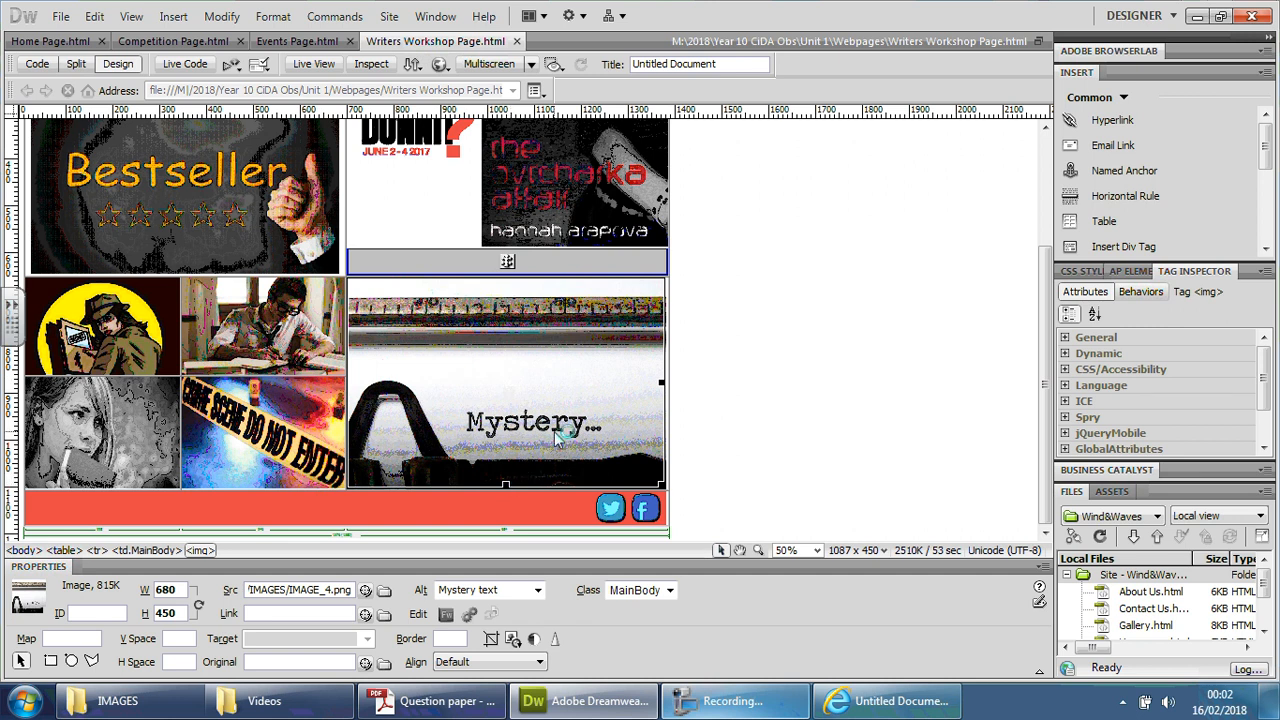
{"action": "mouse_move", "coordinate": [510, 490]}
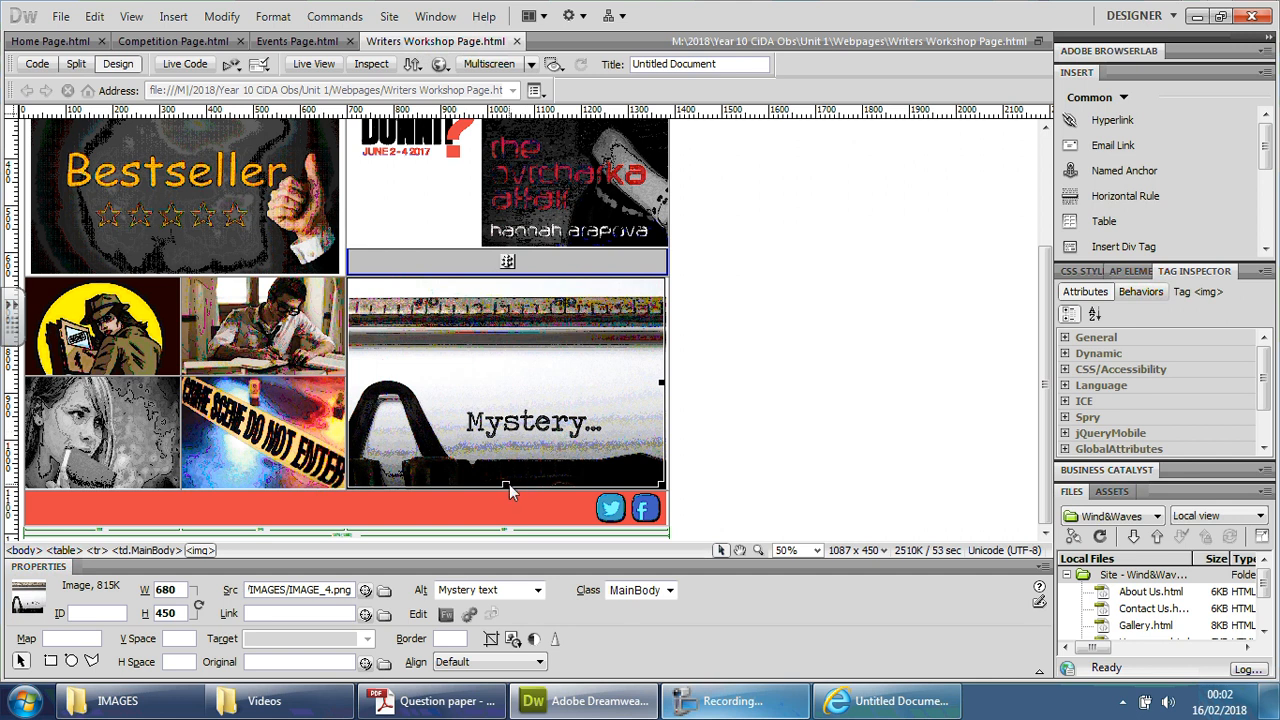
{"action": "left_click_drag", "start_coordinate": [506, 490], "coordinate": [506, 476]}
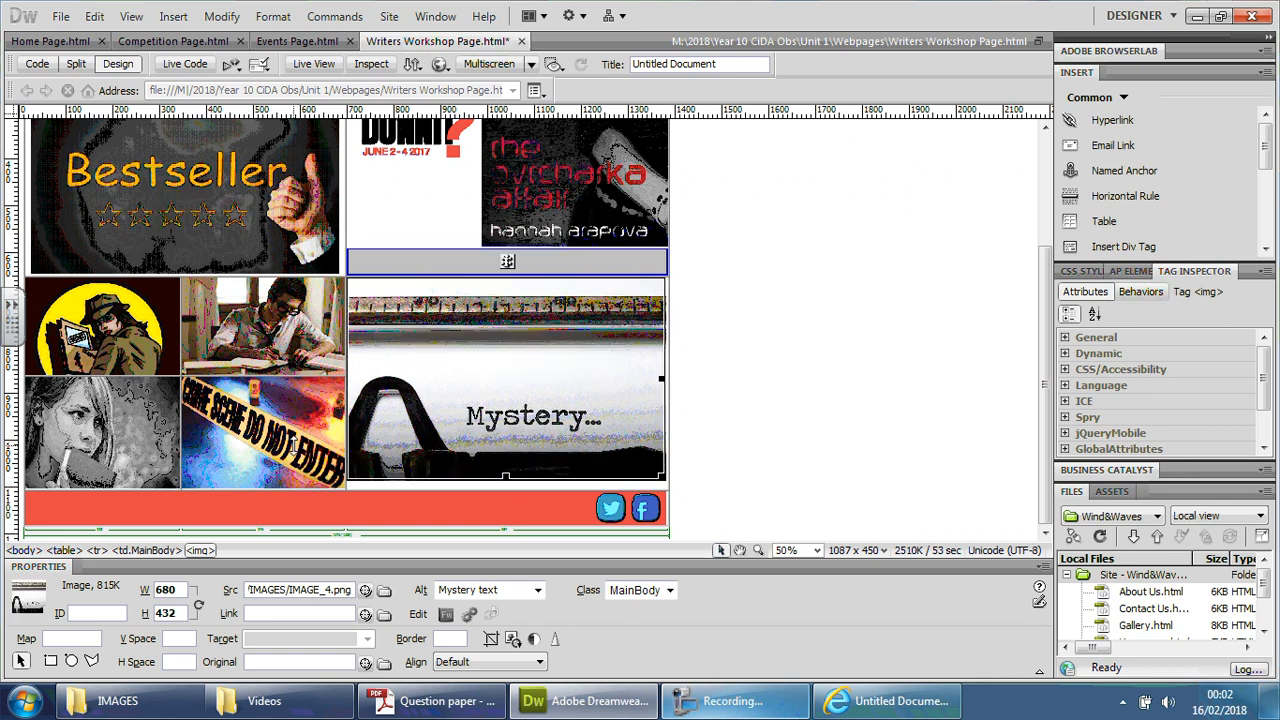
{"action": "left_click", "coordinate": [100, 432]}
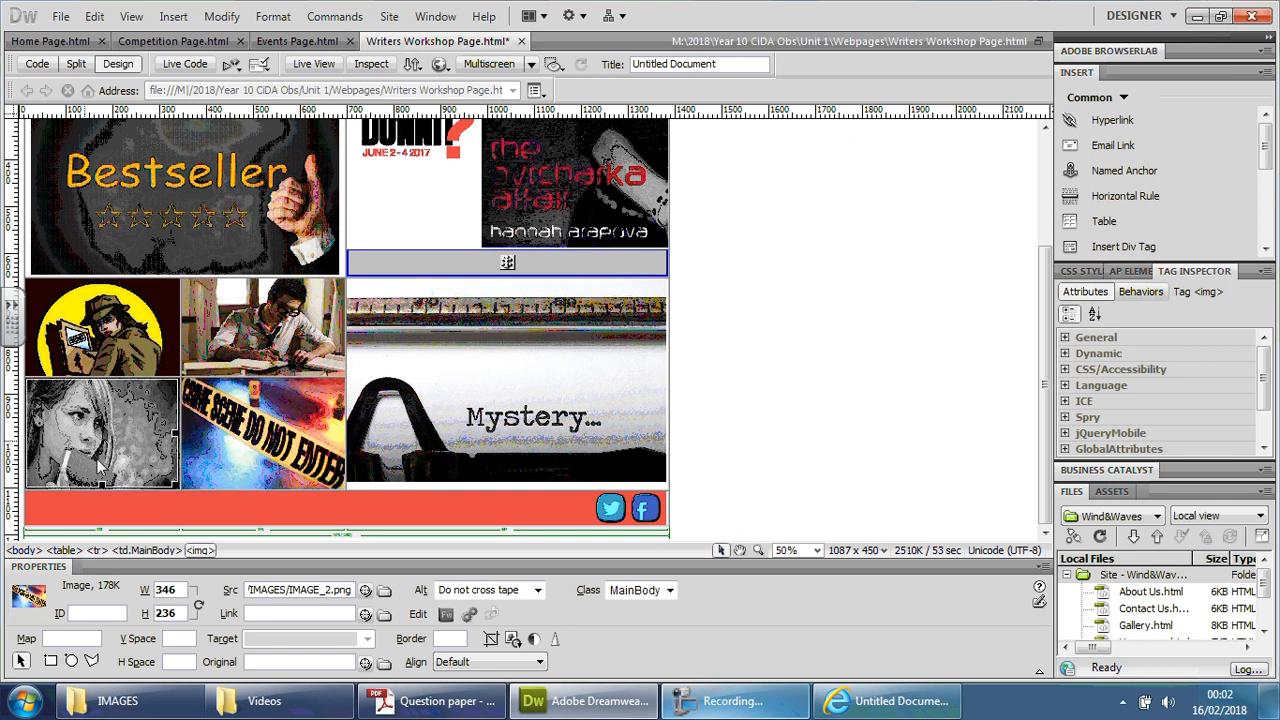
{"action": "left_click", "coordinate": [100, 470]}
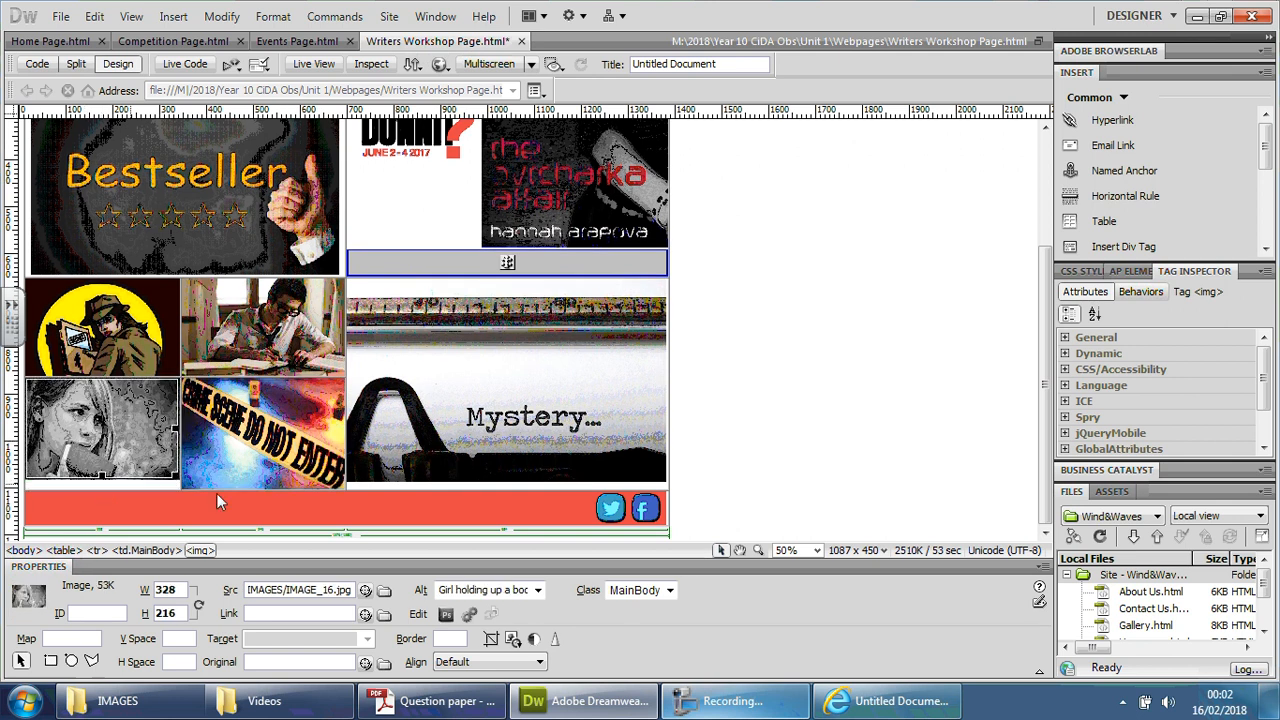
{"action": "left_click", "coordinate": [264, 432]}
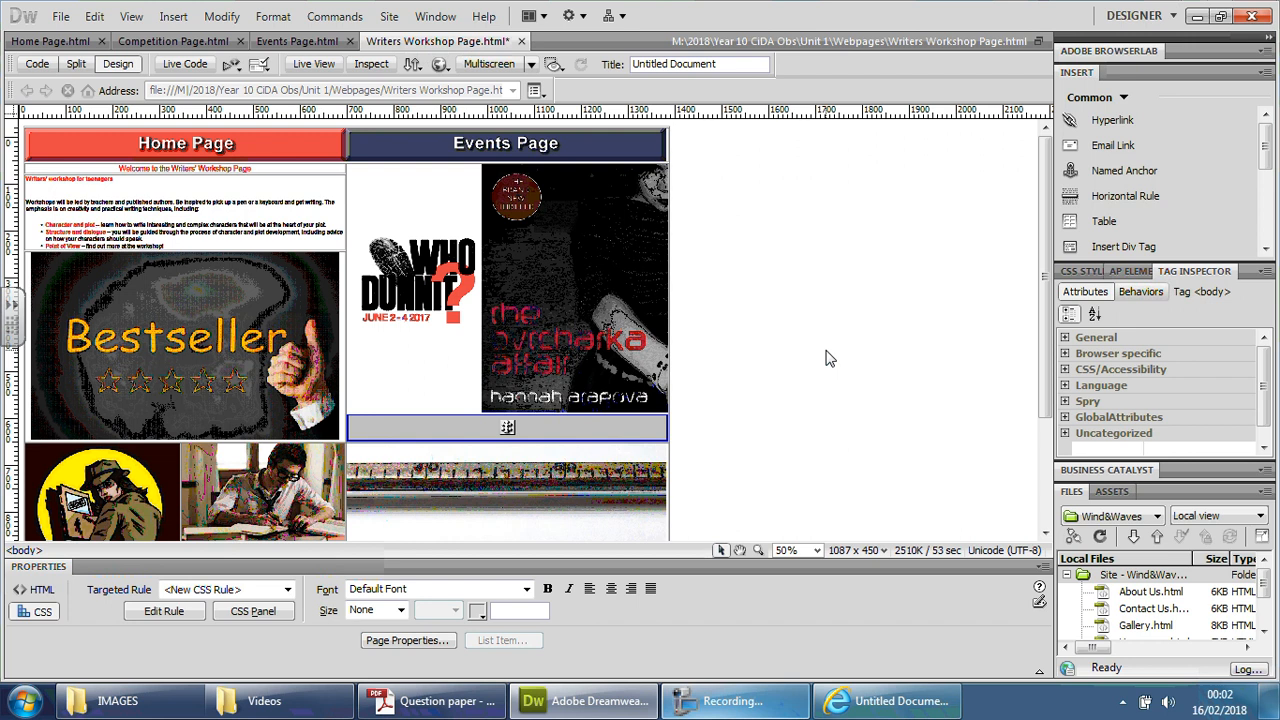
- Switch to the Events Page and scroll back to its top after reviewing the layout
{"action": "left_click", "coordinate": [296, 40]}
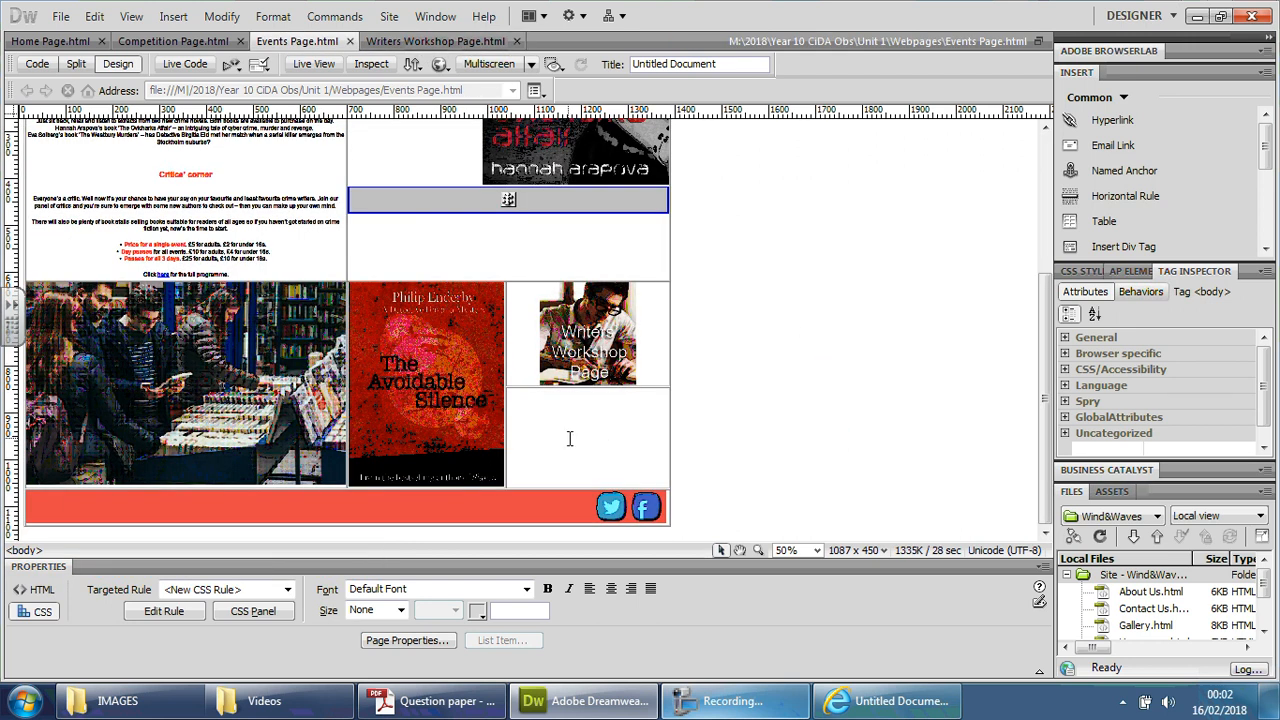
{"action": "scroll", "scroll_direction": "up", "scroll_amount": 3}
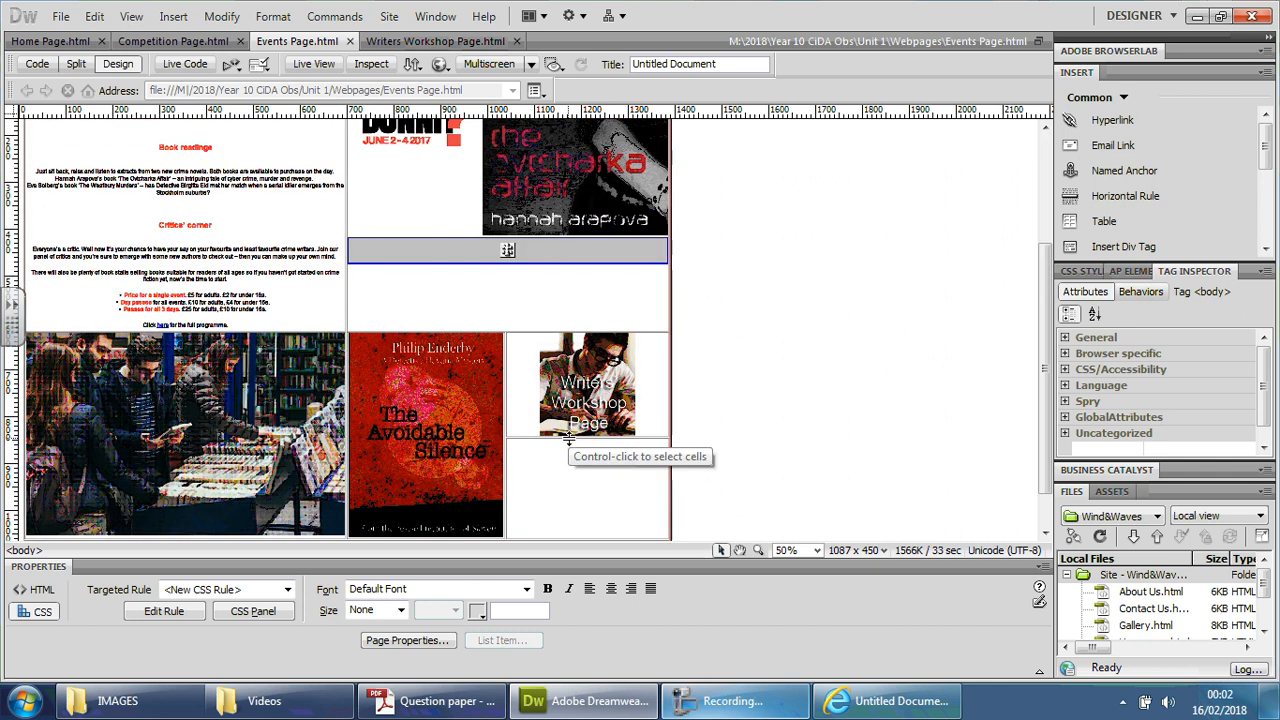
{"action": "scroll", "scroll_direction": "up", "scroll_amount": 3}
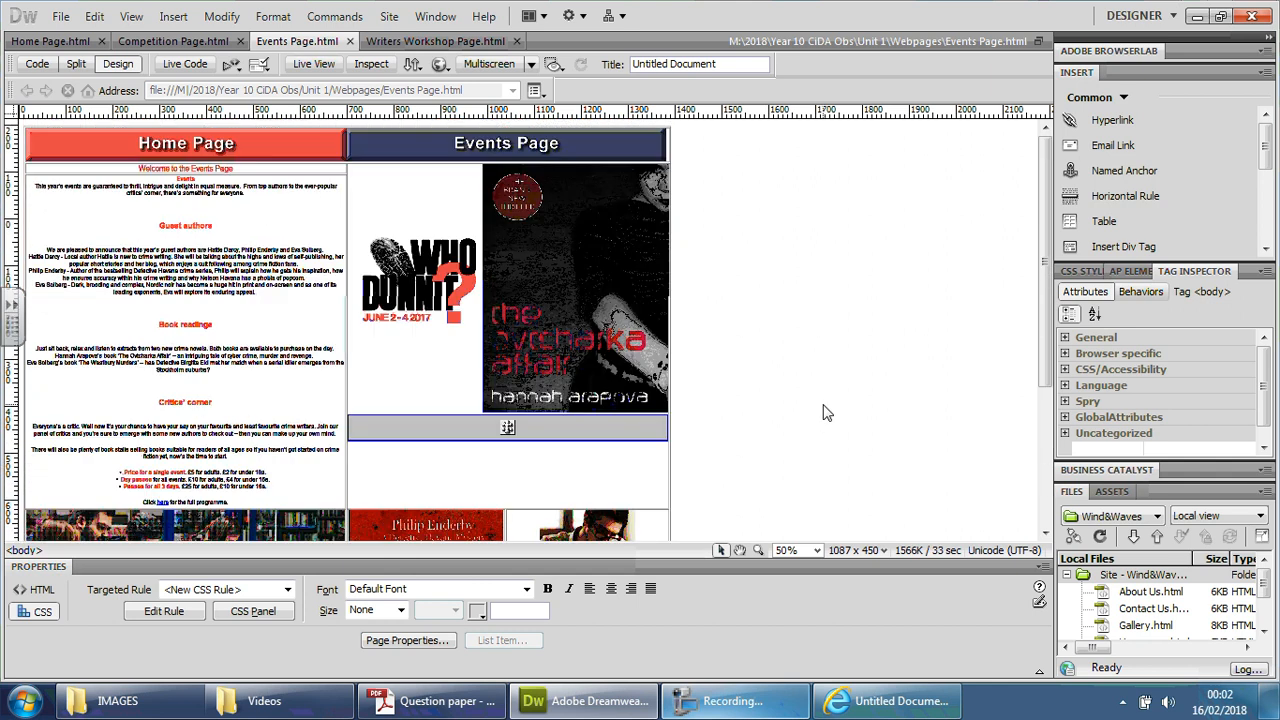
{"action": "mouse_move", "coordinate": [812, 404]}
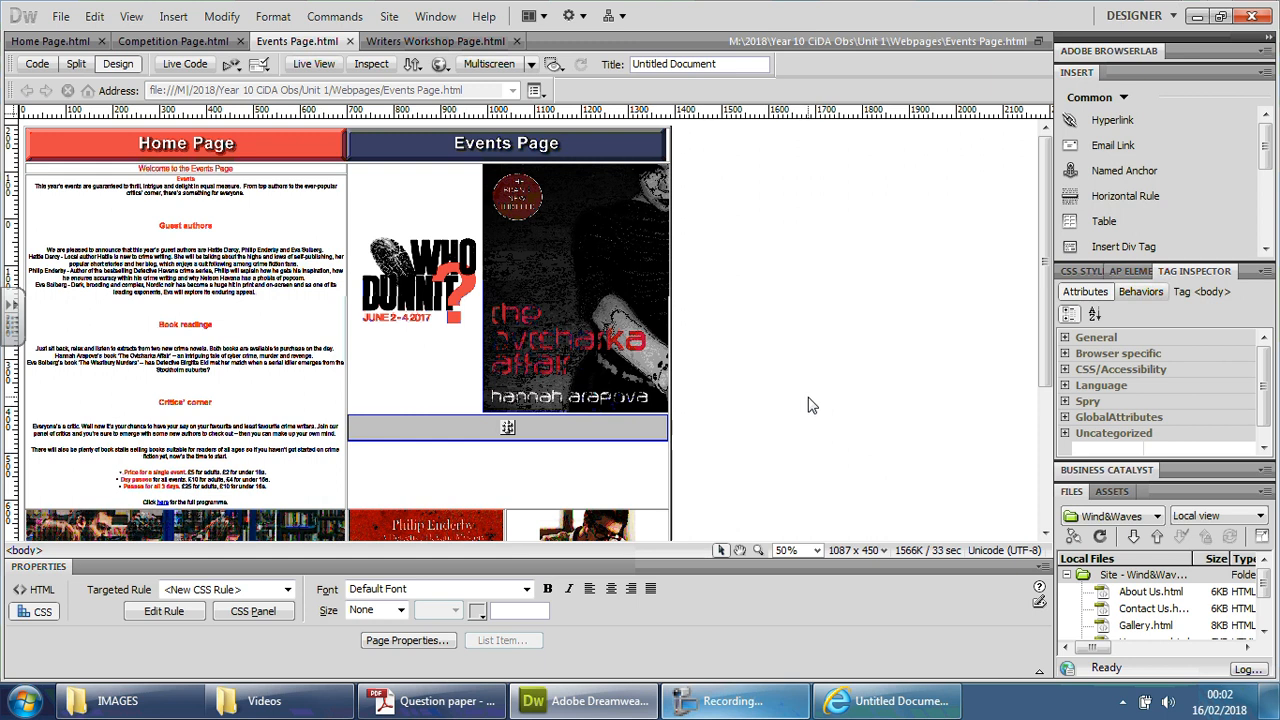
{"action": "mouse_move", "coordinate": [608, 428]}
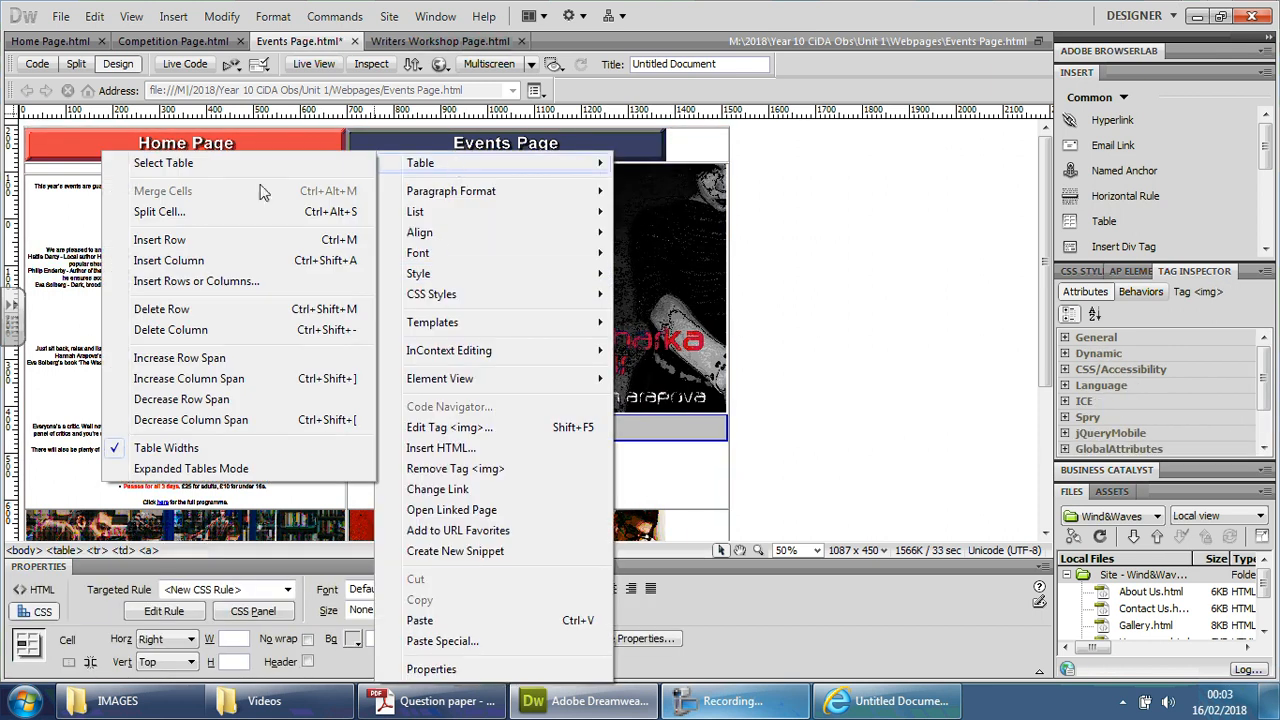
- Split the Events page's main text cell into 2 rows, separating the welcome line
{"action": "left_click", "coordinate": [160, 212]}
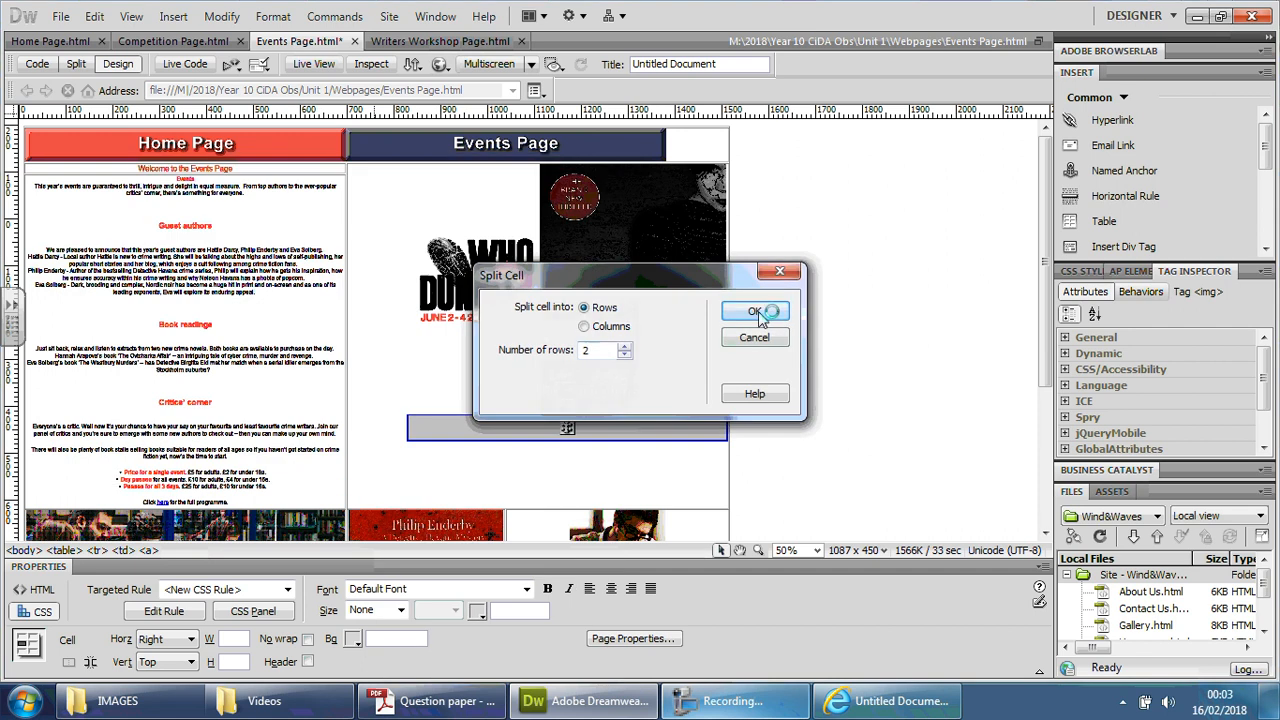
{"action": "left_click", "coordinate": [756, 312]}
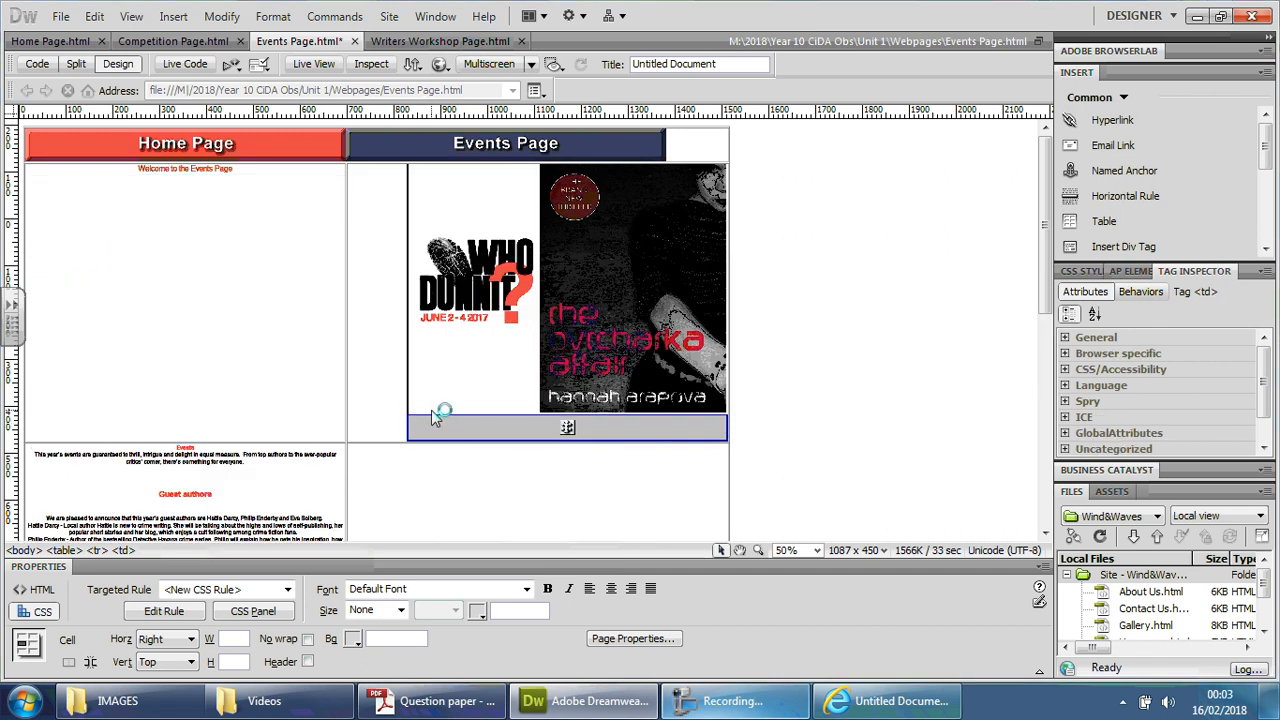
{"action": "scroll", "scroll_direction": "down", "scroll_amount": 3}
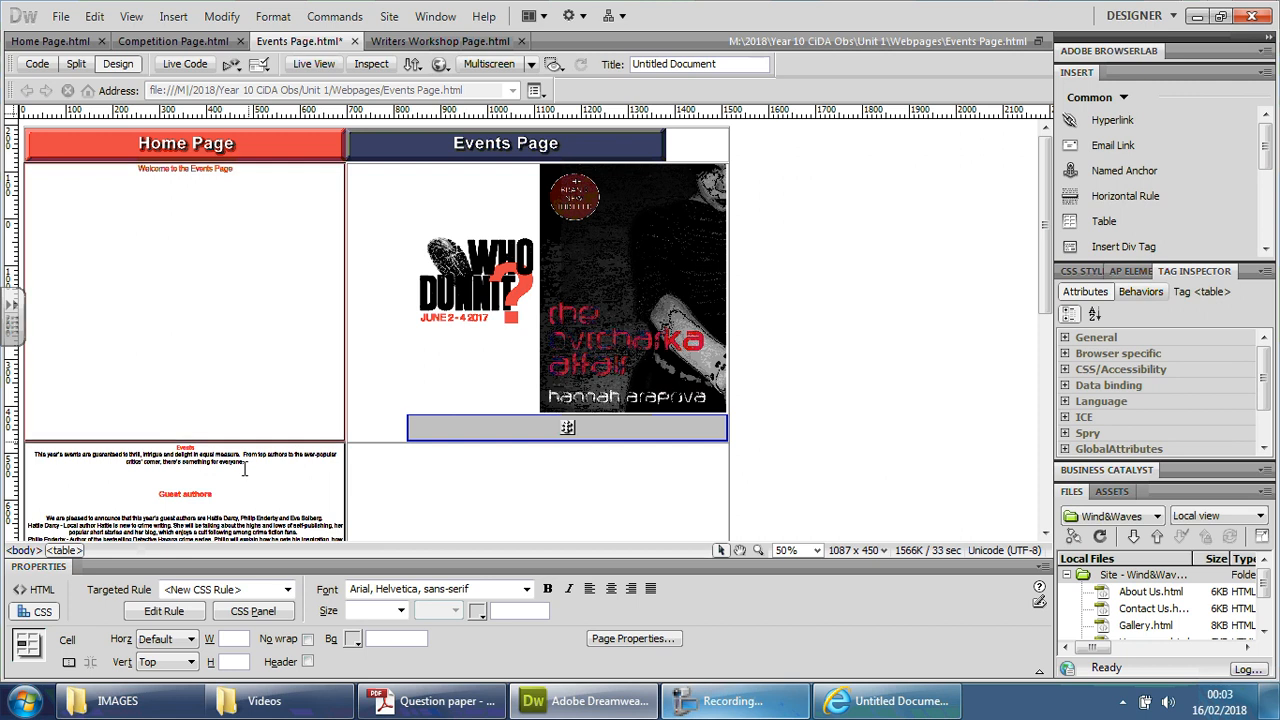
{"action": "mouse_move", "coordinate": [272, 248]}
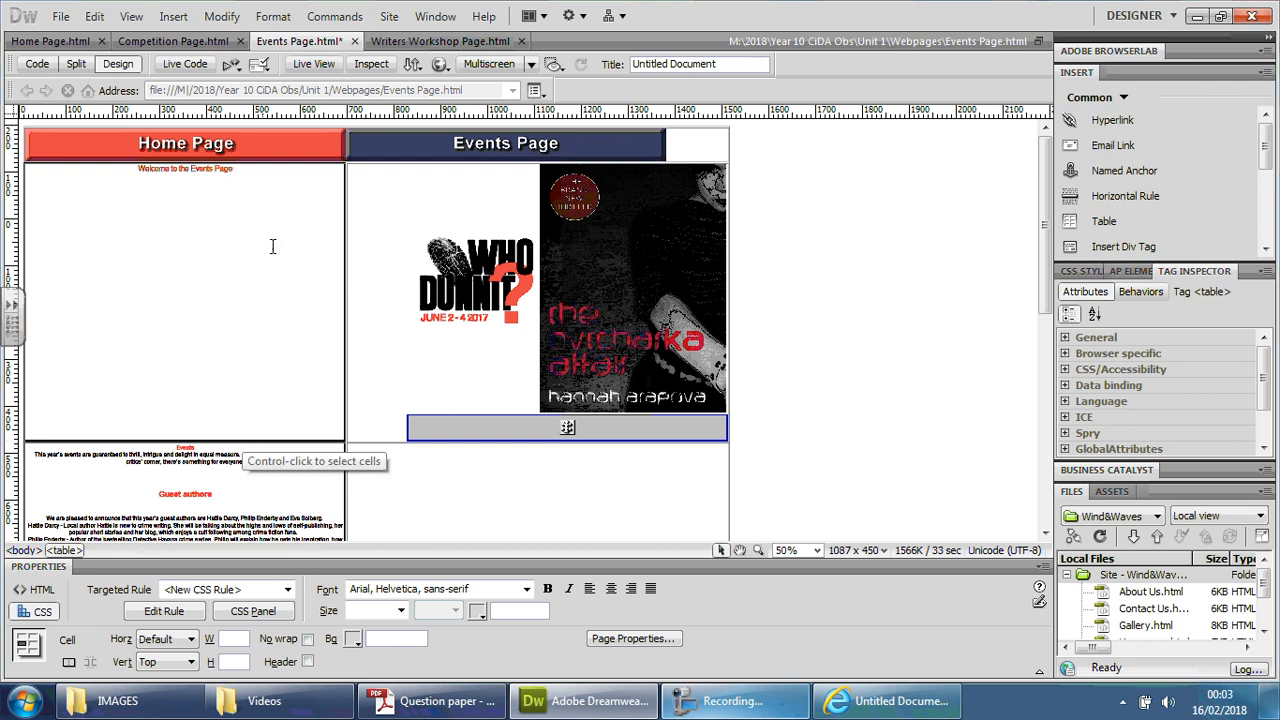
- Select the Events layout table and review its rows, columns and width through the full page
{"action": "left_click", "coordinate": [184, 168]}
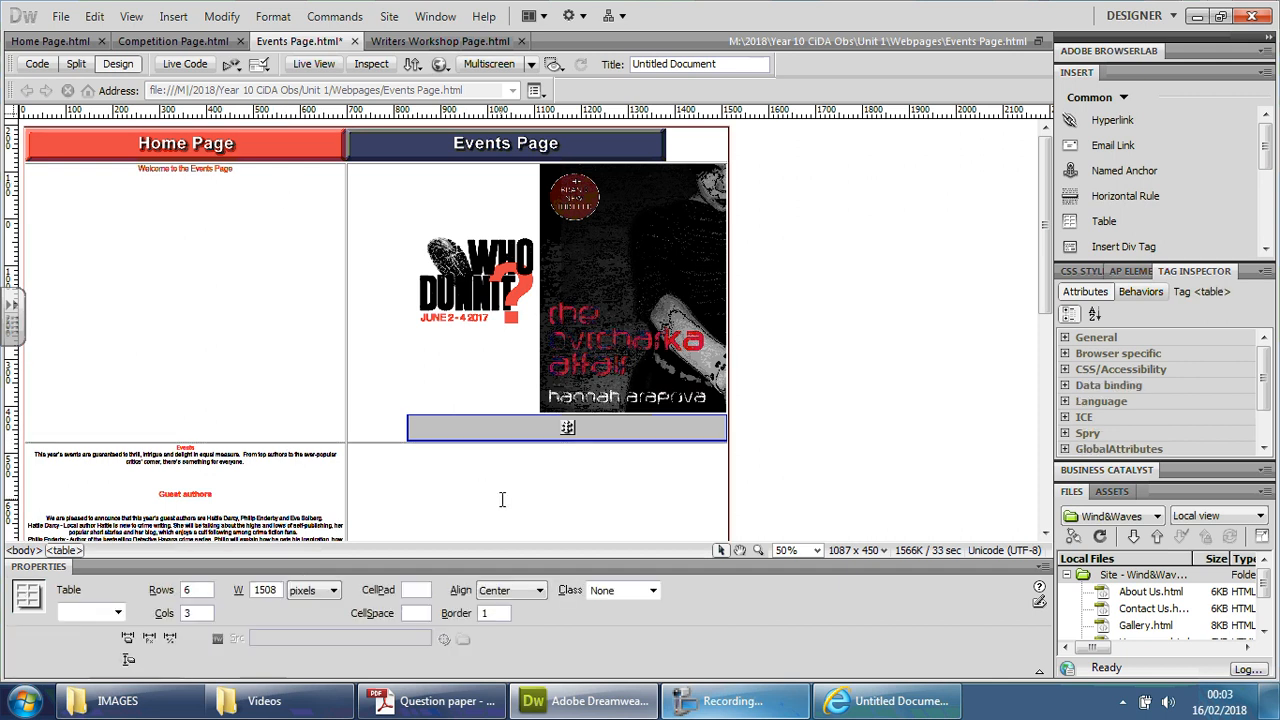
{"action": "scroll", "scroll_direction": "up", "scroll_amount": 3}
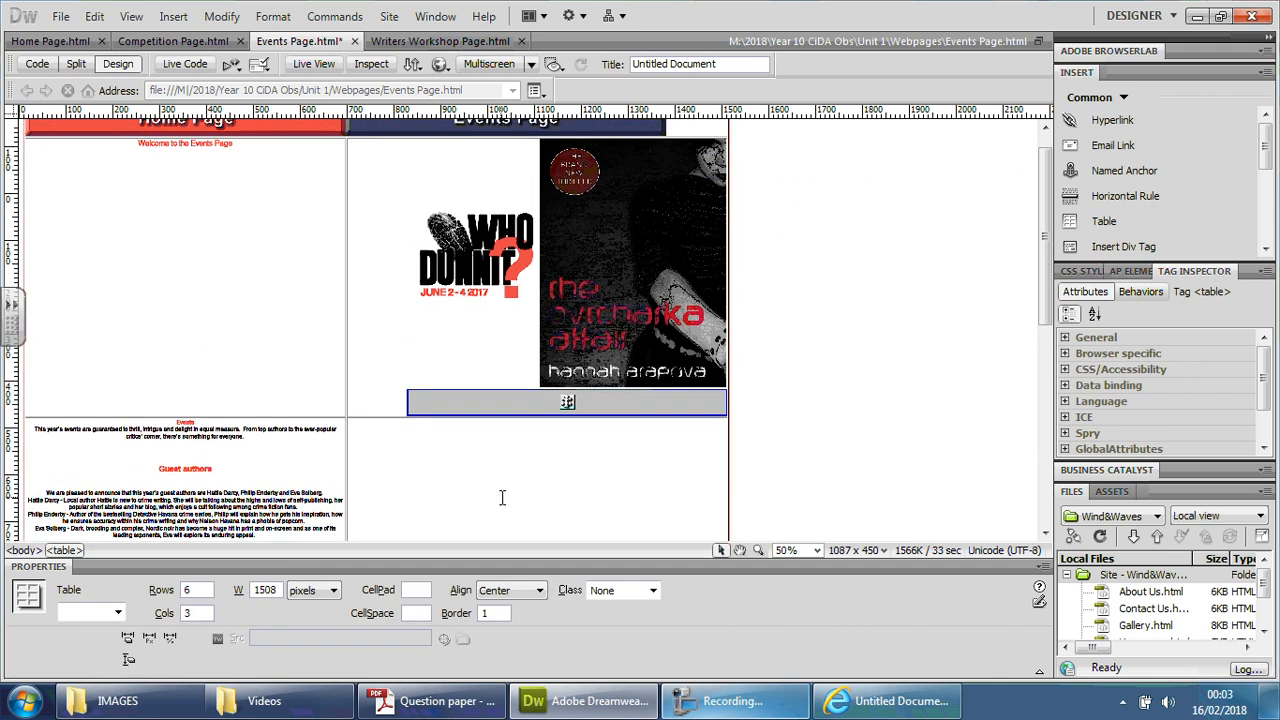
{"action": "scroll", "scroll_direction": "down", "scroll_amount": 3}
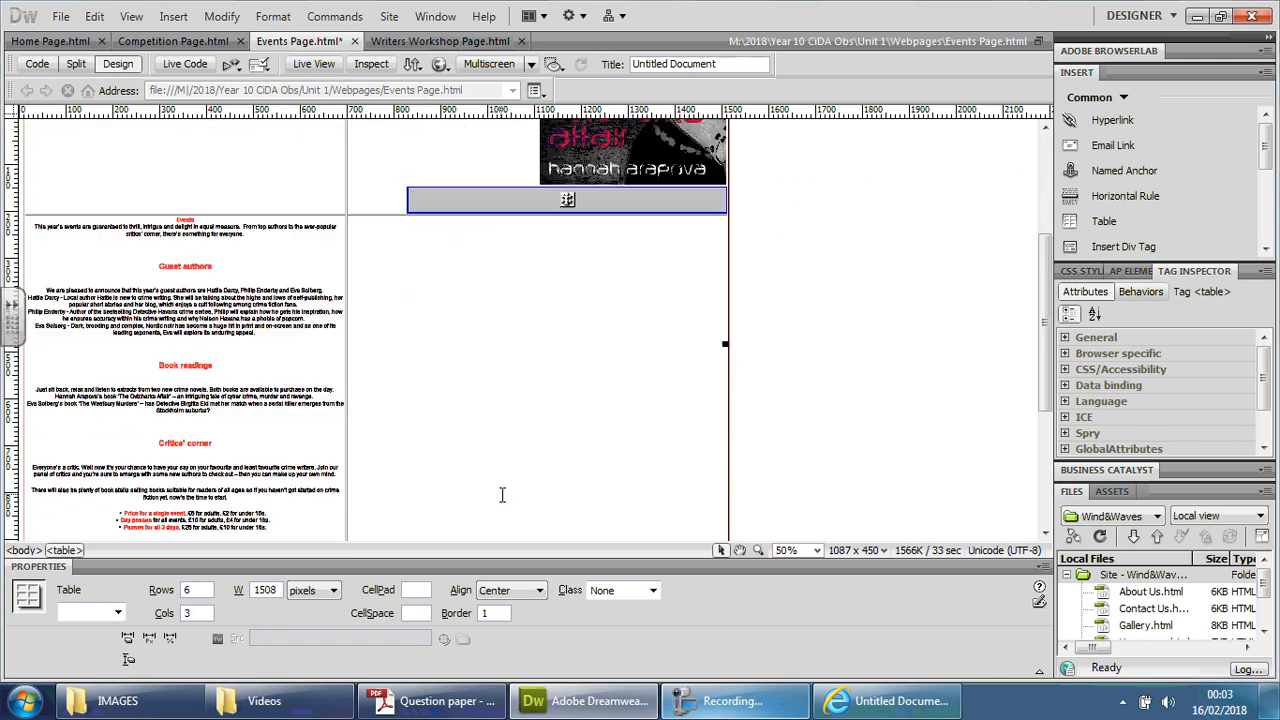
{"action": "scroll", "scroll_direction": "down", "scroll_amount": 3}
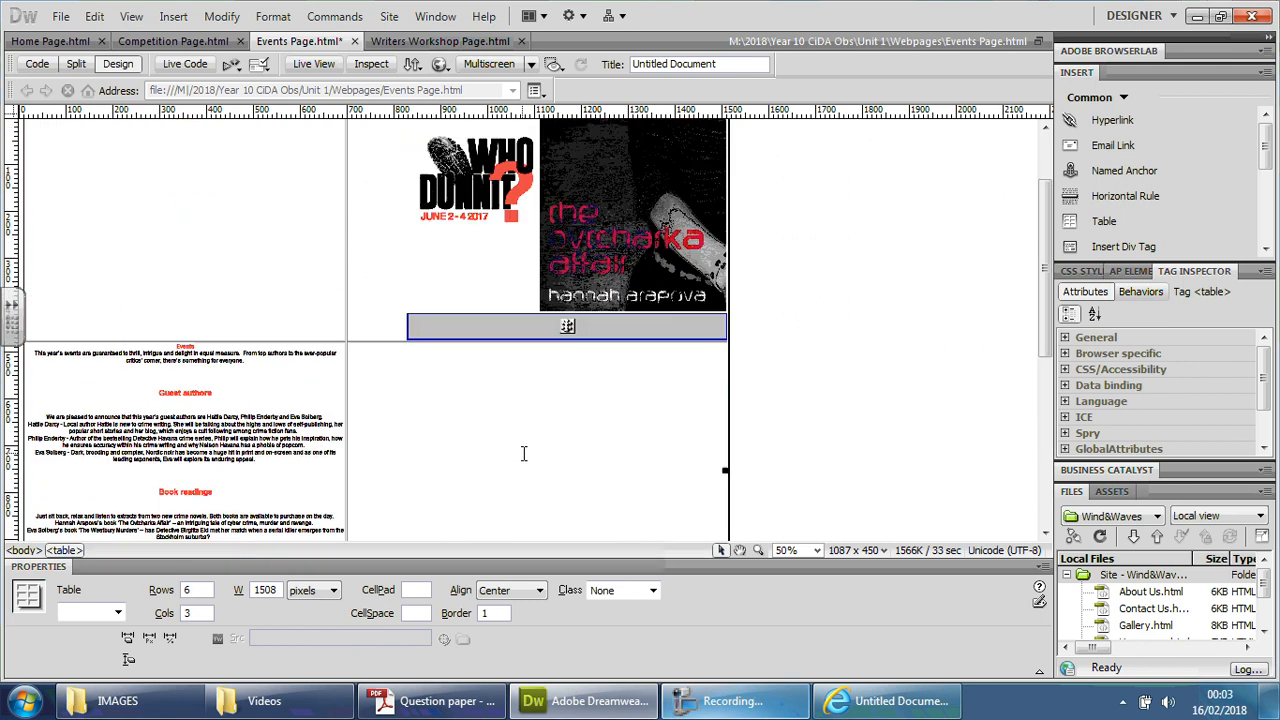
{"action": "scroll", "scroll_direction": "up", "scroll_amount": 3}
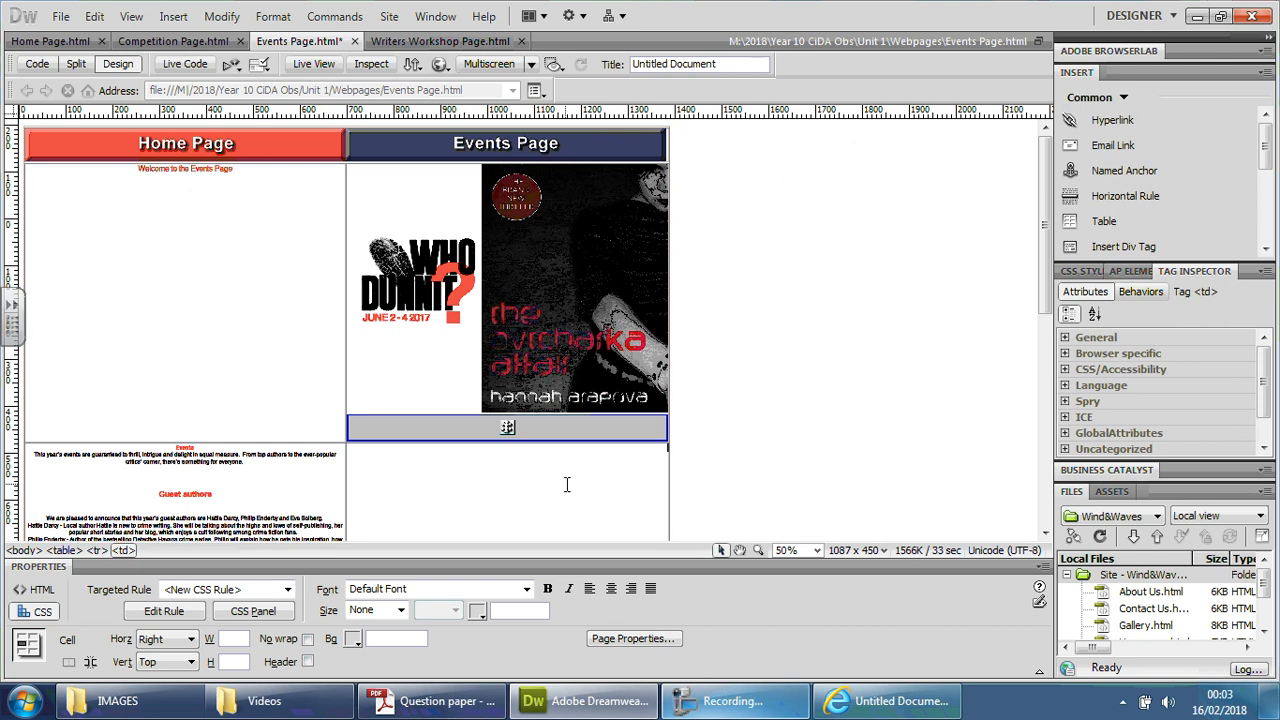
- Split the cell beneath the poster into 2 columns so body text runs alongside it
{"action": "right_click", "coordinate": [508, 428]}
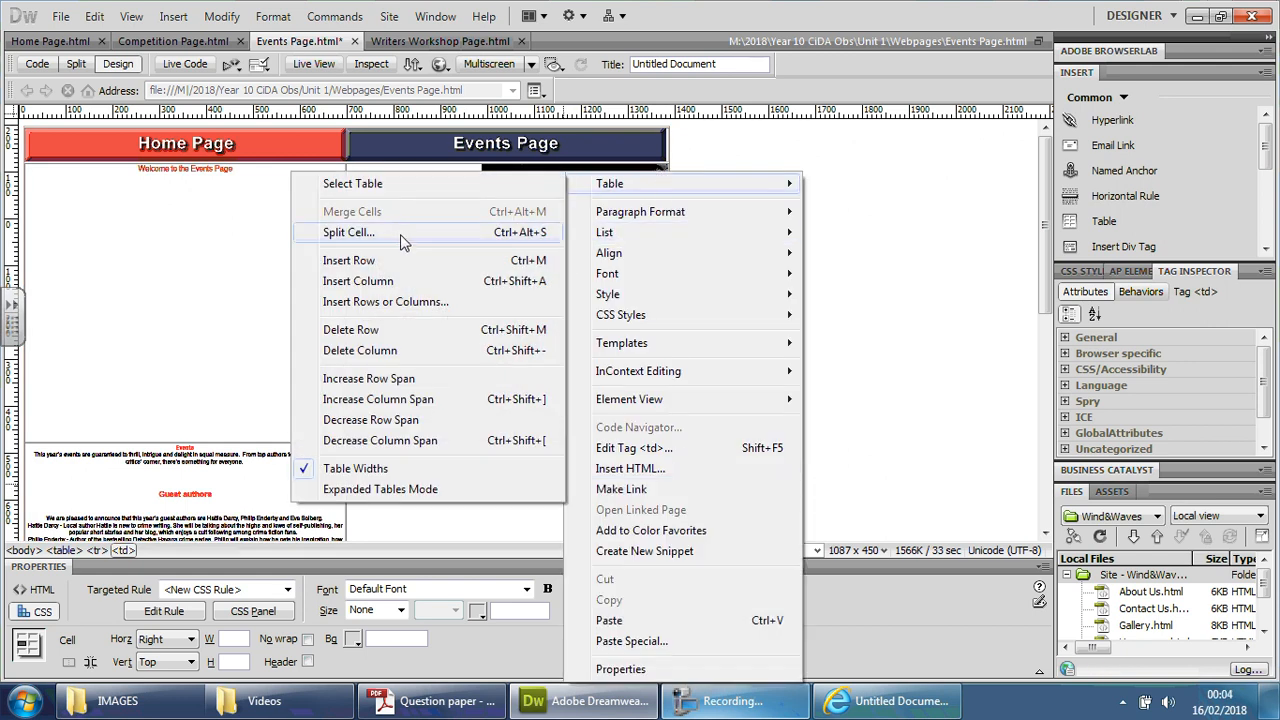
{"action": "left_click", "coordinate": [348, 232]}
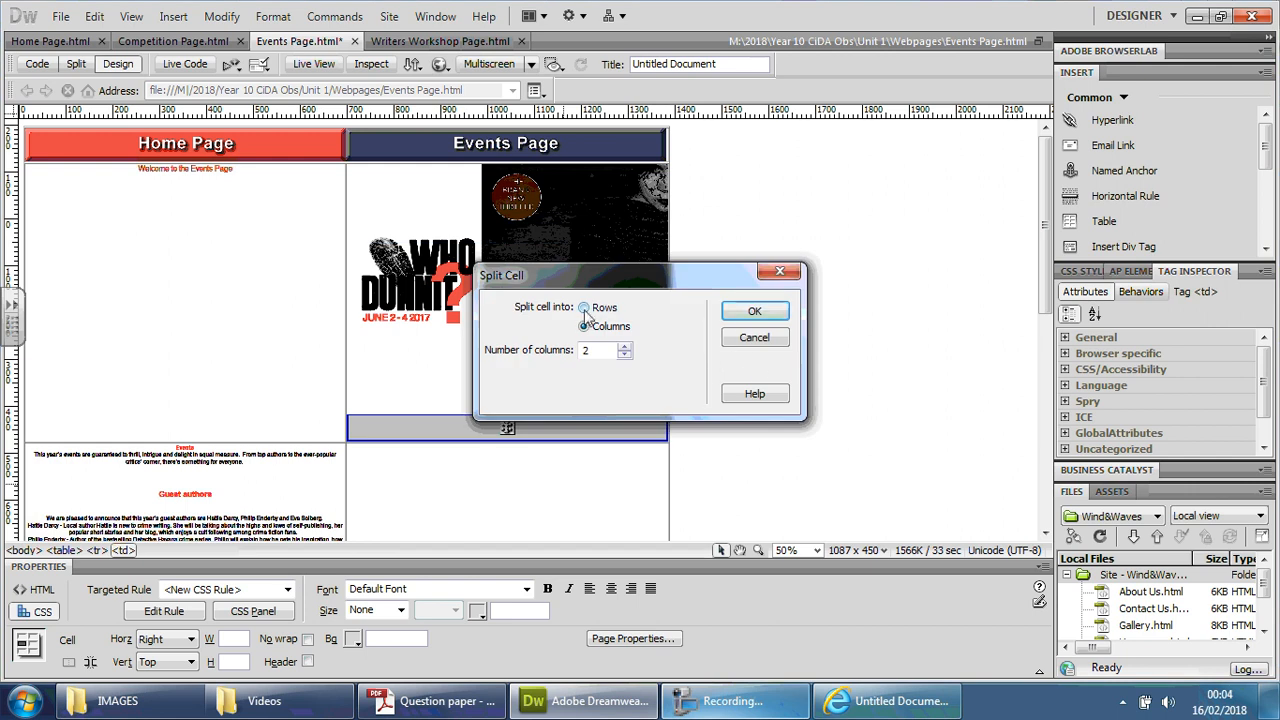
{"action": "left_click", "coordinate": [754, 312]}
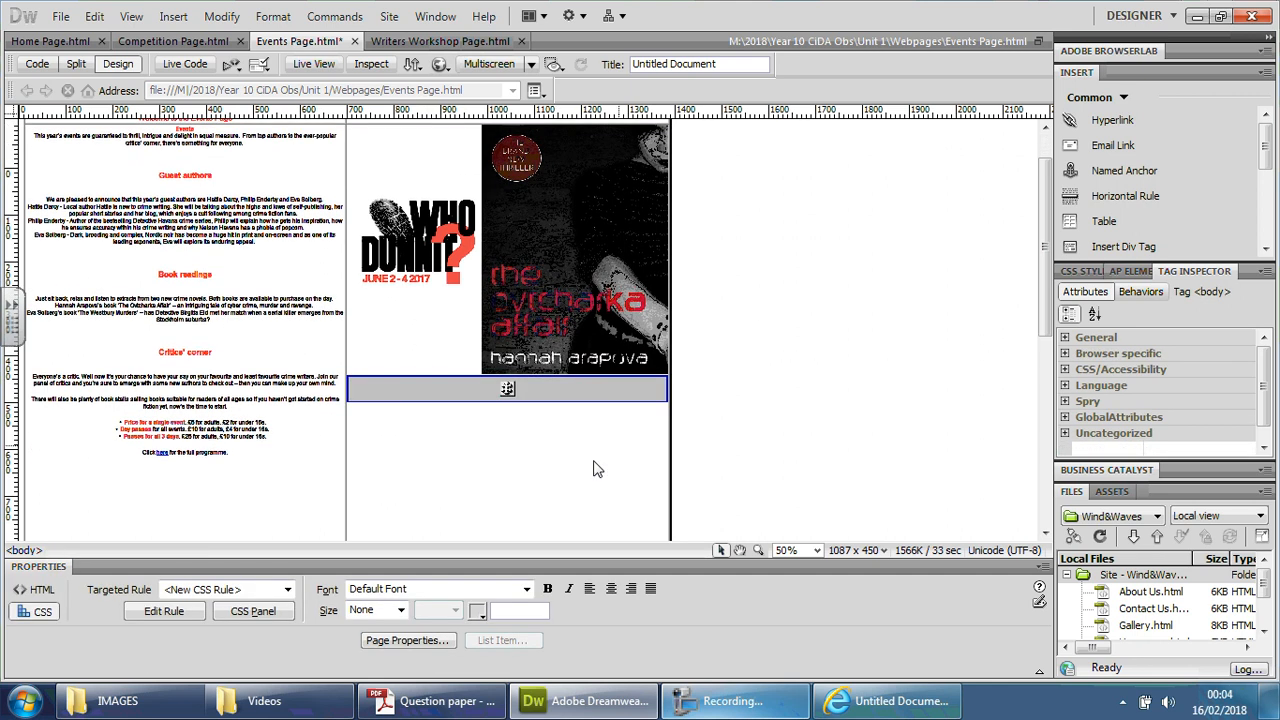
- Select the body text cell and start a New CSS Rule from the Properties panel
{"action": "left_click", "coordinate": [506, 388]}
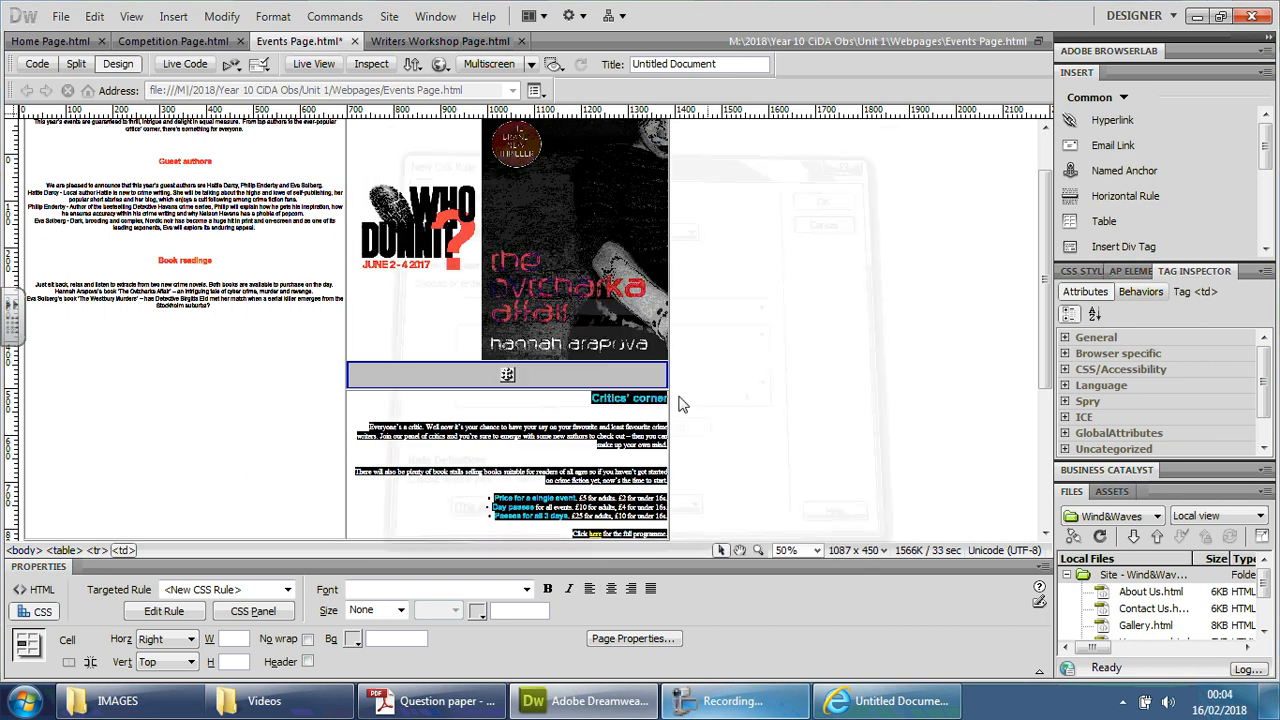
{"action": "left_click", "coordinate": [608, 420]}
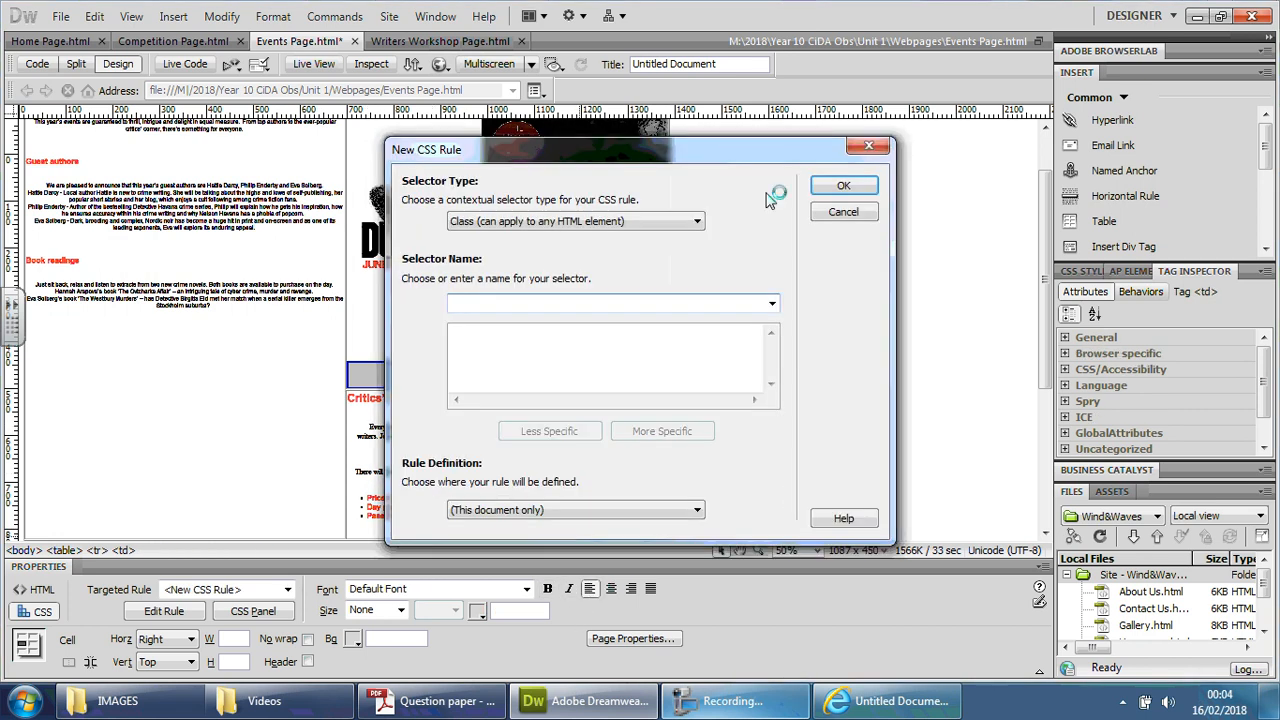
- Name the new class rule 'textbody' and confirm it for the Critics' corner text
{"action": "left_click", "coordinate": [844, 212]}
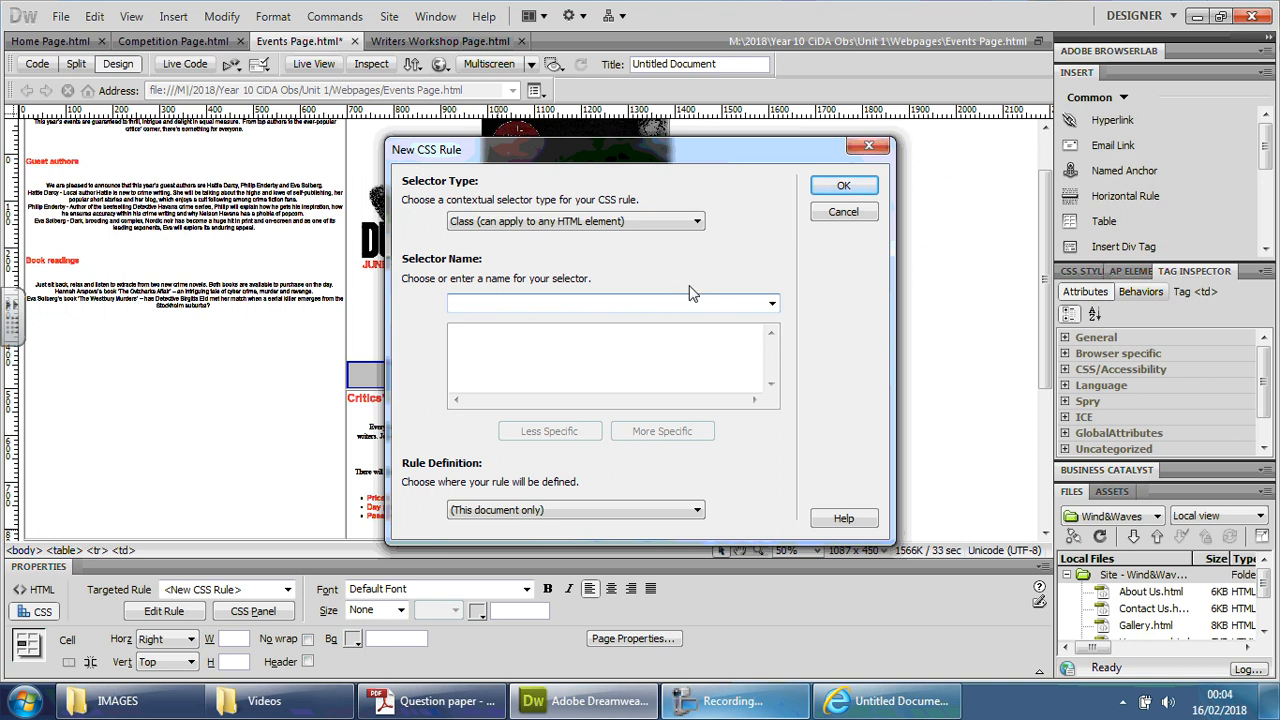
{"action": "type", "text": "text"}
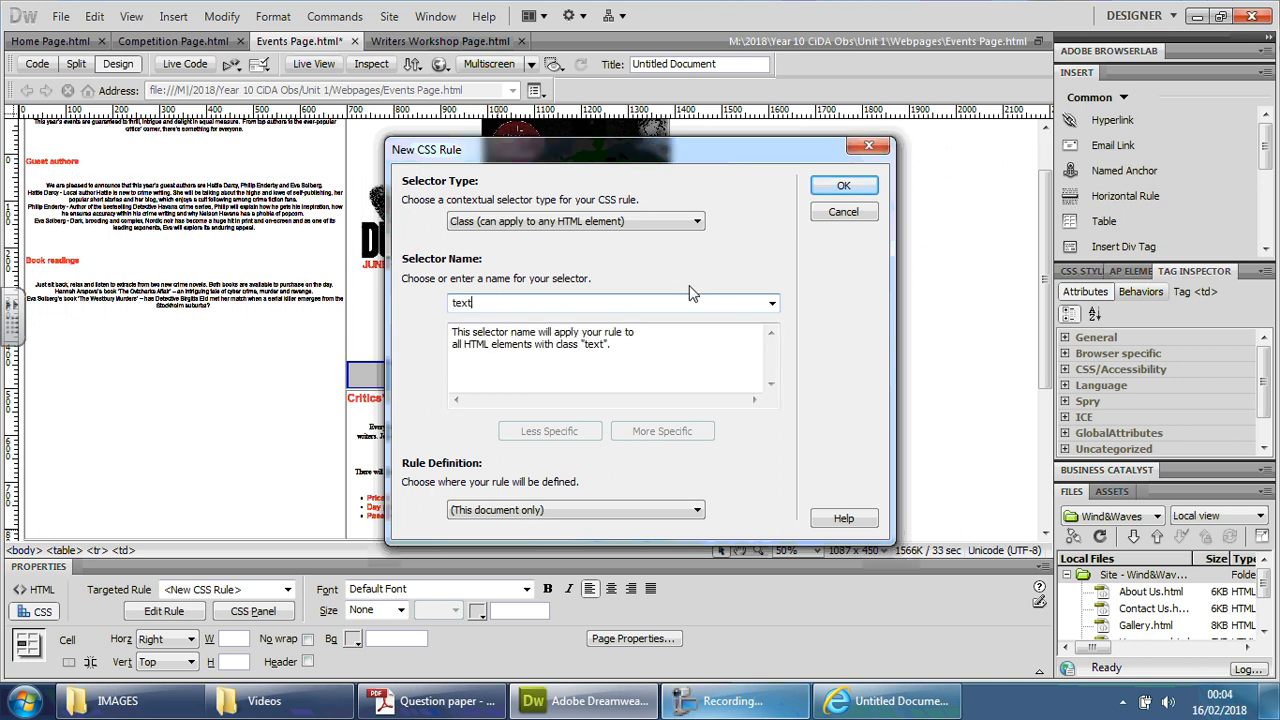
{"action": "type", "text": "body"}
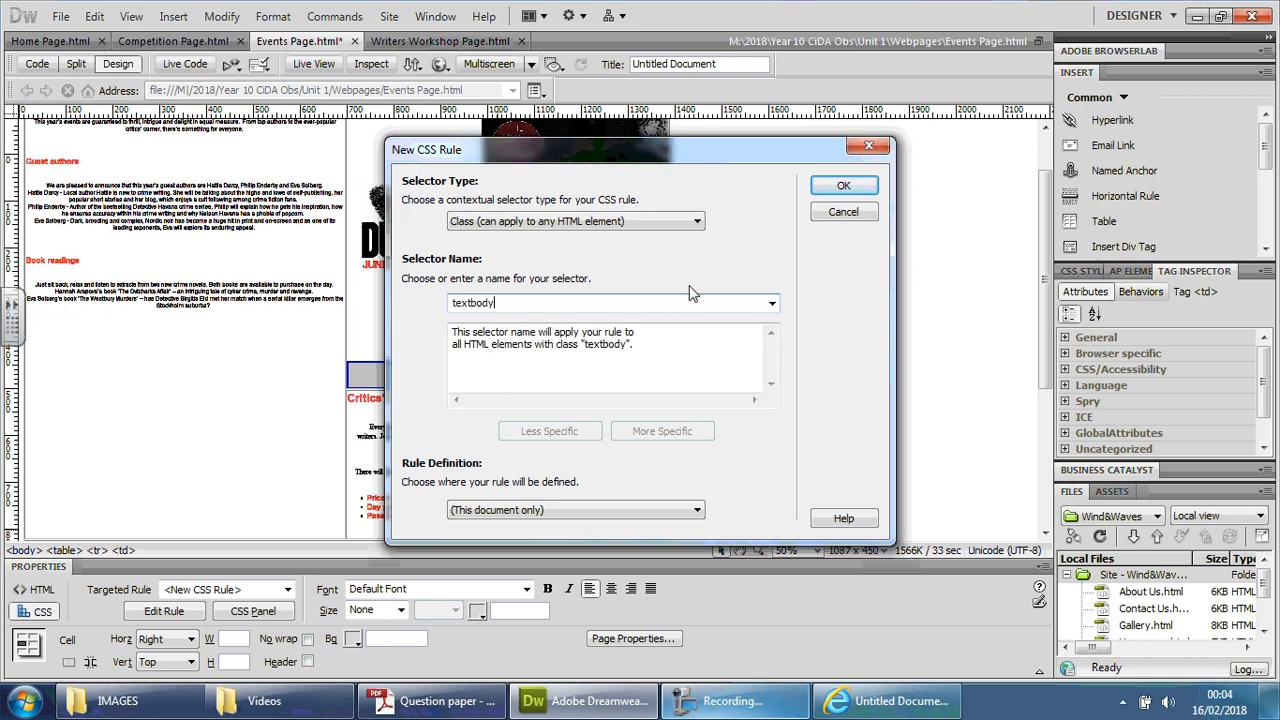
{"action": "left_click", "coordinate": [844, 184]}
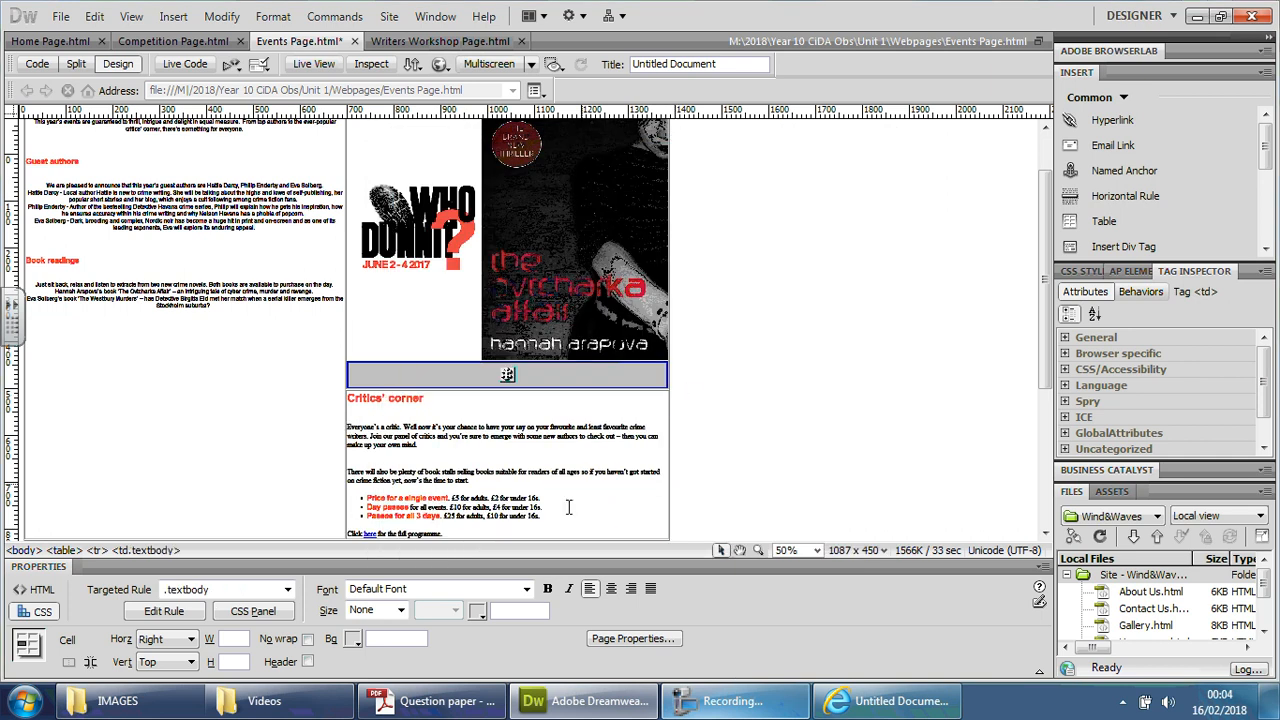
- Narrow the layout table from 1358 to 1281 pixels so the Critics' corner text fits the column
{"action": "scroll", "scroll_direction": "up", "scroll_amount": 3}
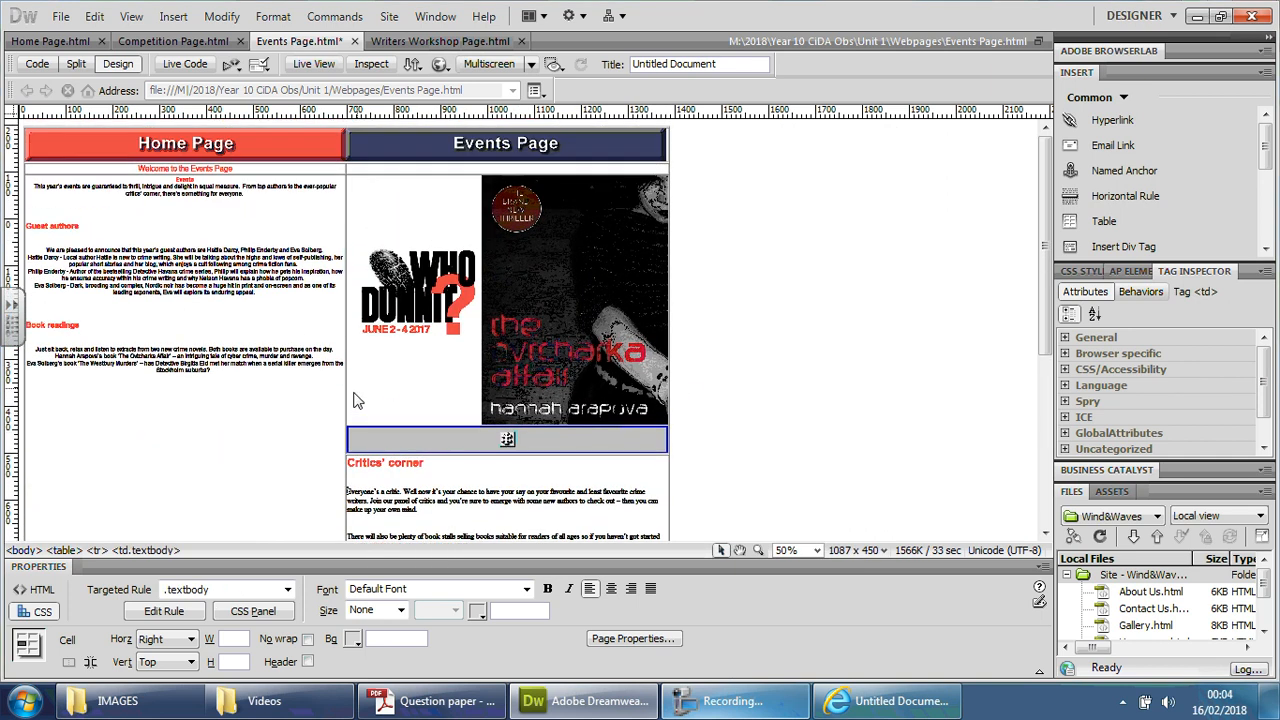
{"action": "scroll", "scroll_direction": "down", "scroll_amount": 3}
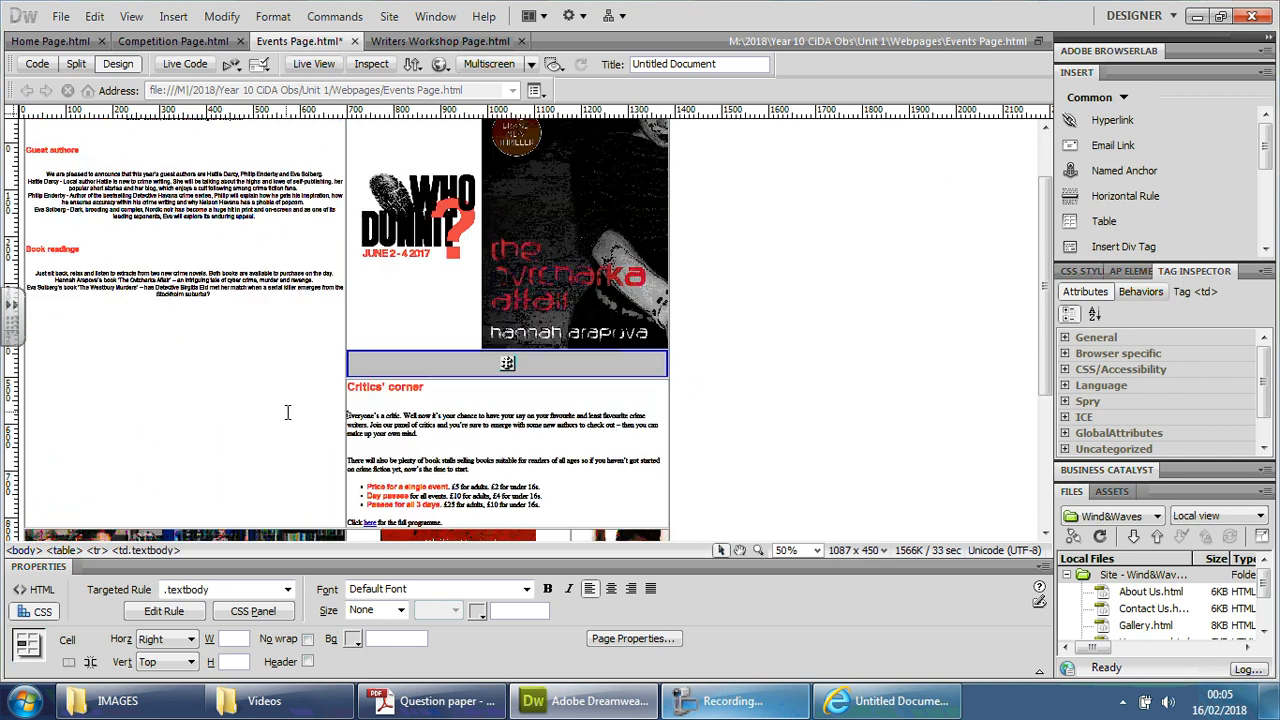
{"action": "scroll", "scroll_direction": "down", "scroll_amount": 3}
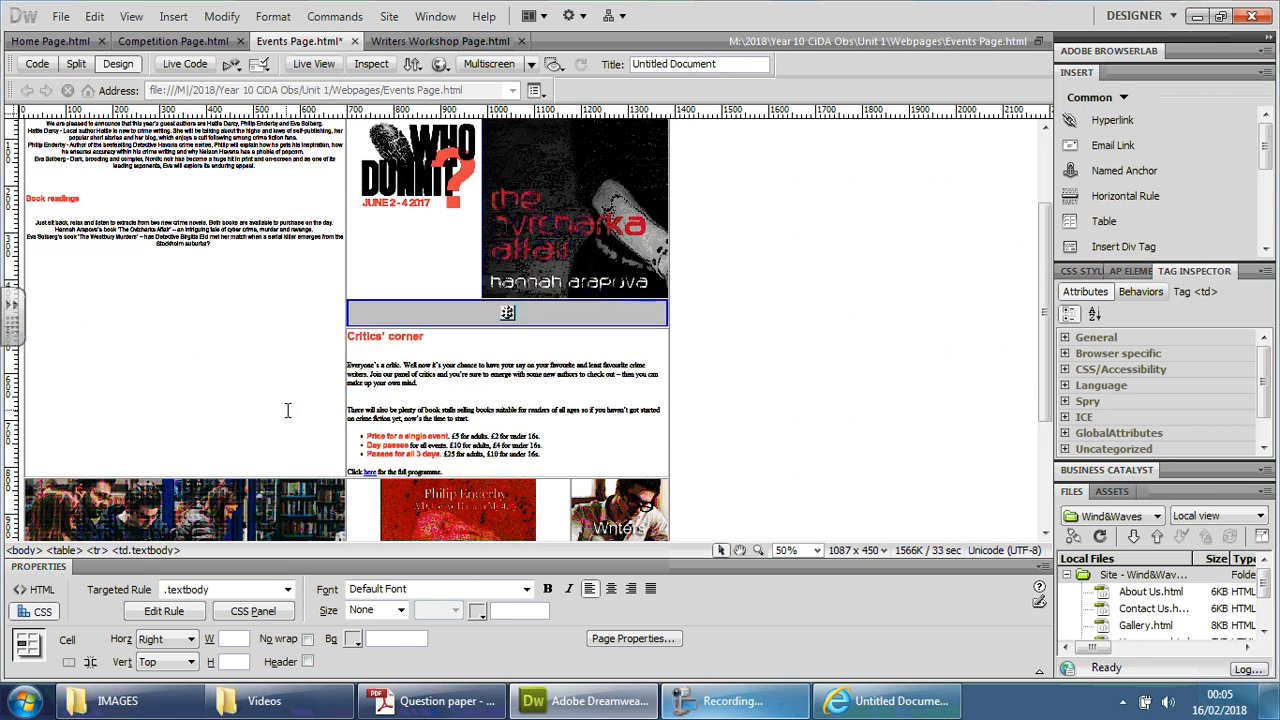
{"action": "scroll", "scroll_direction": "up", "scroll_amount": 3}
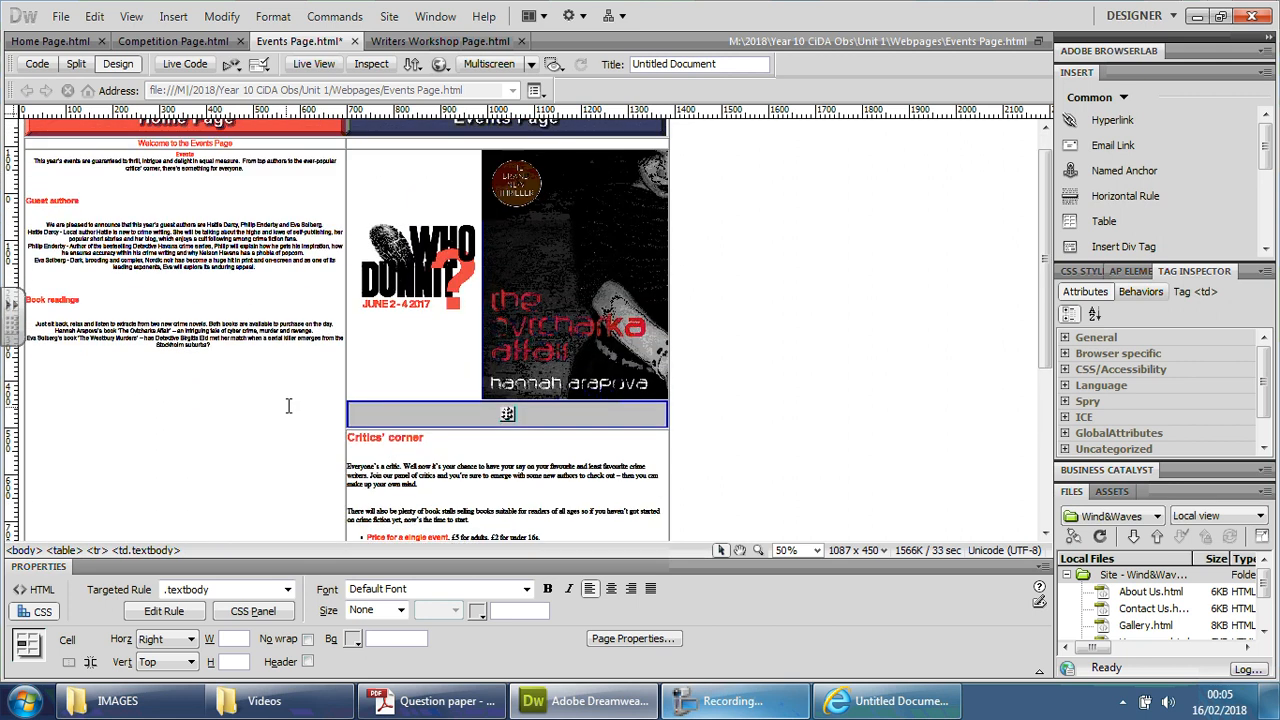
{"action": "mouse_move", "coordinate": [290, 414]}
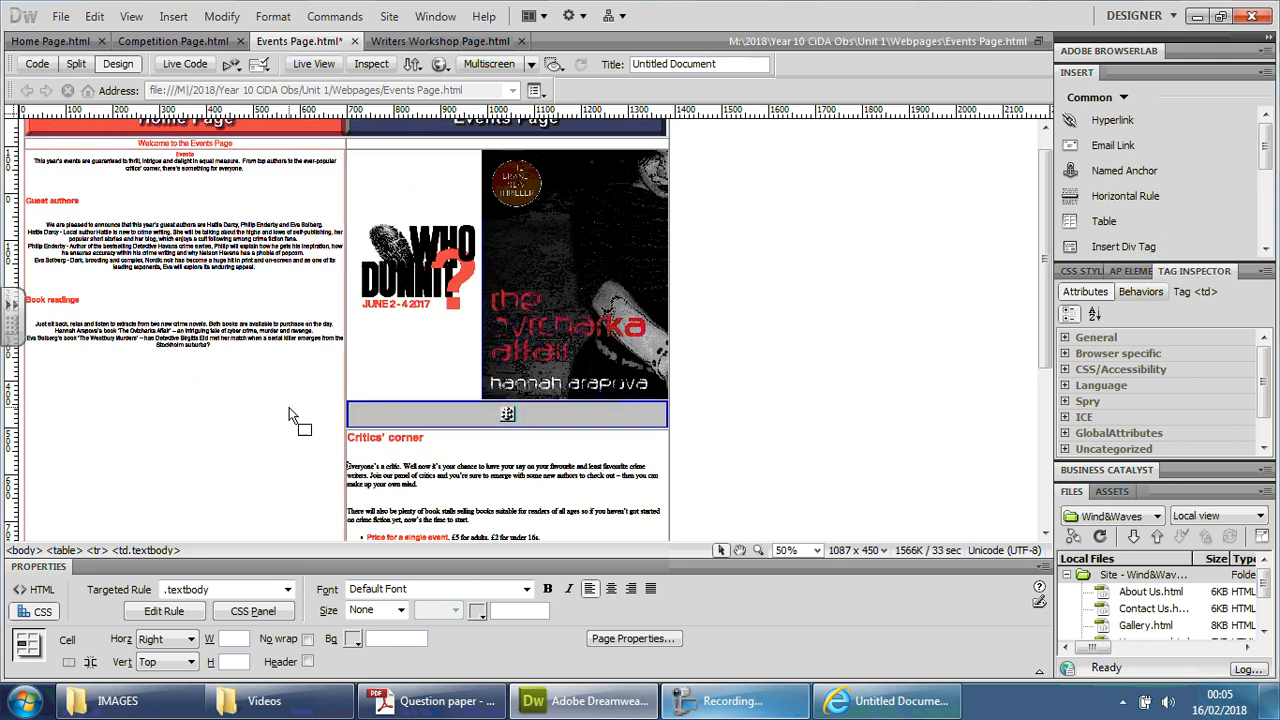
{"action": "scroll", "scroll_direction": "down", "scroll_amount": 3}
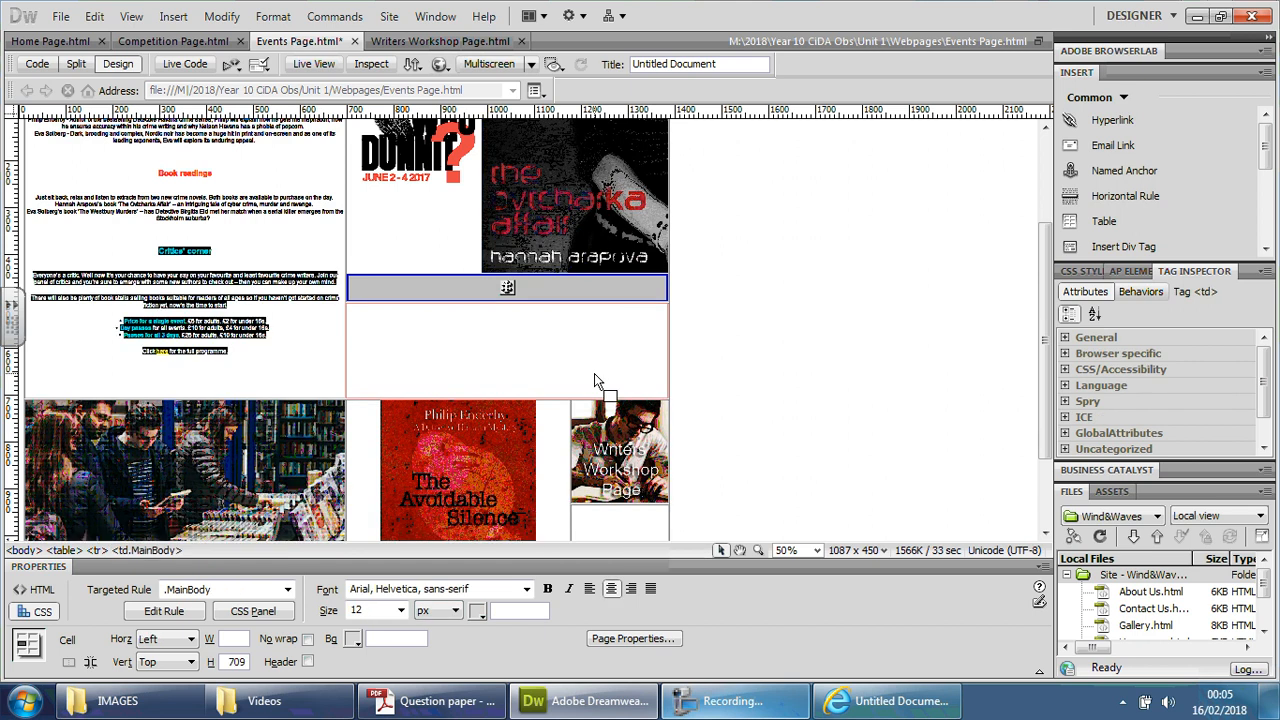
{"action": "mouse_move", "coordinate": [572, 344]}
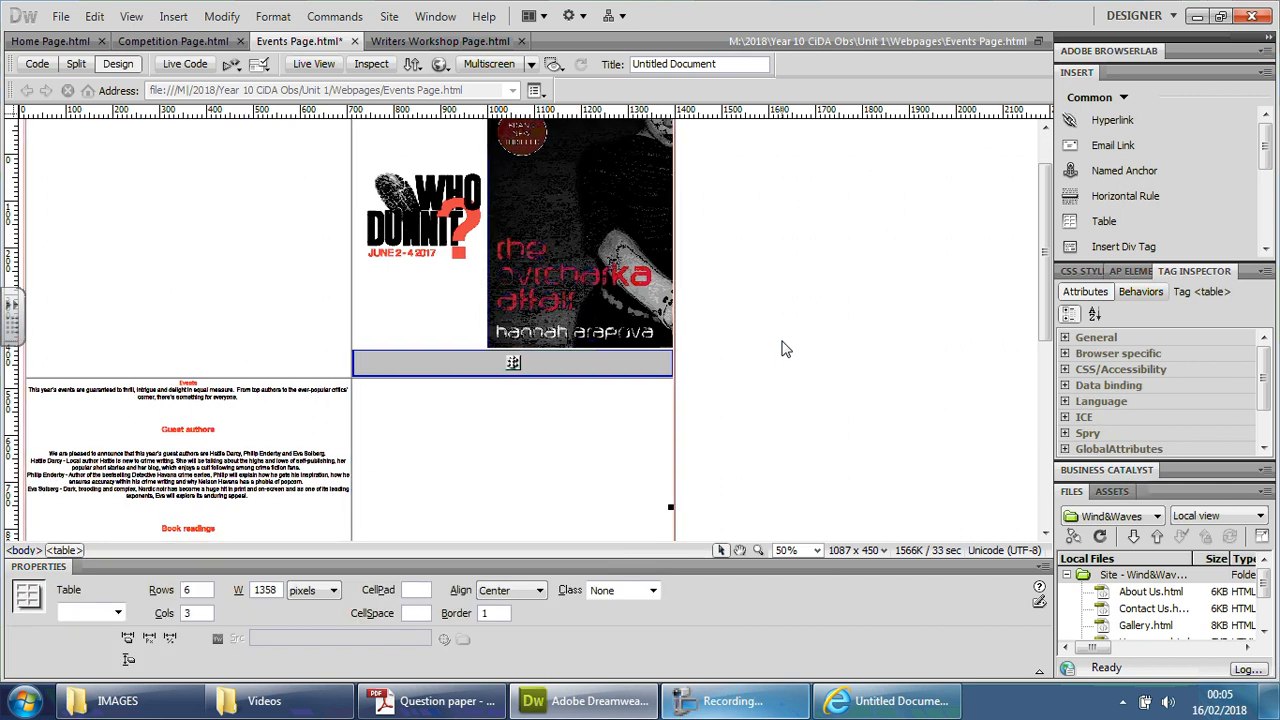
{"action": "scroll", "scroll_direction": "up", "scroll_amount": 3}
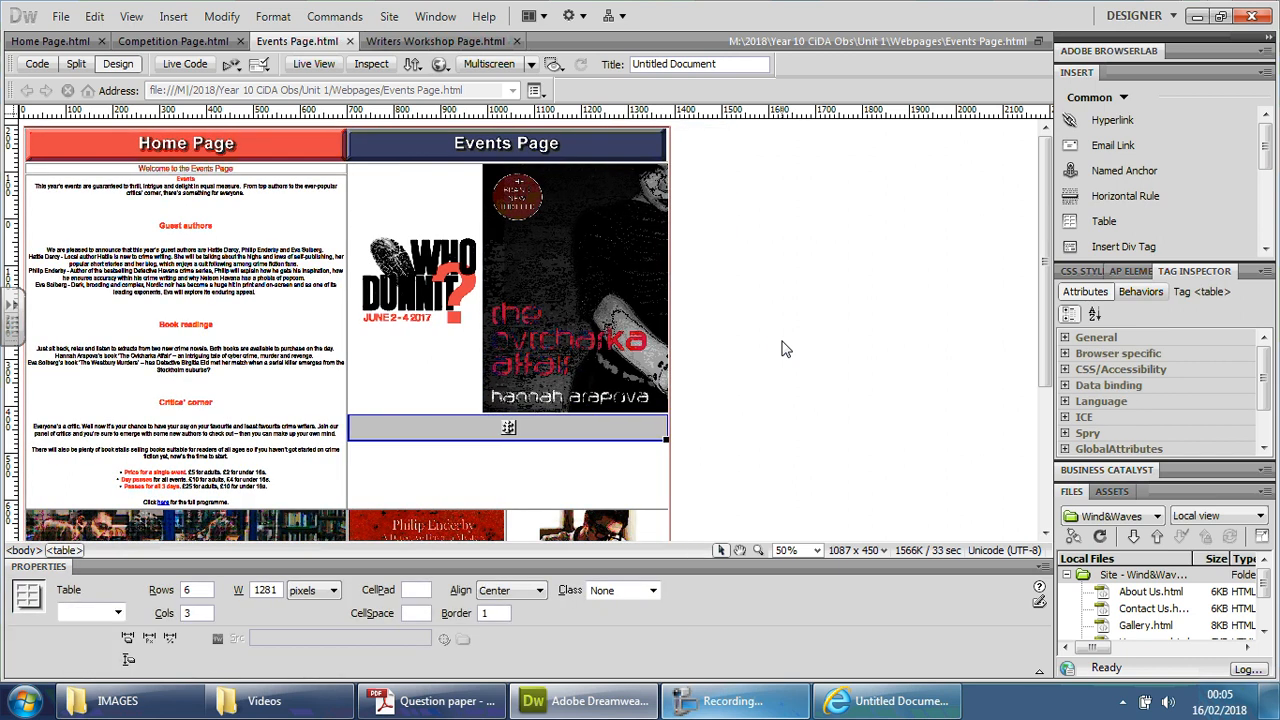
{"action": "mouse_move", "coordinate": [590, 478]}
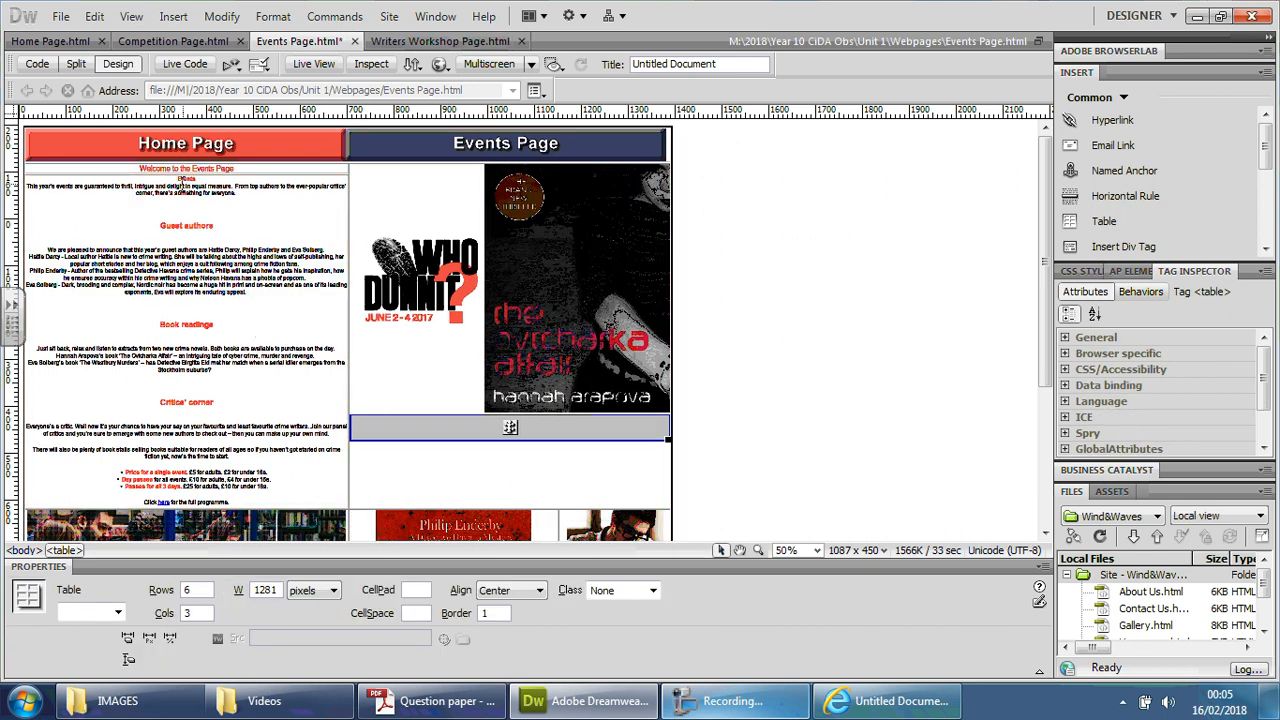
- Left-align the MainBody column's headings and paragraphs and check the result down the page
{"action": "left_click", "coordinate": [270, 496]}
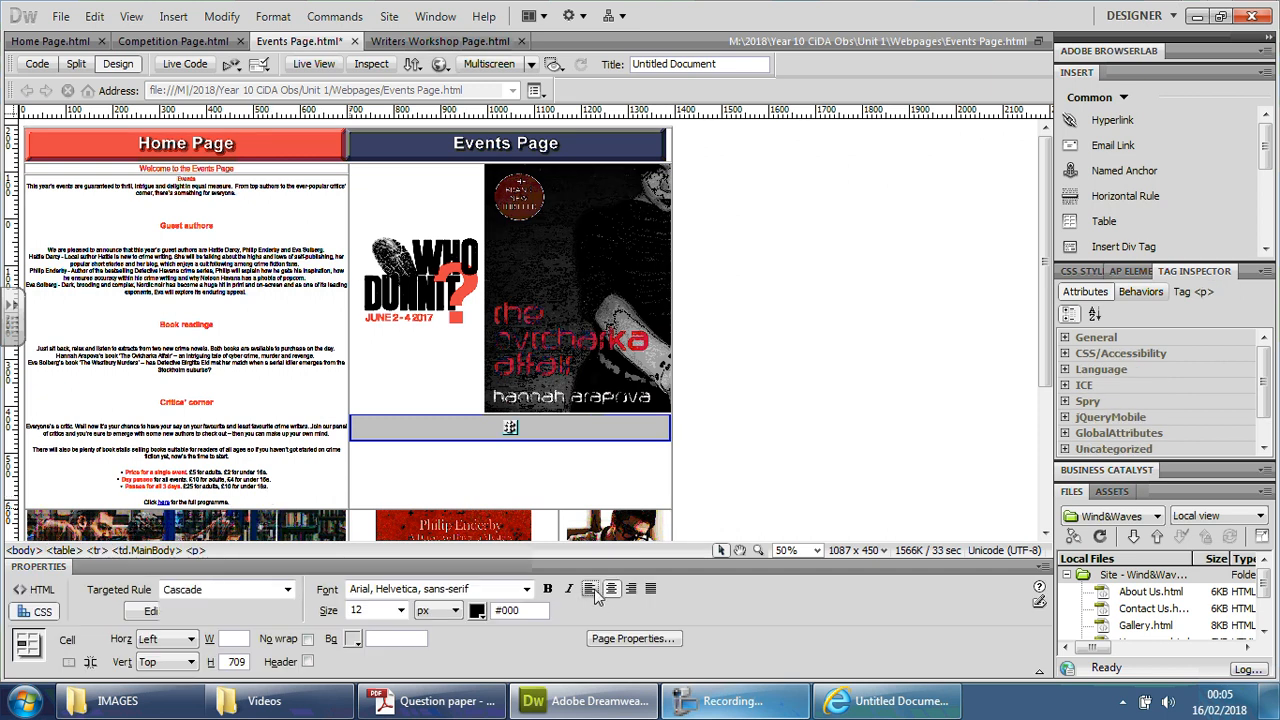
{"action": "left_click", "coordinate": [510, 428]}
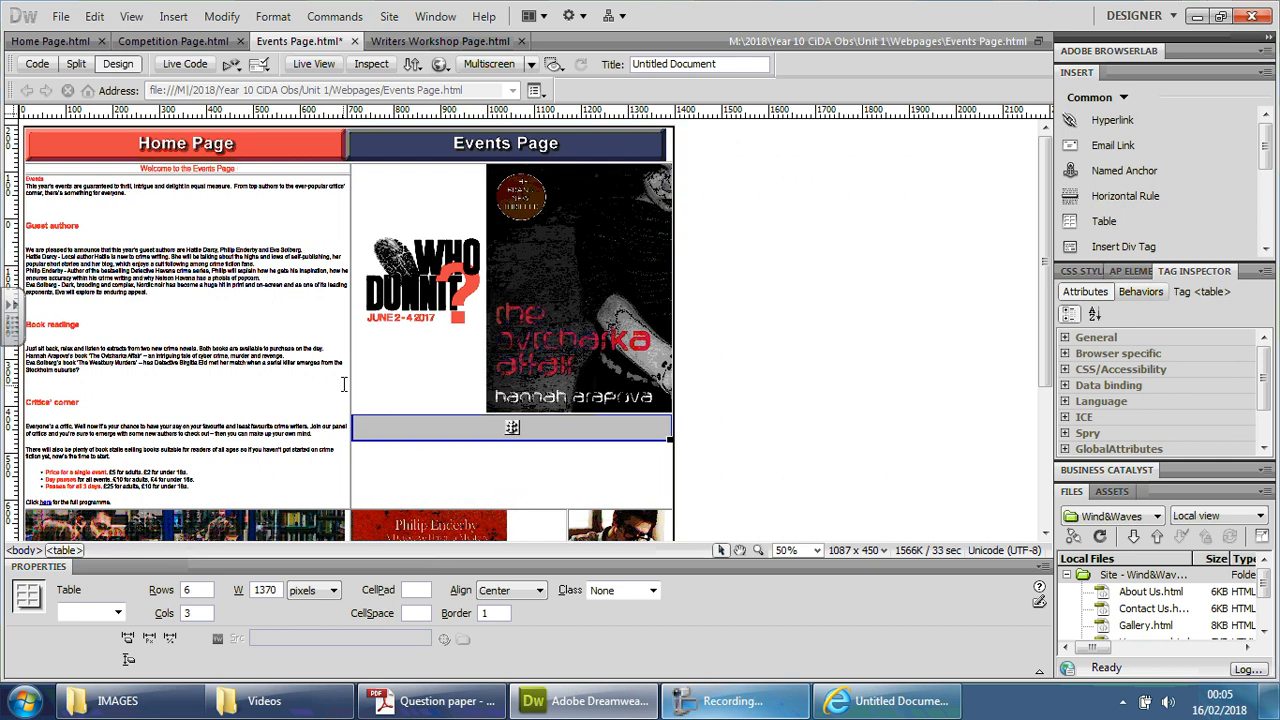
{"action": "left_click", "coordinate": [580, 290]}
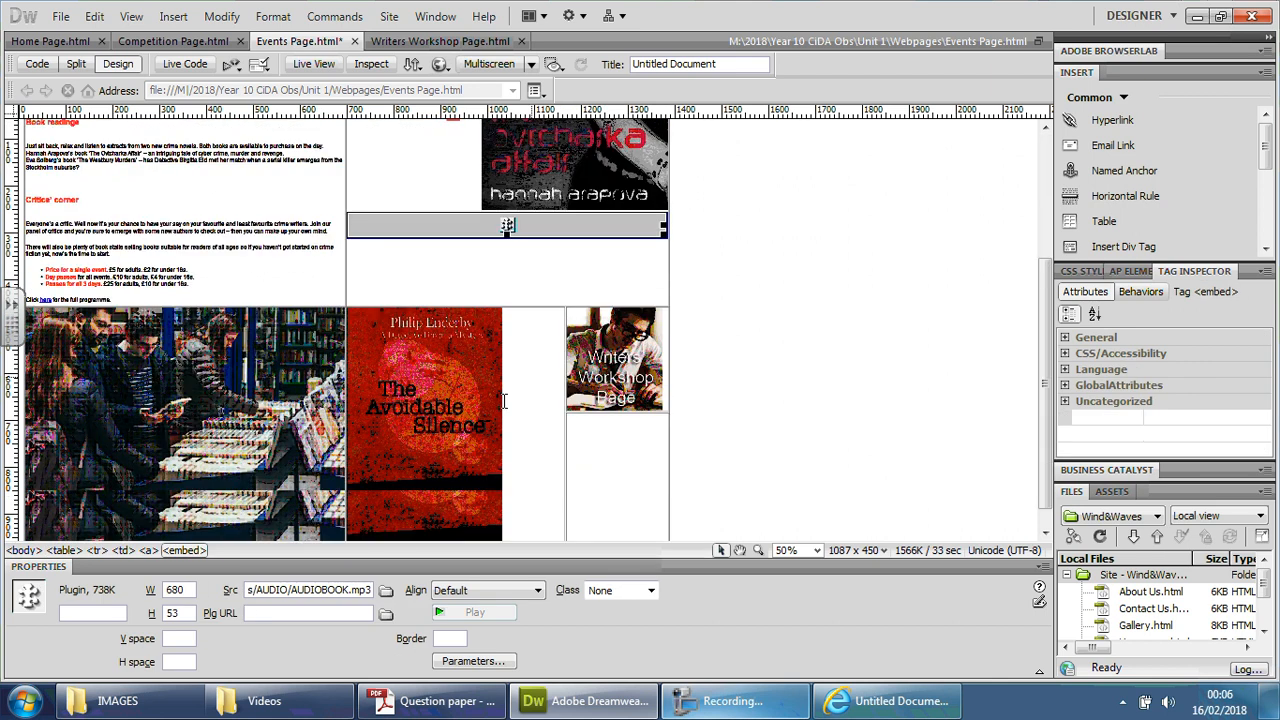
{"action": "scroll", "scroll_direction": "down", "scroll_amount": 3}
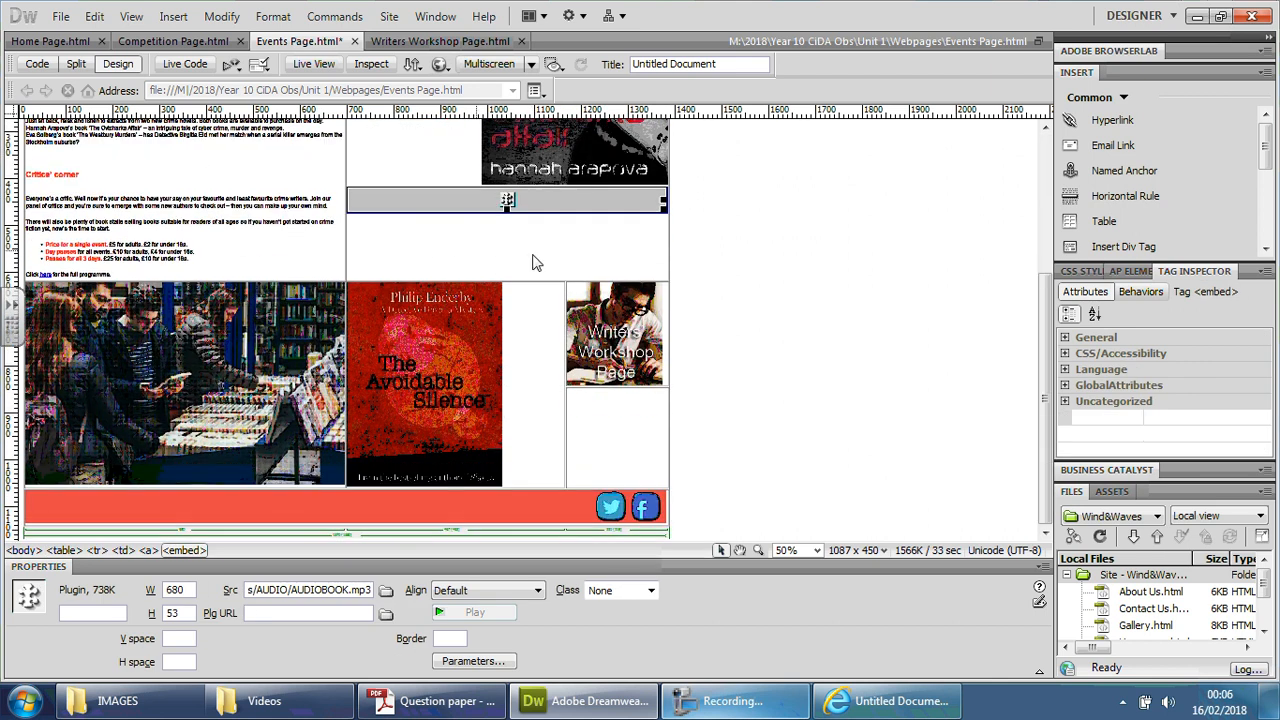
{"action": "mouse_move", "coordinate": [564, 400]}
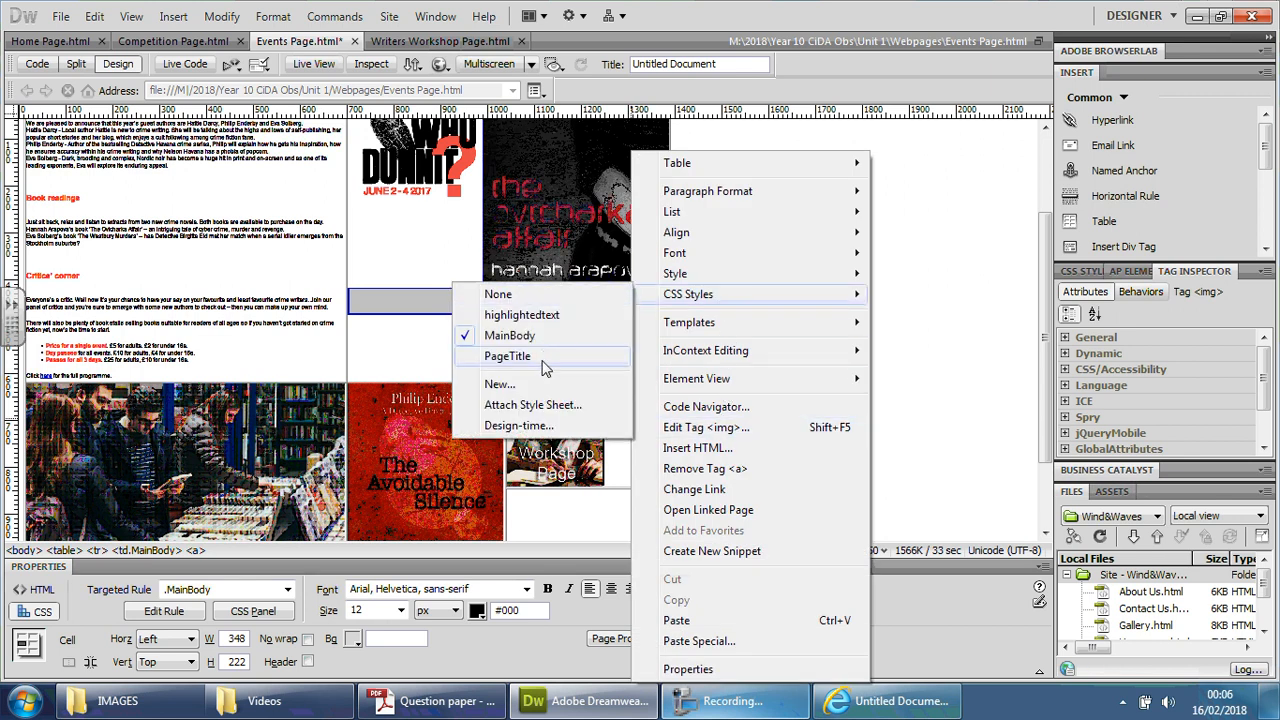
- Create a new CSS class rule named 'image' for the Events page pictures
{"action": "left_click", "coordinate": [500, 384]}
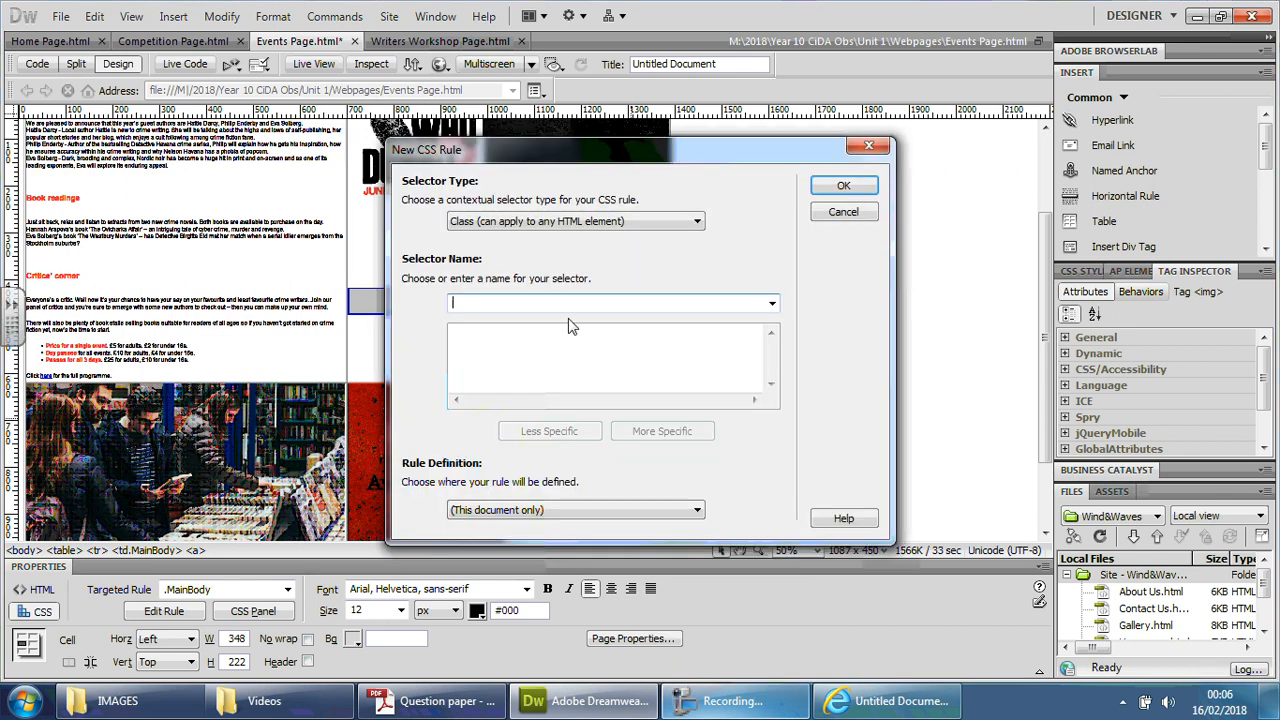
{"action": "type", "text": "image"}
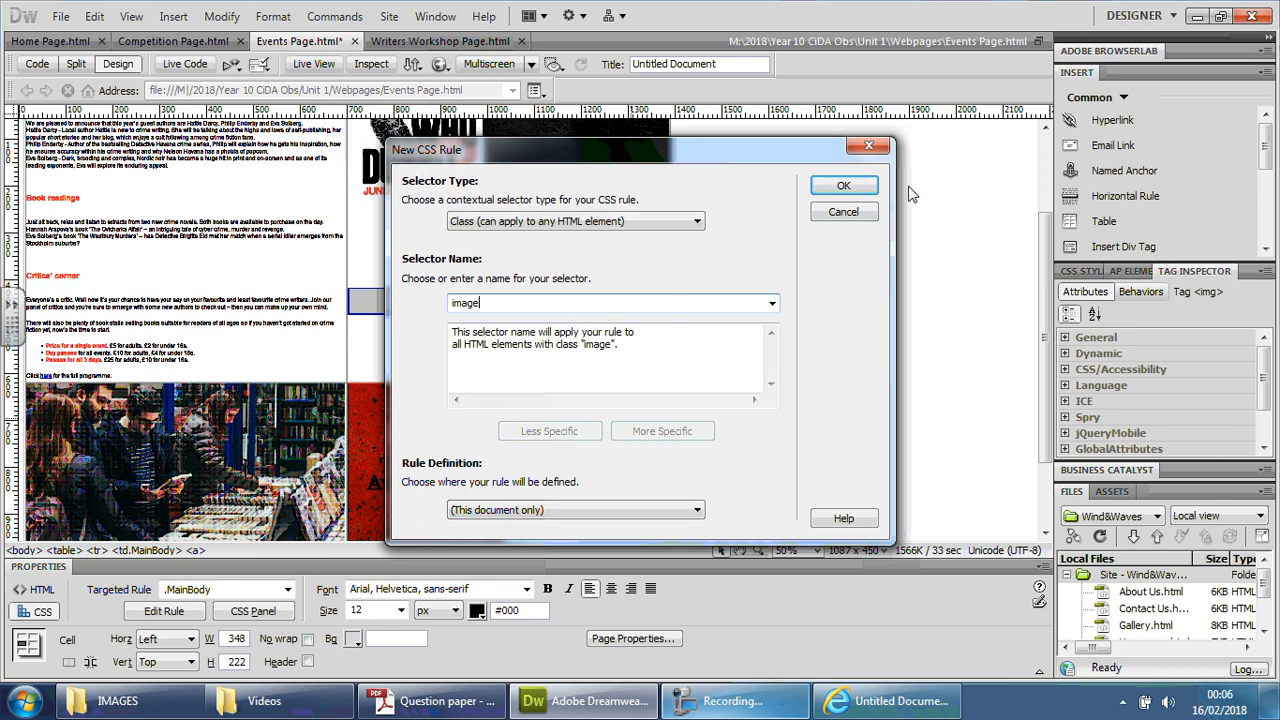
{"action": "left_click", "coordinate": [844, 184]}
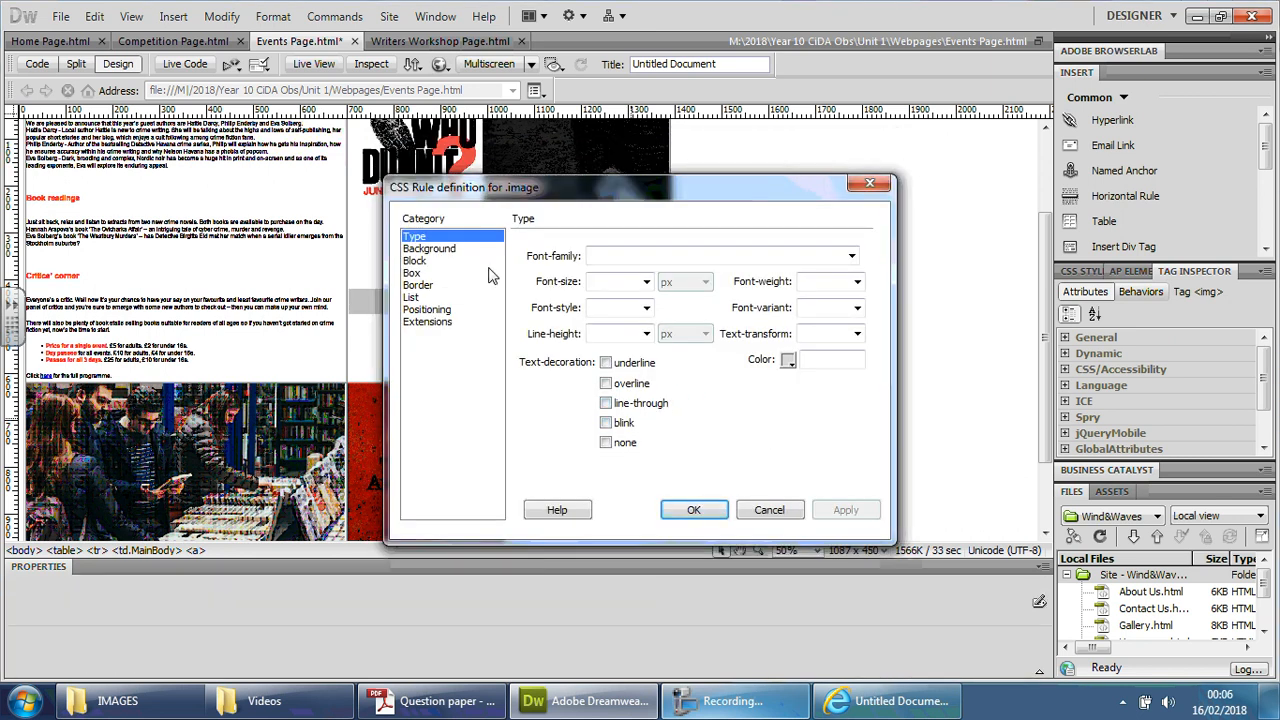
- Review the image rule's Positioning, Border, Box, Background and Type categories
{"action": "left_click", "coordinate": [428, 308]}
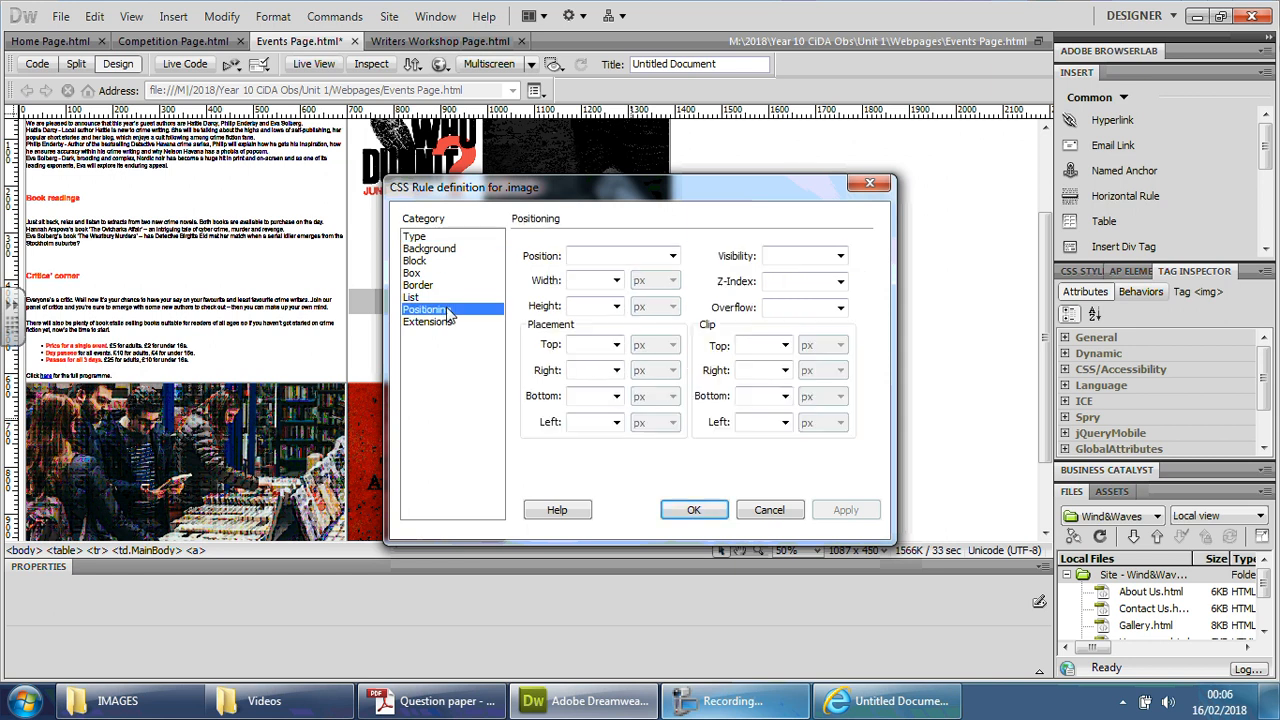
{"action": "left_click", "coordinate": [670, 256]}
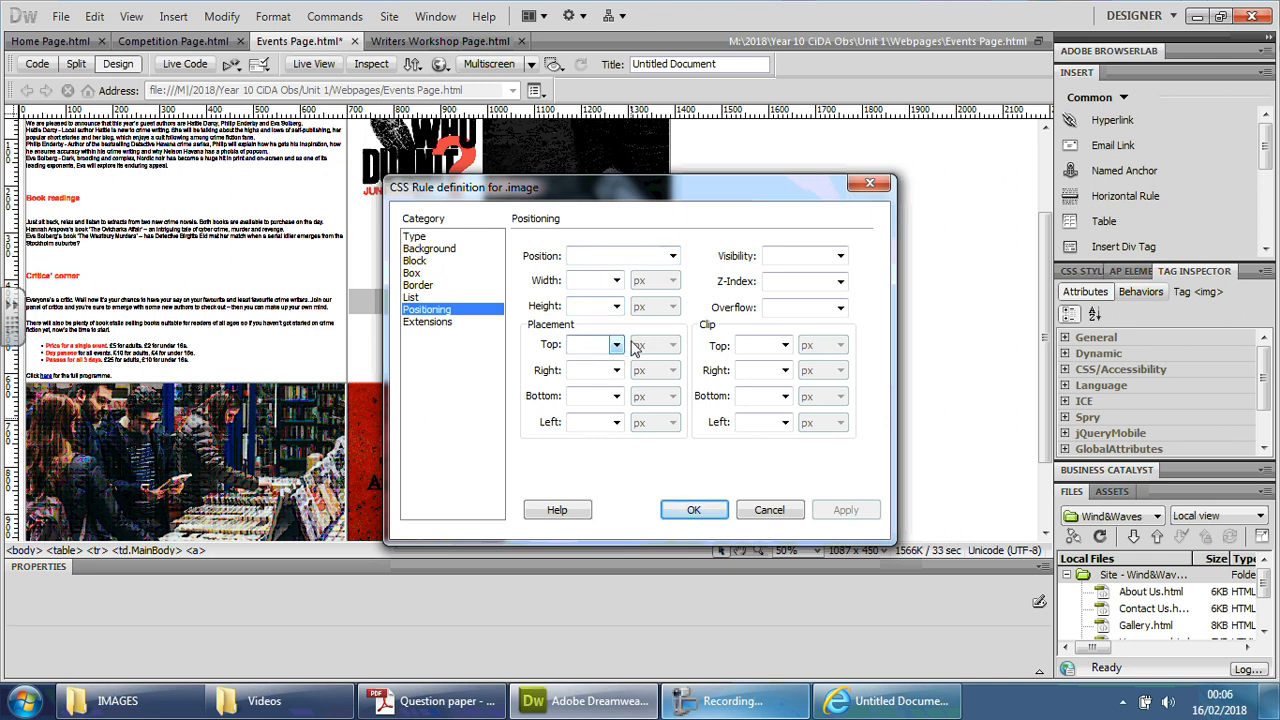
{"action": "mouse_move", "coordinate": [624, 396]}
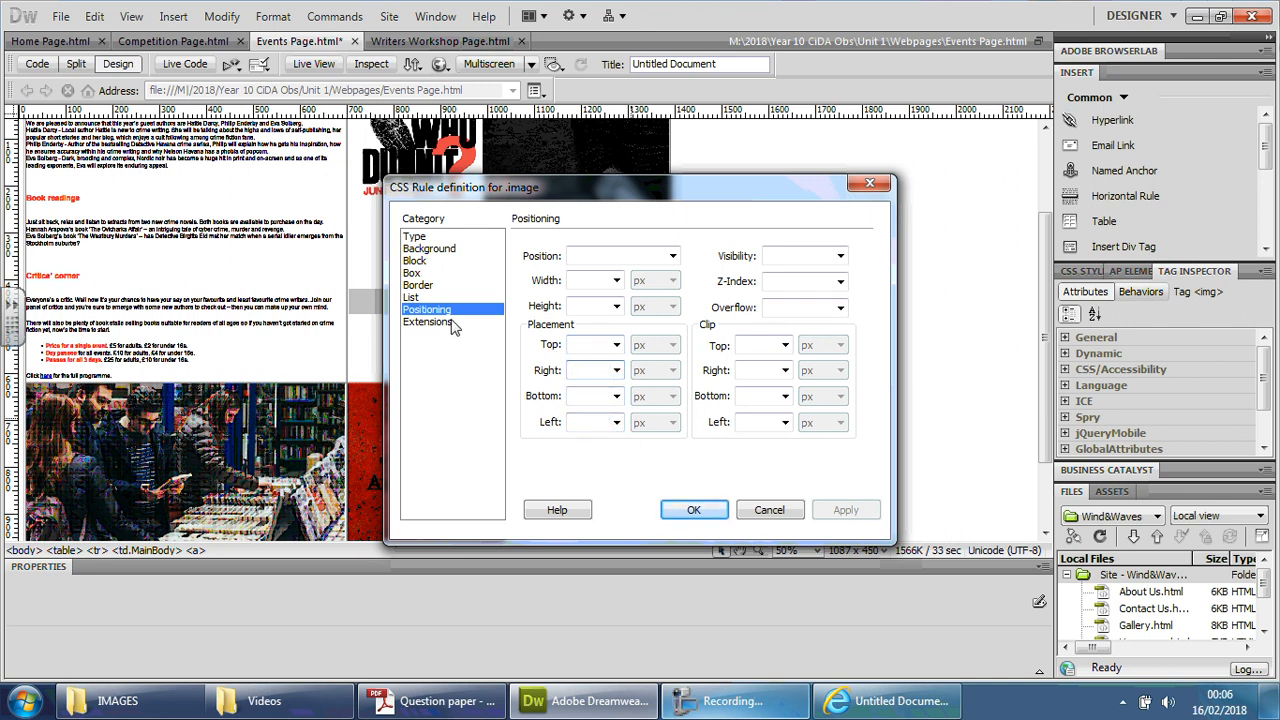
{"action": "left_click", "coordinate": [418, 284]}
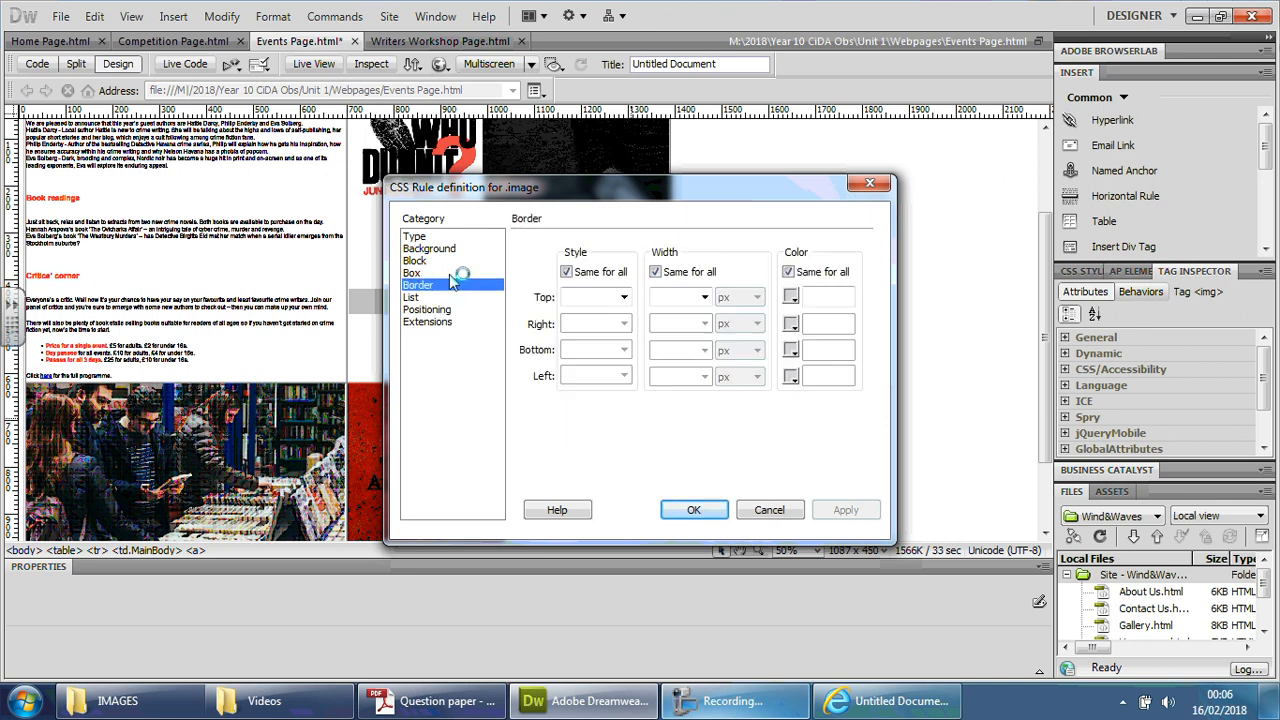
{"action": "left_click", "coordinate": [412, 272]}
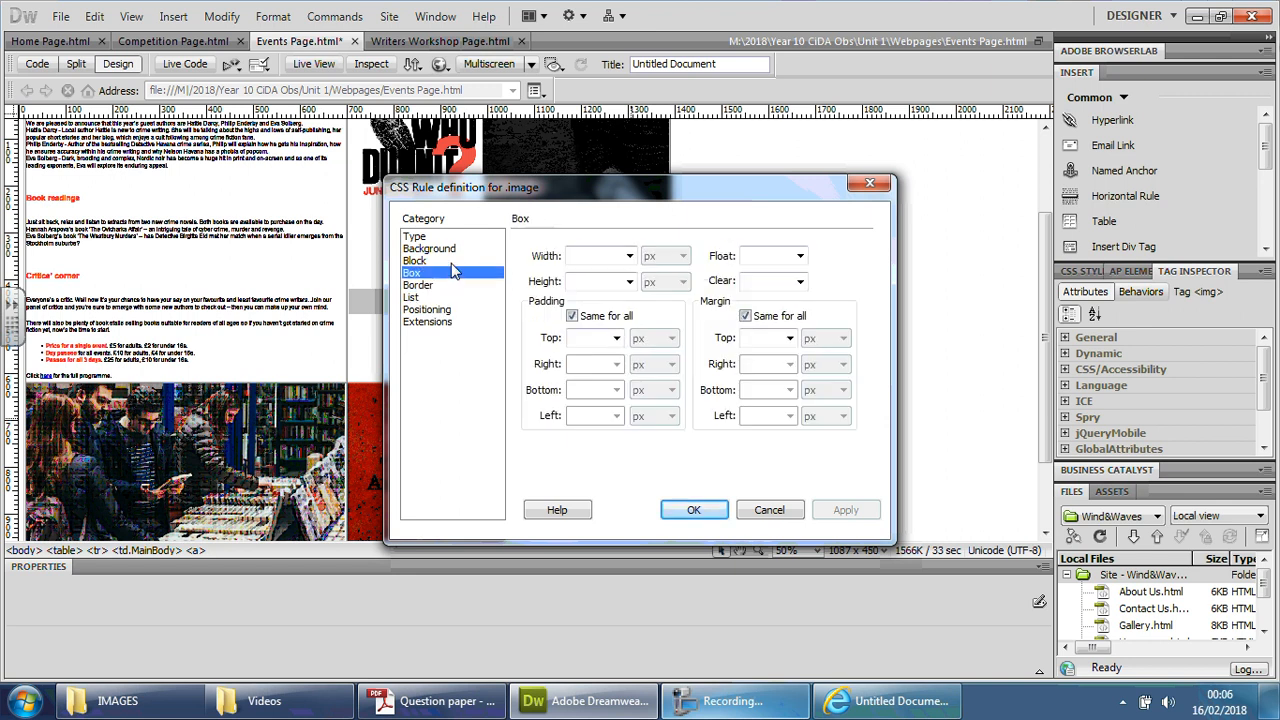
{"action": "left_click", "coordinate": [430, 248]}
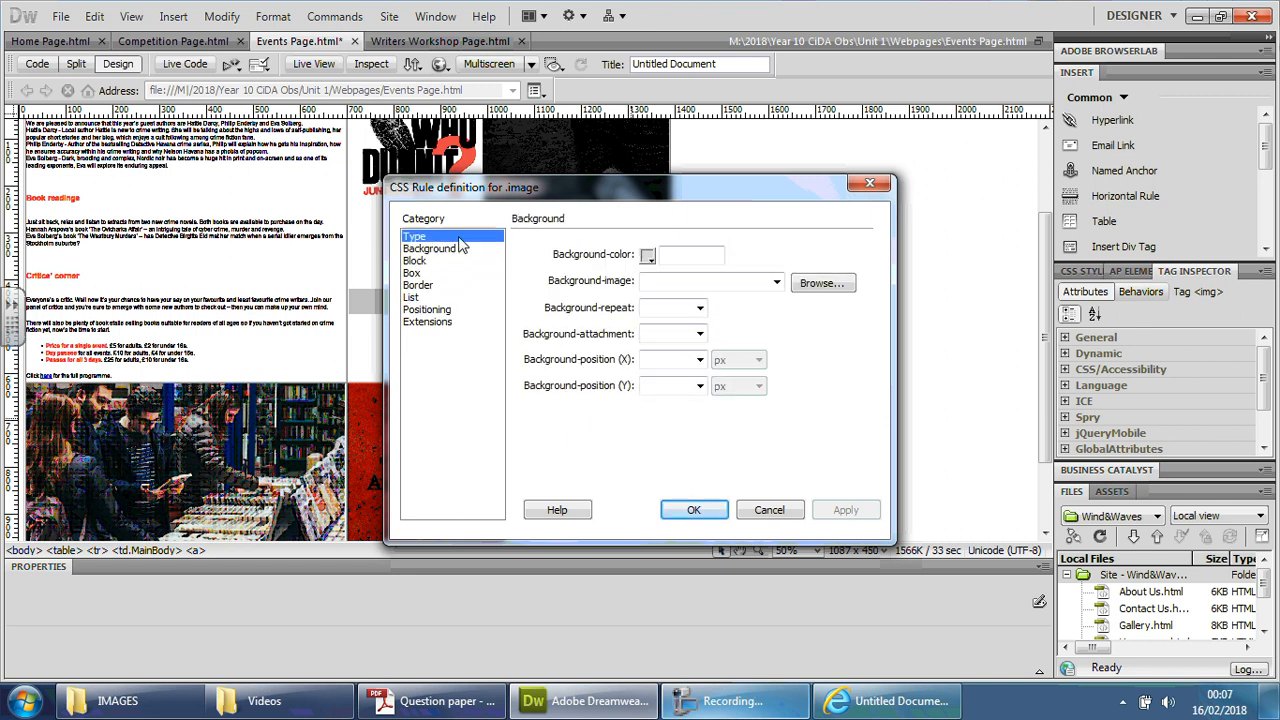
{"action": "left_click", "coordinate": [416, 236]}
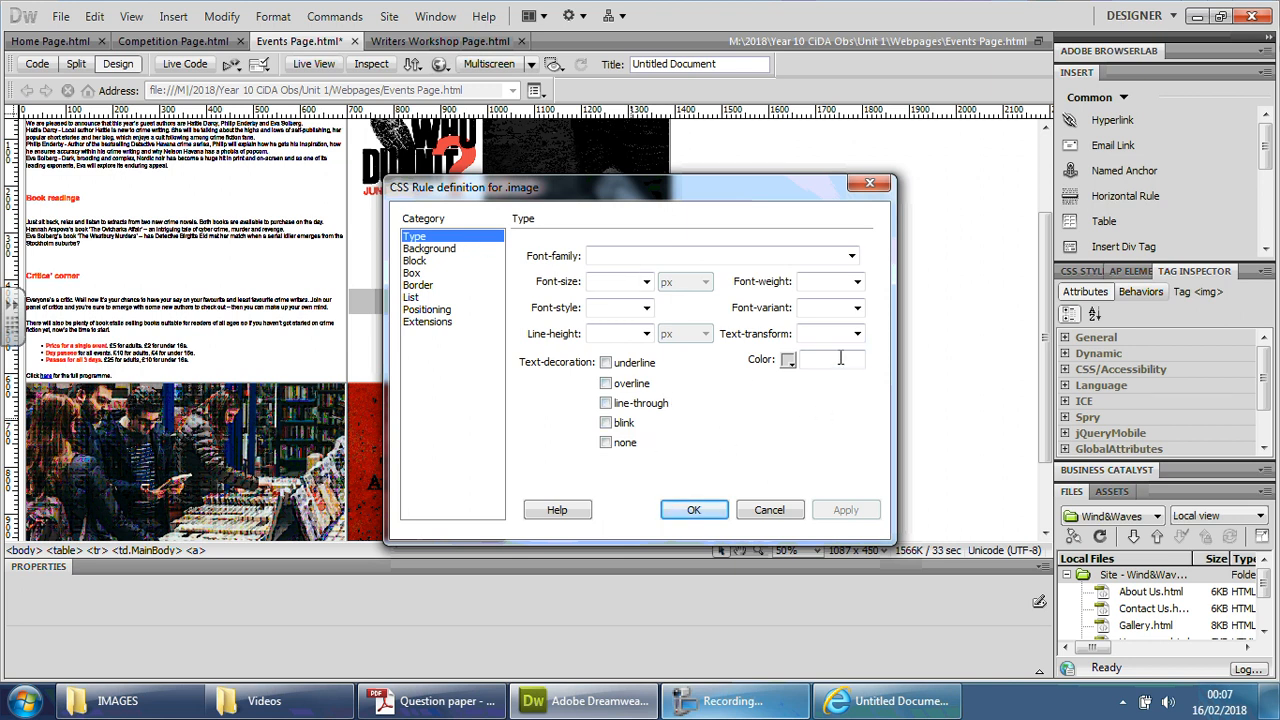
{"action": "mouse_move", "coordinate": [832, 280]}
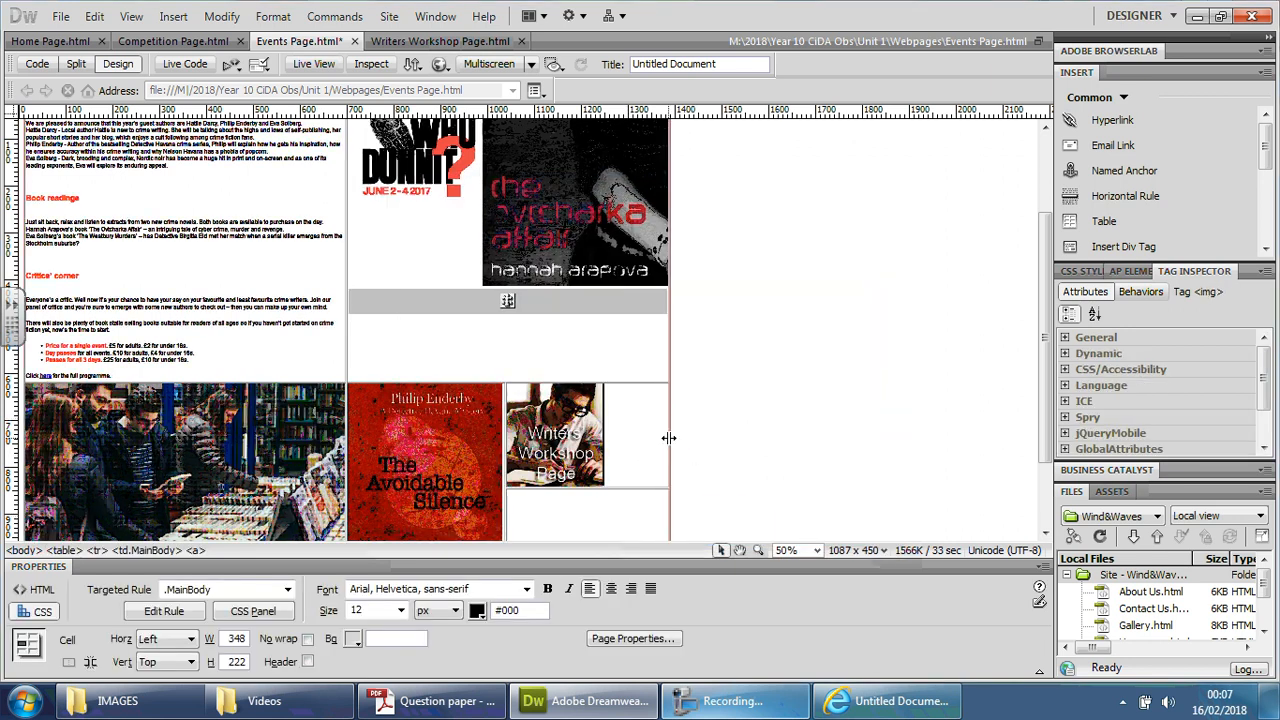
{"action": "mouse_move", "coordinate": [644, 438]}
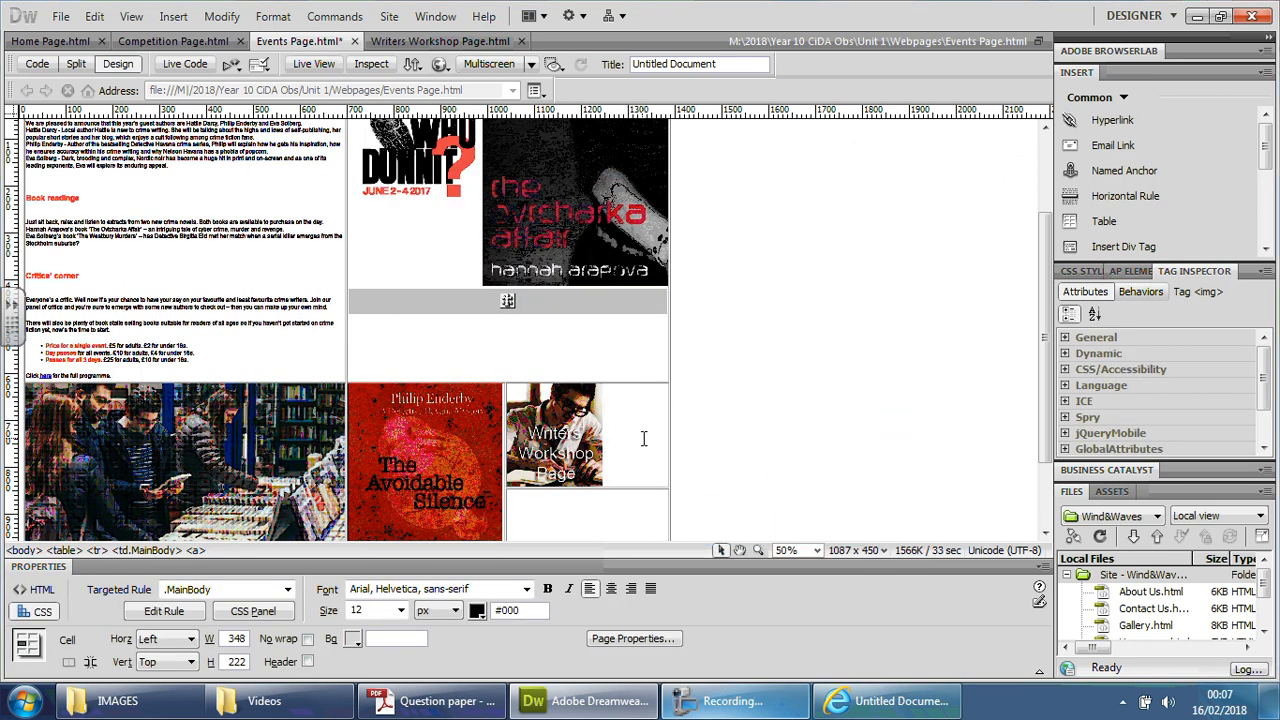
- Apply the PageTitle targeted rule to the paragraph and centre-align it
{"action": "left_click", "coordinate": [290, 588]}
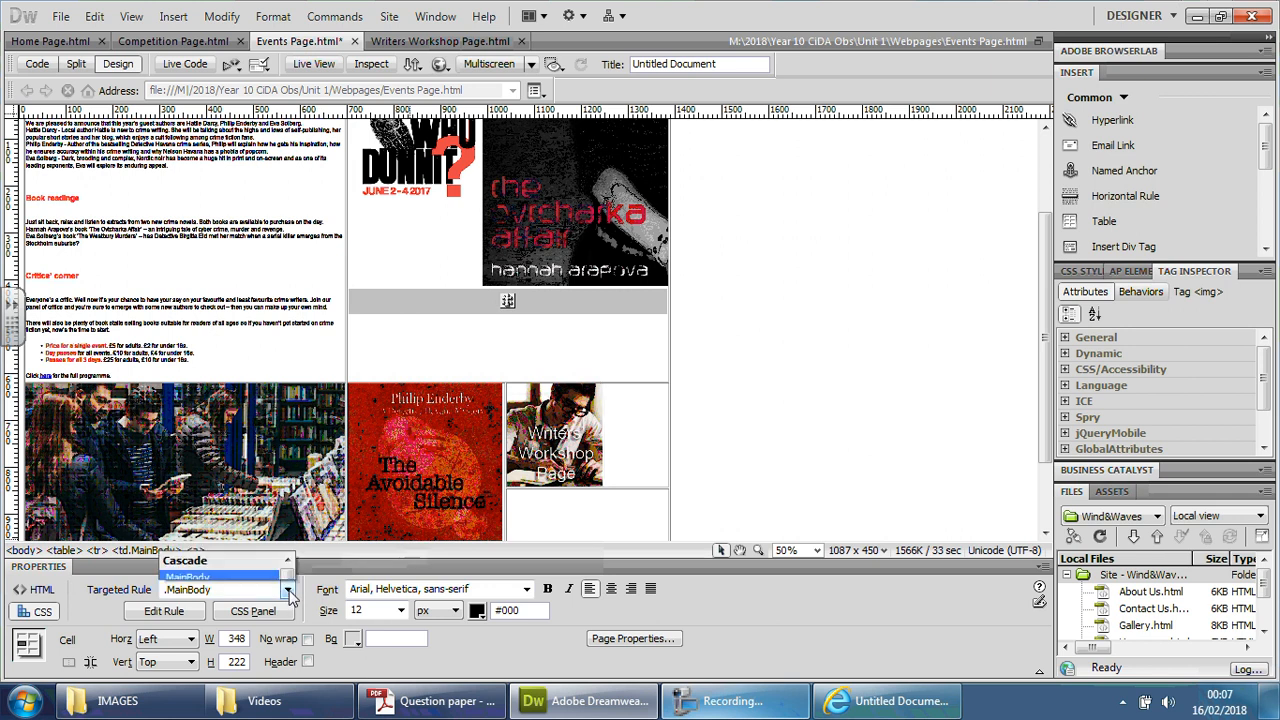
{"action": "left_click", "coordinate": [288, 588]}
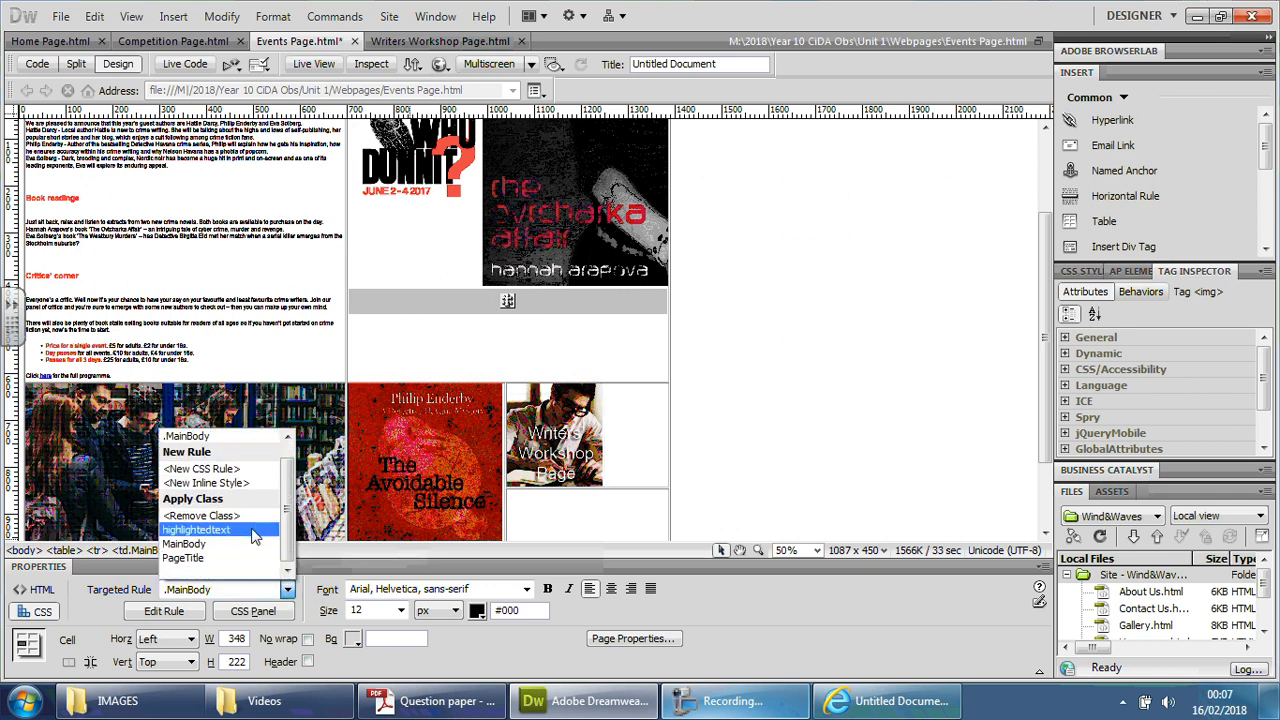
{"action": "left_click", "coordinate": [184, 556]}
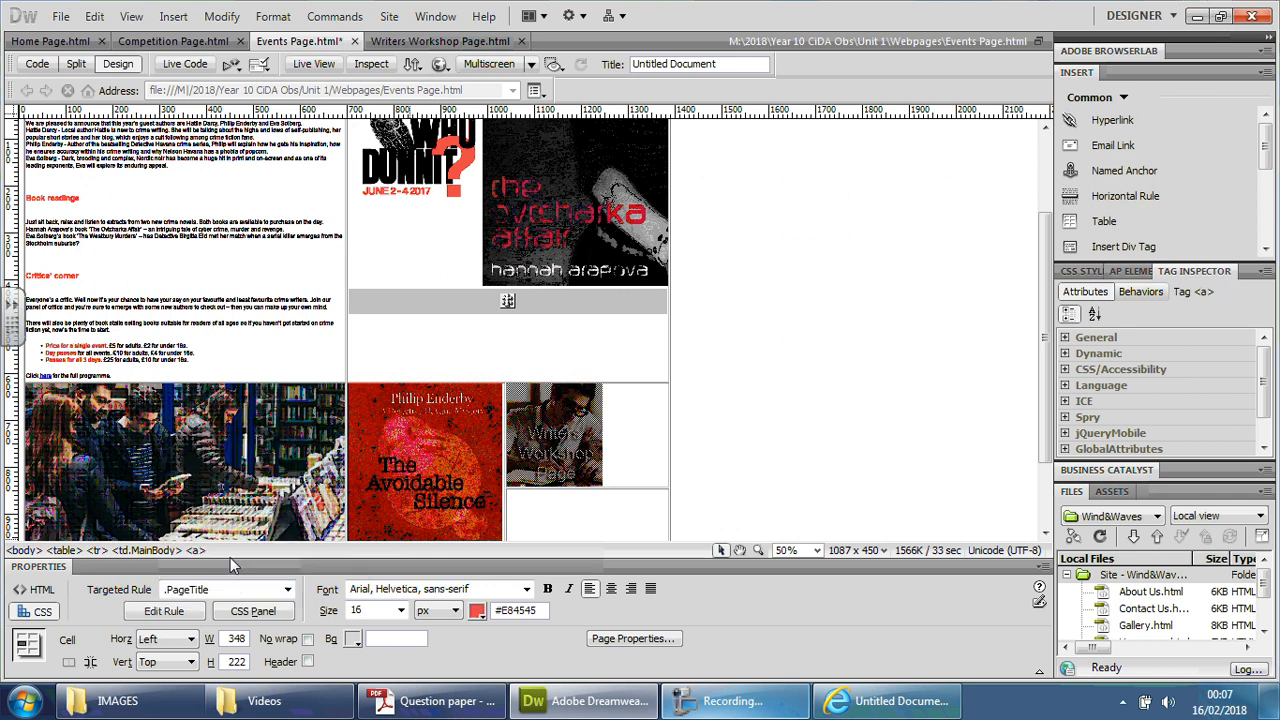
{"action": "left_click", "coordinate": [556, 436]}
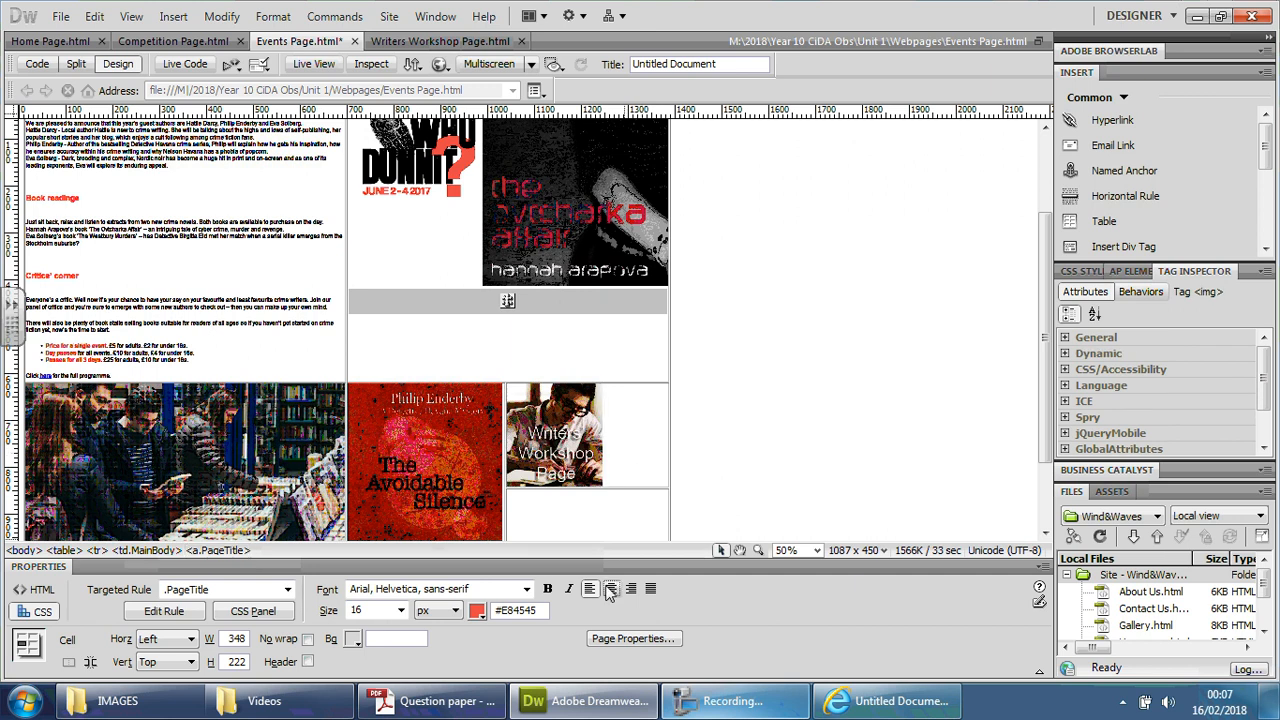
{"action": "left_click", "coordinate": [508, 300]}
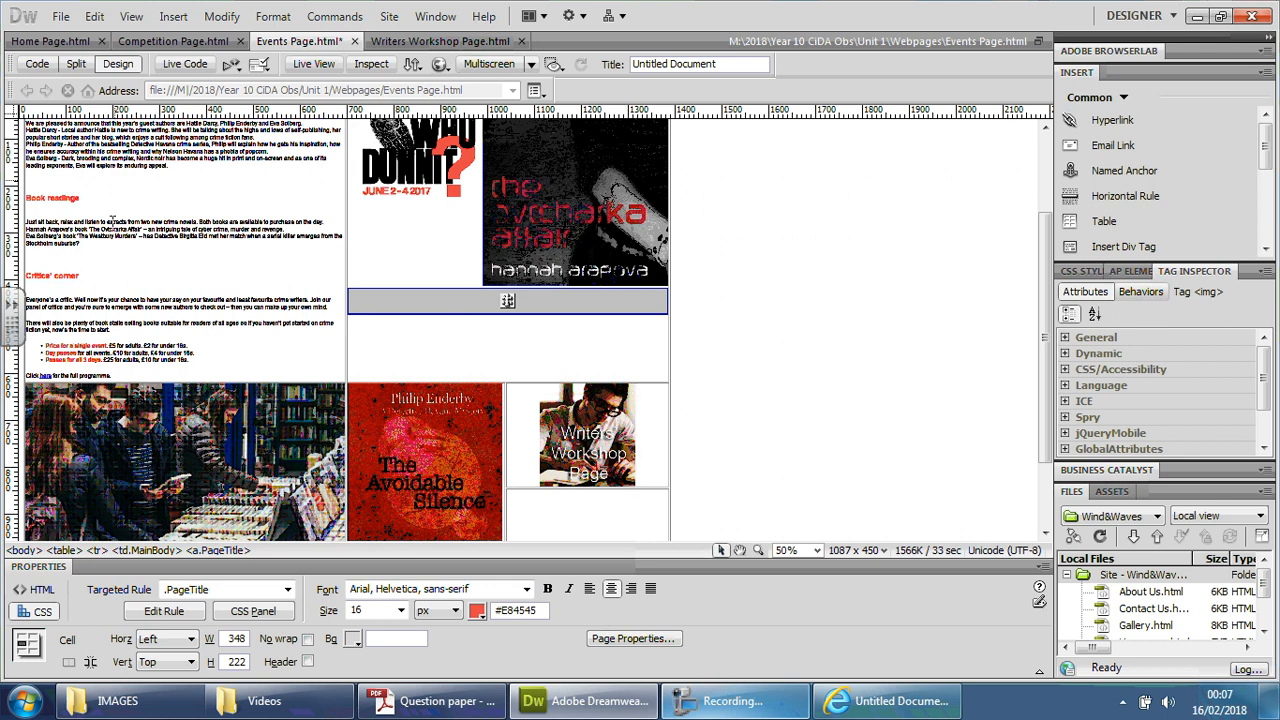
- Check the rest of the Events Page and switch to the Competition Page
{"action": "scroll", "scroll_direction": "up", "scroll_amount": 3}
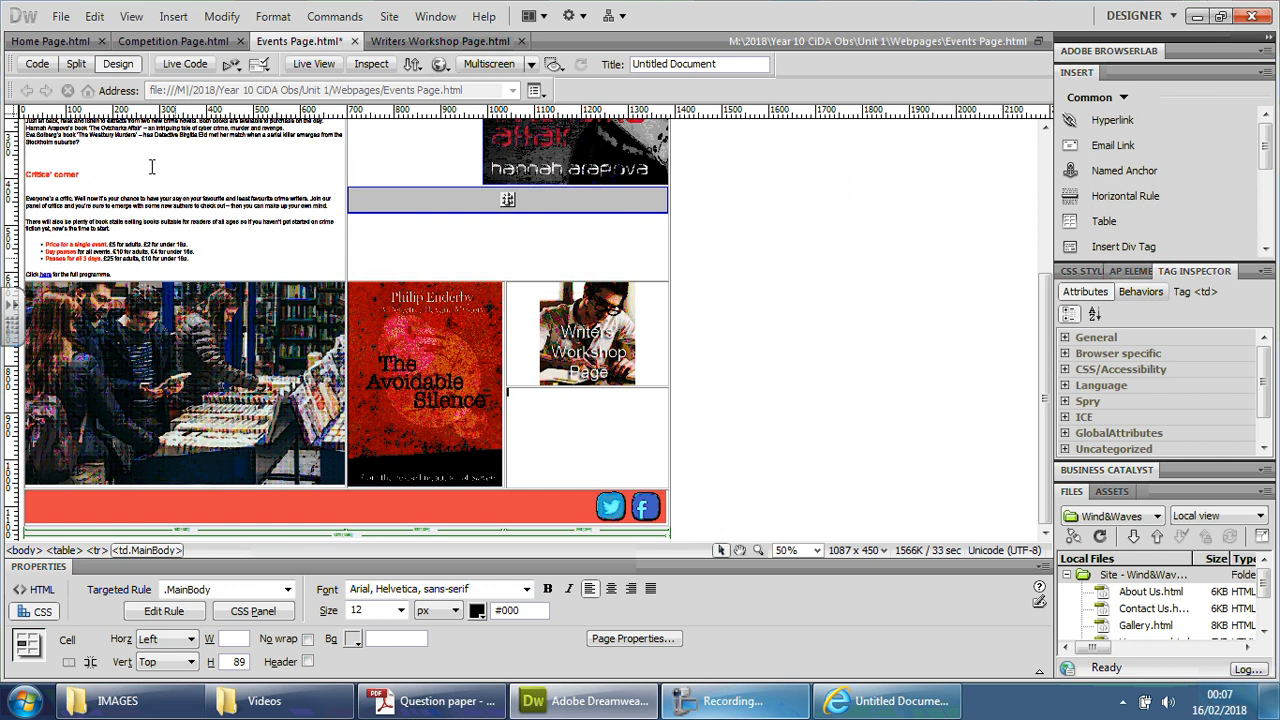
{"action": "left_click", "coordinate": [174, 40]}
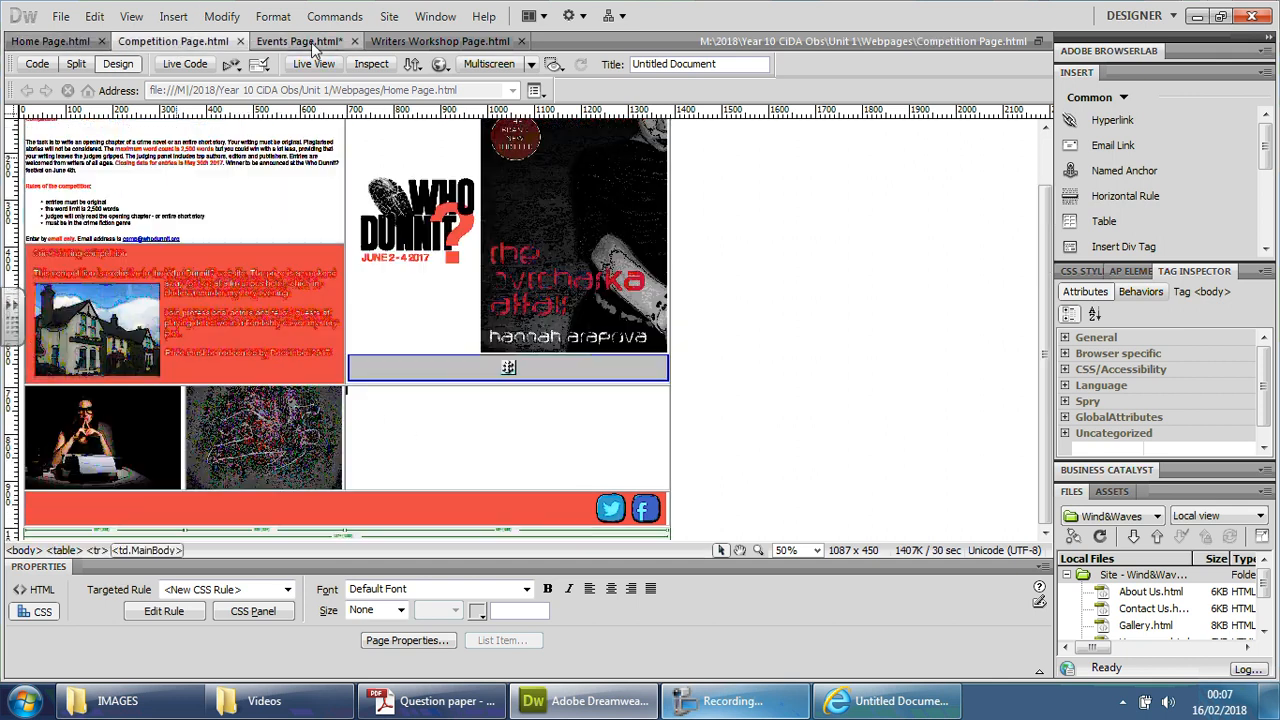
- Look over the Writers Workshop, Events and Home pages, ending on the Competition Page
{"action": "left_click", "coordinate": [440, 40]}
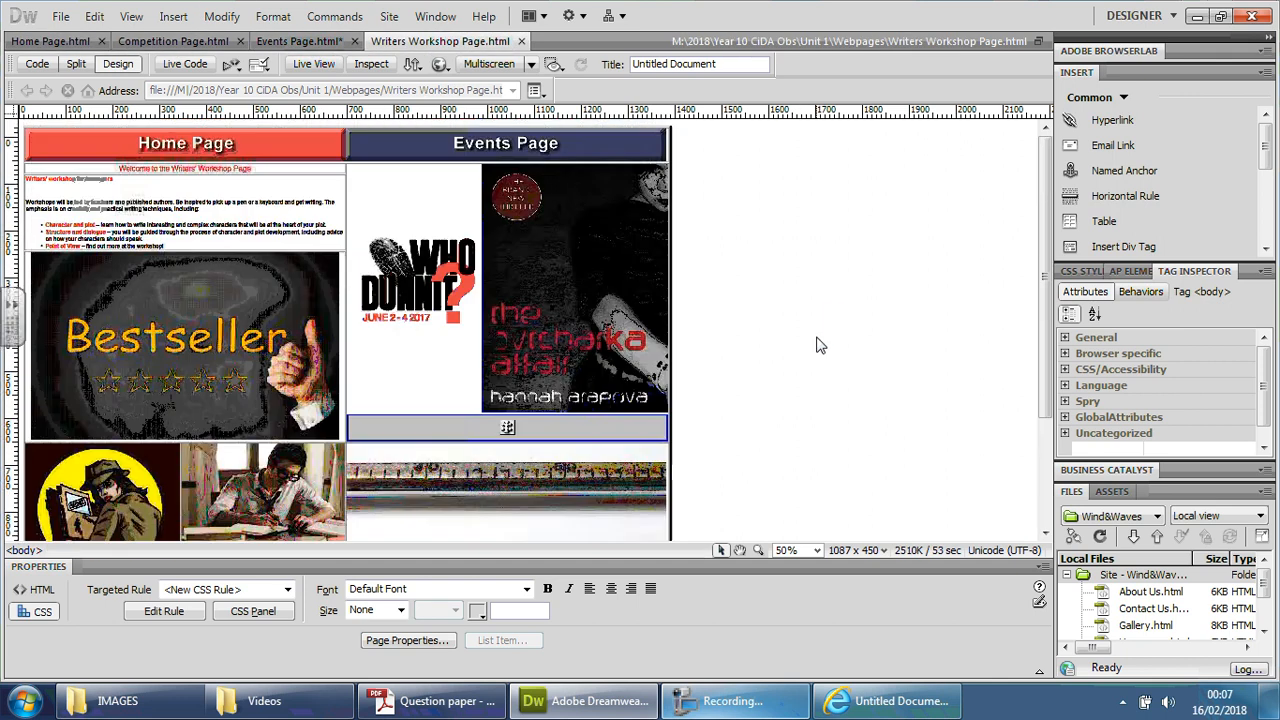
{"action": "left_click", "coordinate": [298, 40]}
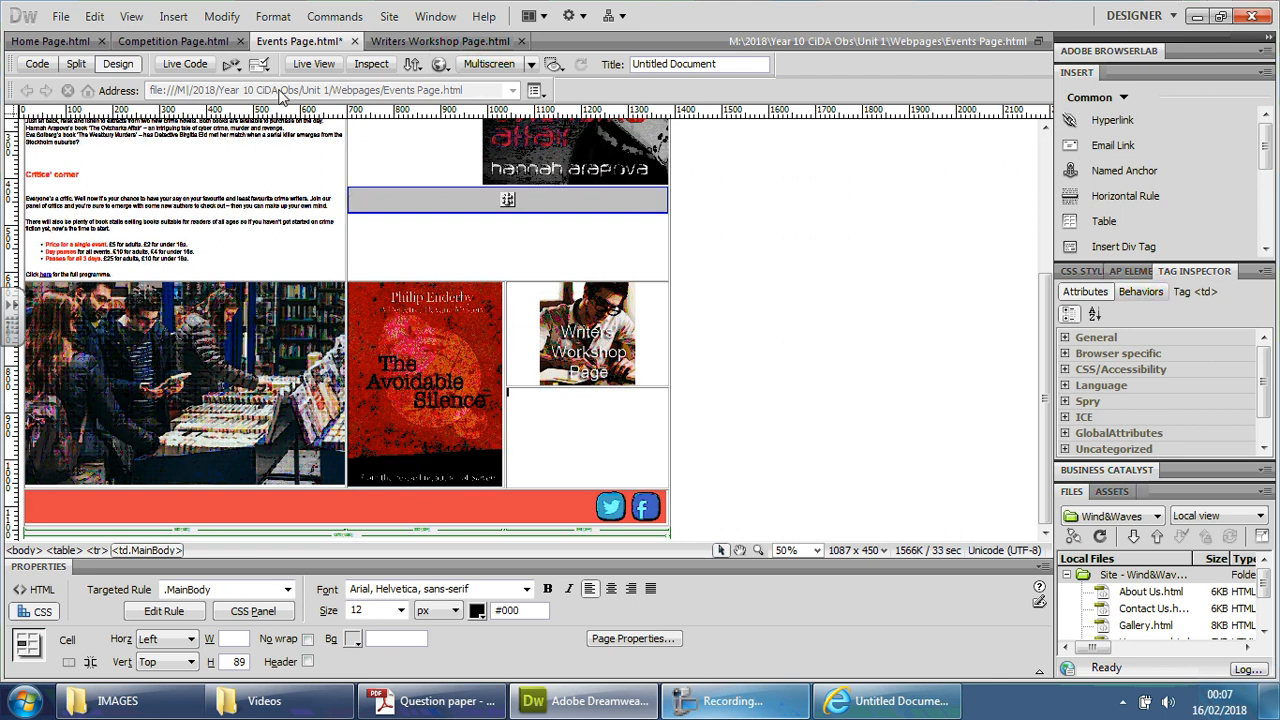
{"action": "left_click", "coordinate": [172, 40]}
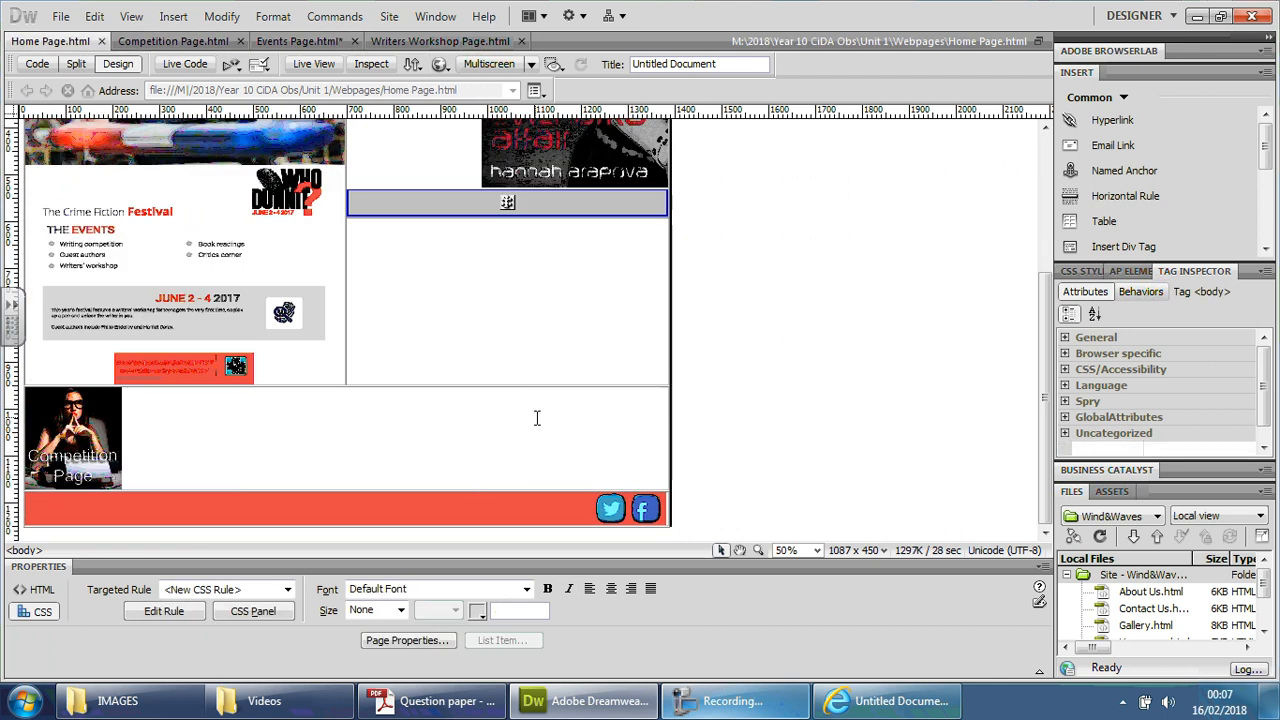
{"action": "left_click", "coordinate": [172, 40]}
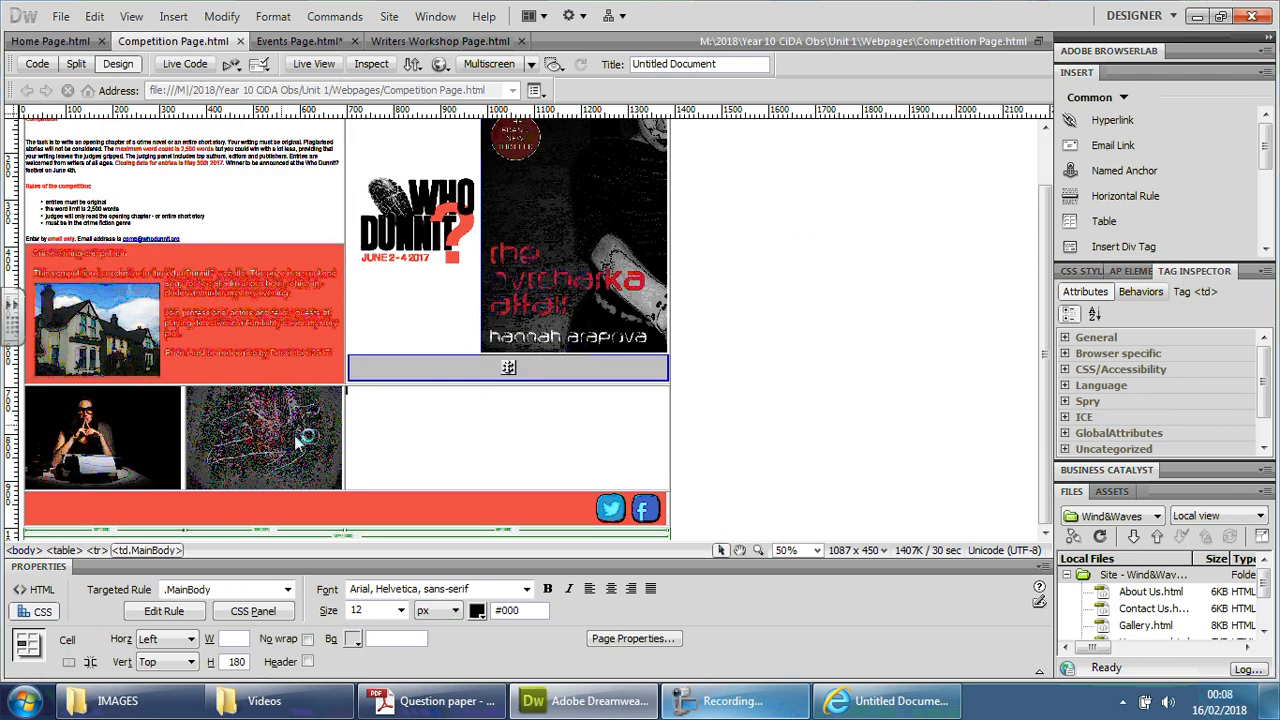
- Select two Competition Page pictures to read their file sizes in Properties
{"action": "left_click", "coordinate": [100, 436]}
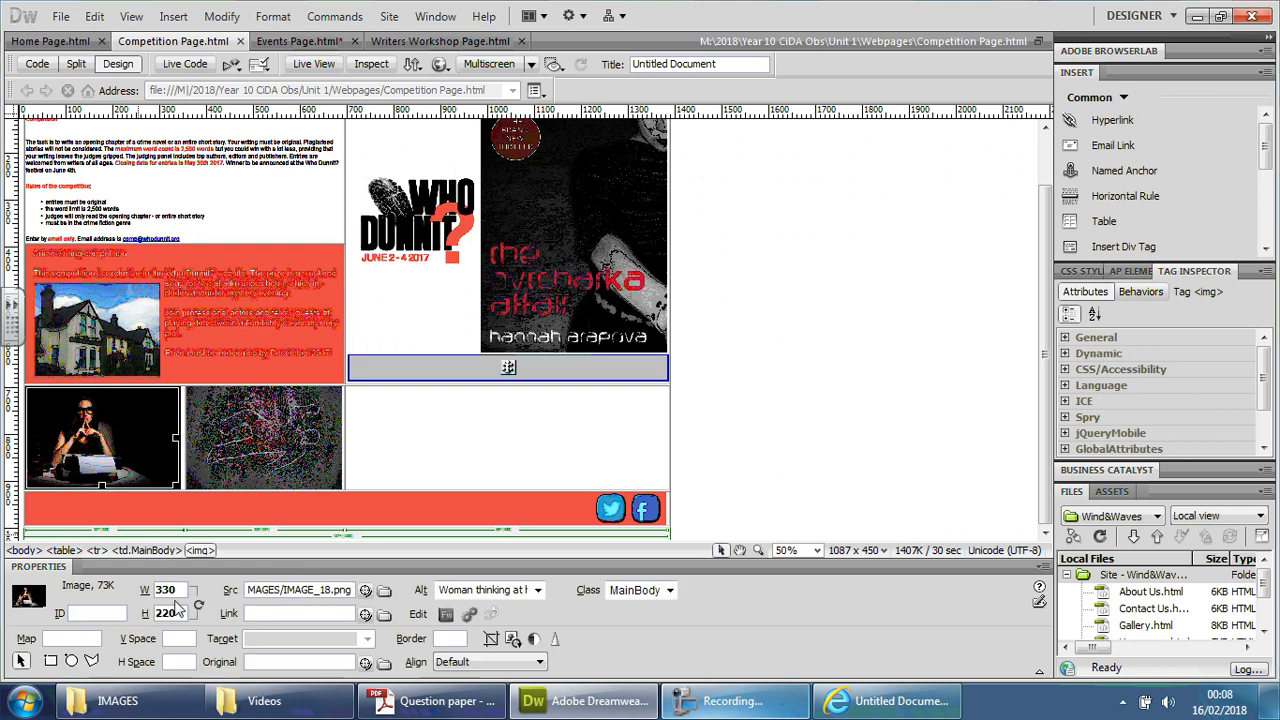
{"action": "left_click", "coordinate": [264, 436]}
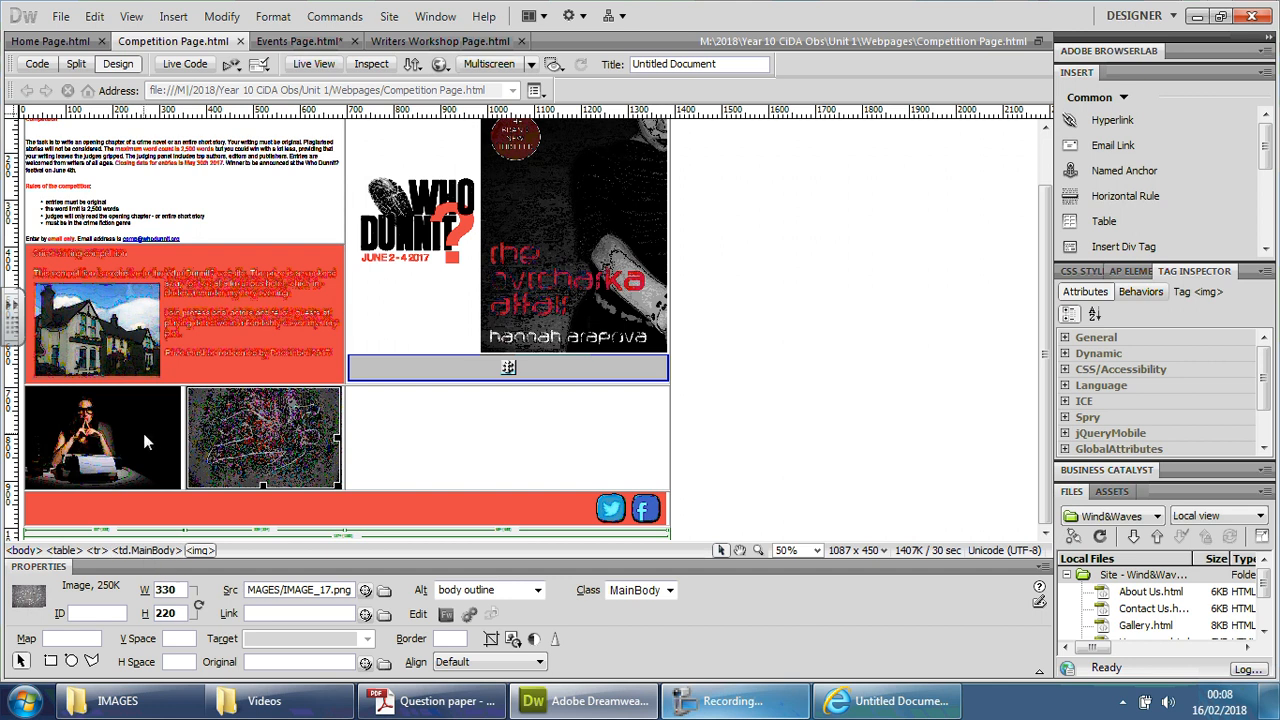
{"action": "mouse_move", "coordinate": [128, 436]}
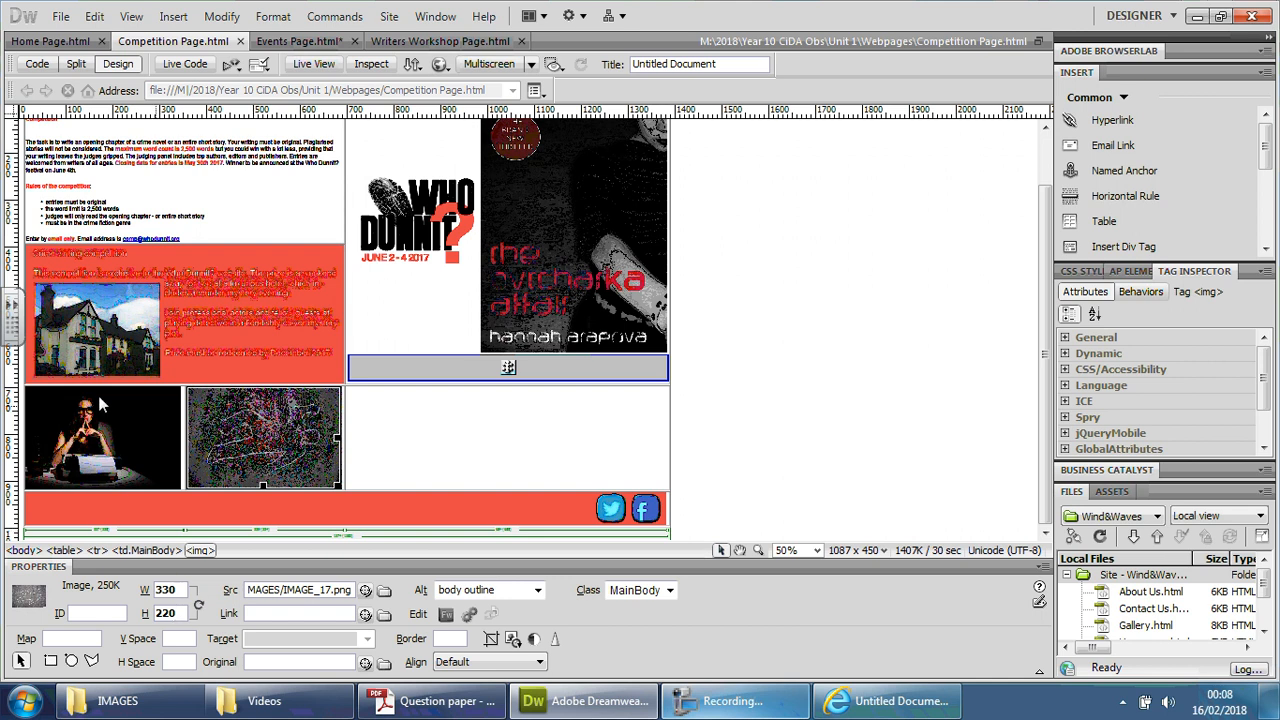
{"action": "right_click", "coordinate": [508, 368]}
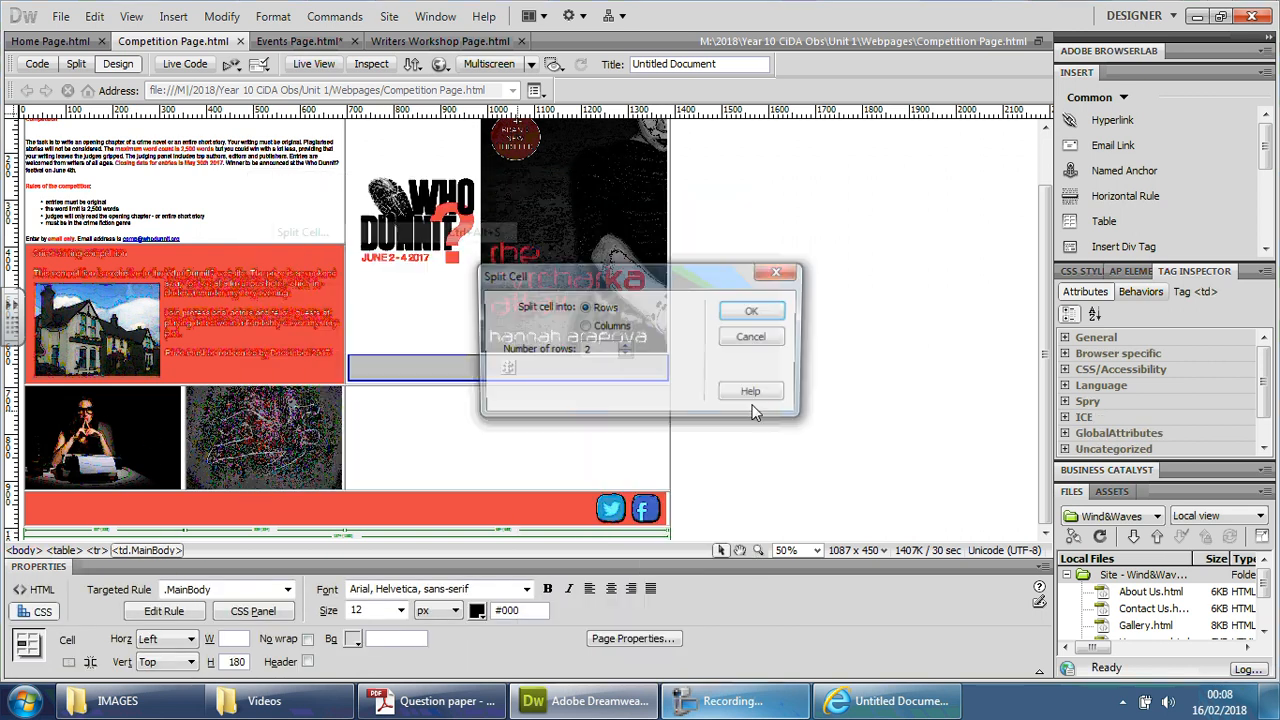
{"action": "left_click", "coordinate": [752, 310]}
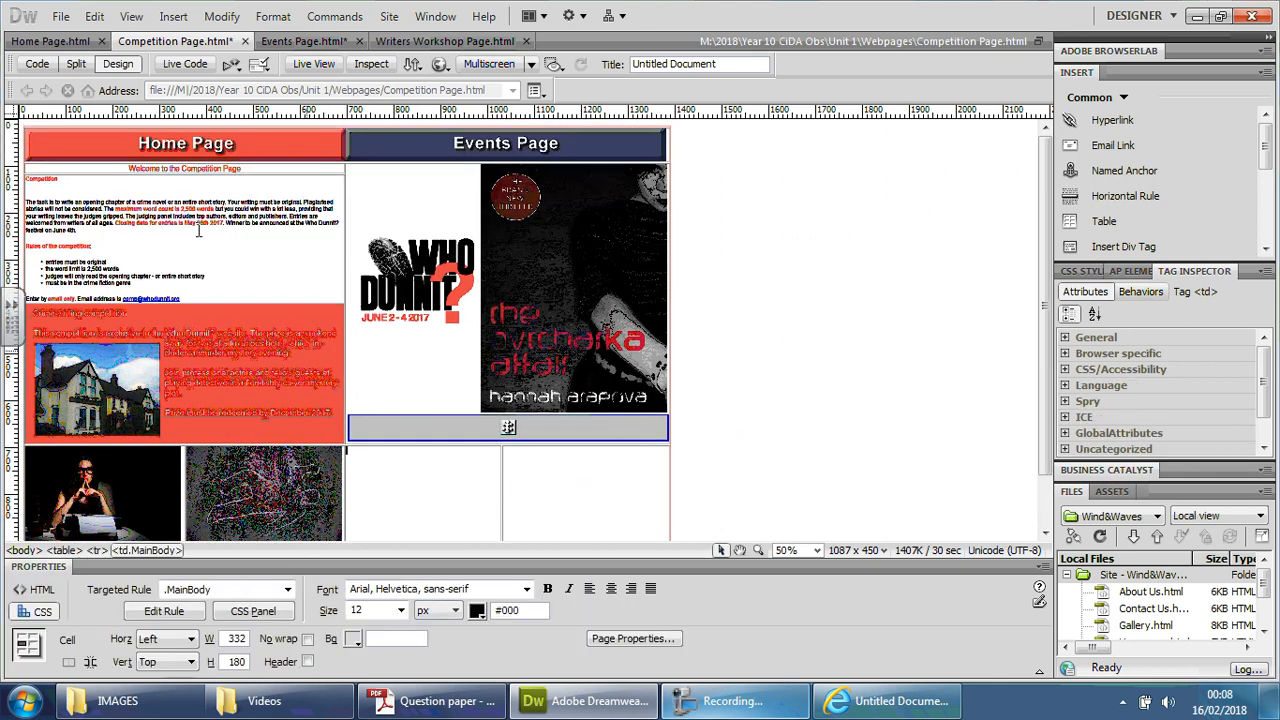
- Start Insert > Image for the Competition Page, then cancel the Select Image Source dialog
{"action": "left_click", "coordinate": [172, 16]}
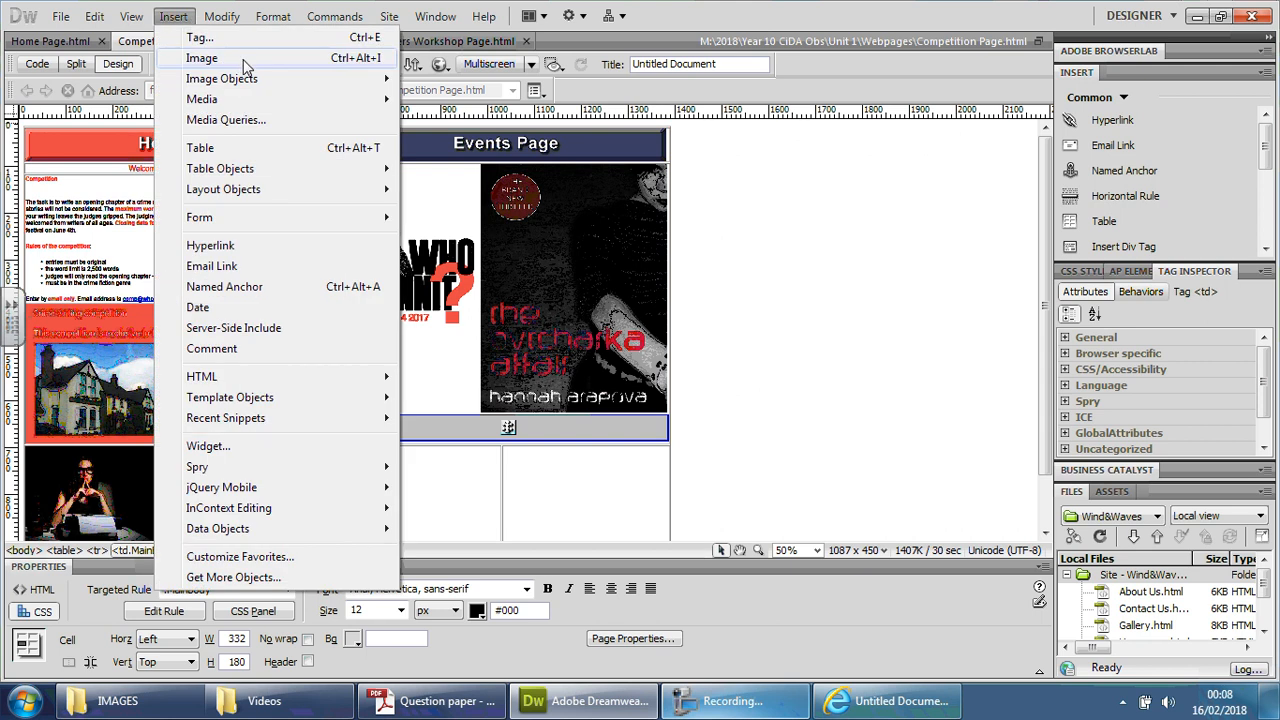
{"action": "left_click", "coordinate": [202, 56]}
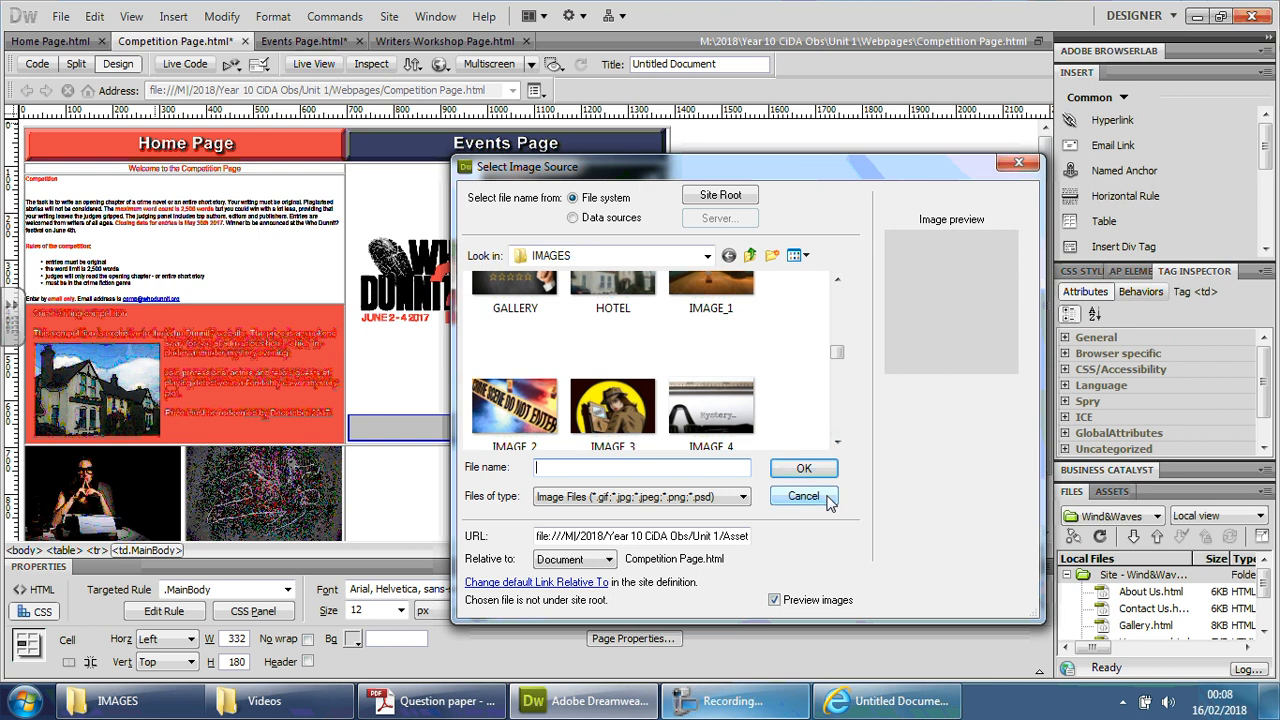
{"action": "left_click", "coordinate": [804, 496]}
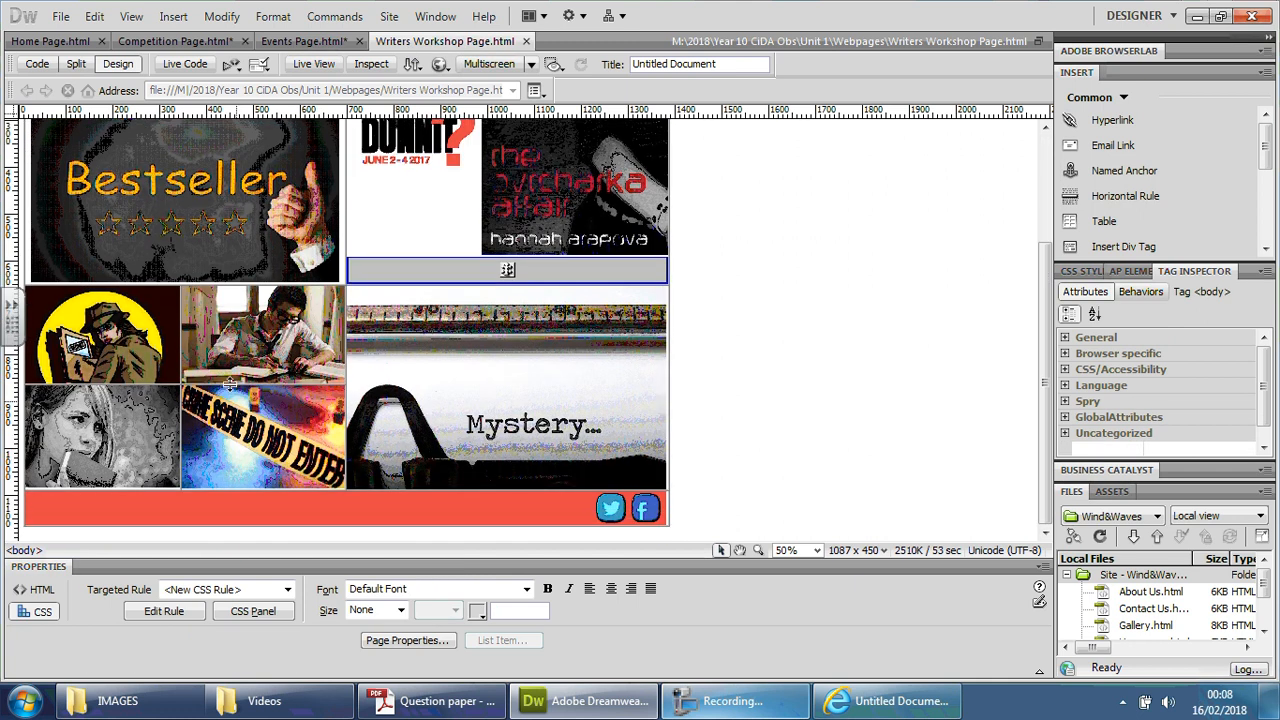
{"action": "mouse_move", "coordinate": [308, 200]}
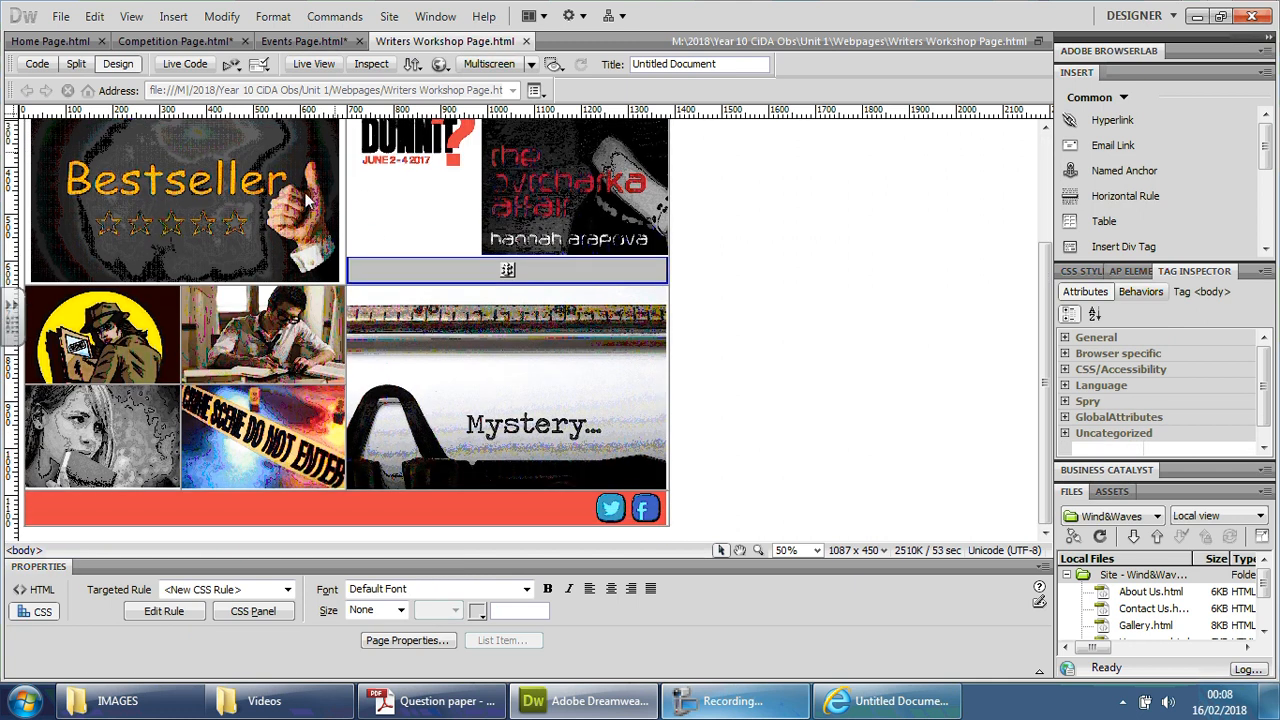
- Check IMAGE_13 and IMAGE_14 sizes in the IMAGES folder and preview IMAGE_14 and IMAGE_15
{"action": "left_click", "coordinate": [116, 700]}
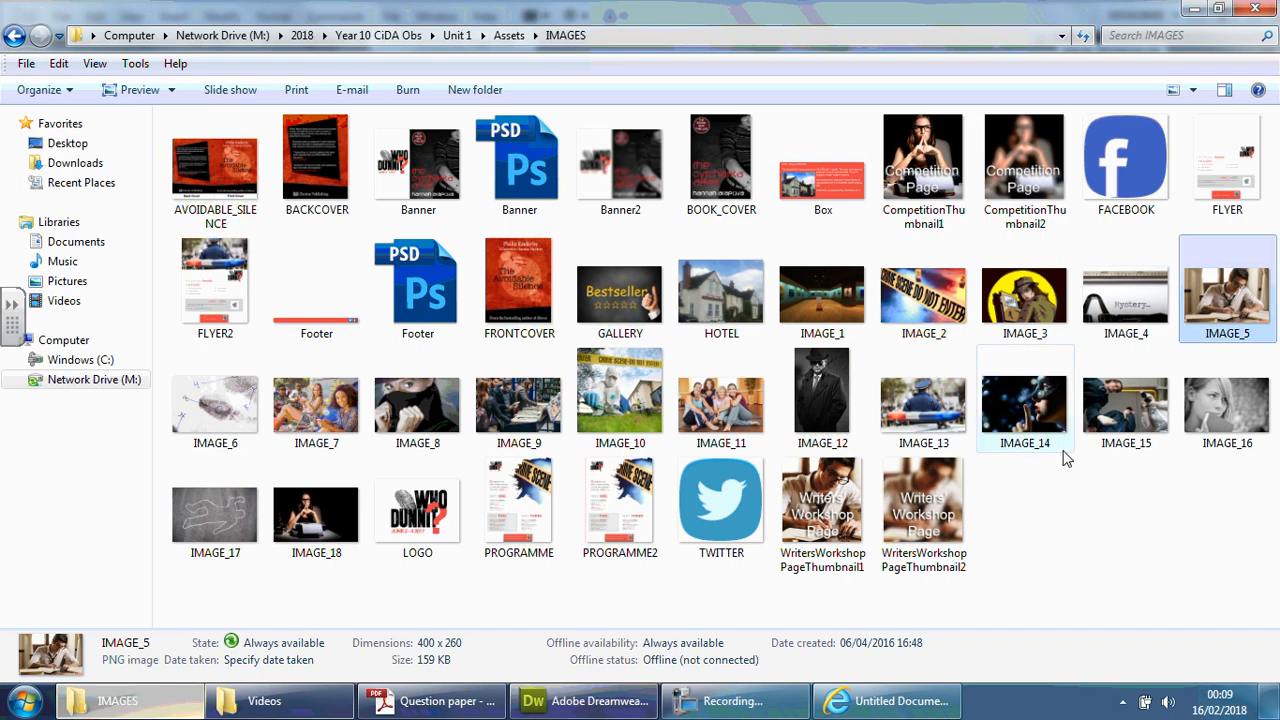
{"action": "mouse_move", "coordinate": [1060, 462]}
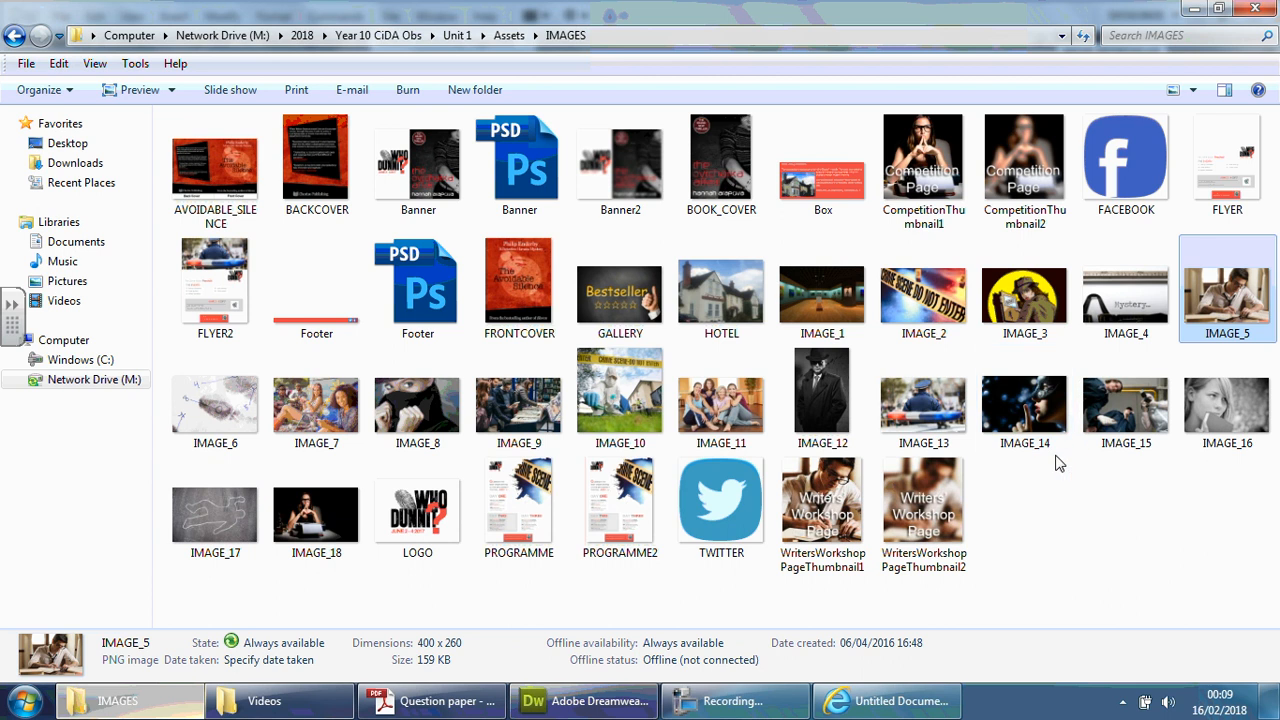
{"action": "left_click", "coordinate": [924, 398]}
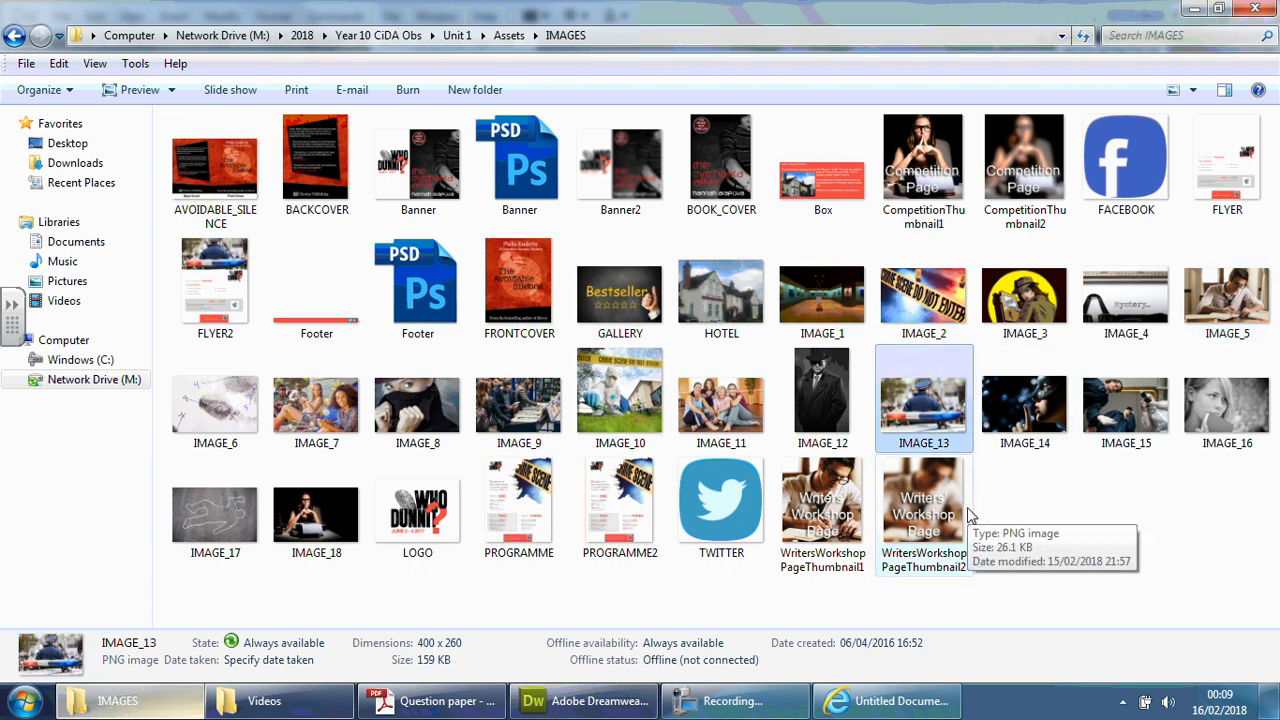
{"action": "left_click", "coordinate": [1024, 400]}
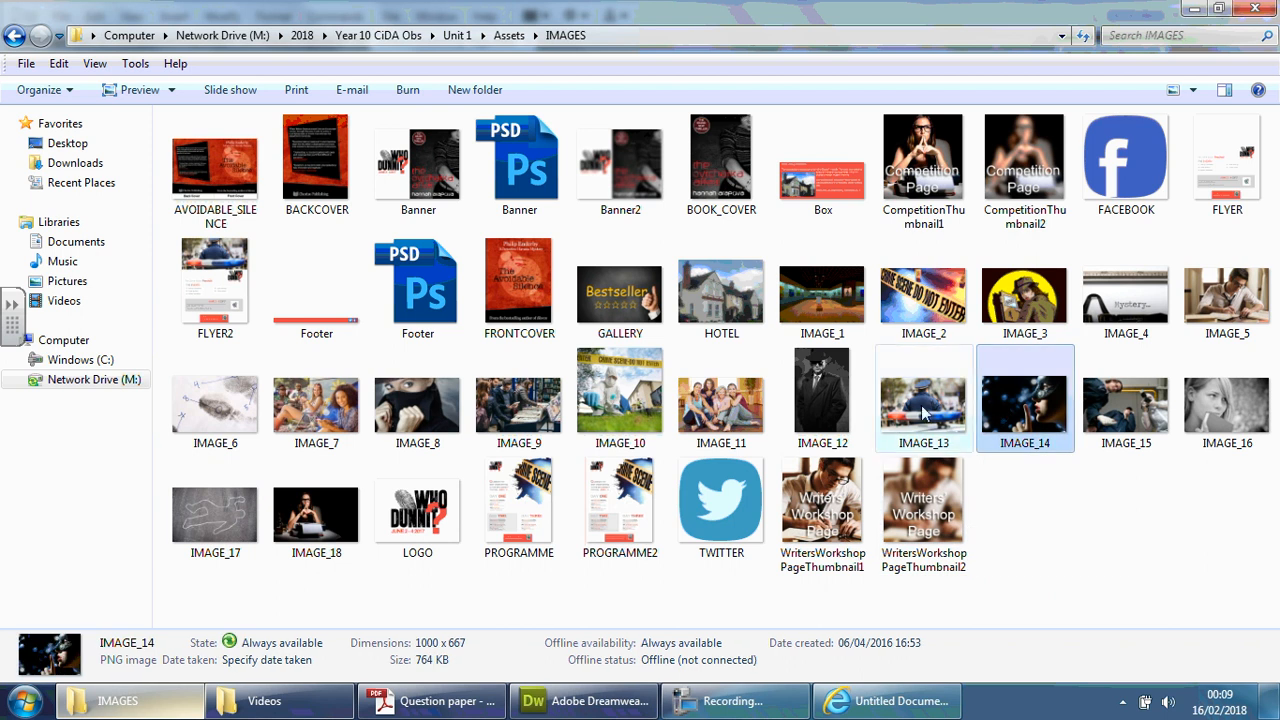
{"action": "double_click", "coordinate": [1024, 400]}
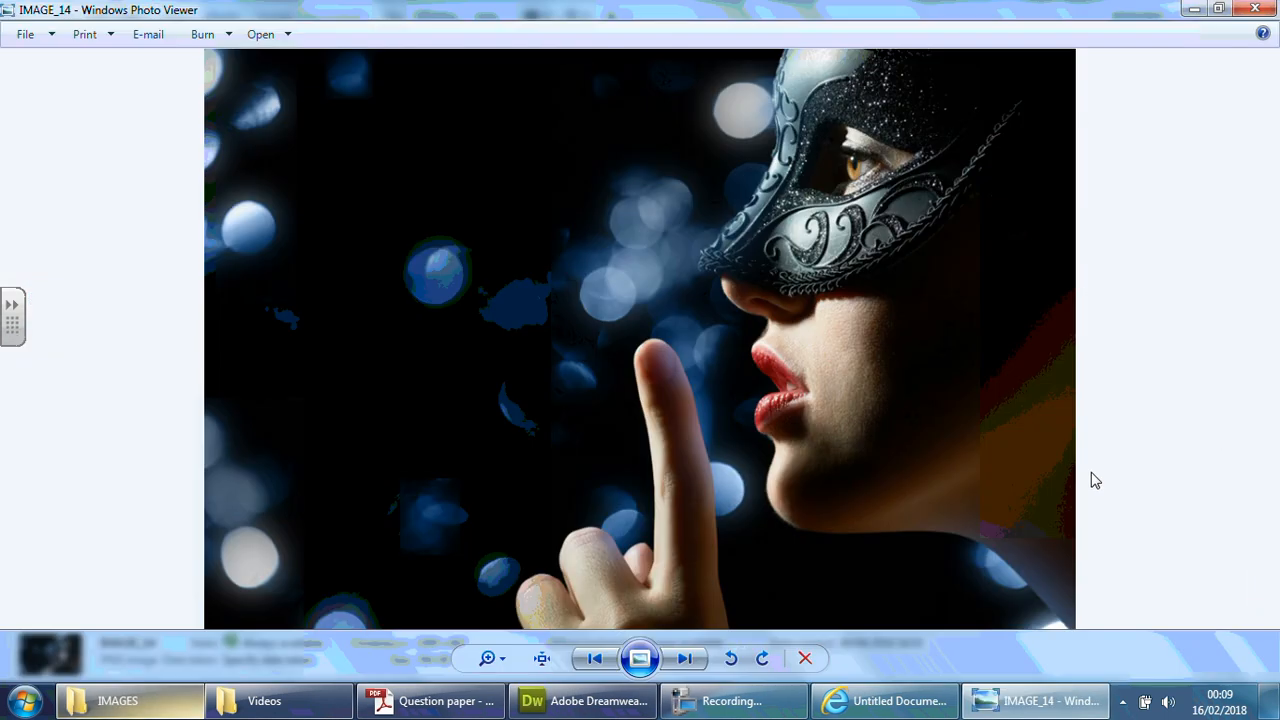
{"action": "mouse_move", "coordinate": [1096, 484]}
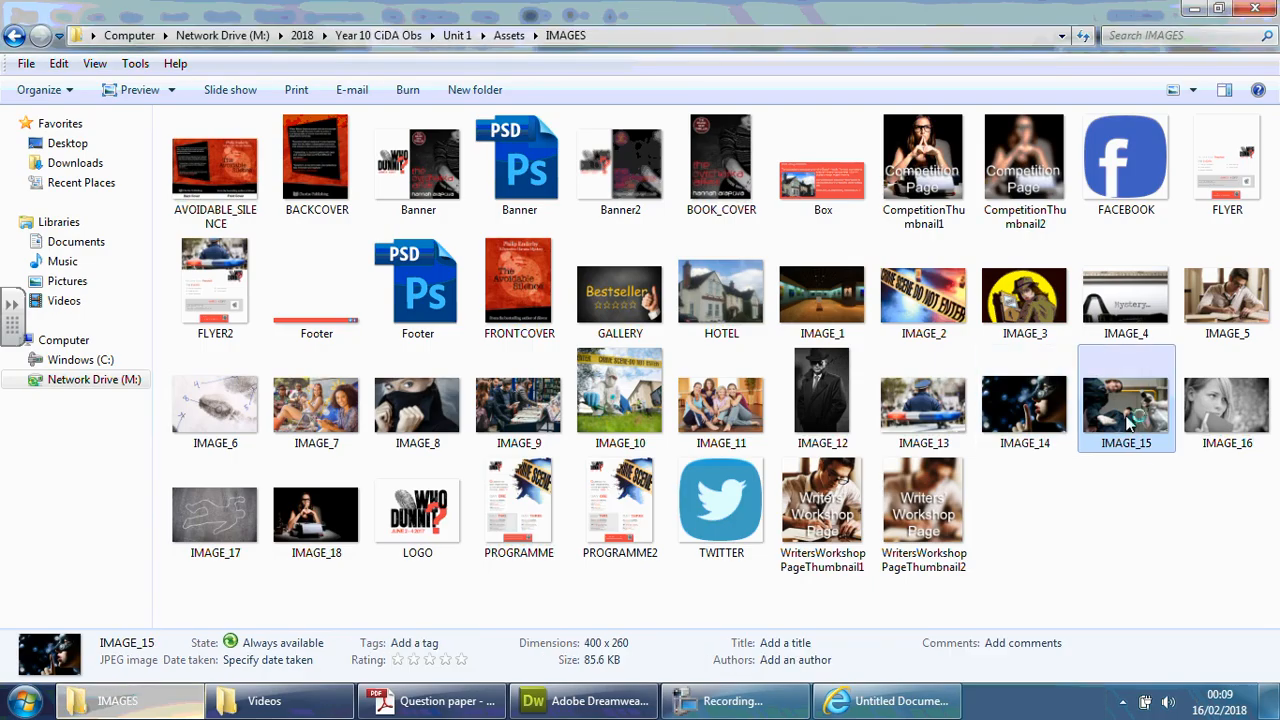
{"action": "double_click", "coordinate": [1126, 400]}
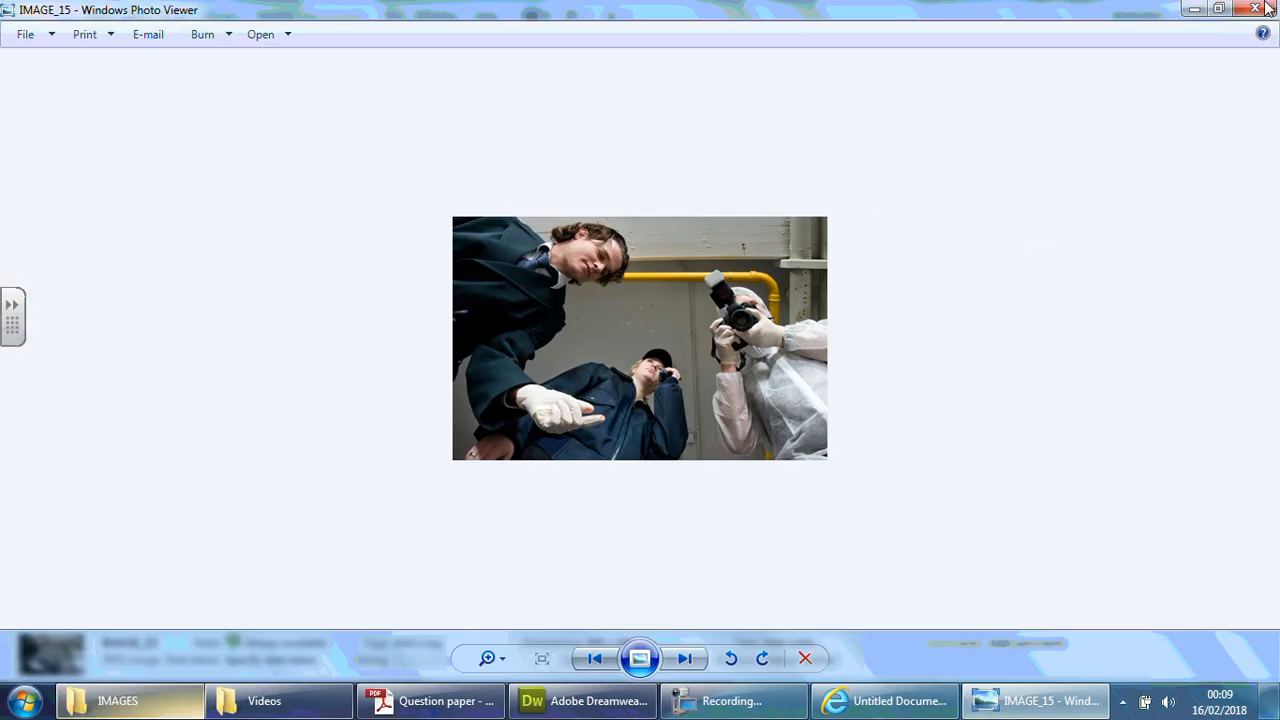
{"action": "mouse_move", "coordinate": [1096, 450]}
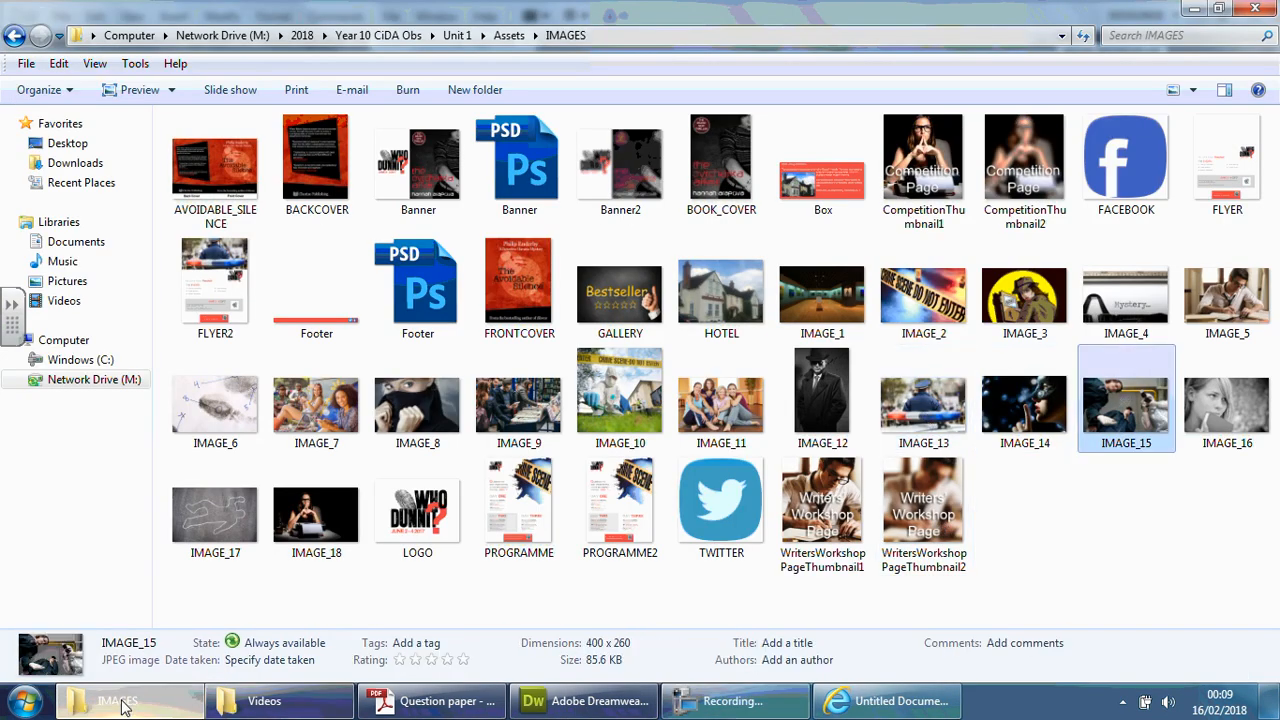
- Return to Dreamweaver and pick an IMAGES picture for the Competition Page, reaching its accessibility dialog
{"action": "left_click", "coordinate": [584, 700]}
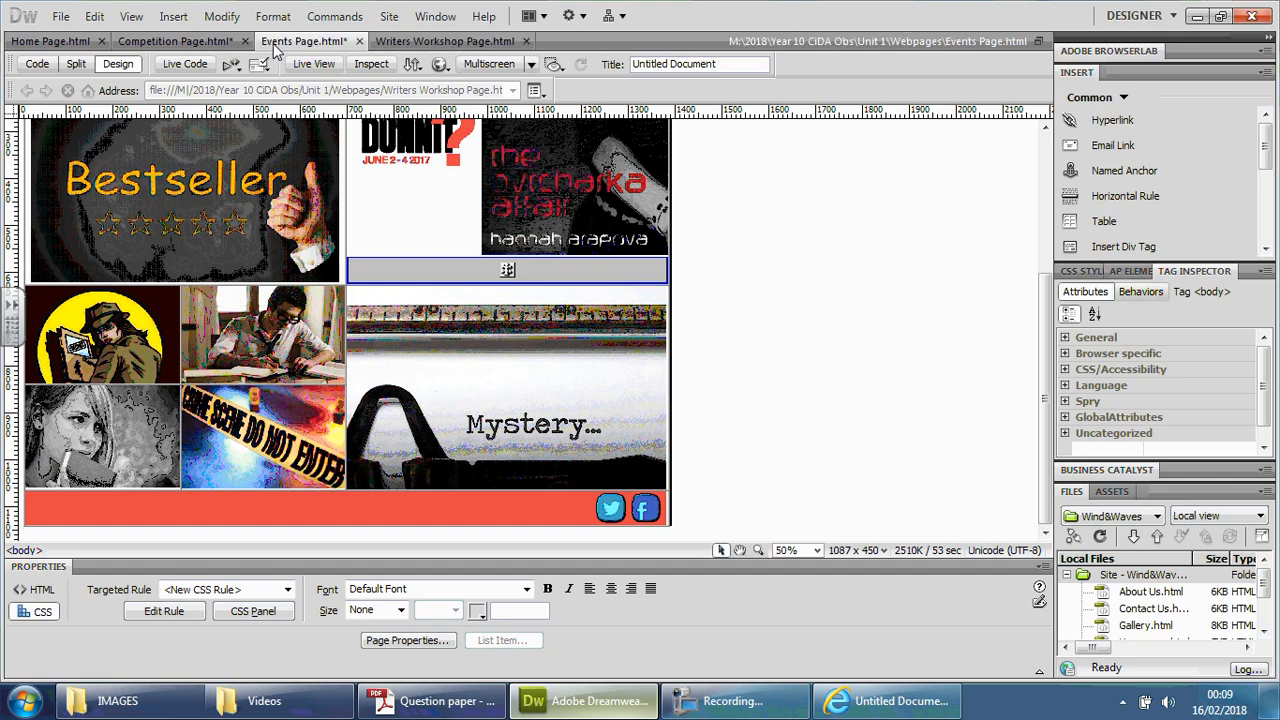
{"action": "left_click", "coordinate": [176, 40]}
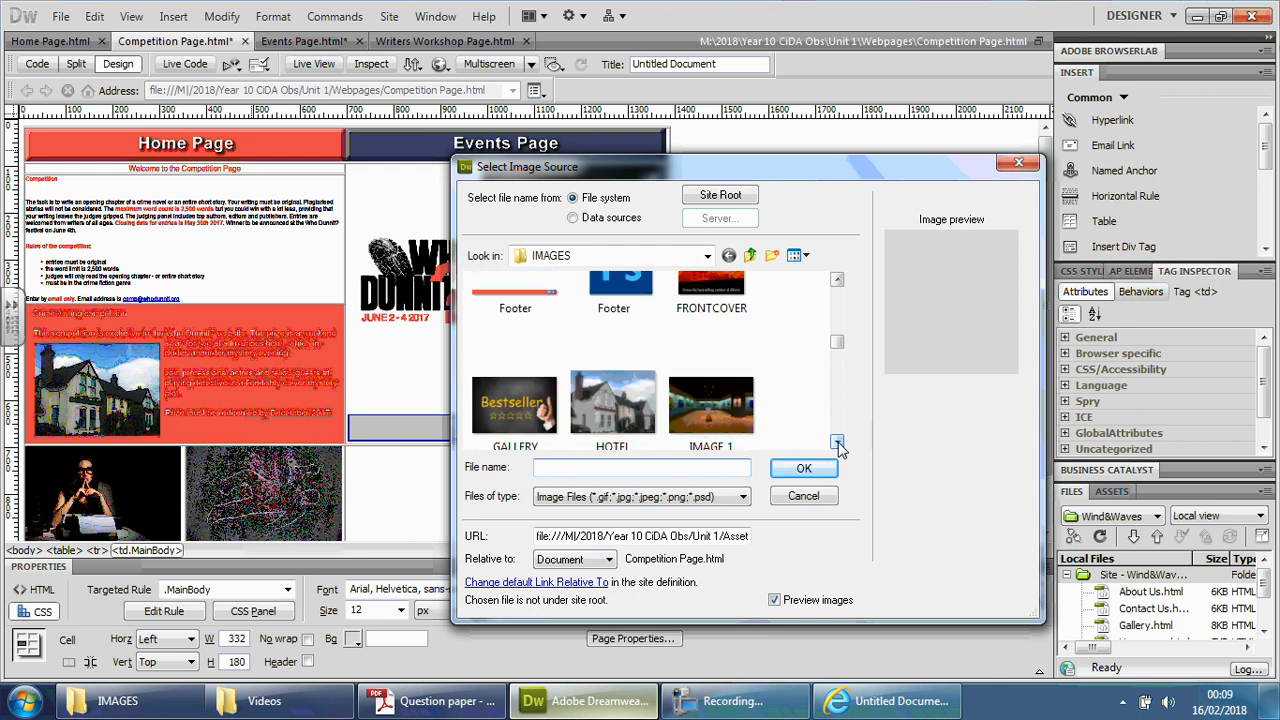
{"action": "left_click", "coordinate": [836, 442]}
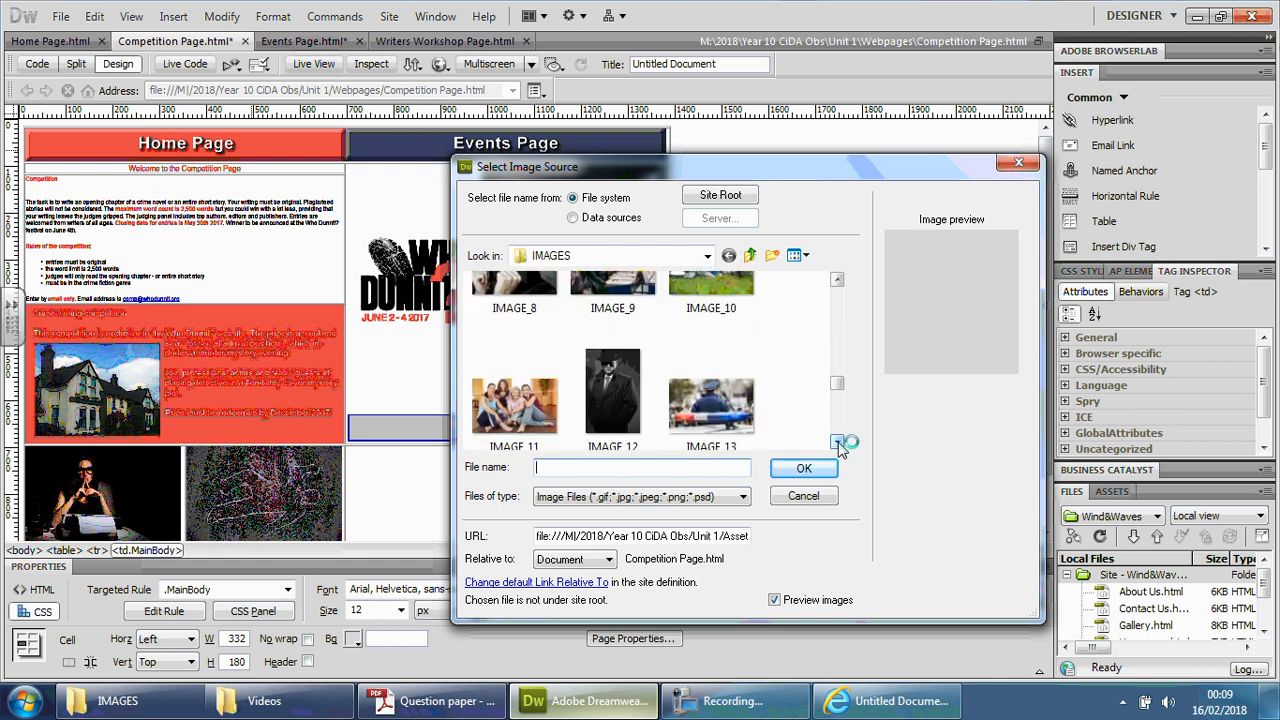
{"action": "left_click", "coordinate": [804, 468]}
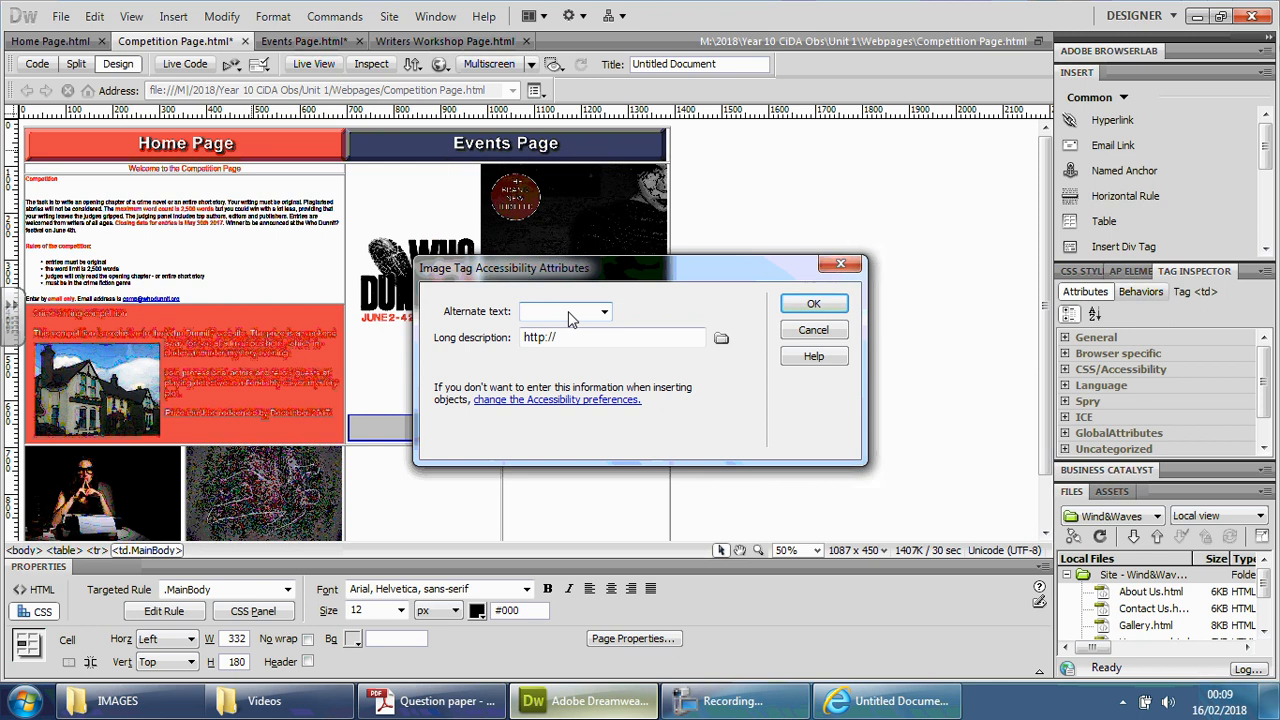
- Enter alt text 'Police officer standing infront of car' and place the photo on the page
{"action": "left_click", "coordinate": [560, 312]}
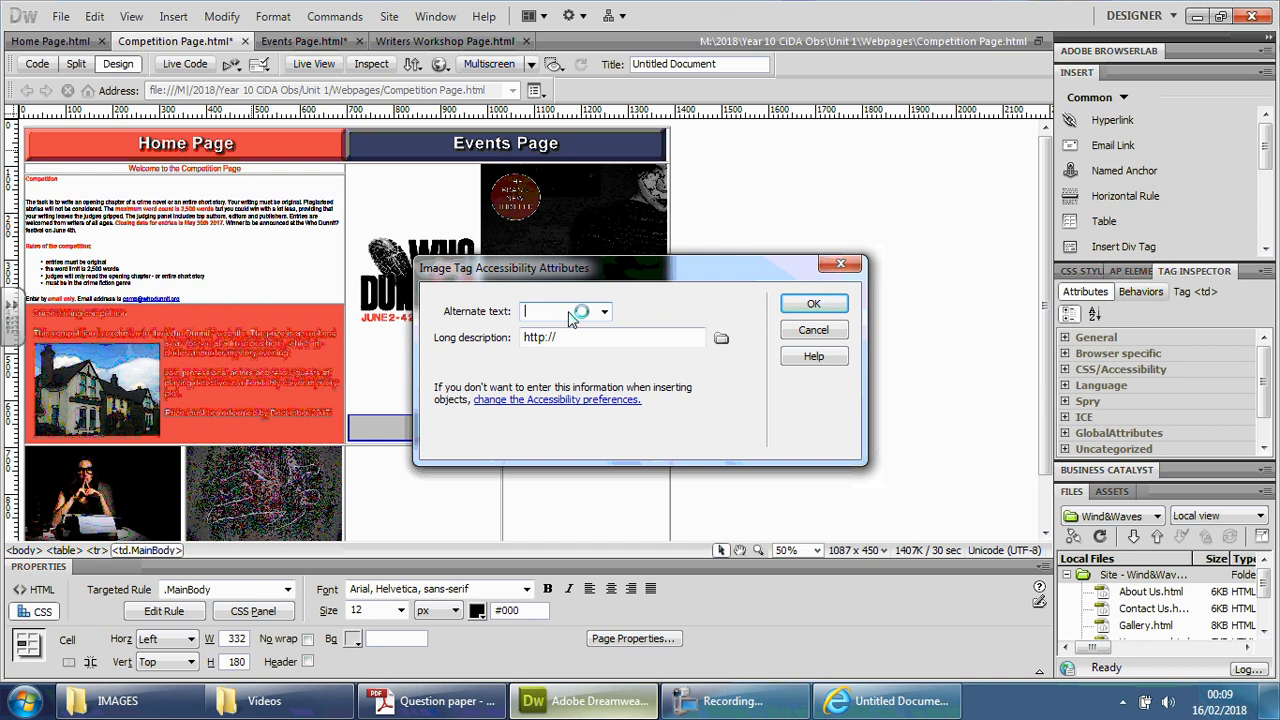
{"action": "type", "text": "Policve"}
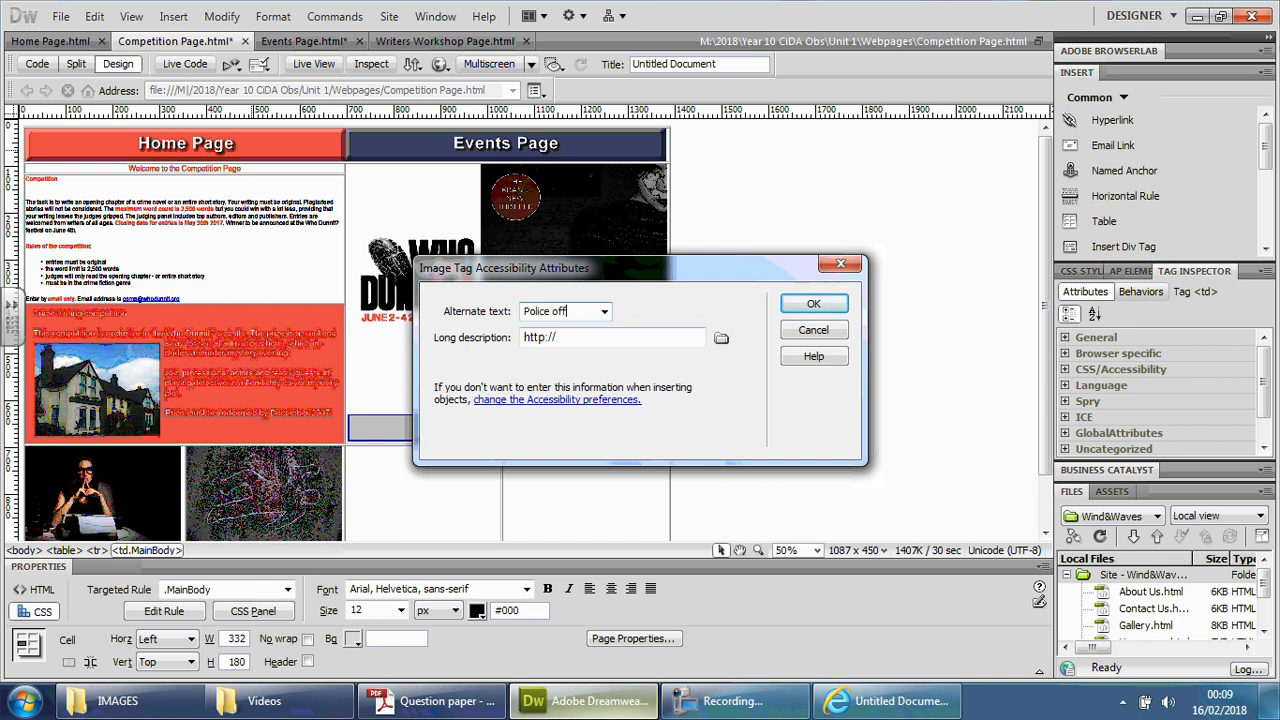
{"action": "type", "text": "icer"}
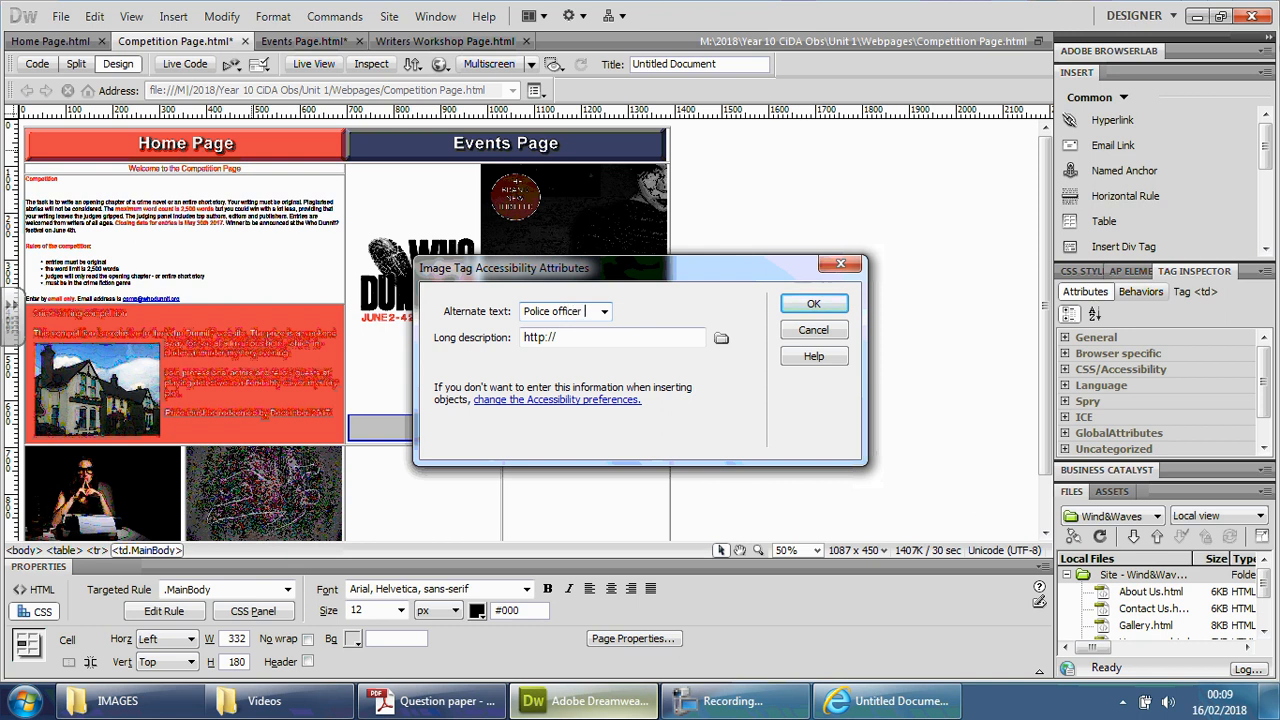
{"action": "type", "text": "er standing infr"}
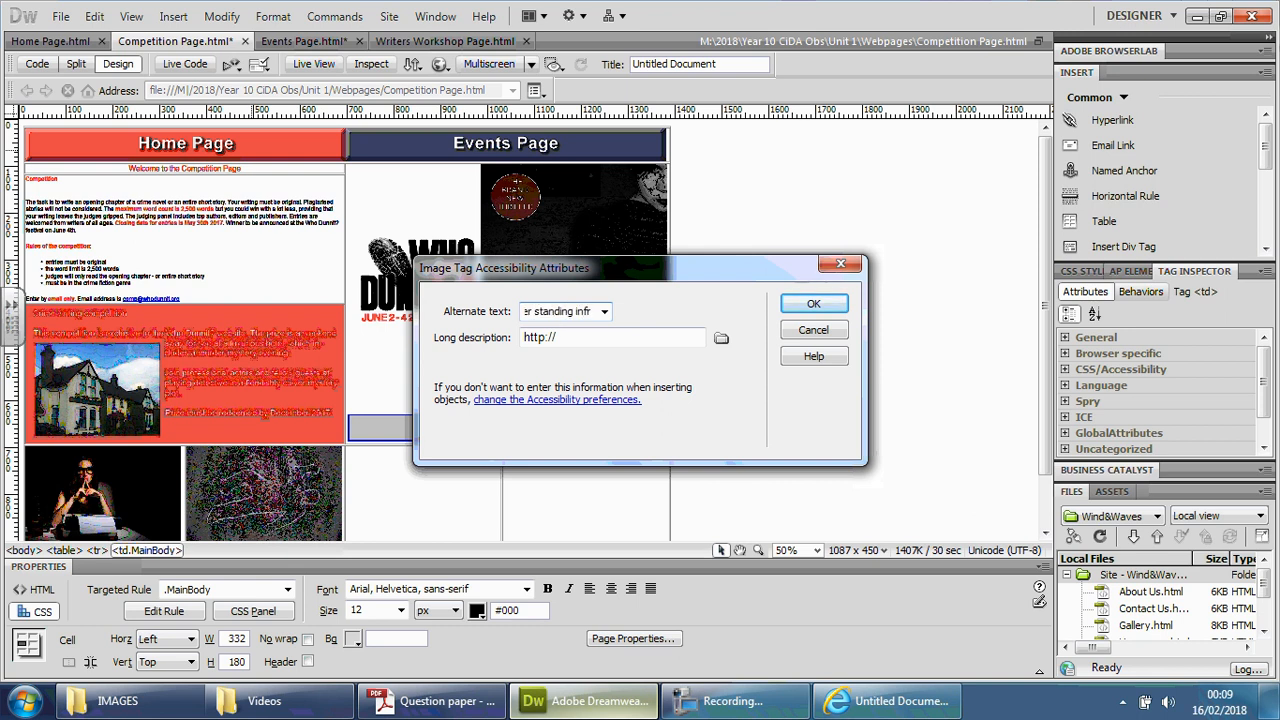
{"action": "type", "text": "ding infront of"}
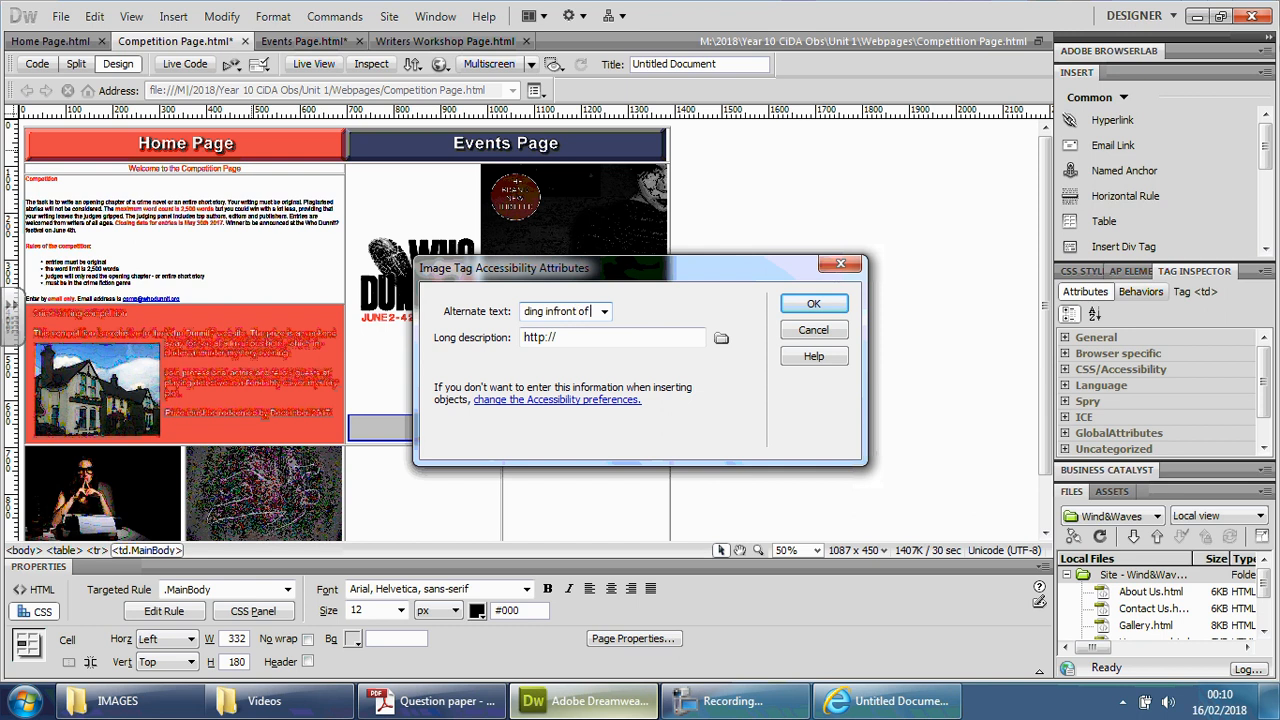
{"action": "type", "text": "car"}
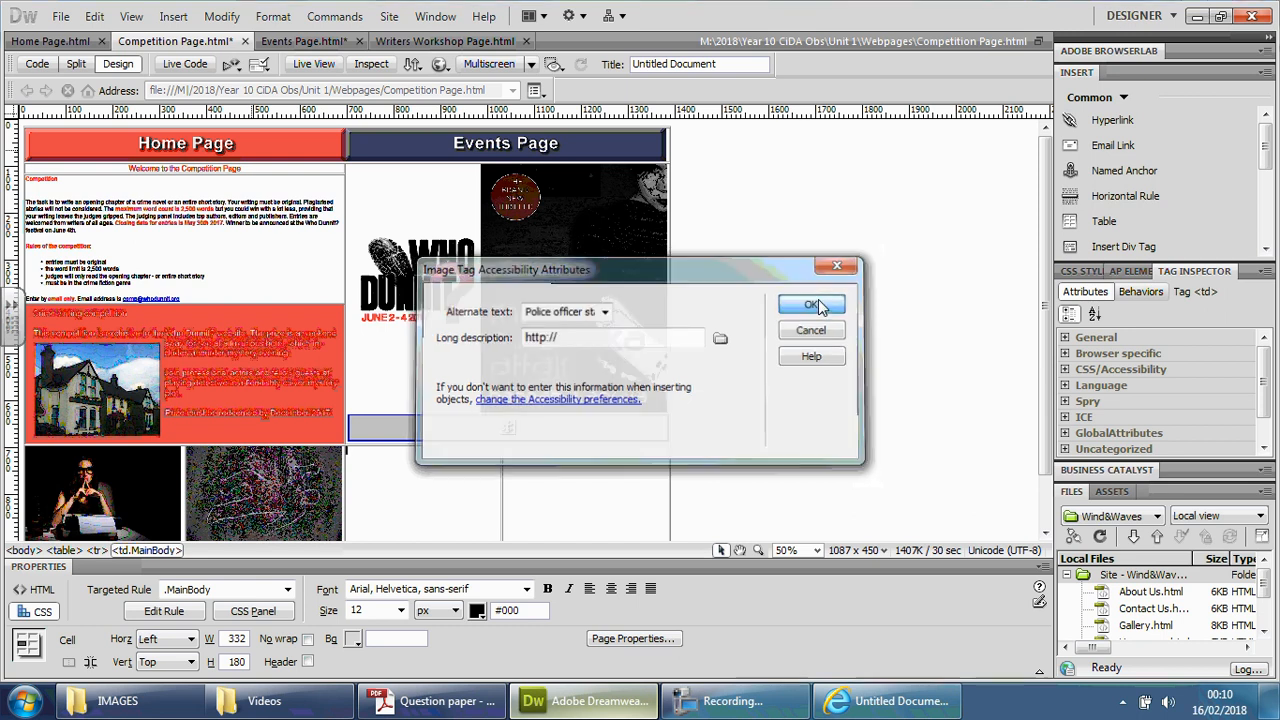
{"action": "left_click", "coordinate": [812, 304]}
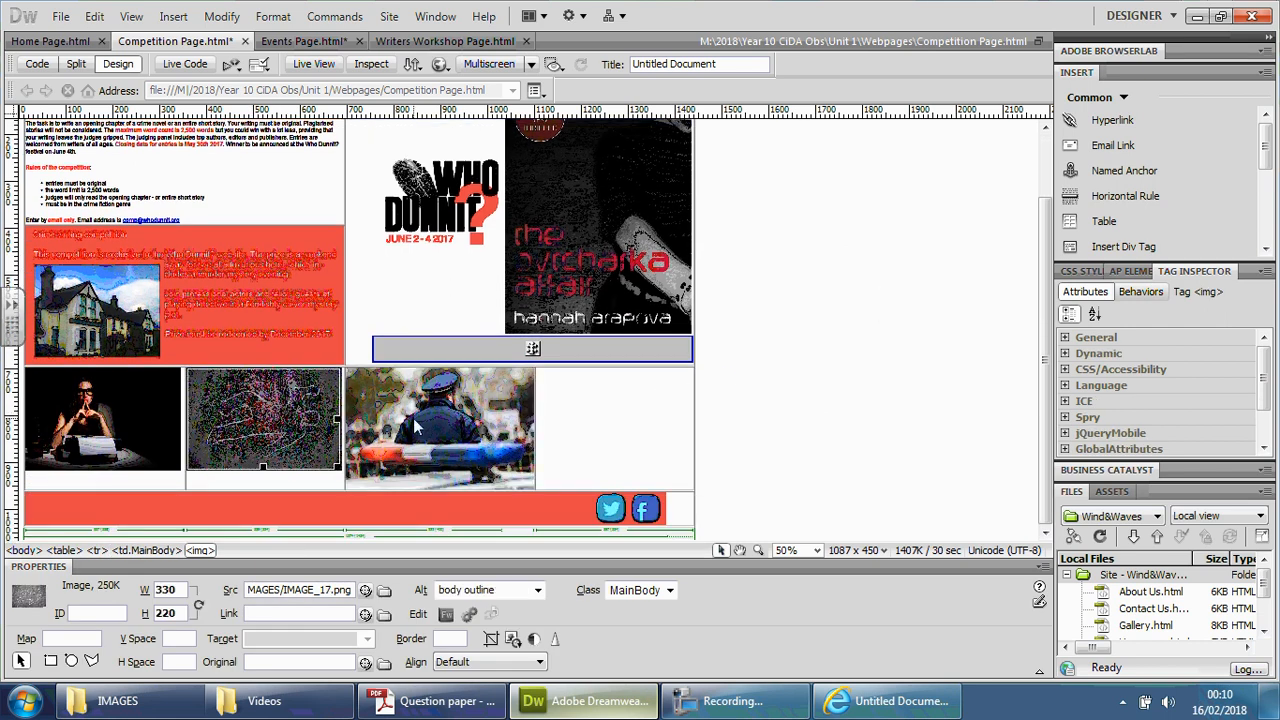
- Select the police photo and start inserting another image from the IMAGES folder
{"action": "left_click", "coordinate": [440, 428]}
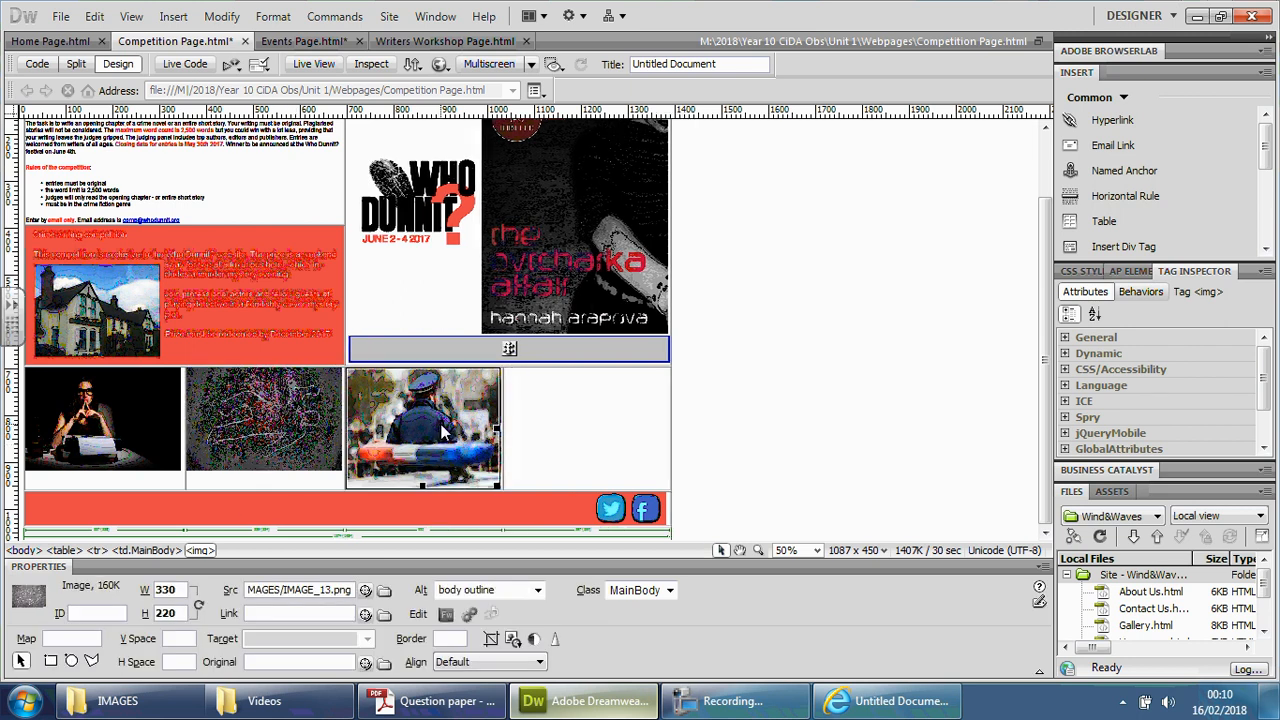
{"action": "left_click", "coordinate": [422, 428]}
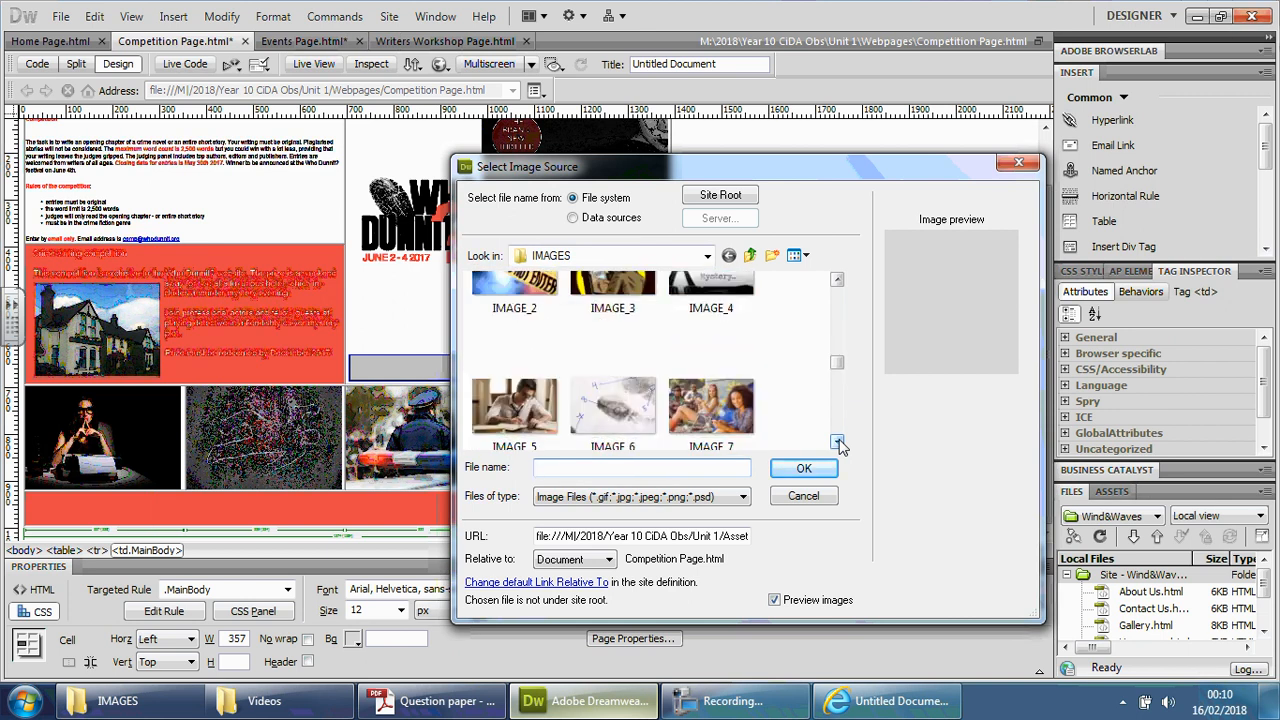
- Insert IMAGE_15 onto the Competition Page with alt text 'CSI Team'
{"action": "left_click", "coordinate": [836, 442]}
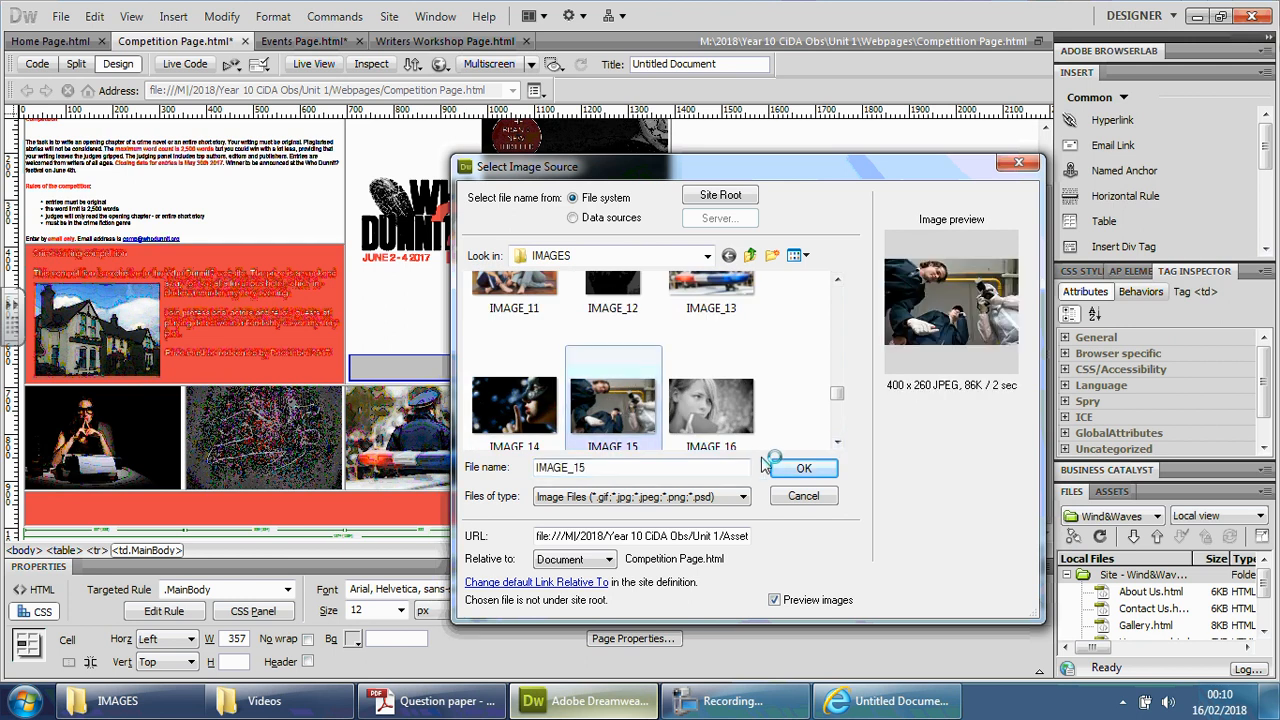
{"action": "left_click", "coordinate": [804, 468]}
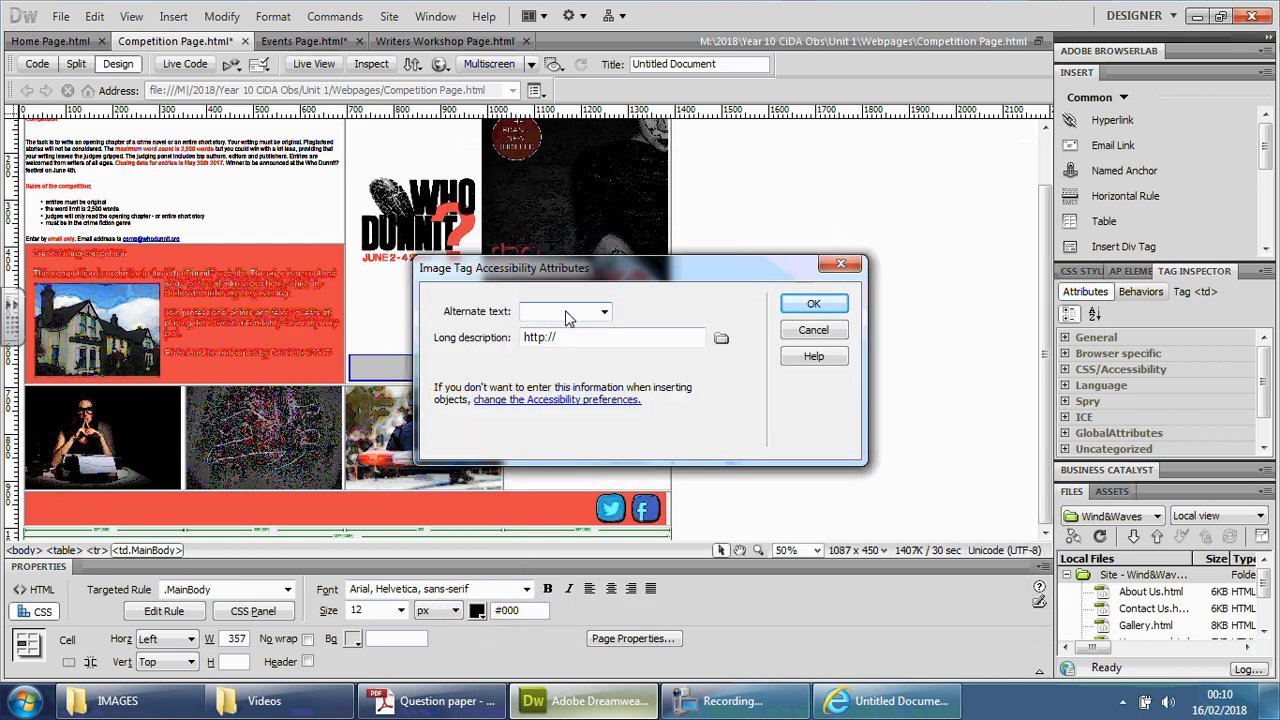
{"action": "type", "text": "CSI Team"}
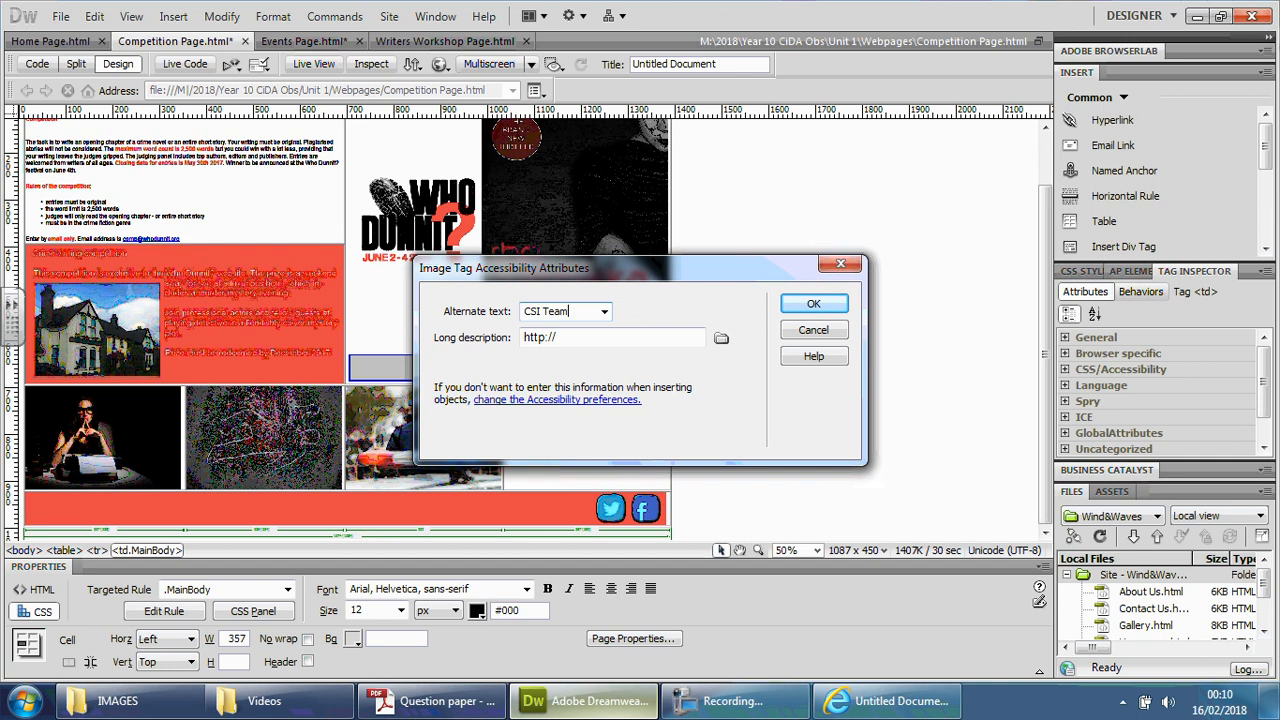
{"action": "left_click", "coordinate": [812, 304]}
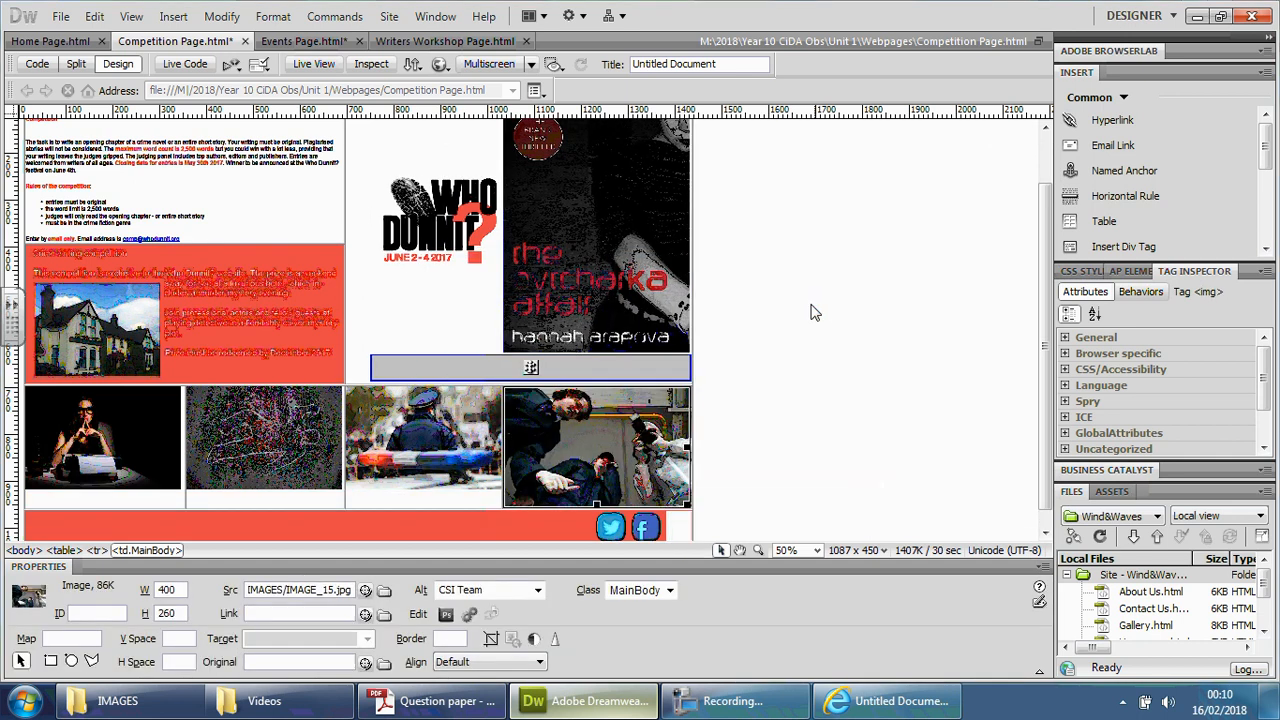
- Set the CSI Team photo's height to 230 in the Property inspector
{"action": "triple_click", "coordinate": [166, 612]}
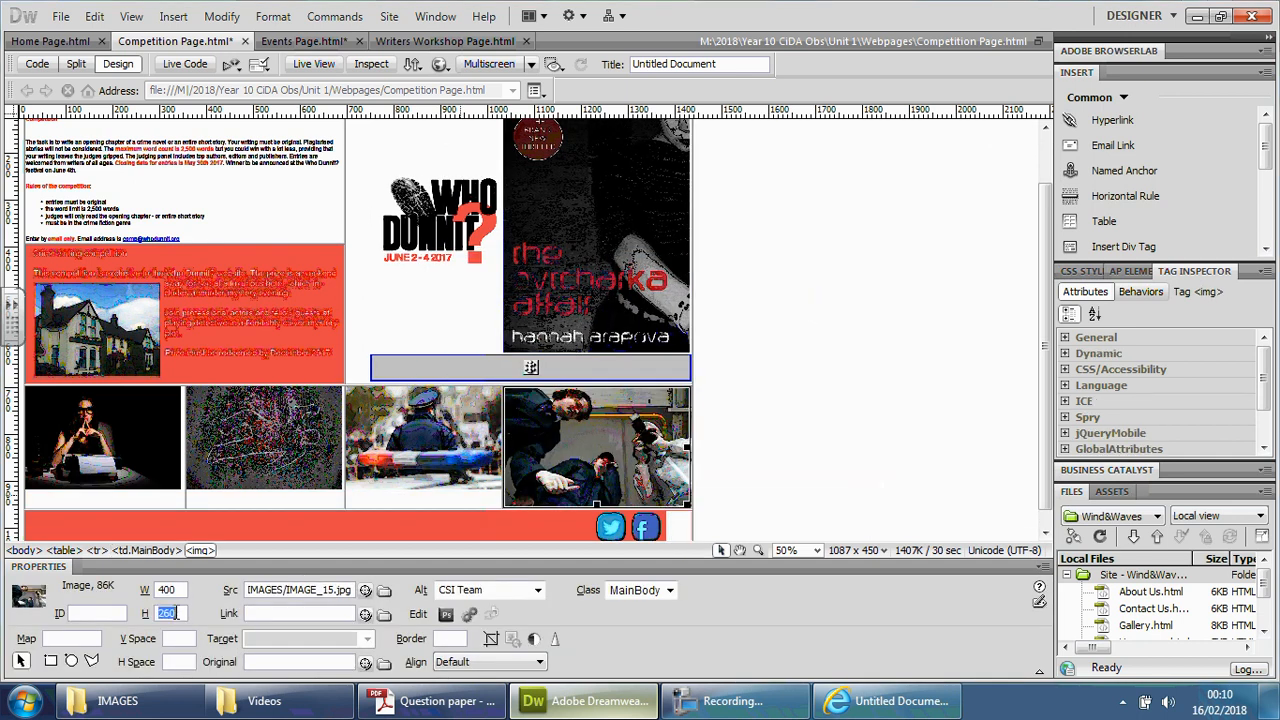
{"action": "type", "text": "230"}
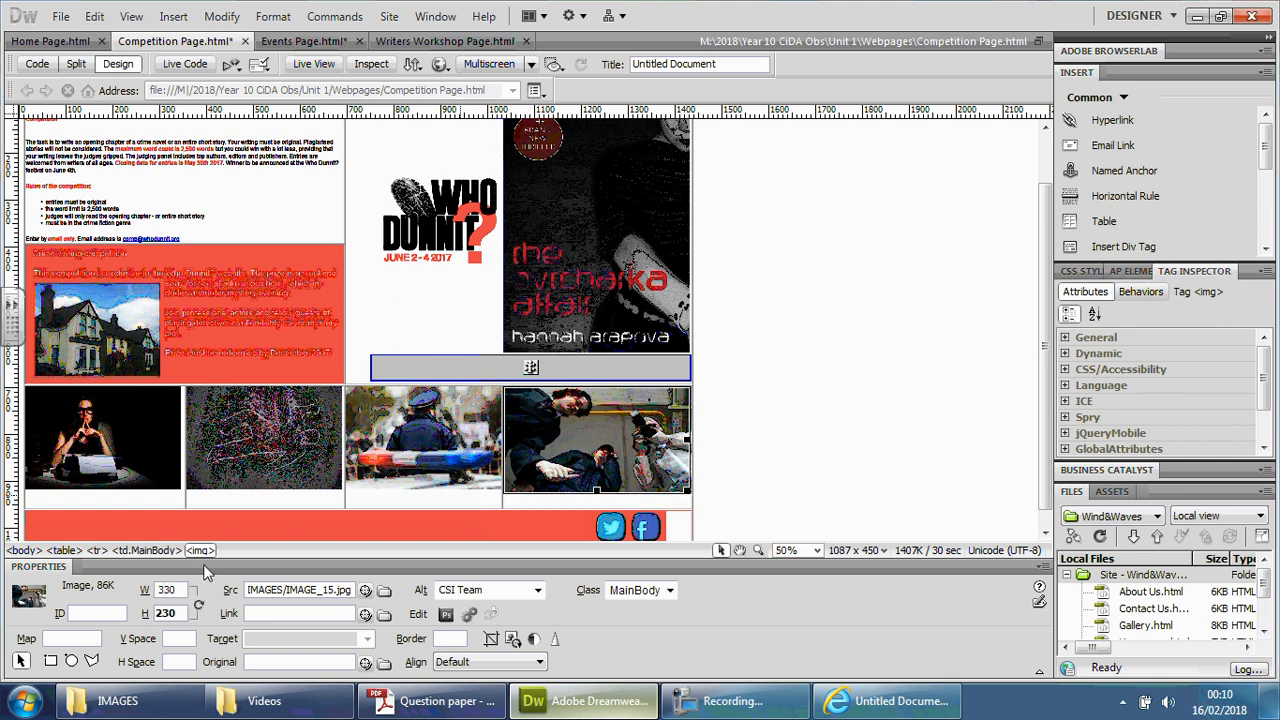
- Apply the resize and confirm the CSI Team photo measures 338 by 224 beside the police picture
{"action": "left_click", "coordinate": [740, 444]}
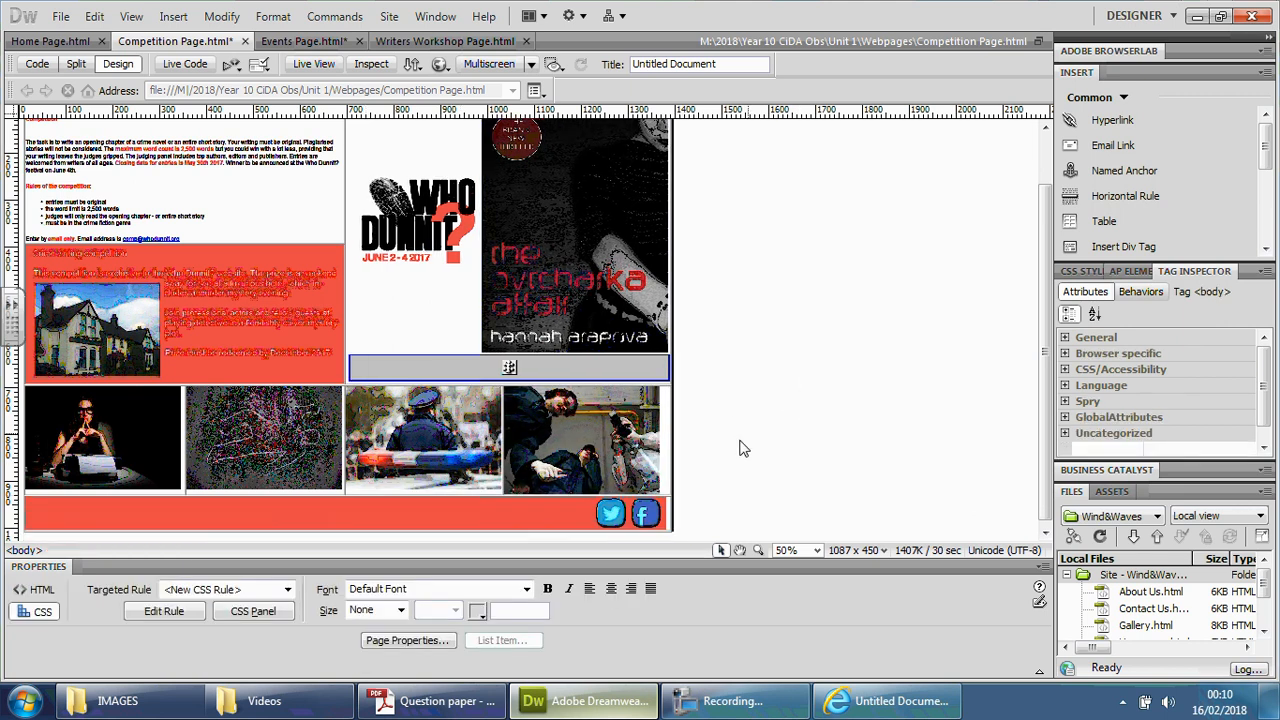
{"action": "left_click", "coordinate": [584, 438]}
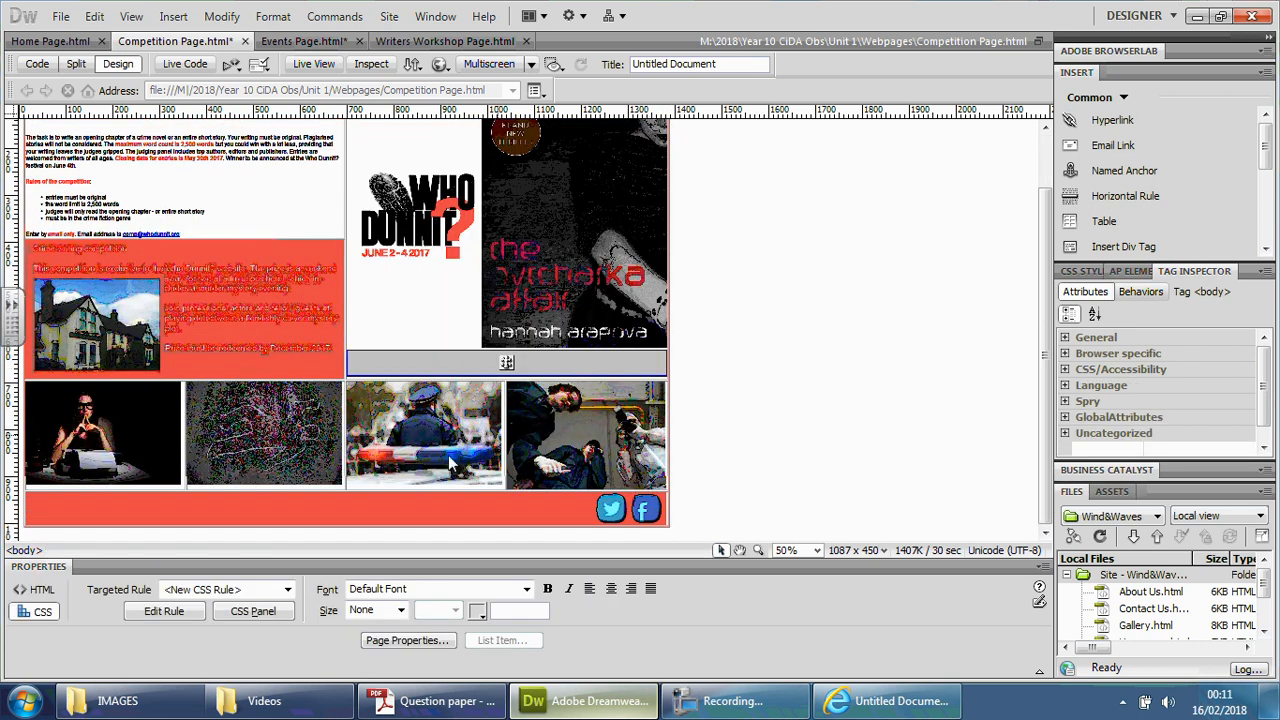
{"action": "left_click", "coordinate": [584, 436]}
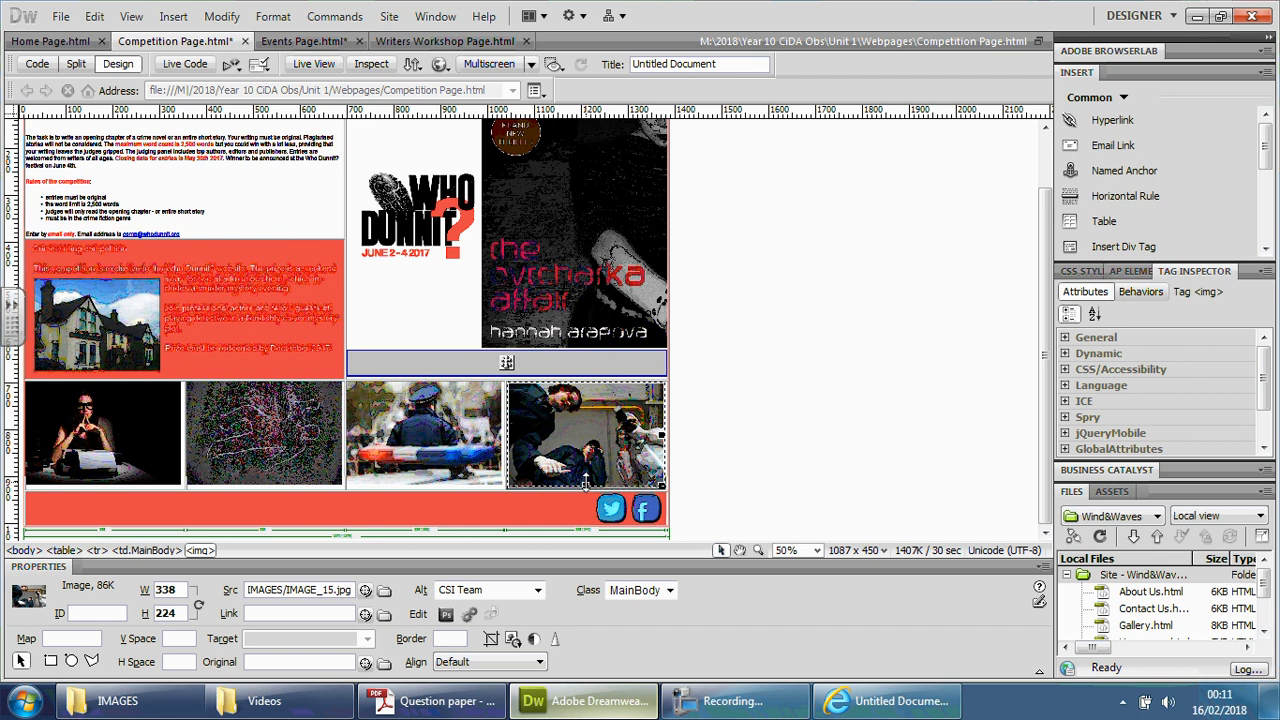
{"action": "left_click", "coordinate": [512, 500]}
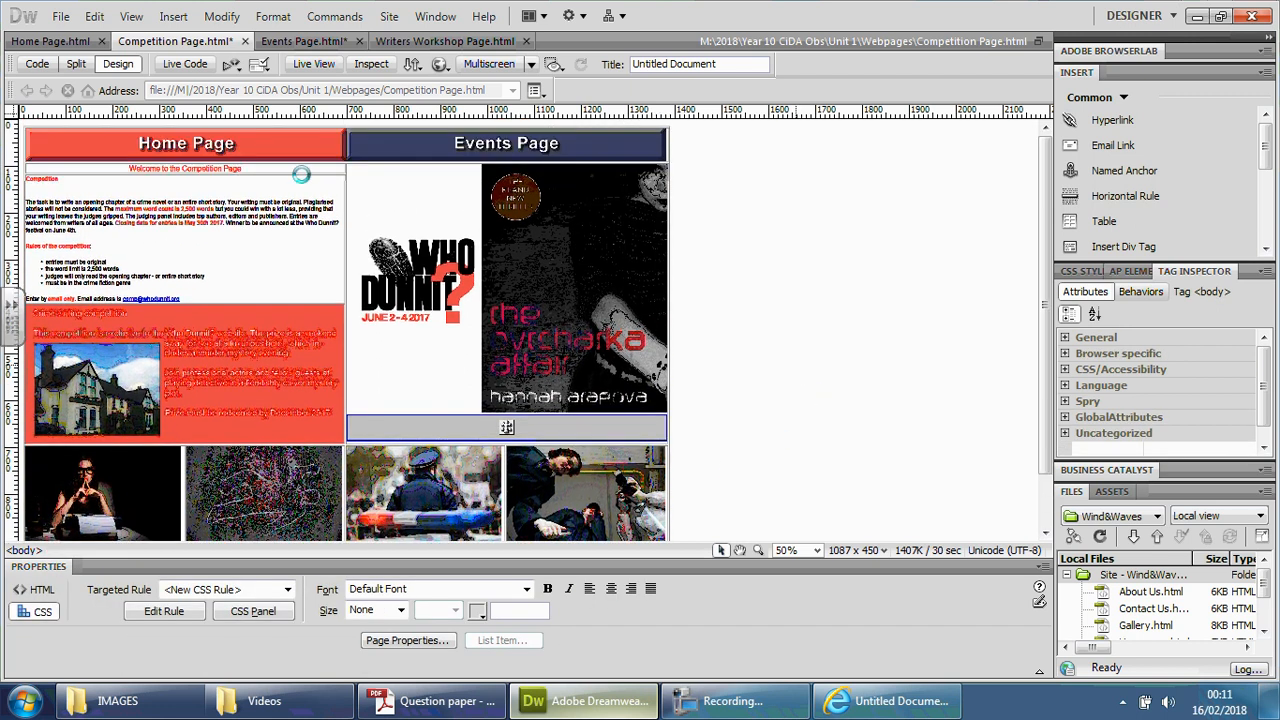
- Review the Home Page layout from headings to footer at 100% magnification, then return to 50%
{"action": "left_click", "coordinate": [50, 40]}
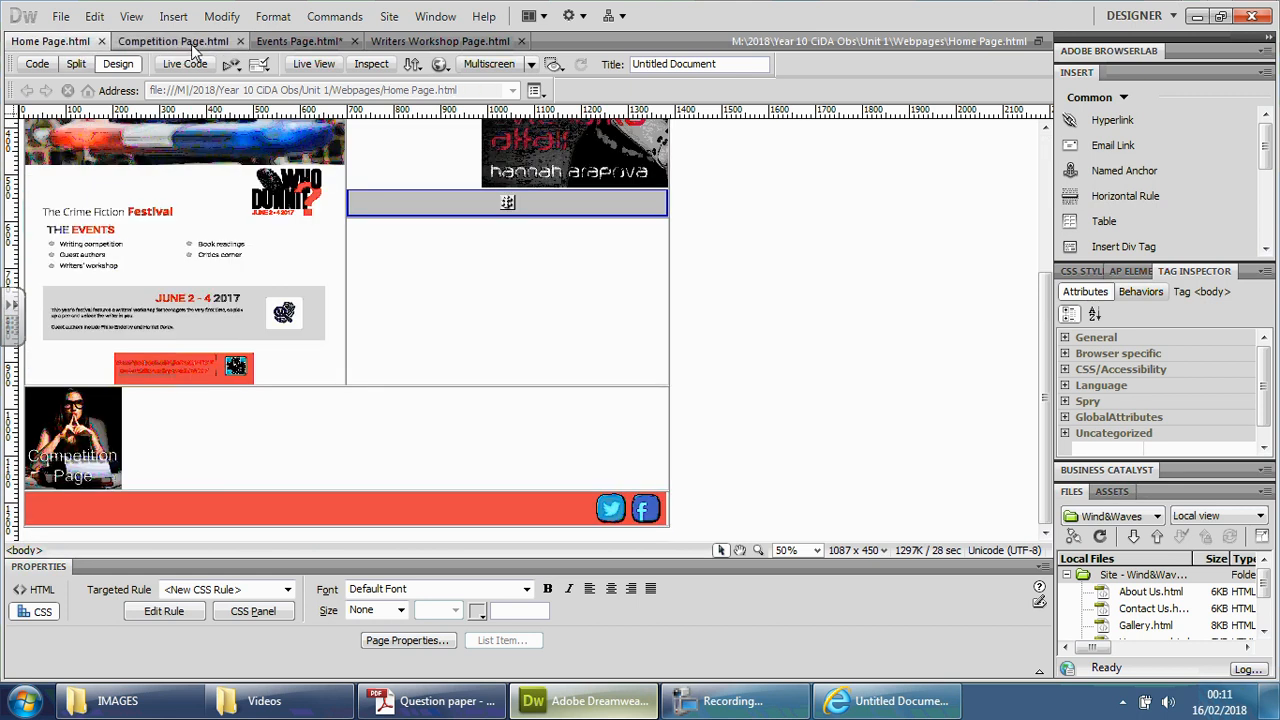
{"action": "left_click", "coordinate": [298, 40]}
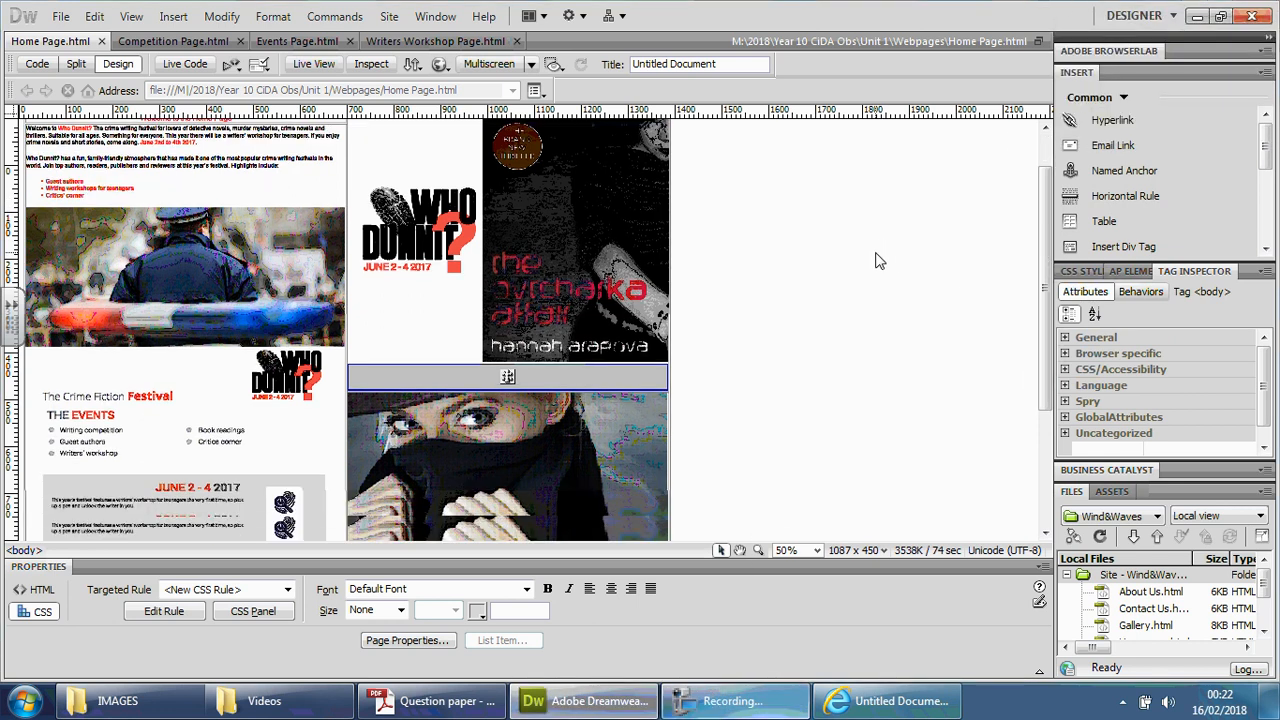
{"action": "scroll", "scroll_direction": "down", "scroll_amount": 3}
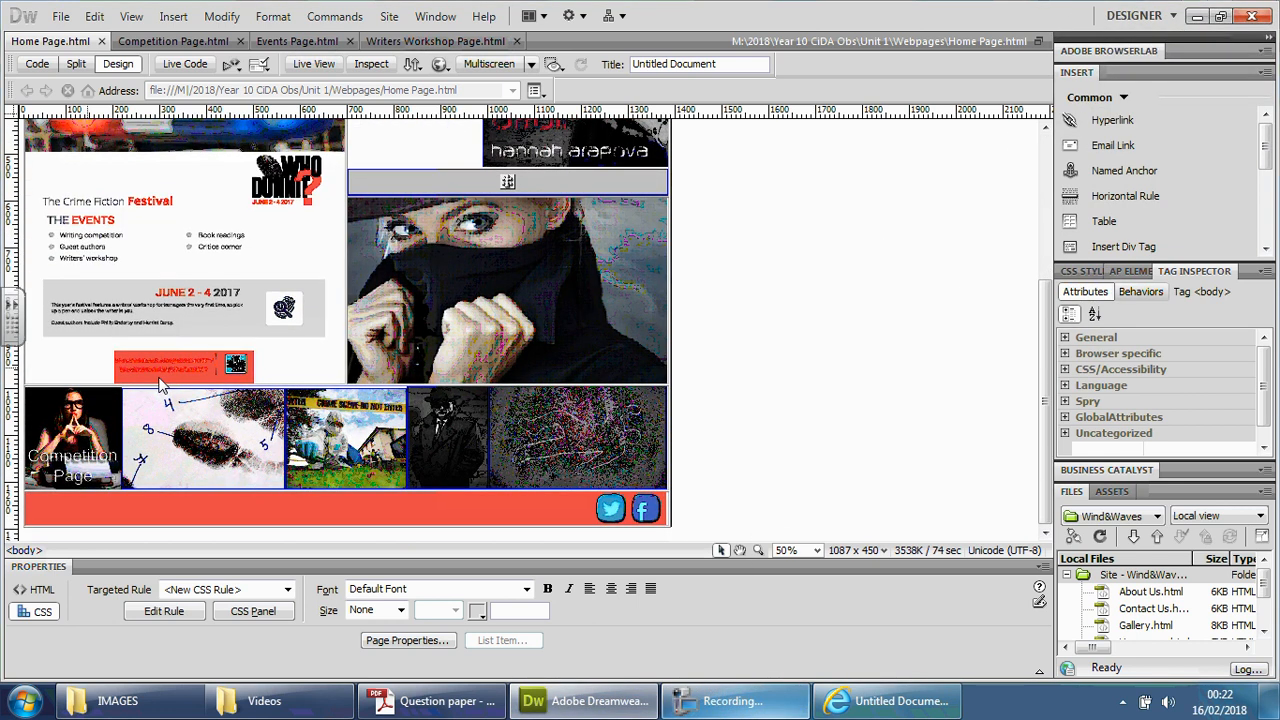
{"action": "mouse_move", "coordinate": [110, 388]}
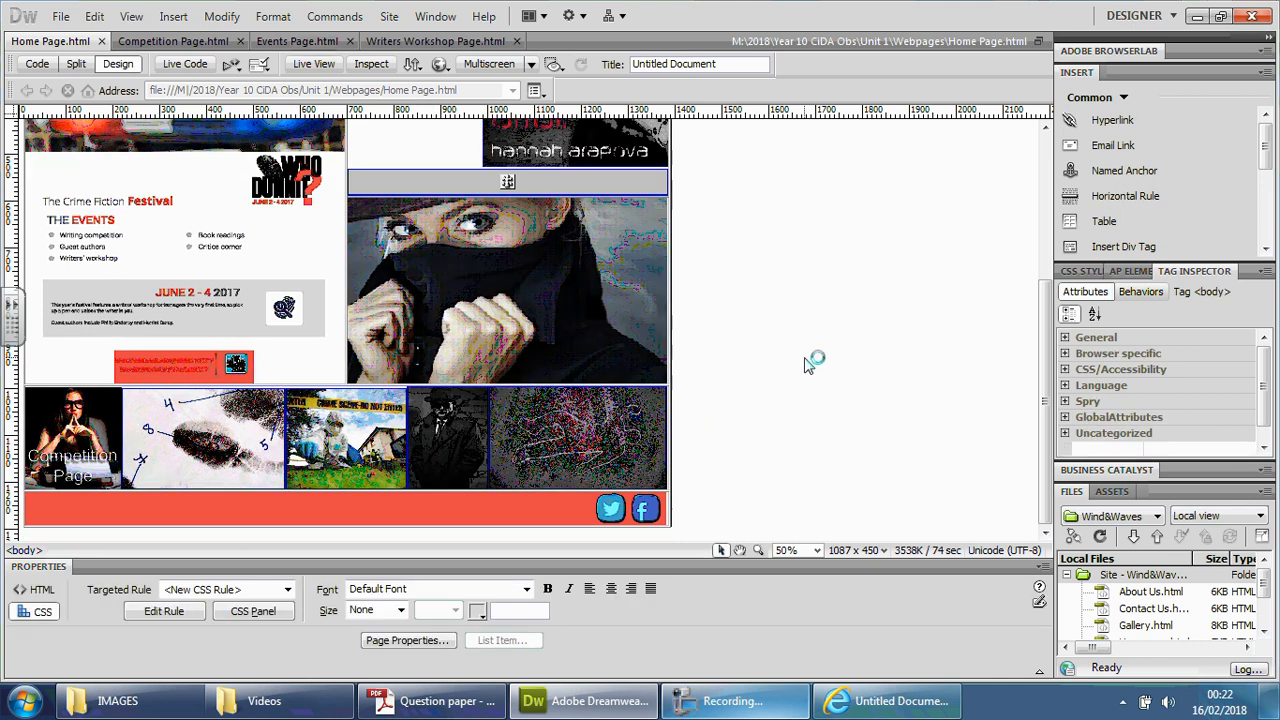
{"action": "mouse_move", "coordinate": [824, 556]}
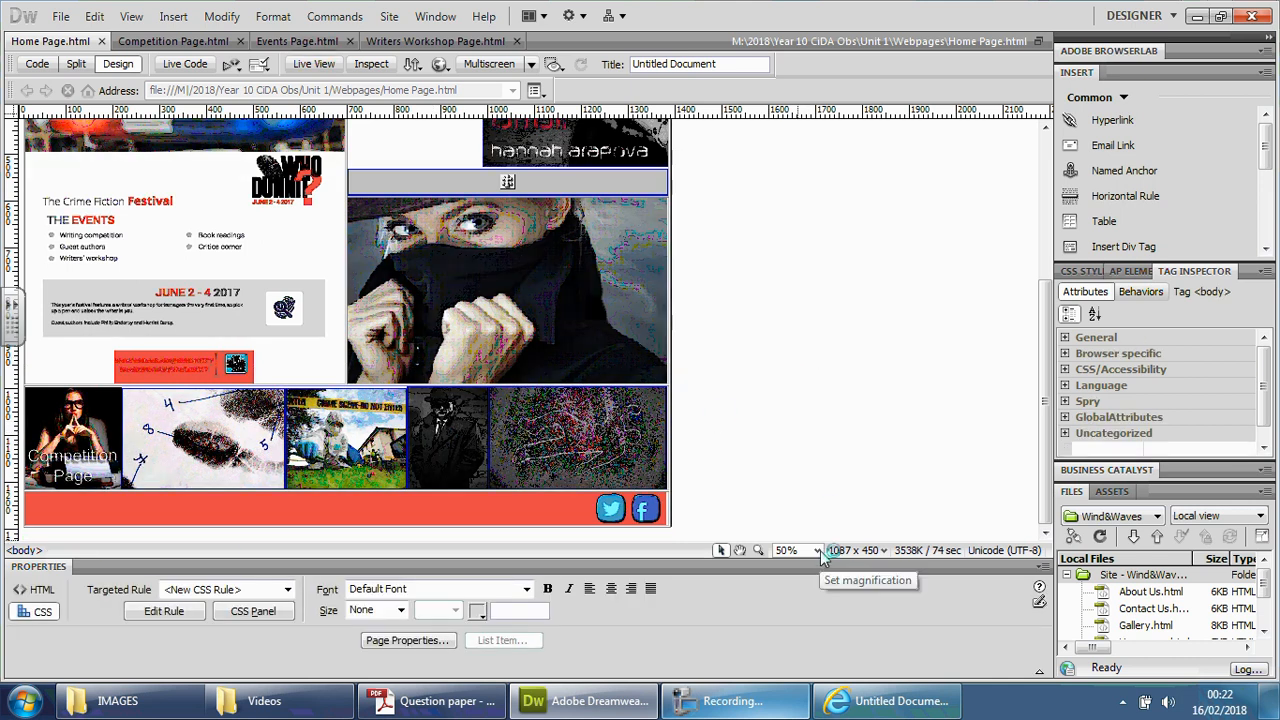
{"action": "left_click", "coordinate": [798, 550]}
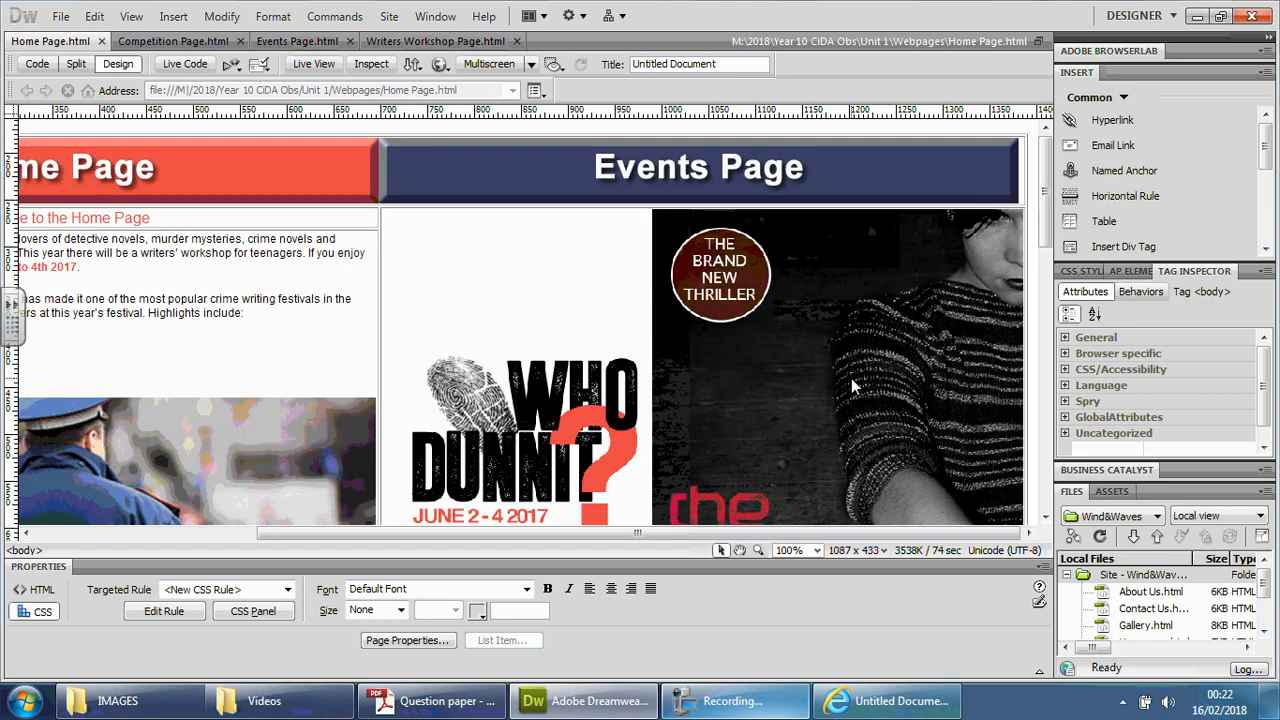
{"action": "scroll", "scroll_direction": "down", "scroll_amount": 3}
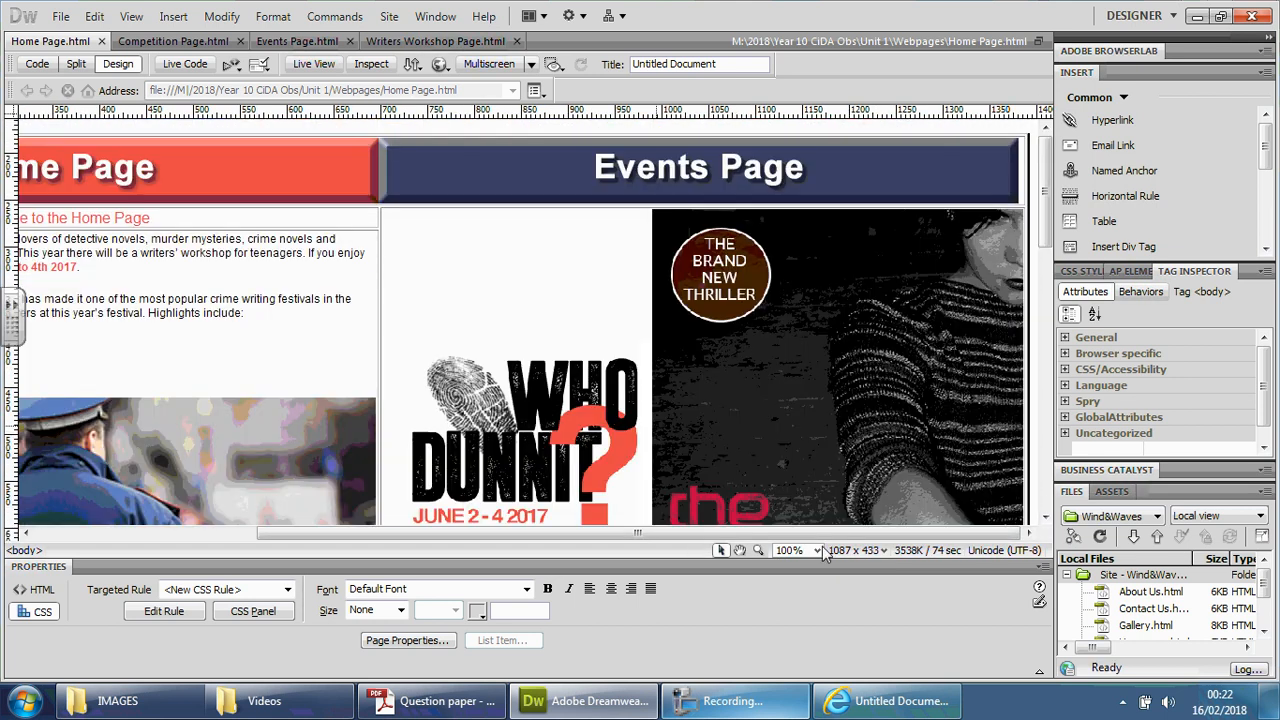
{"action": "left_click", "coordinate": [798, 550]}
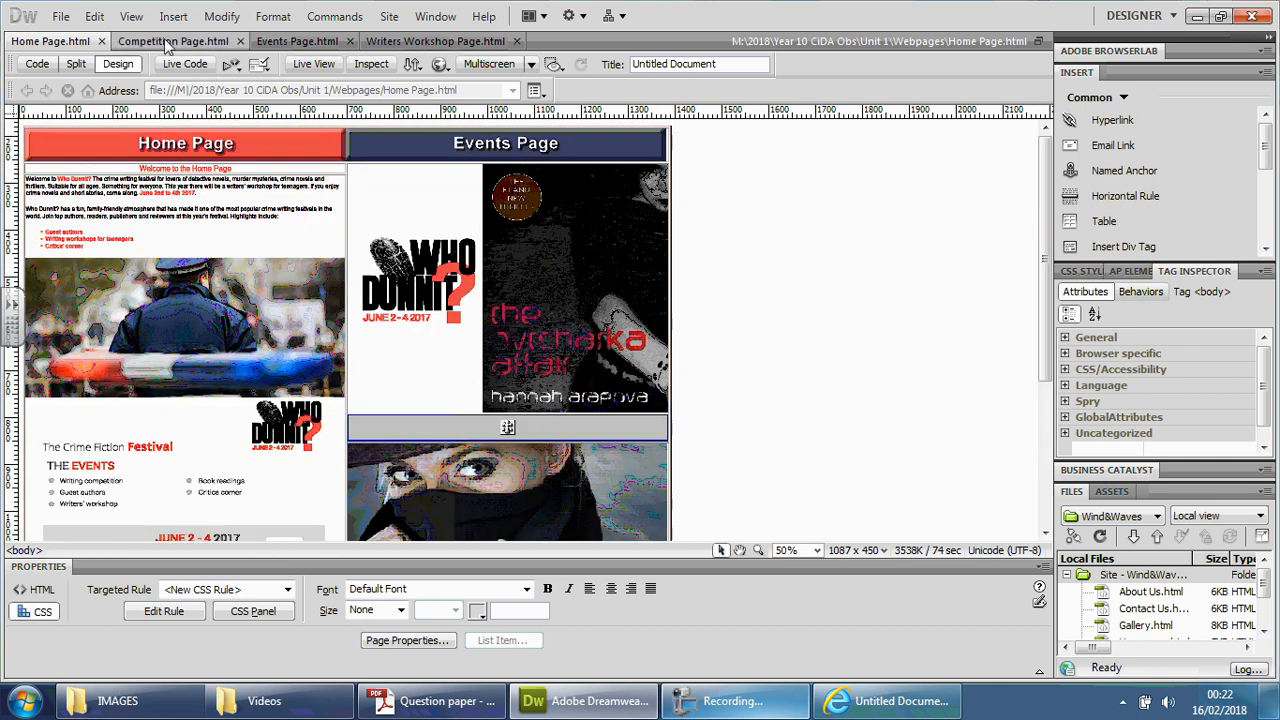
{"action": "left_click", "coordinate": [172, 40]}
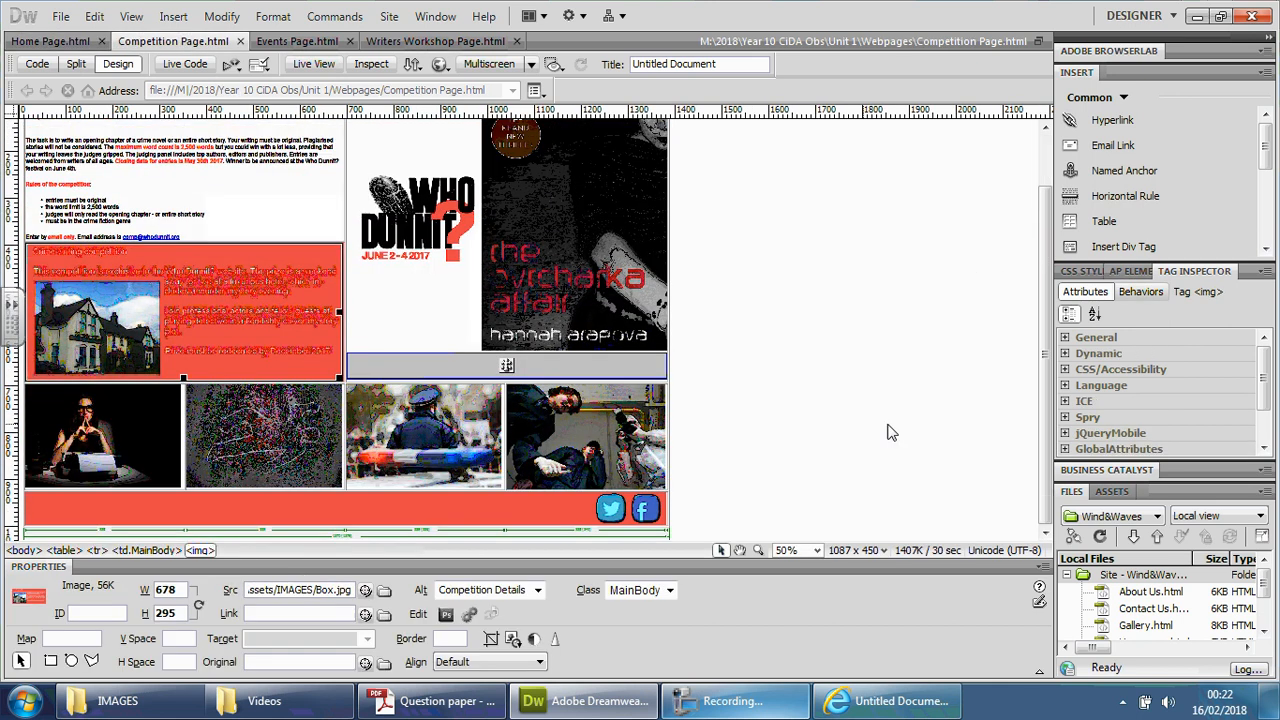
{"action": "left_click", "coordinate": [296, 40]}
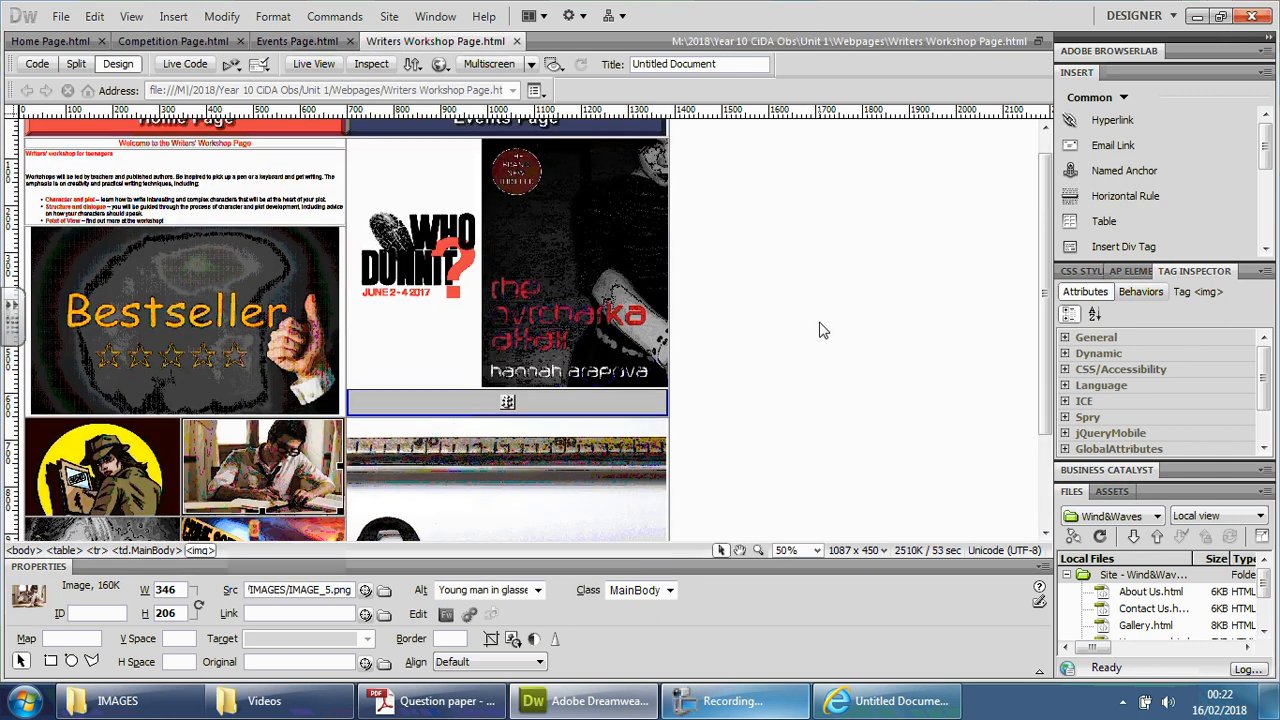
{"action": "scroll", "scroll_direction": "down", "scroll_amount": 3}
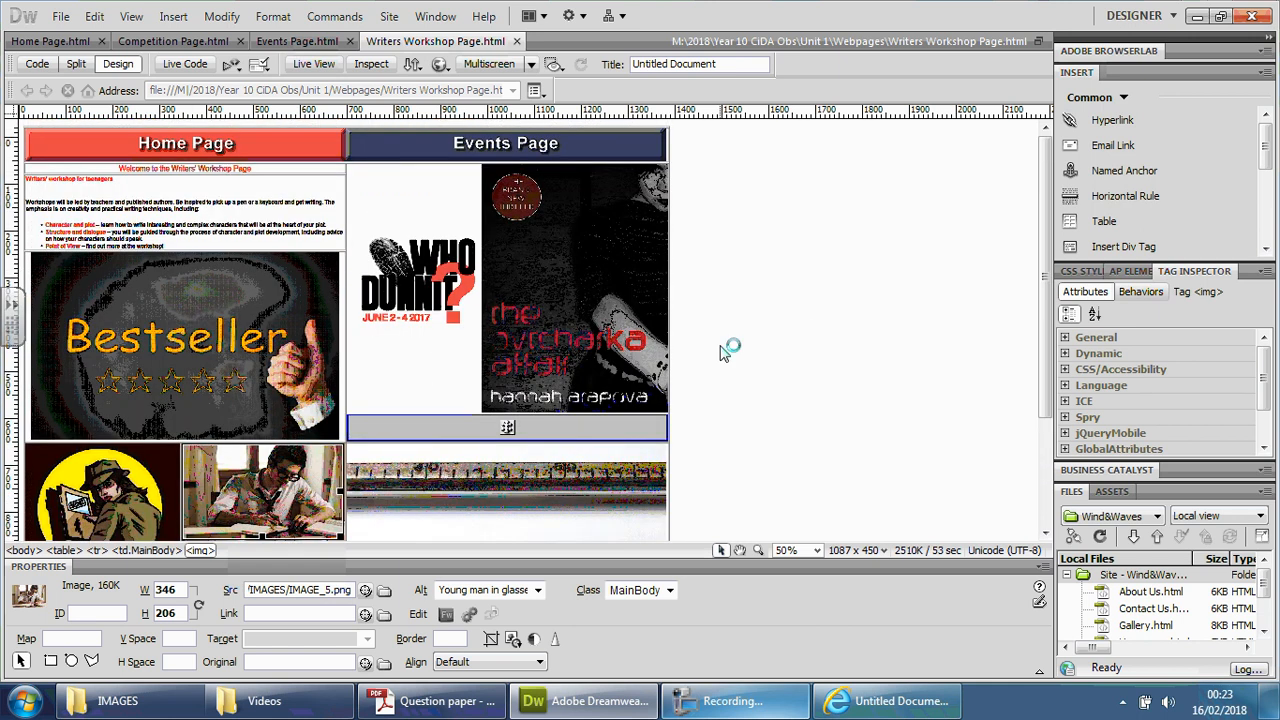
{"action": "scroll", "scroll_direction": "down", "scroll_amount": 3}
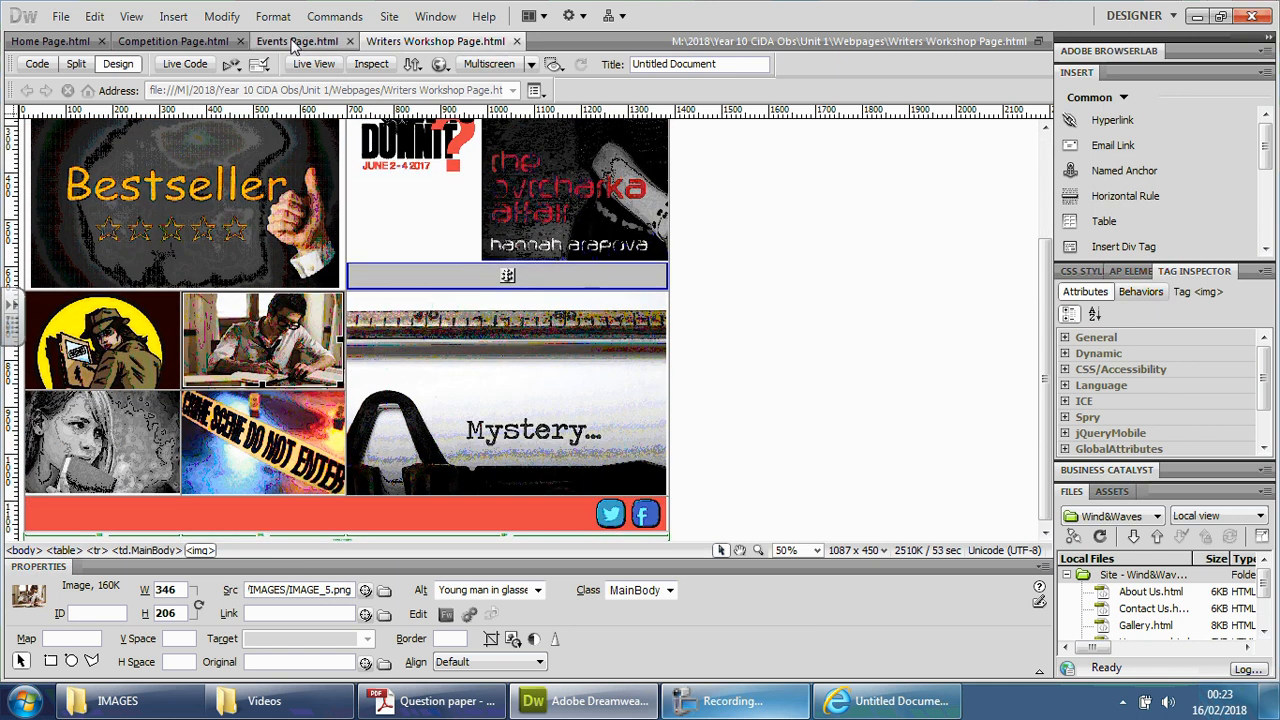
{"action": "left_click", "coordinate": [296, 40]}
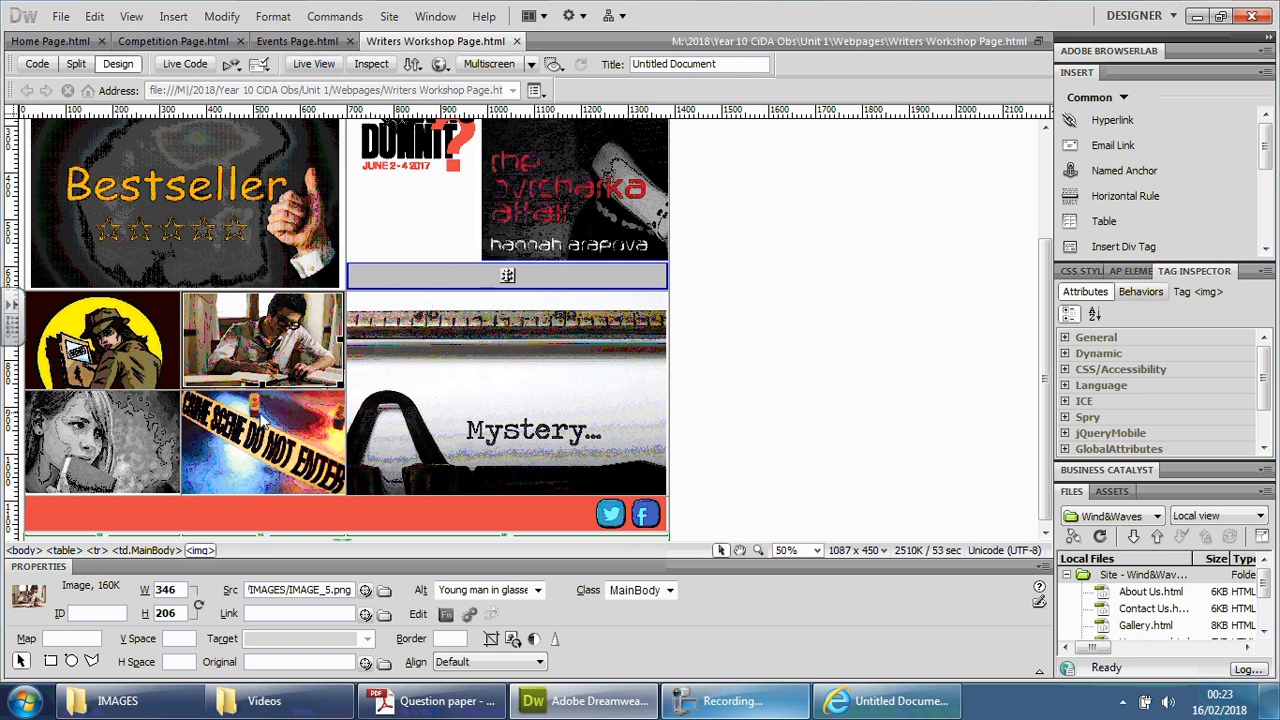
{"action": "mouse_move", "coordinate": [92, 456]}
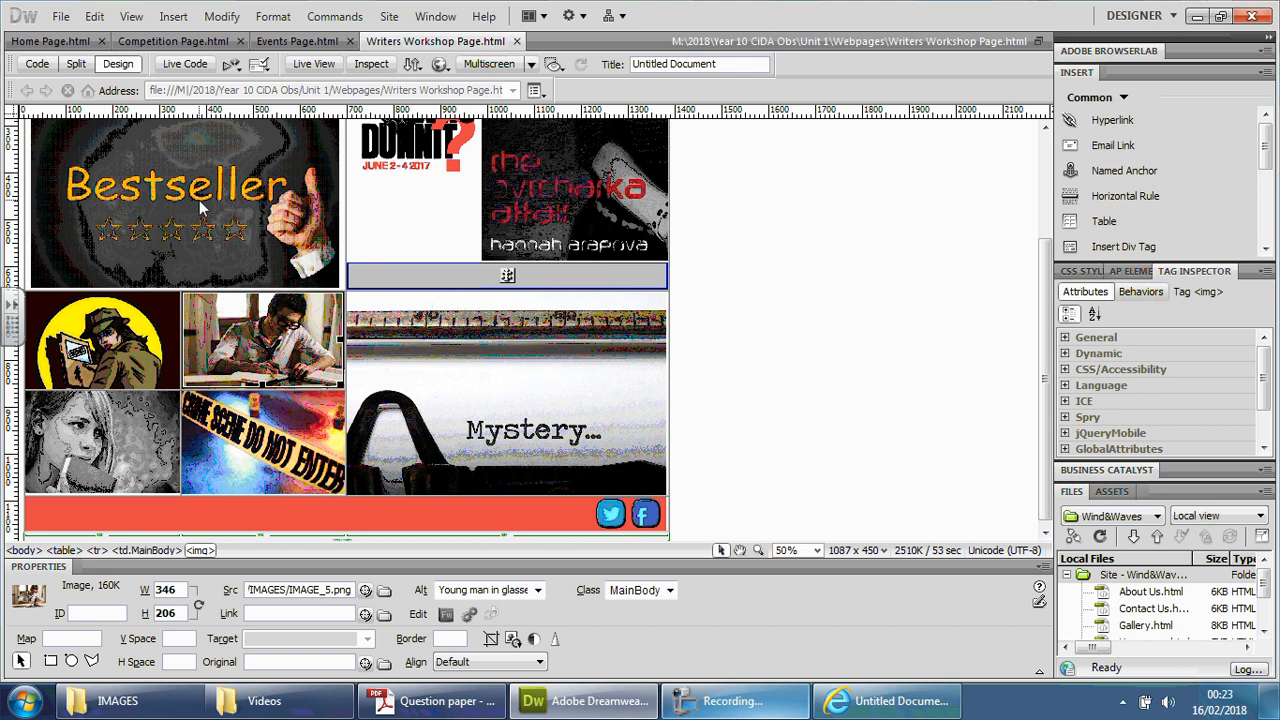
{"action": "mouse_move", "coordinate": [364, 446]}
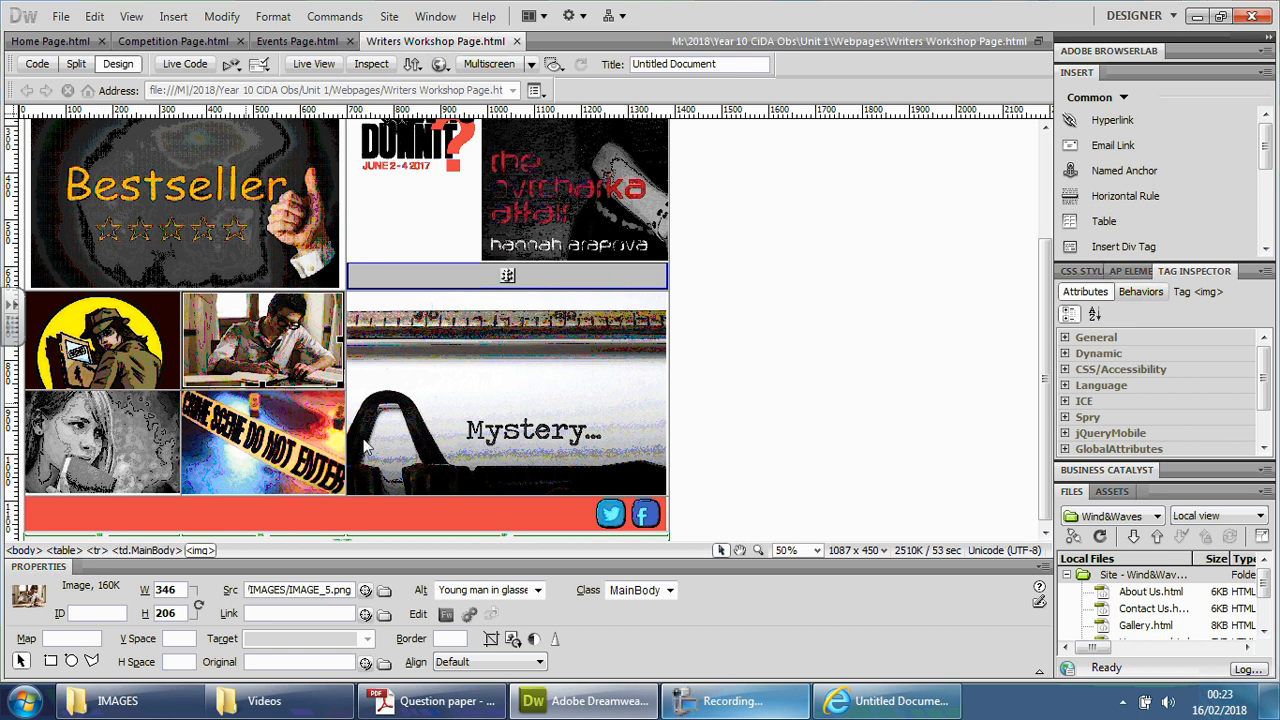
{"action": "scroll", "scroll_direction": "up", "scroll_amount": 3}
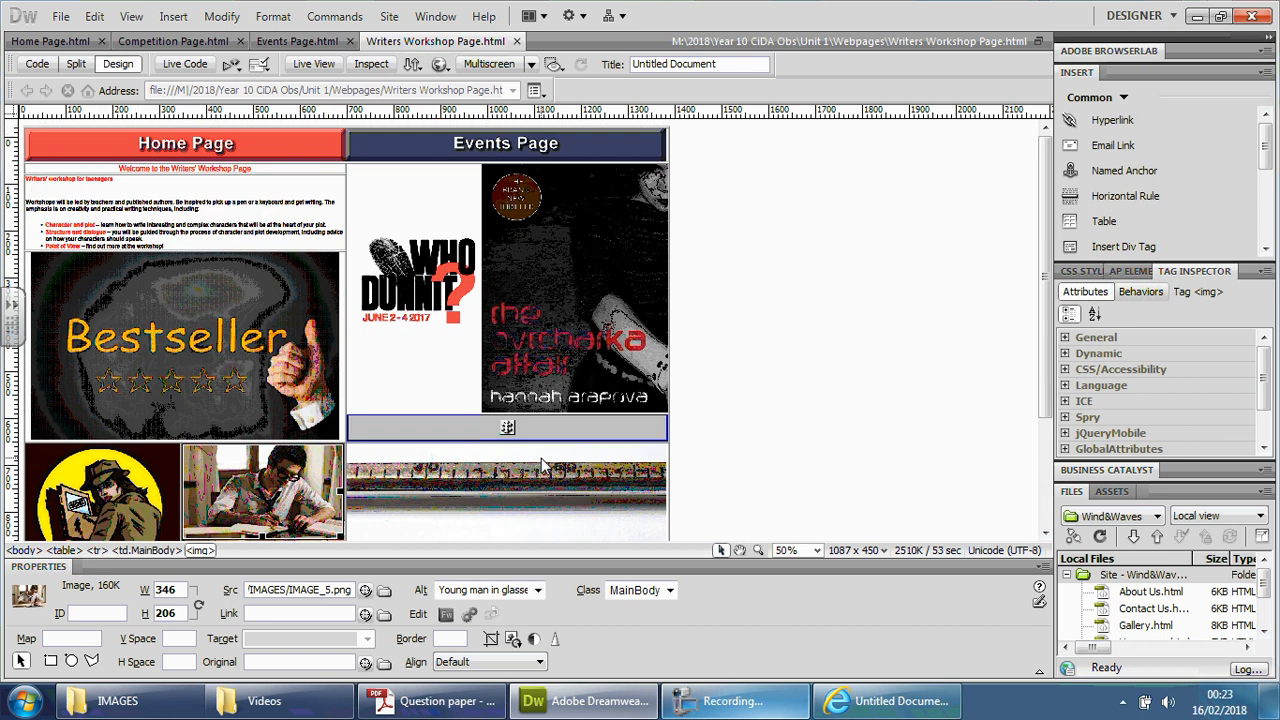
{"action": "scroll", "scroll_direction": "down", "scroll_amount": 3}
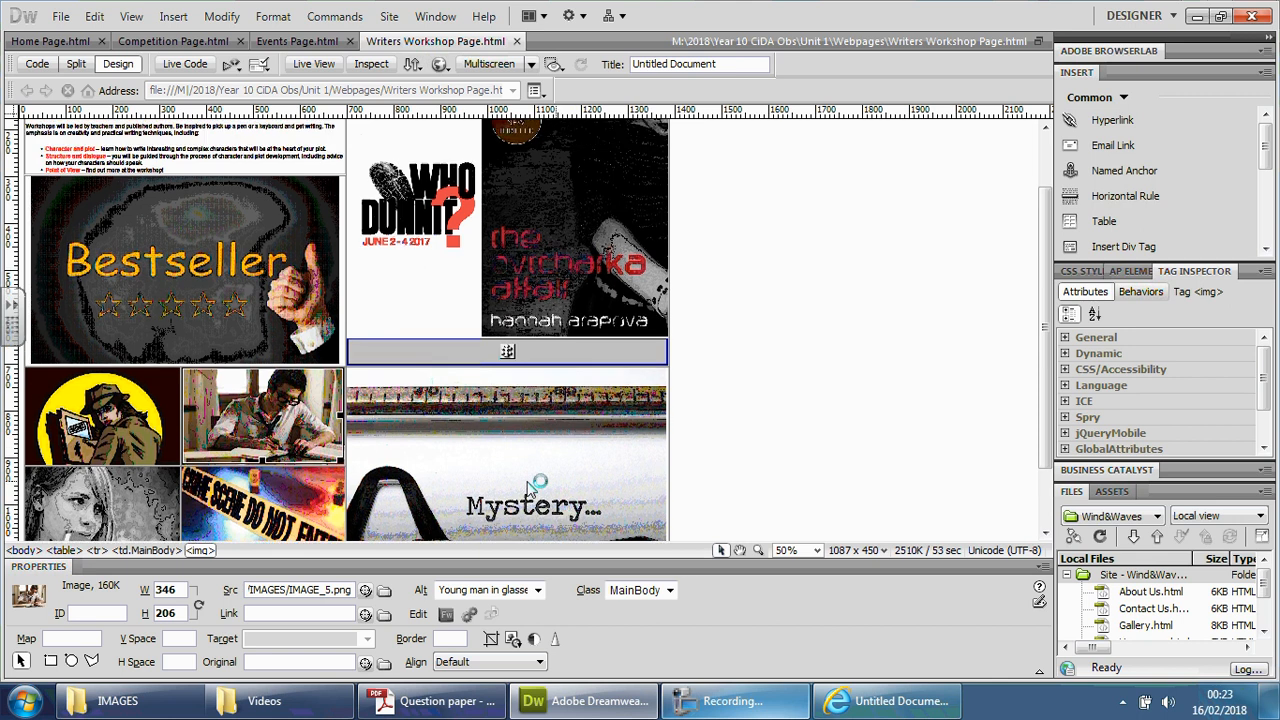
{"action": "scroll", "scroll_direction": "up", "scroll_amount": 3}
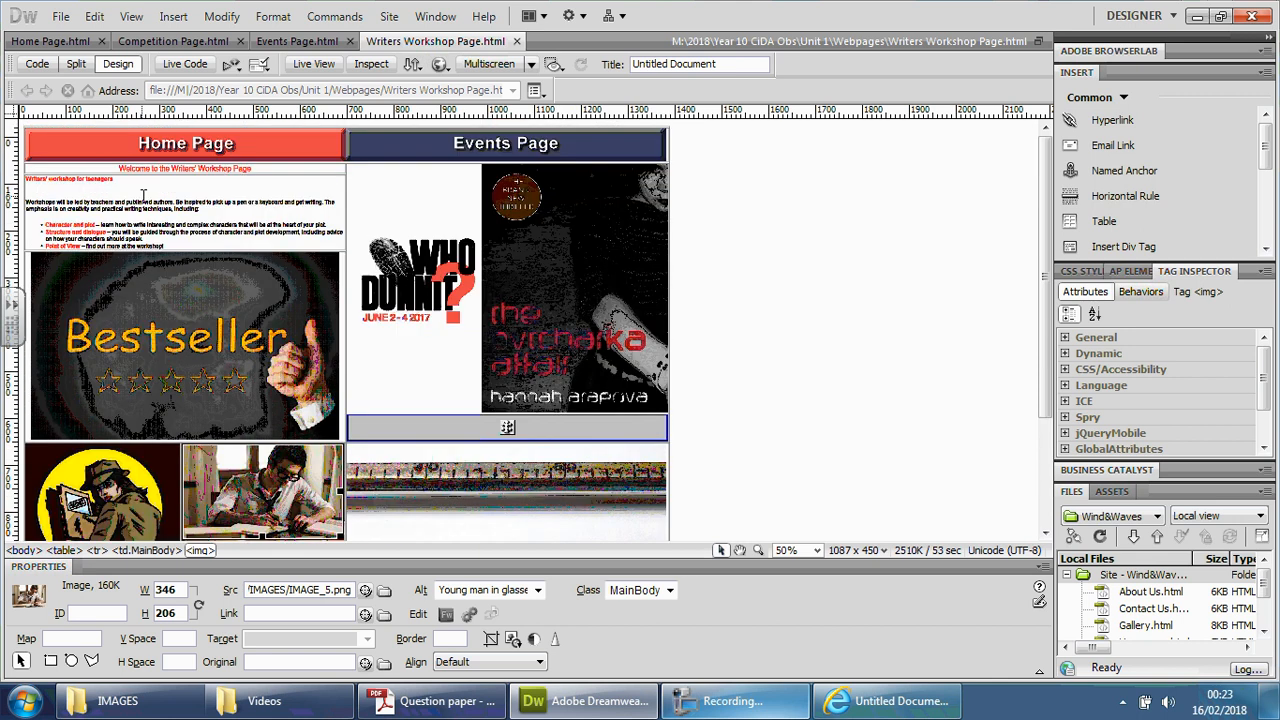
{"action": "left_click", "coordinate": [430, 700]}
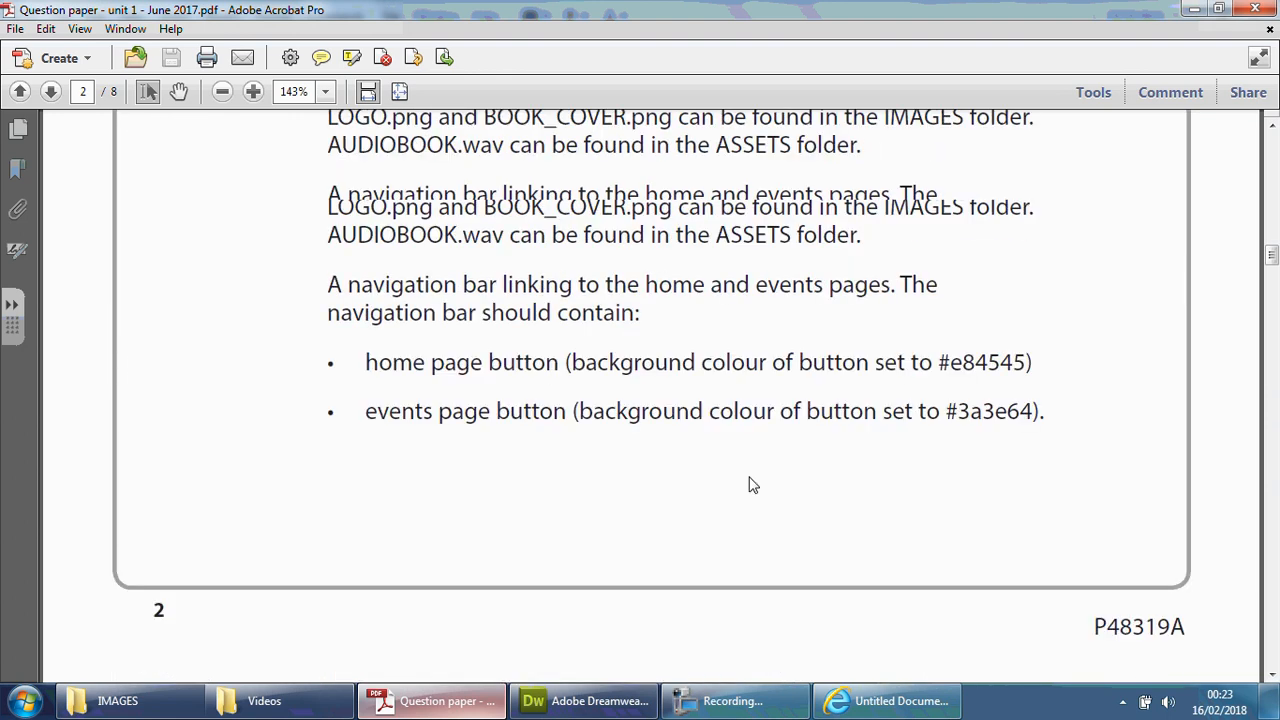
{"action": "scroll", "scroll_direction": "up", "scroll_amount": 3}
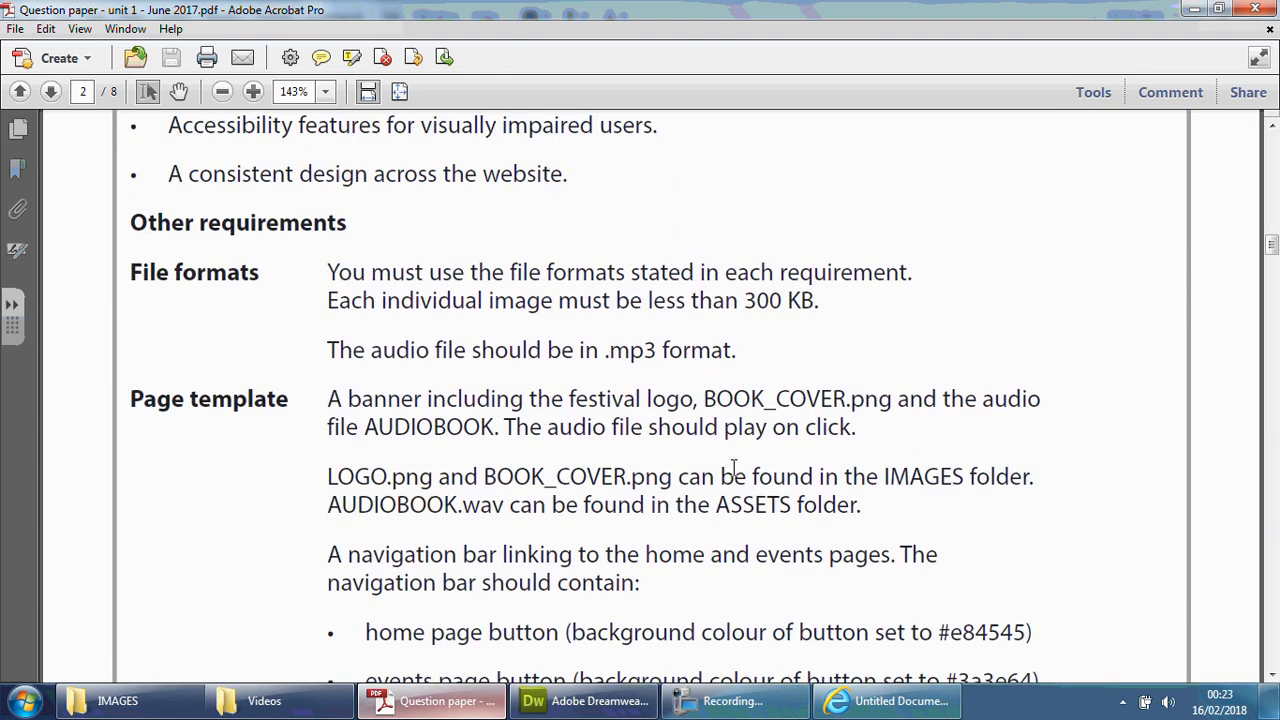
{"action": "scroll", "scroll_direction": "up", "scroll_amount": 3}
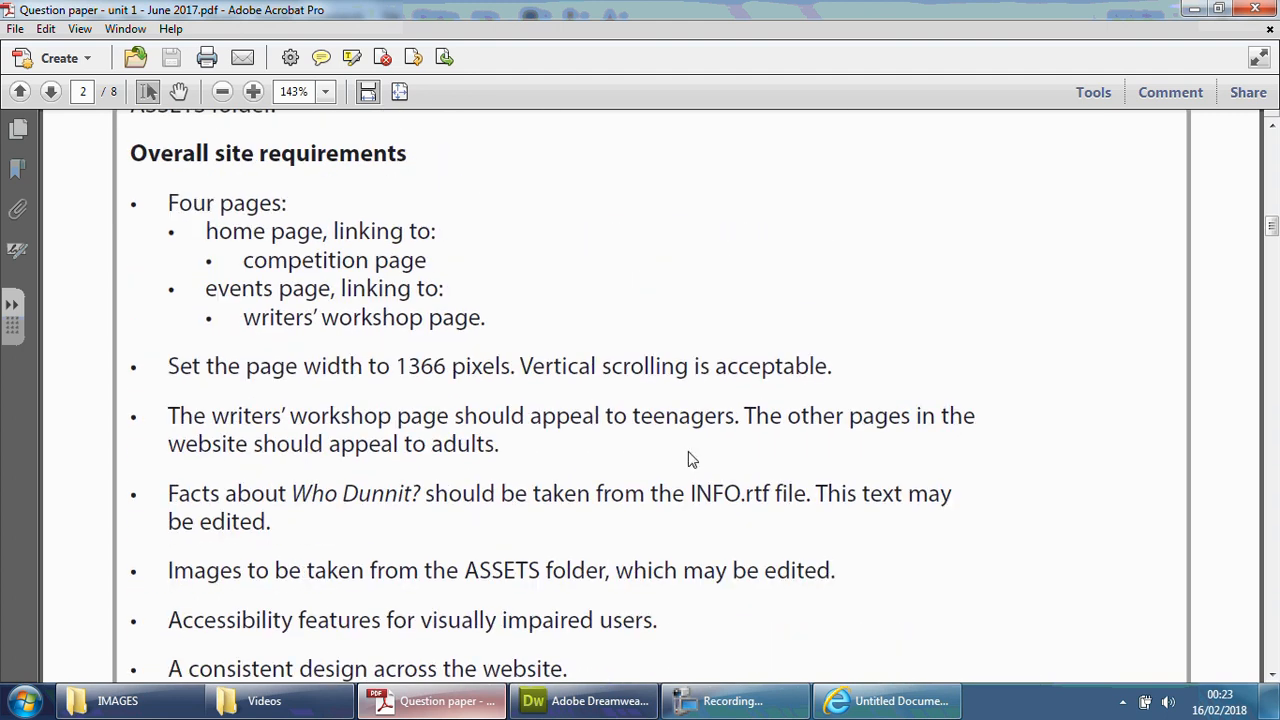
{"action": "scroll", "scroll_direction": "down", "scroll_amount": 3}
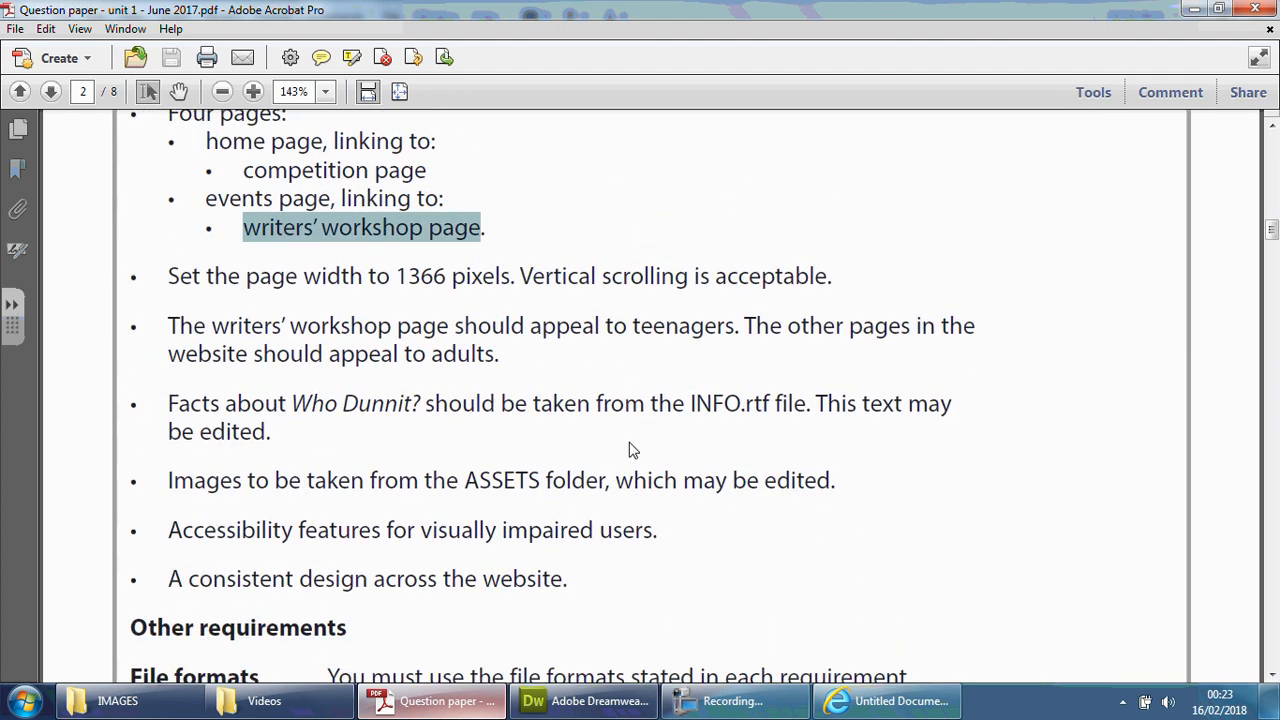
{"action": "scroll", "scroll_direction": "up", "scroll_amount": 3}
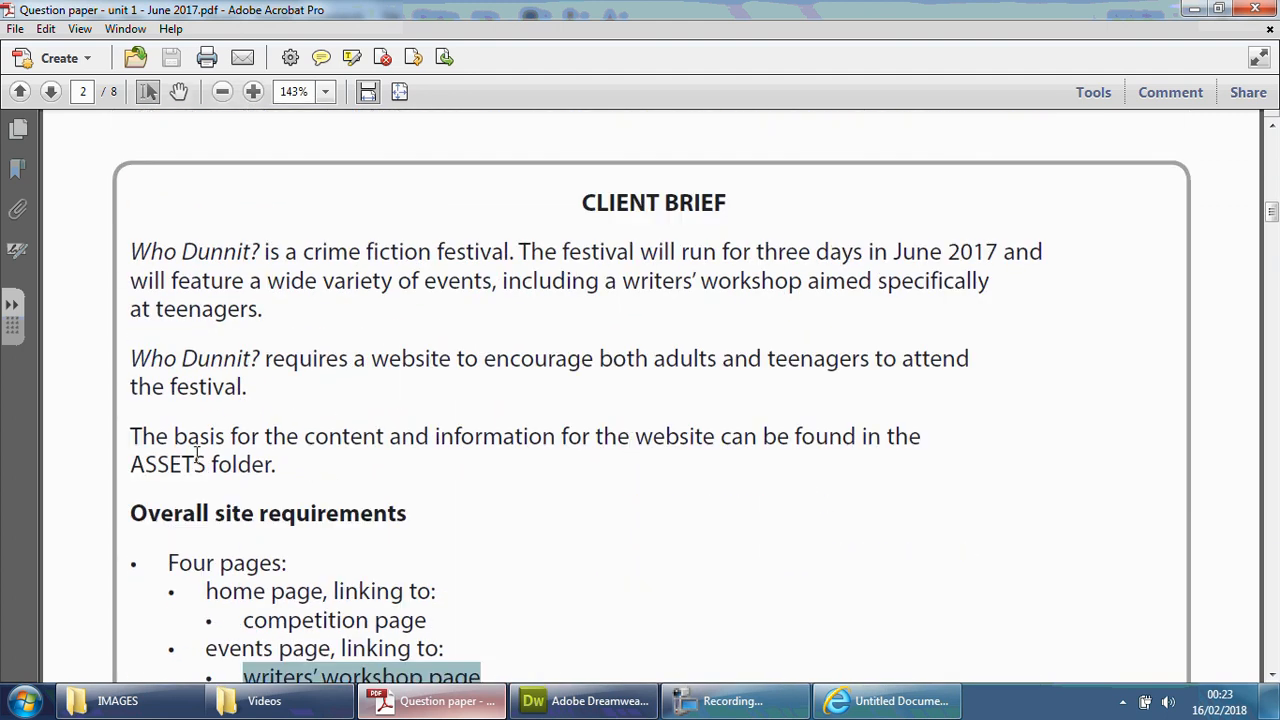
{"action": "mouse_move", "coordinate": [444, 364]}
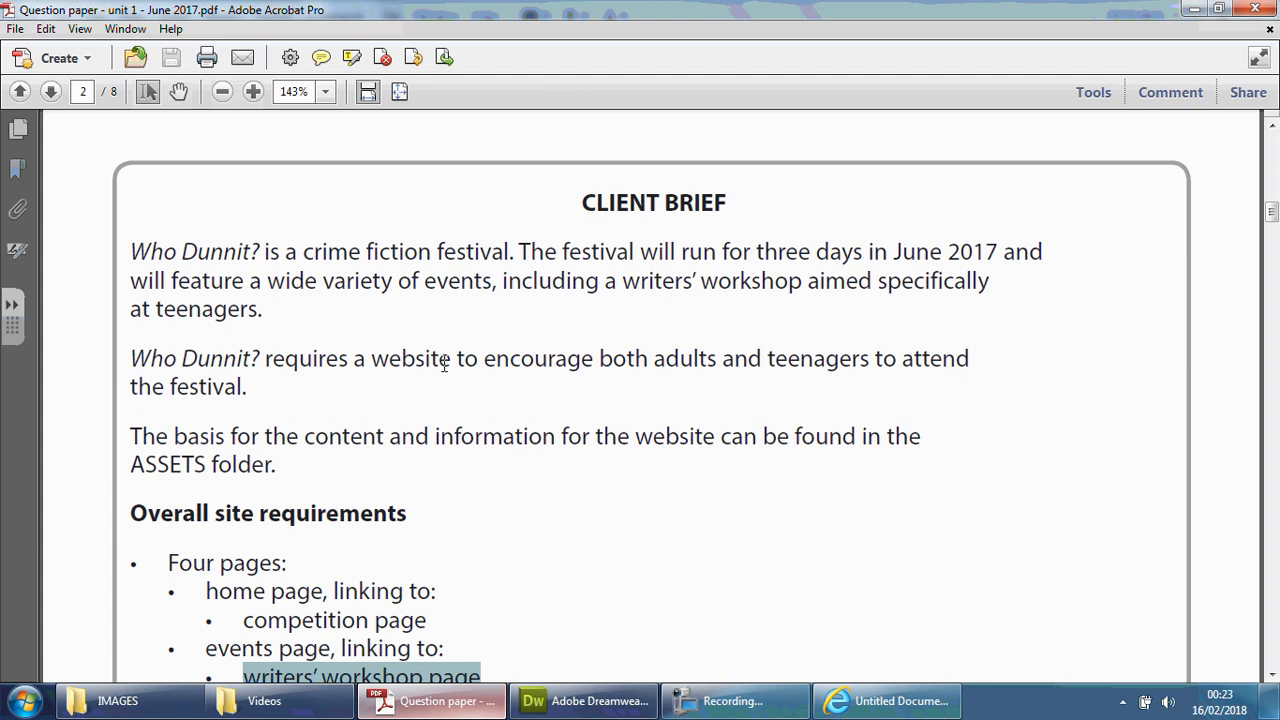
{"action": "mouse_move", "coordinate": [664, 480]}
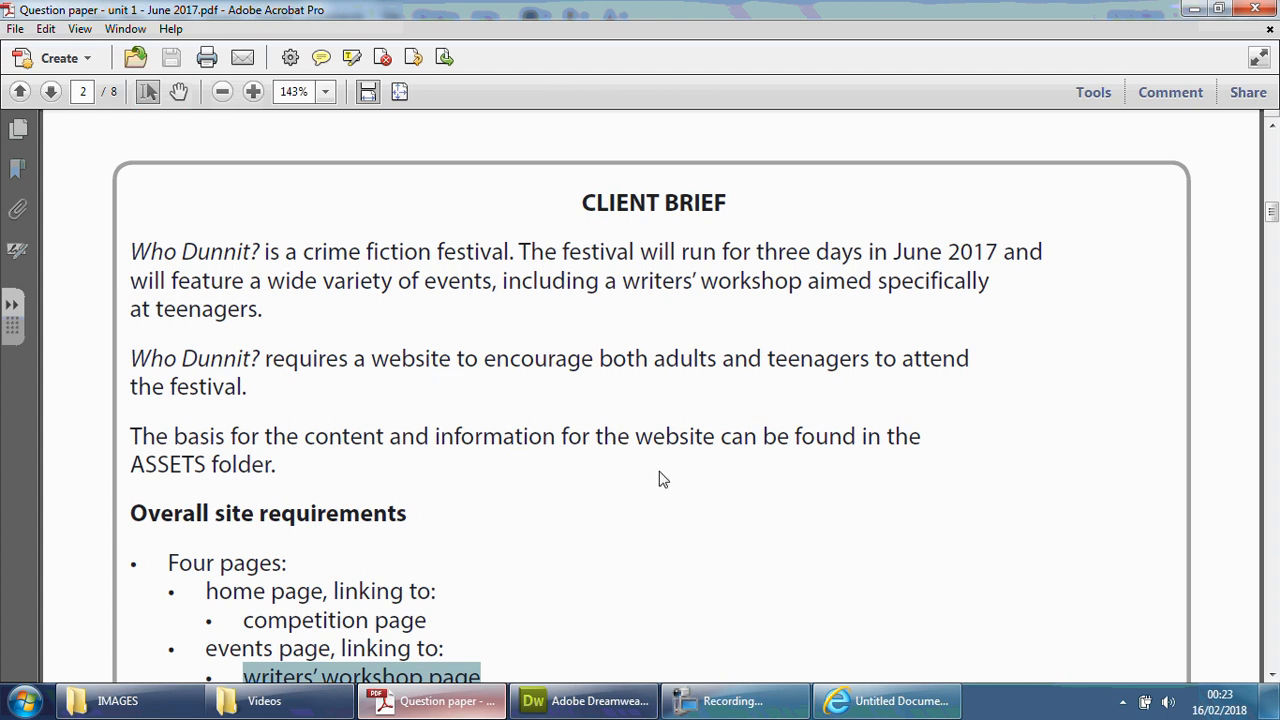
{"action": "scroll", "scroll_direction": "down", "scroll_amount": 3}
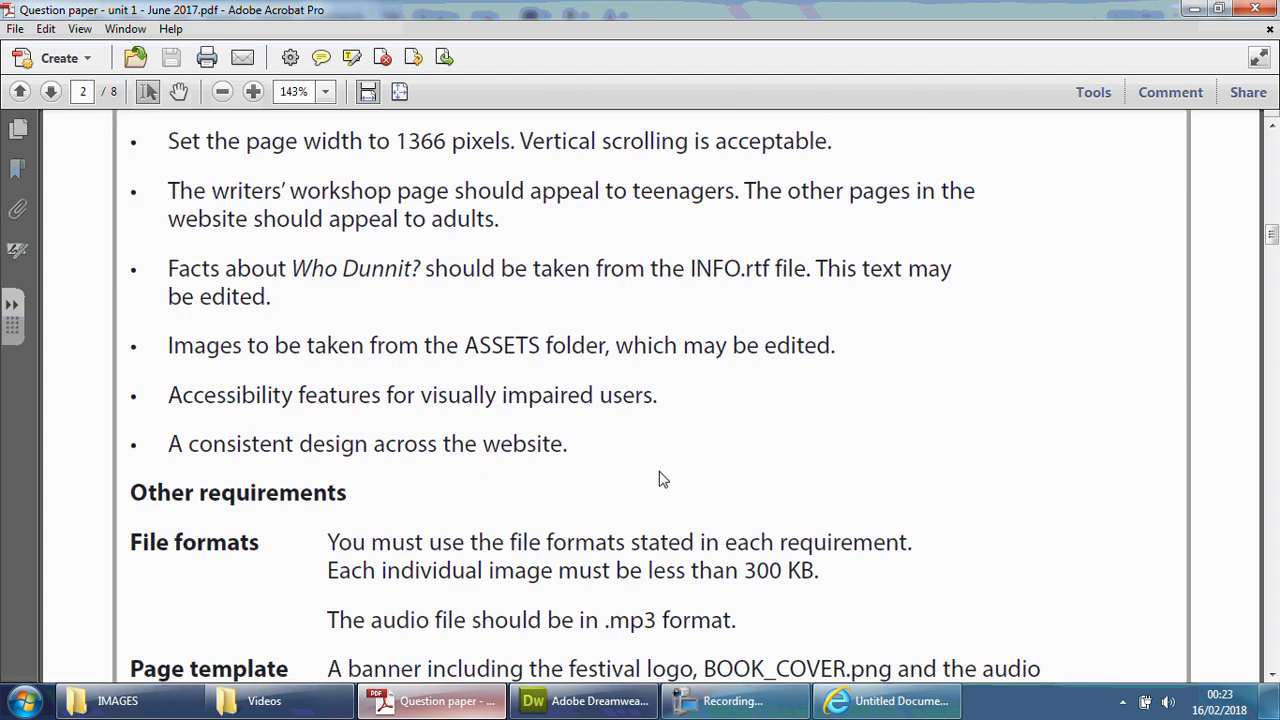
{"action": "left_click", "coordinate": [584, 700]}
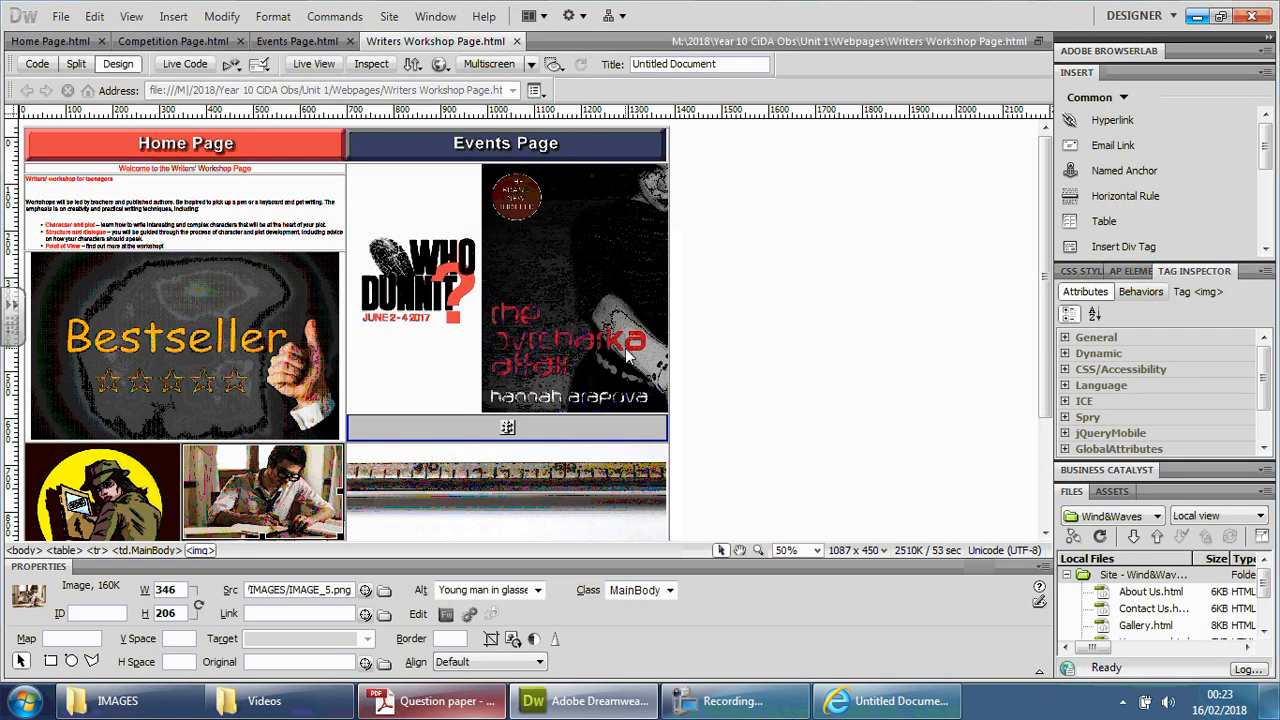
{"action": "mouse_move", "coordinate": [976, 424]}
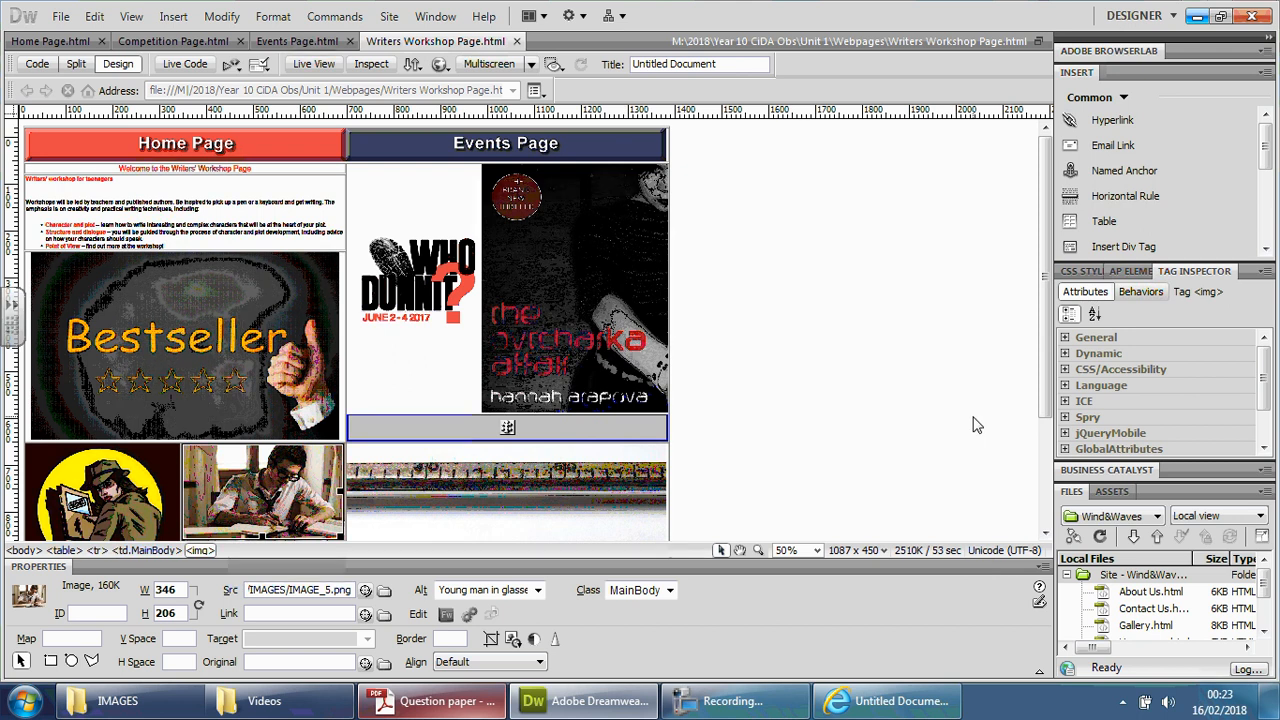
{"action": "mouse_move", "coordinate": [940, 428]}
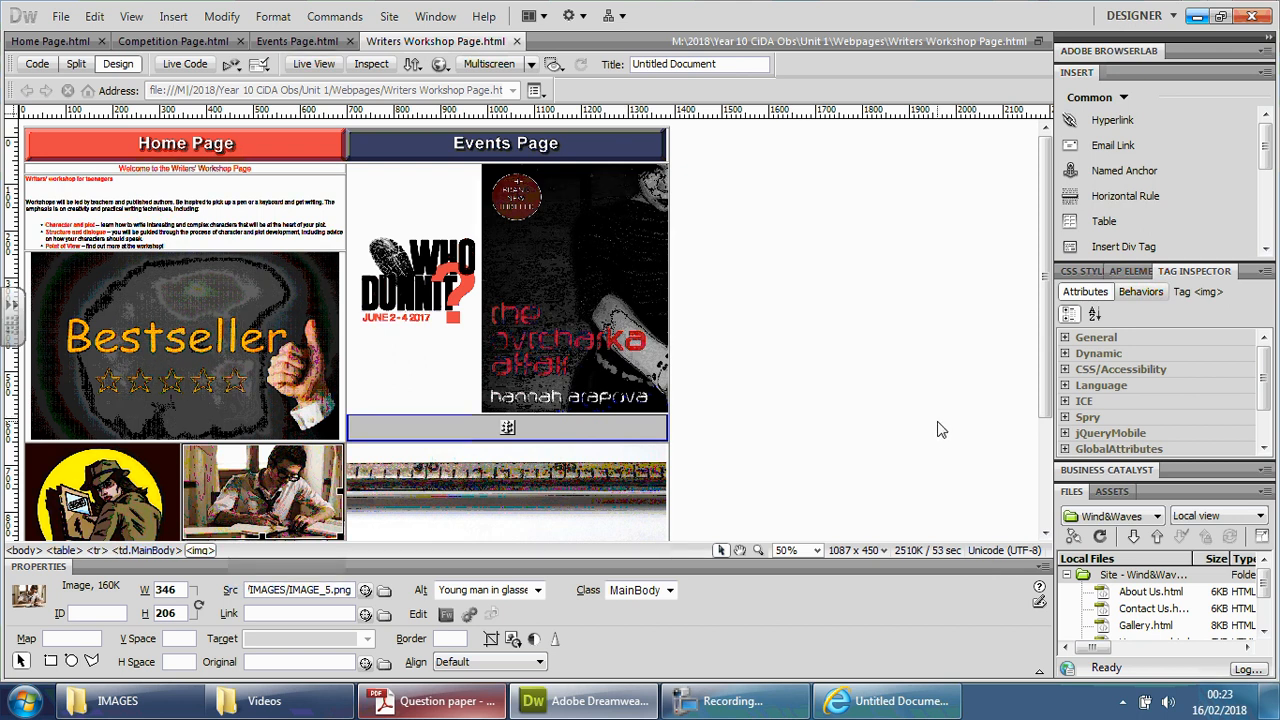
{"action": "scroll", "scroll_direction": "down", "scroll_amount": 3}
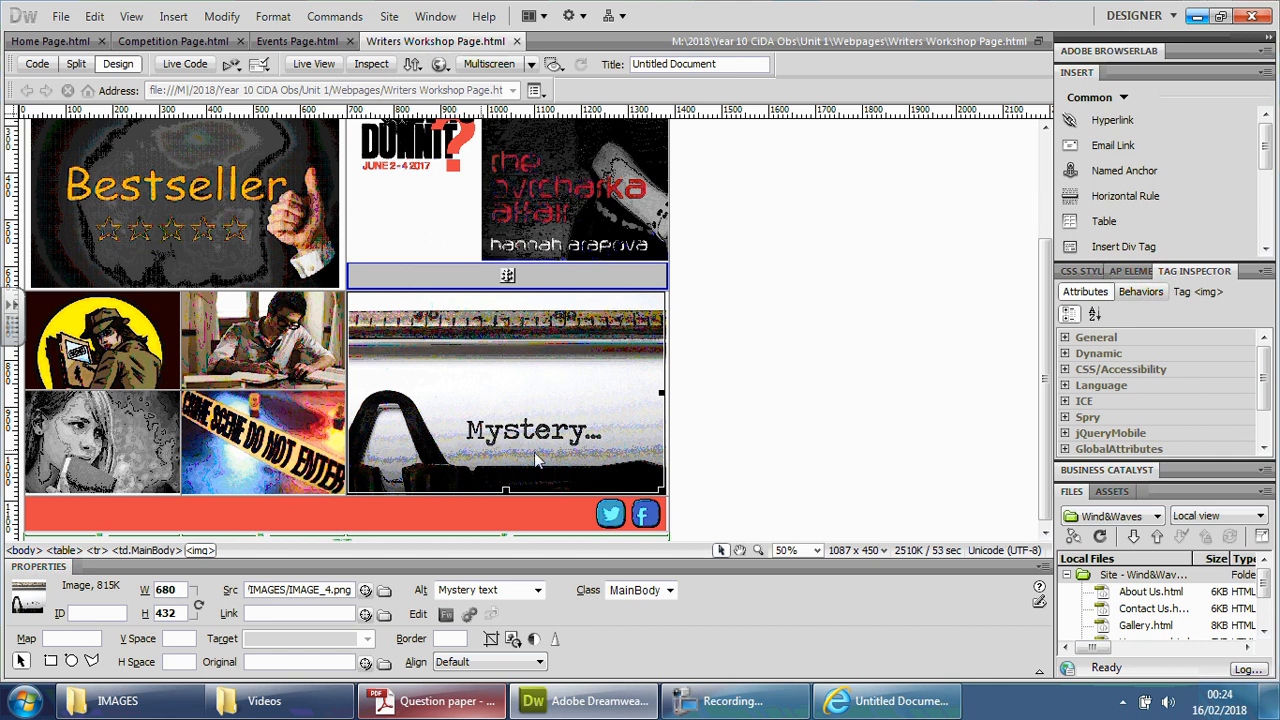
{"action": "mouse_move", "coordinate": [504, 364]}
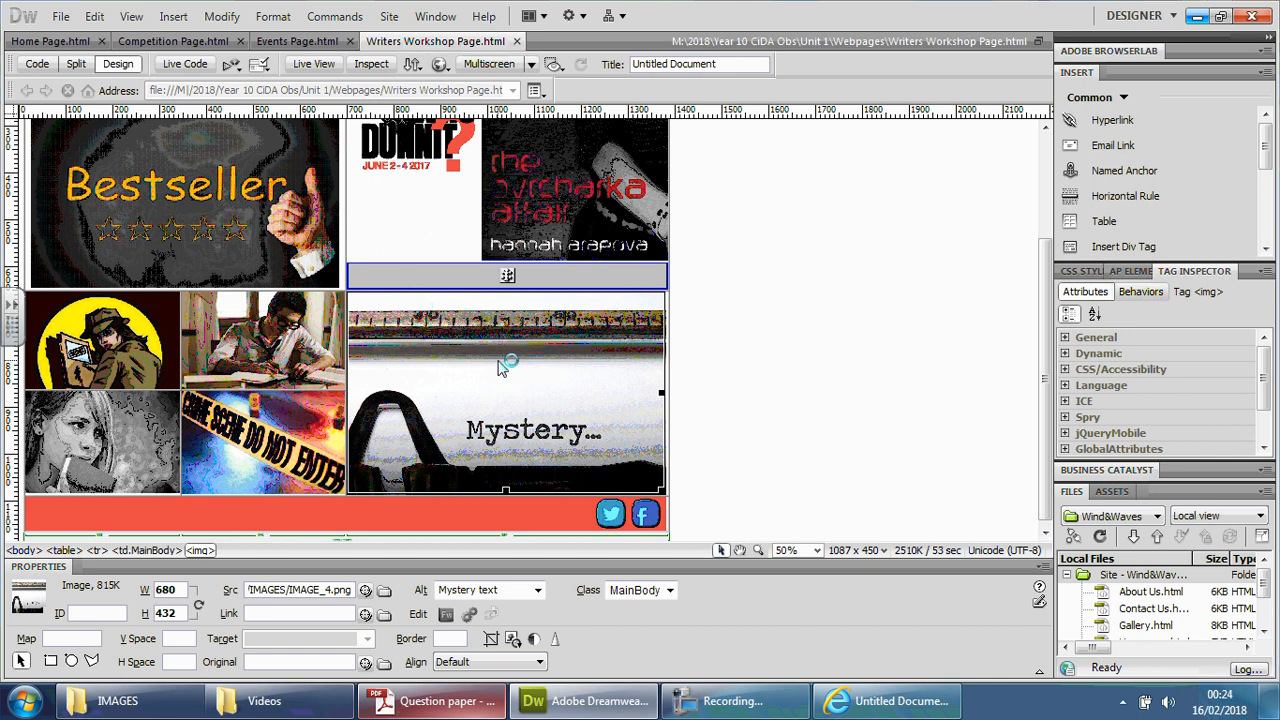
{"action": "mouse_move", "coordinate": [520, 420]}
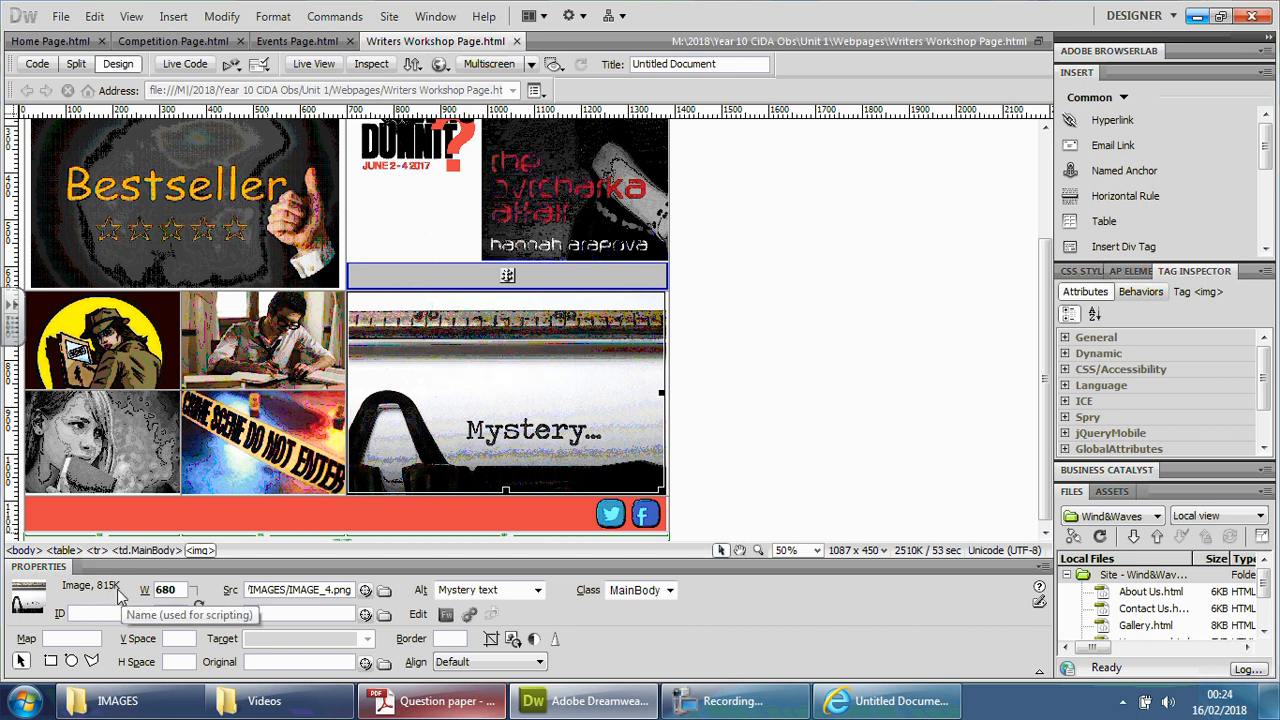
{"action": "left_click", "coordinate": [262, 440]}
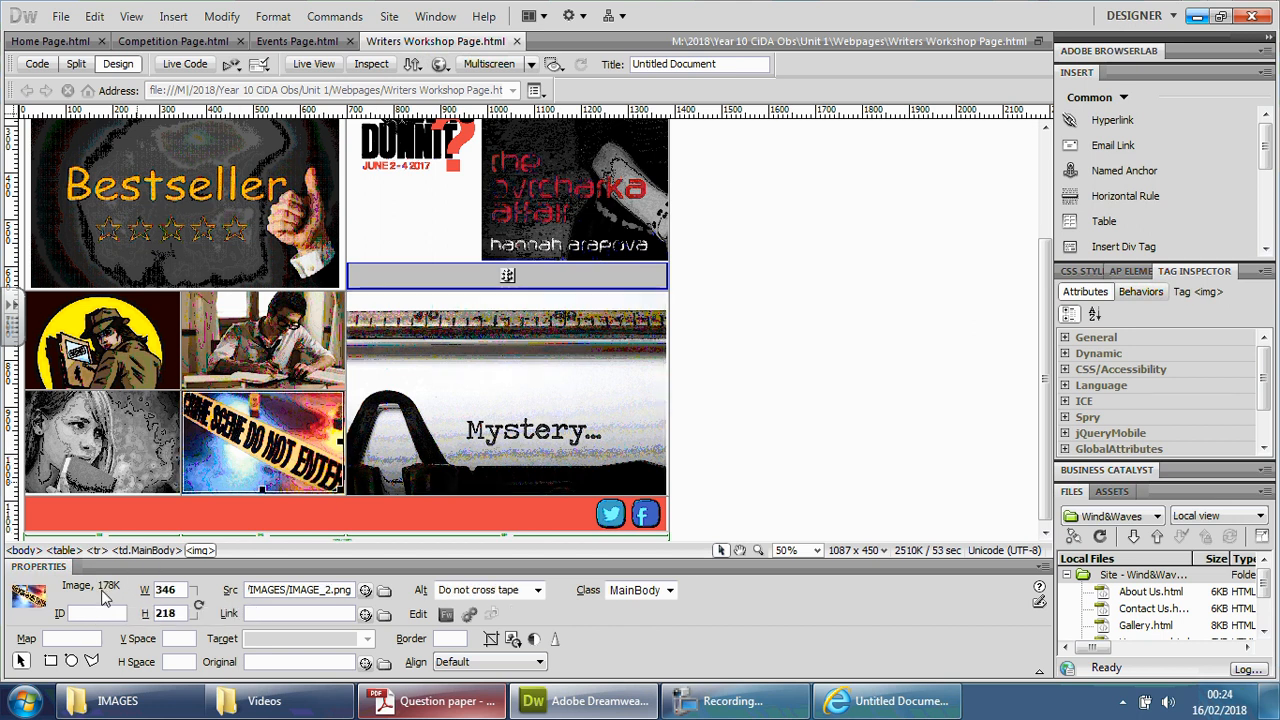
{"action": "left_click", "coordinate": [110, 340]}
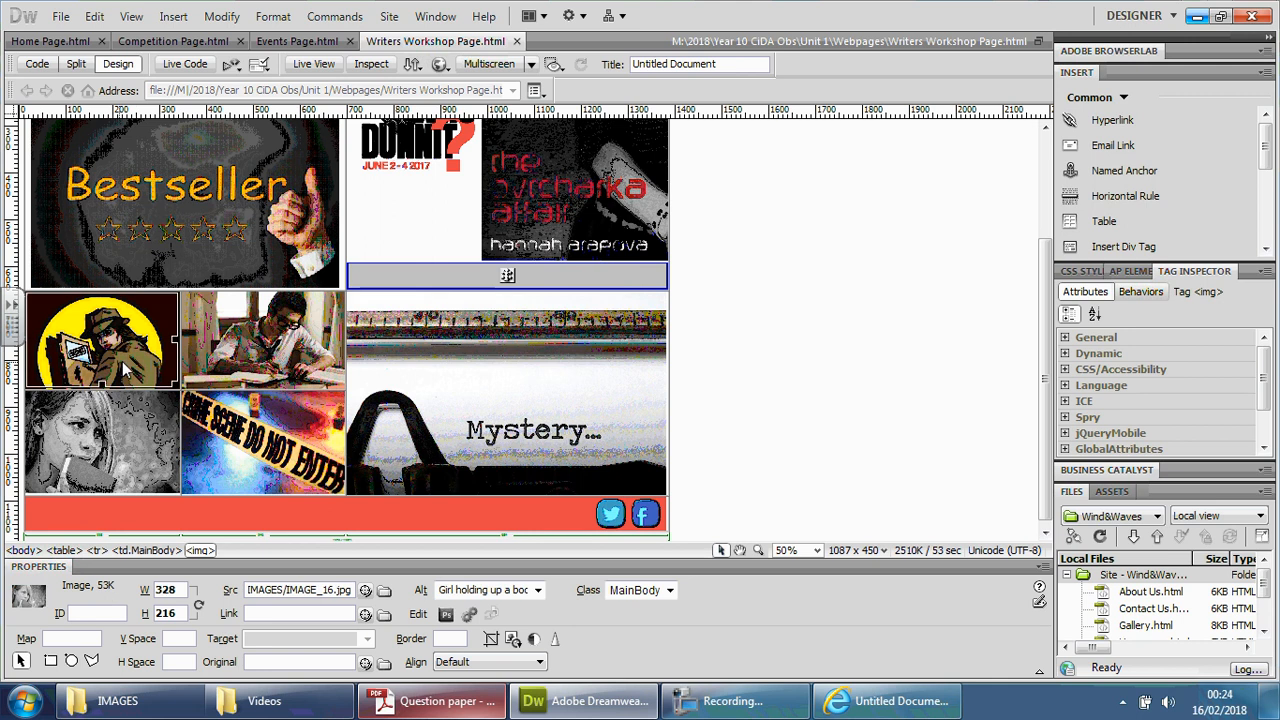
{"action": "left_click", "coordinate": [264, 340]}
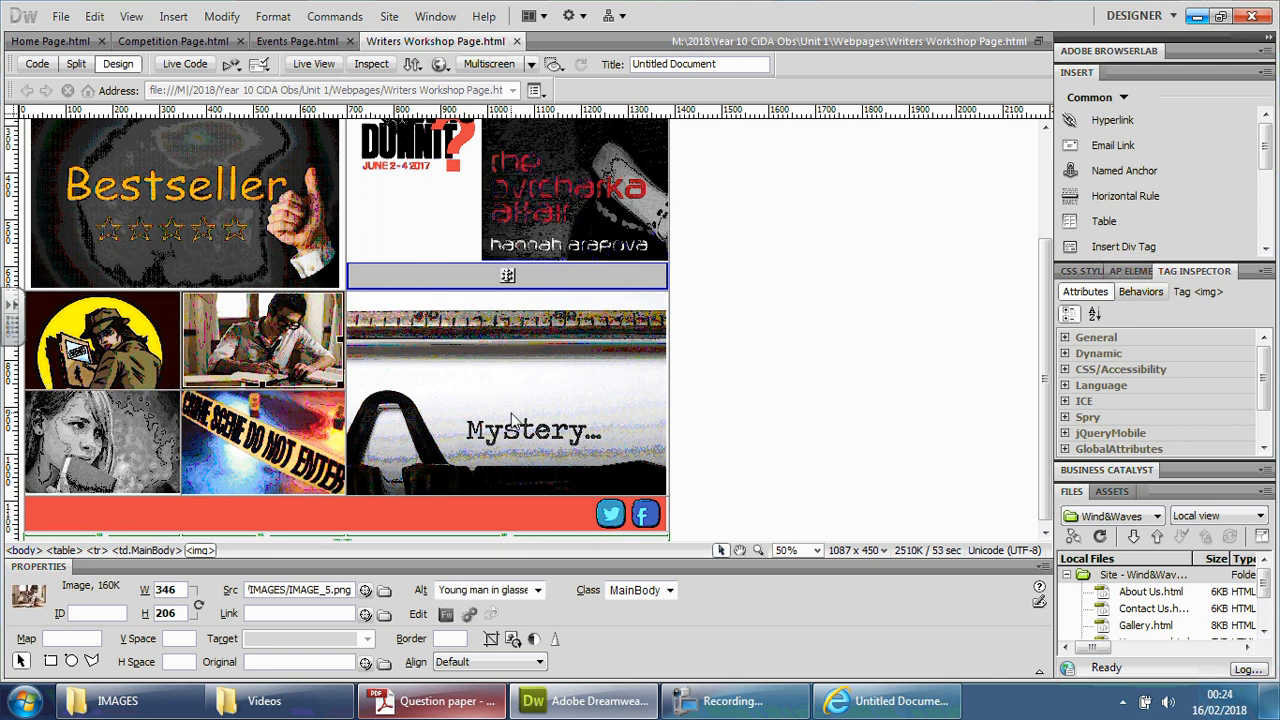
{"action": "left_click", "coordinate": [244, 204]}
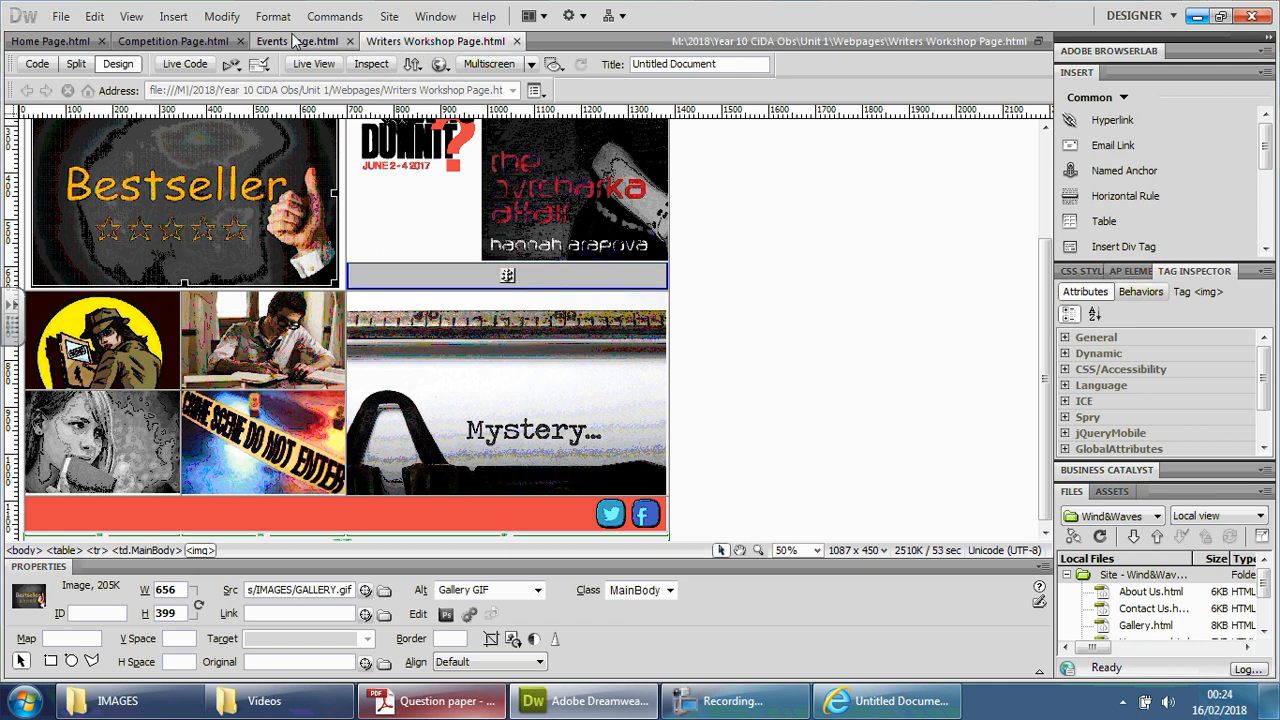
- Check the Events page images' sizes, including the Writers Workshop link image and IMAGE_14
{"action": "left_click", "coordinate": [272, 40]}
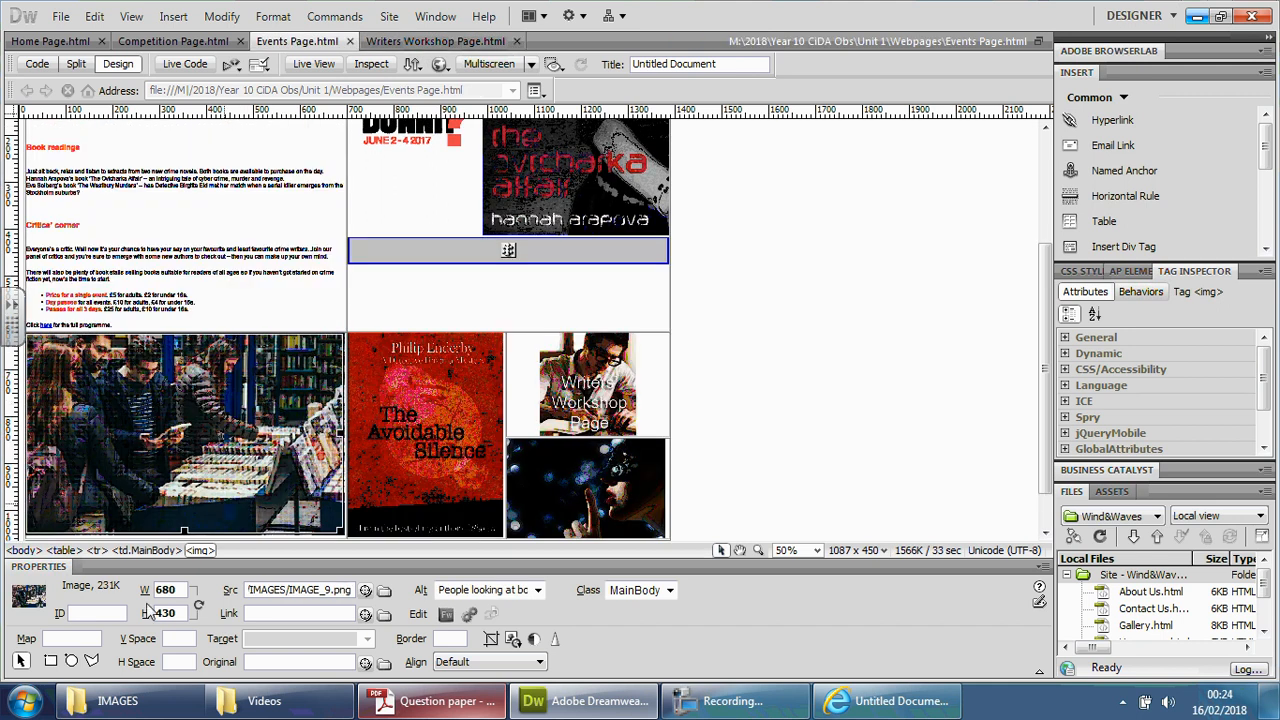
{"action": "left_click", "coordinate": [424, 436]}
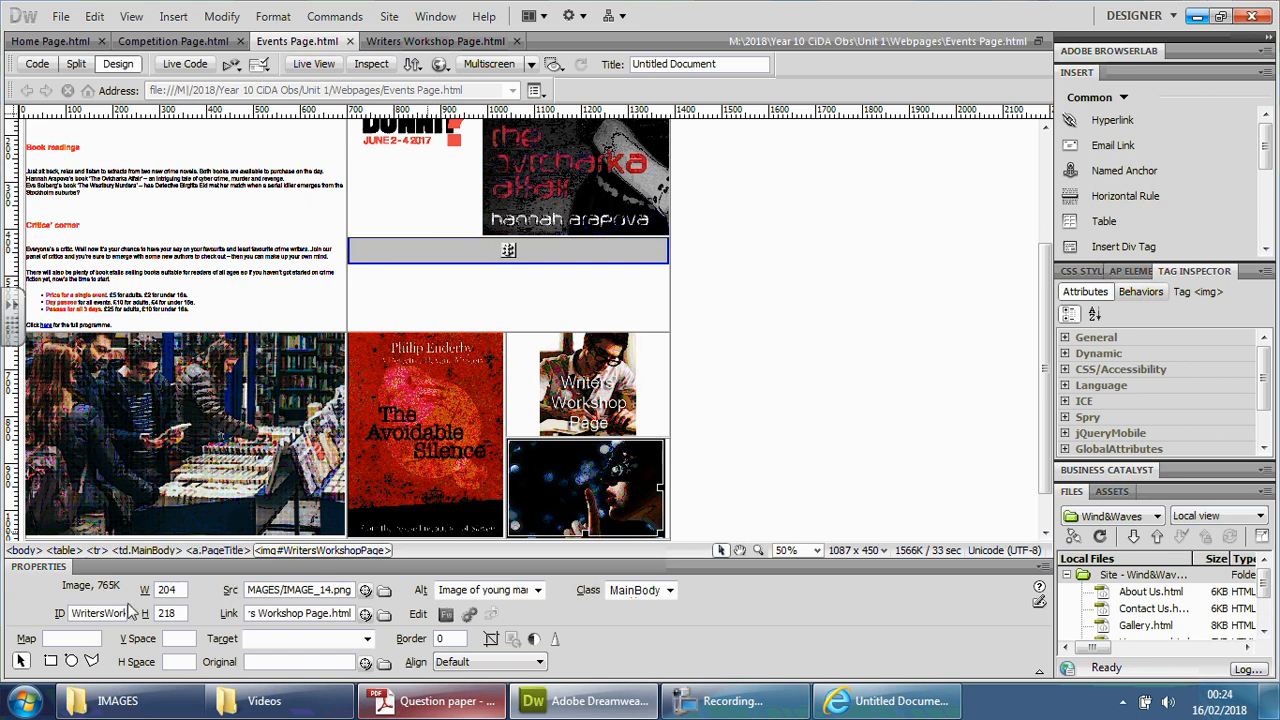
{"action": "left_click", "coordinate": [584, 490]}
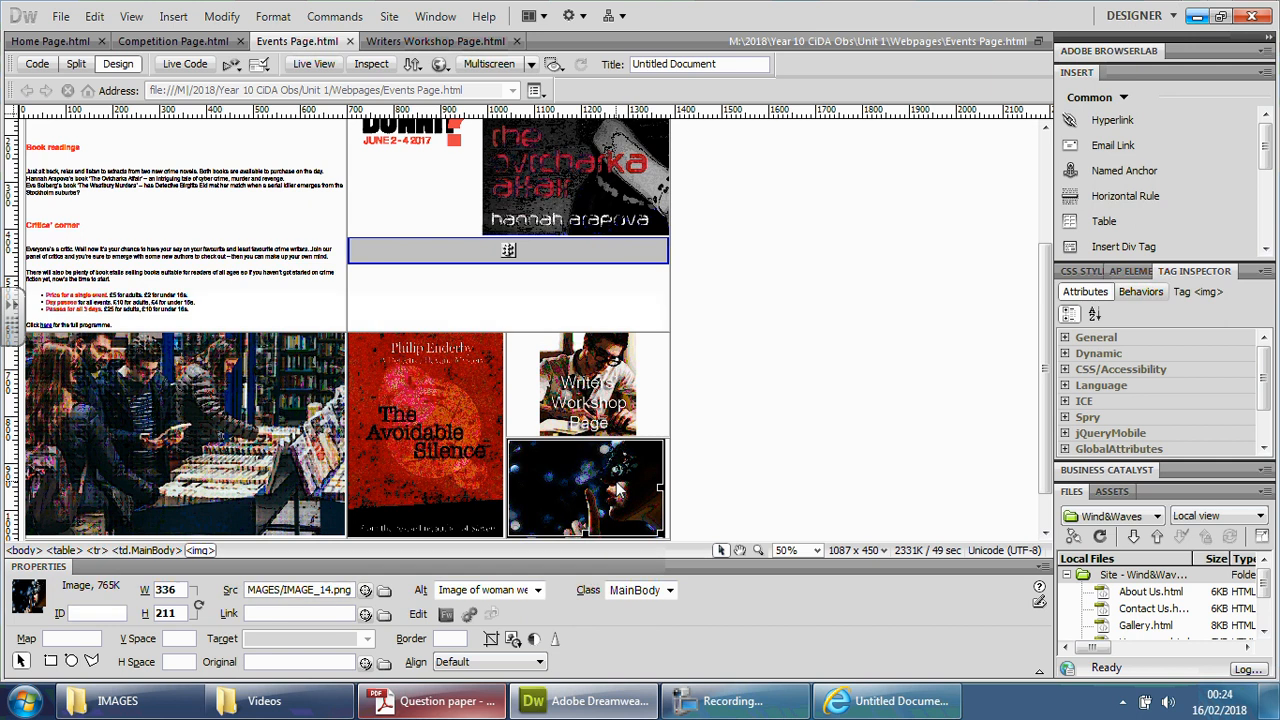
{"action": "left_click", "coordinate": [432, 700]}
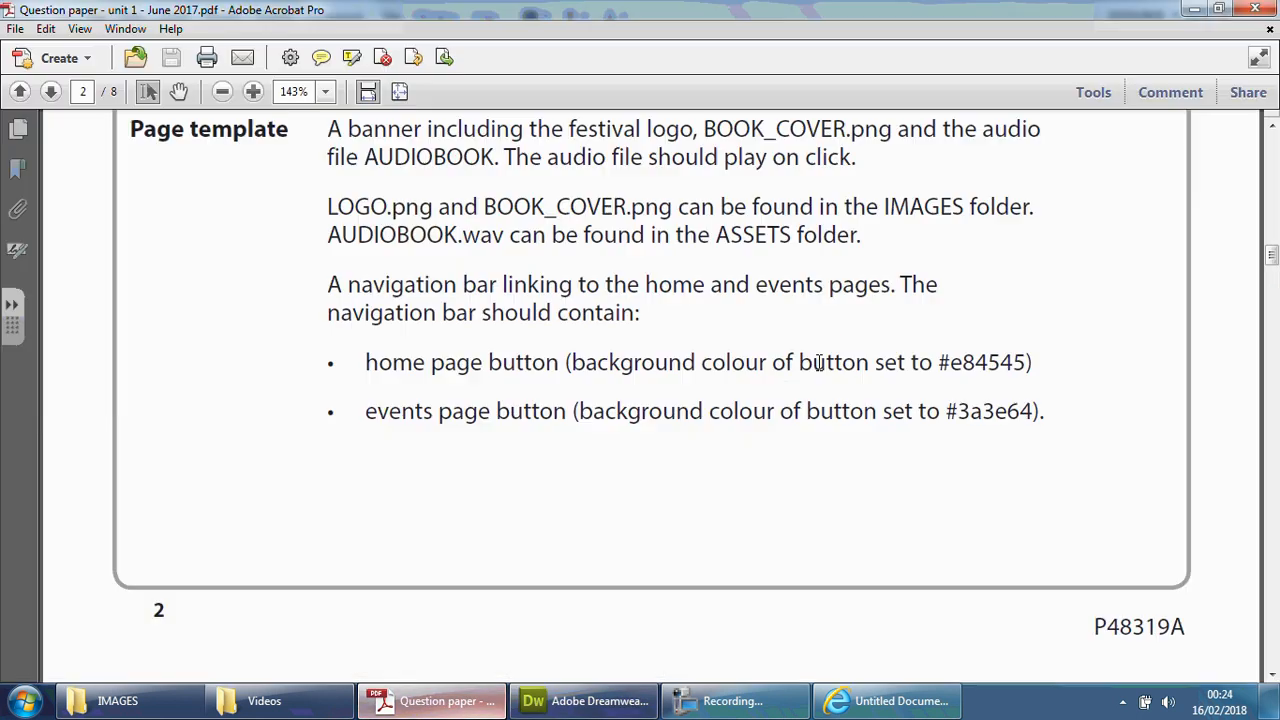
{"action": "scroll", "scroll_direction": "up", "scroll_amount": 3}
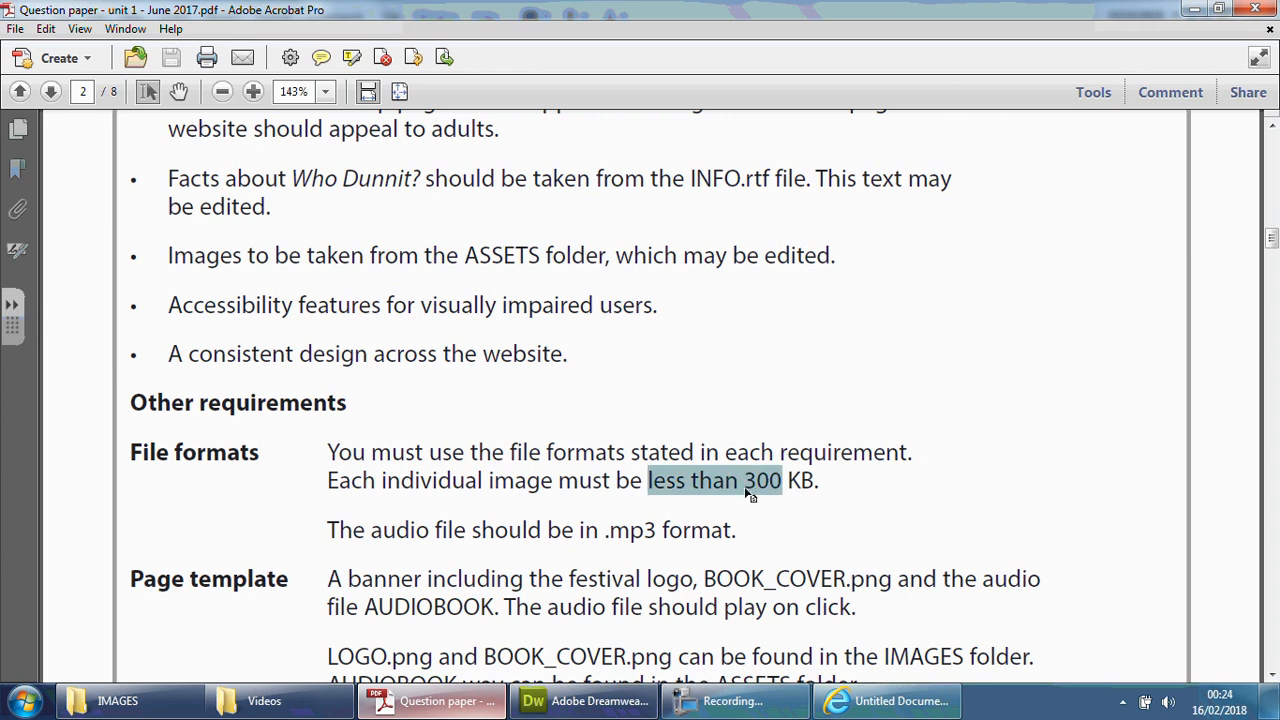
{"action": "mouse_move", "coordinate": [1176, 18]}
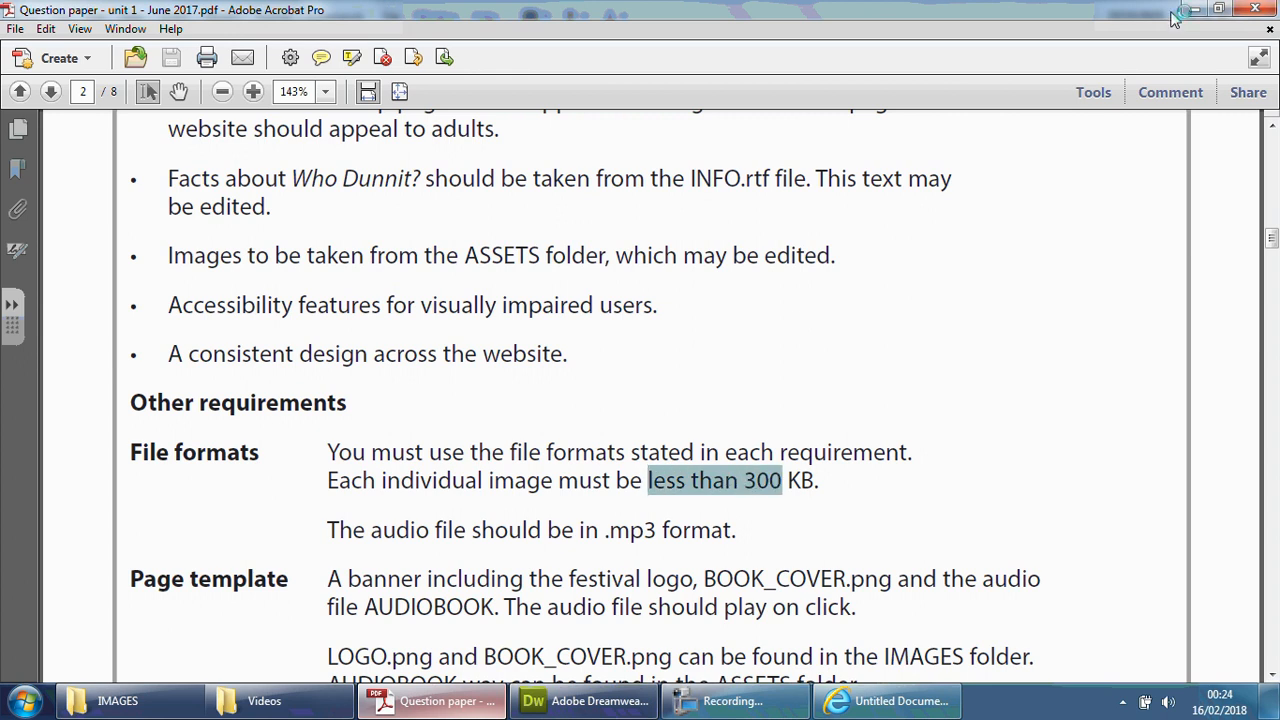
{"action": "left_click", "coordinate": [584, 700]}
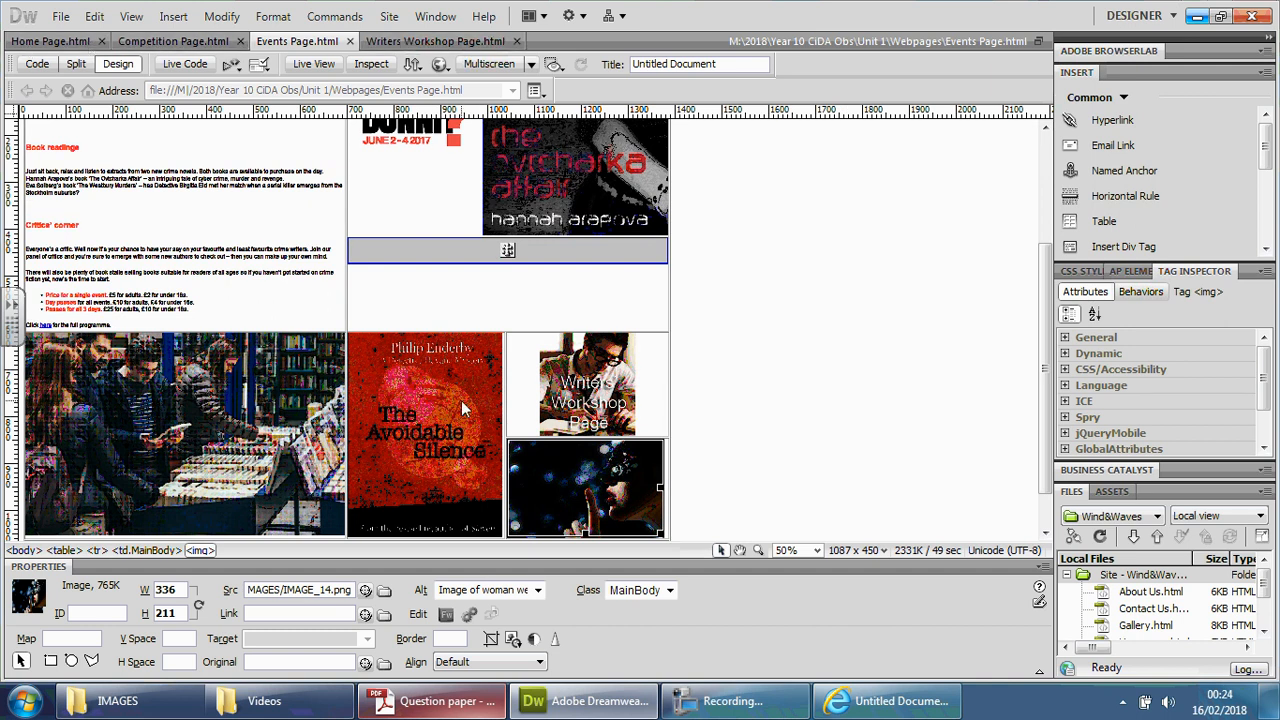
{"action": "mouse_move", "coordinate": [588, 502]}
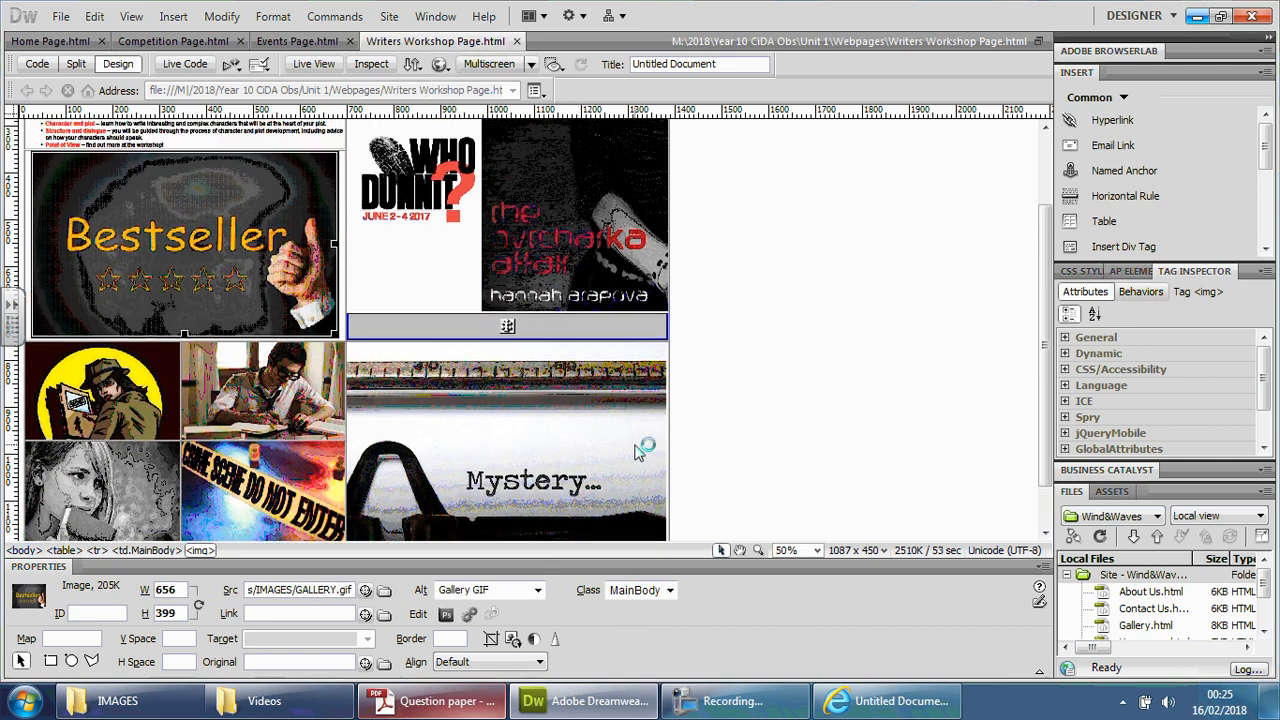
- Scroll through the Writers Workshop page to its Mystery picture
{"action": "scroll", "scroll_direction": "down", "scroll_amount": 3}
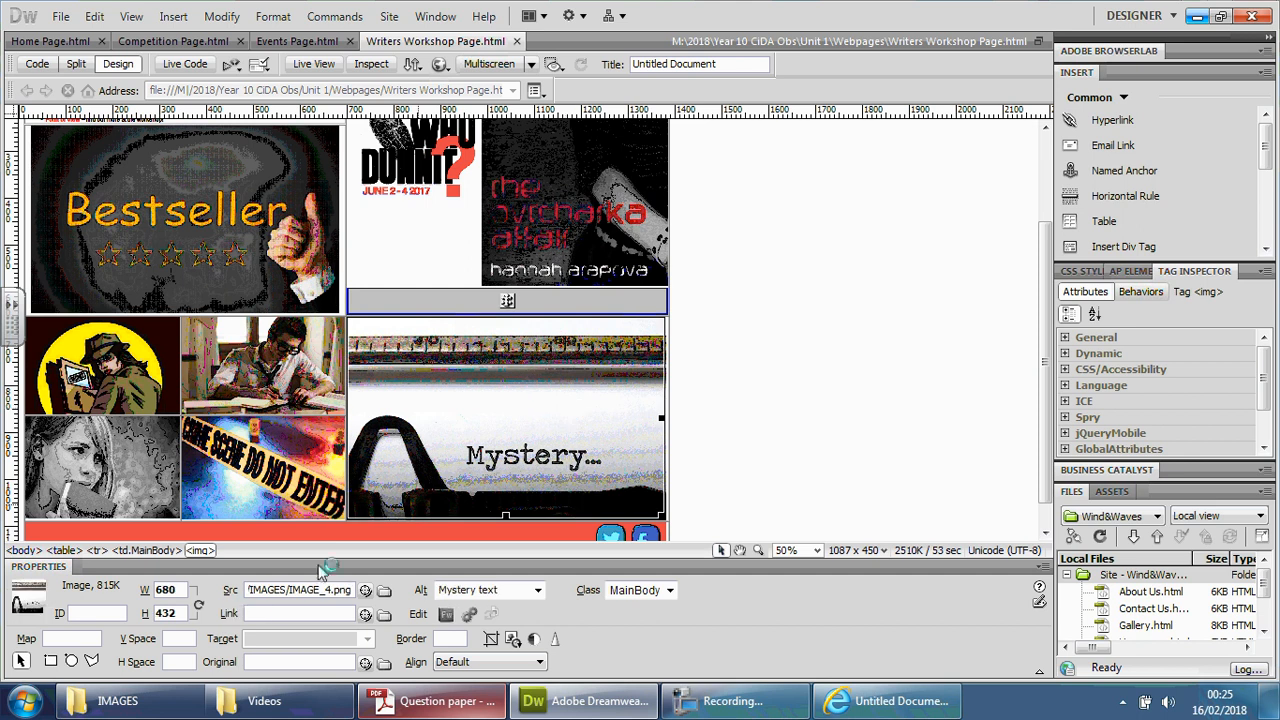
- Select IMAGE_4 in the IMAGES folder, see it is 814 KB, and open it with Photoshop
{"action": "left_click", "coordinate": [116, 700]}
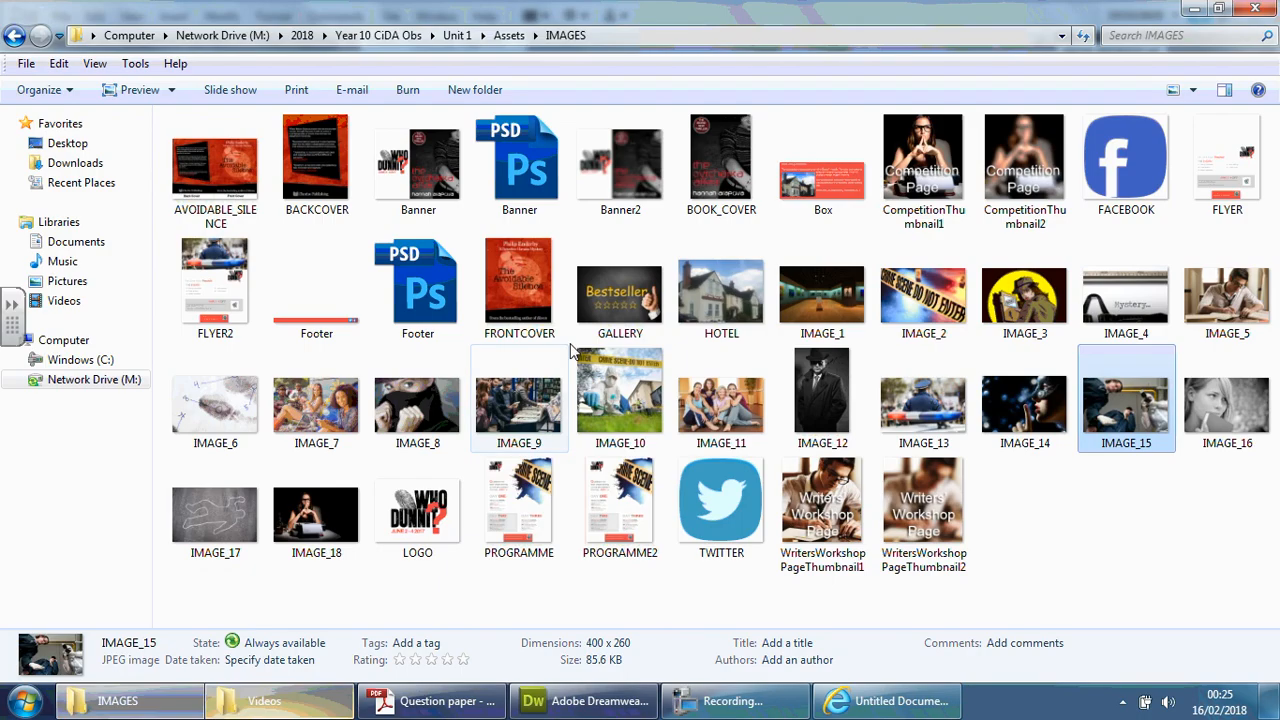
{"action": "left_click", "coordinate": [1126, 284]}
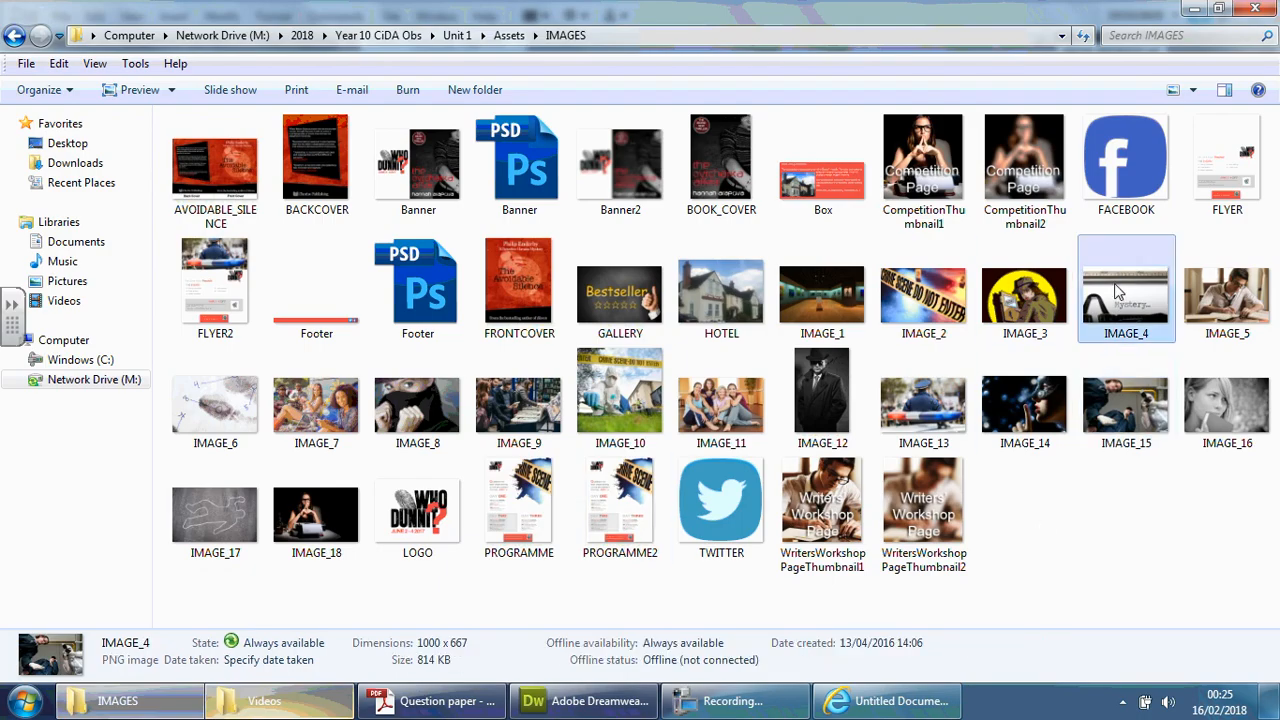
{"action": "mouse_move", "coordinate": [172, 90]}
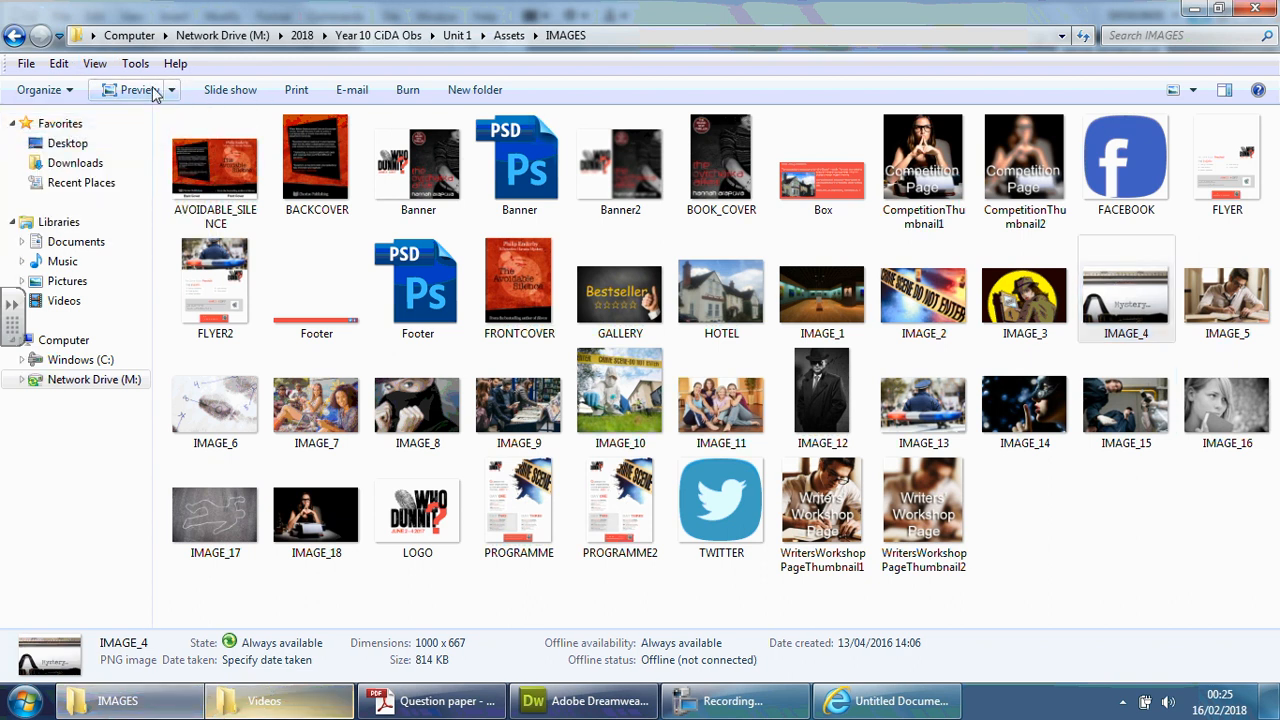
{"action": "left_click", "coordinate": [20, 700]}
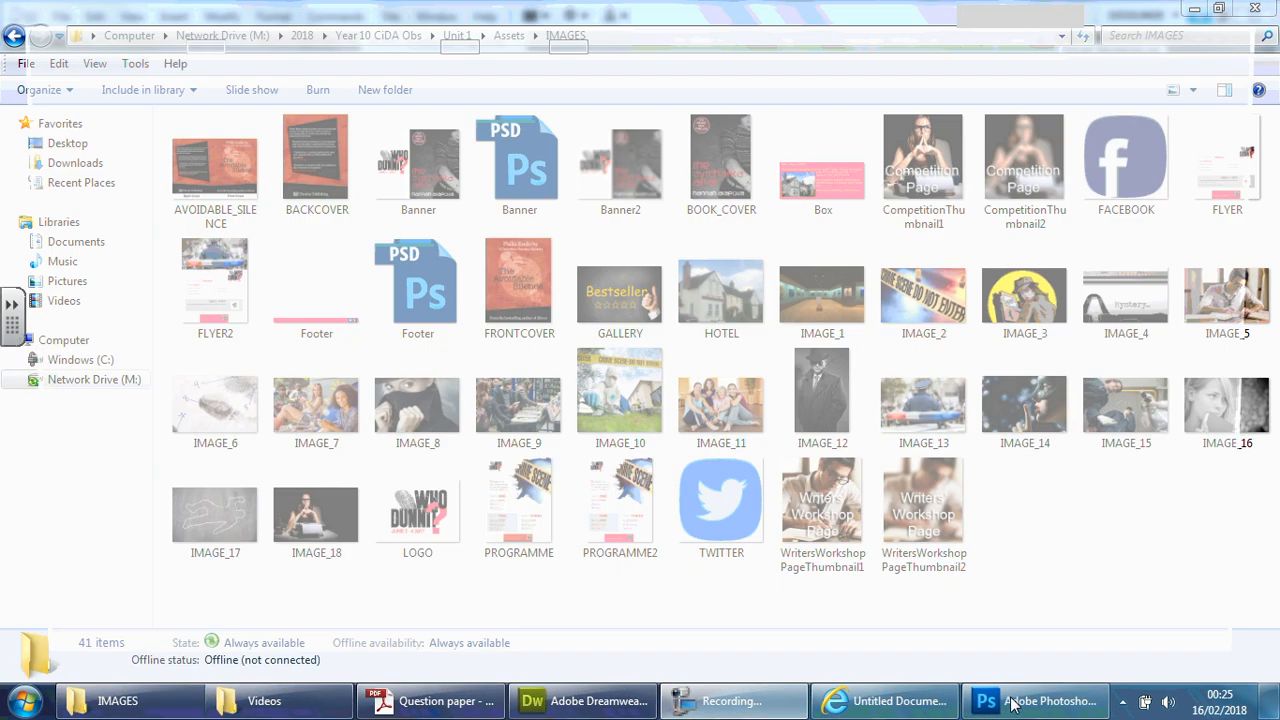
{"action": "left_click", "coordinate": [1040, 700]}
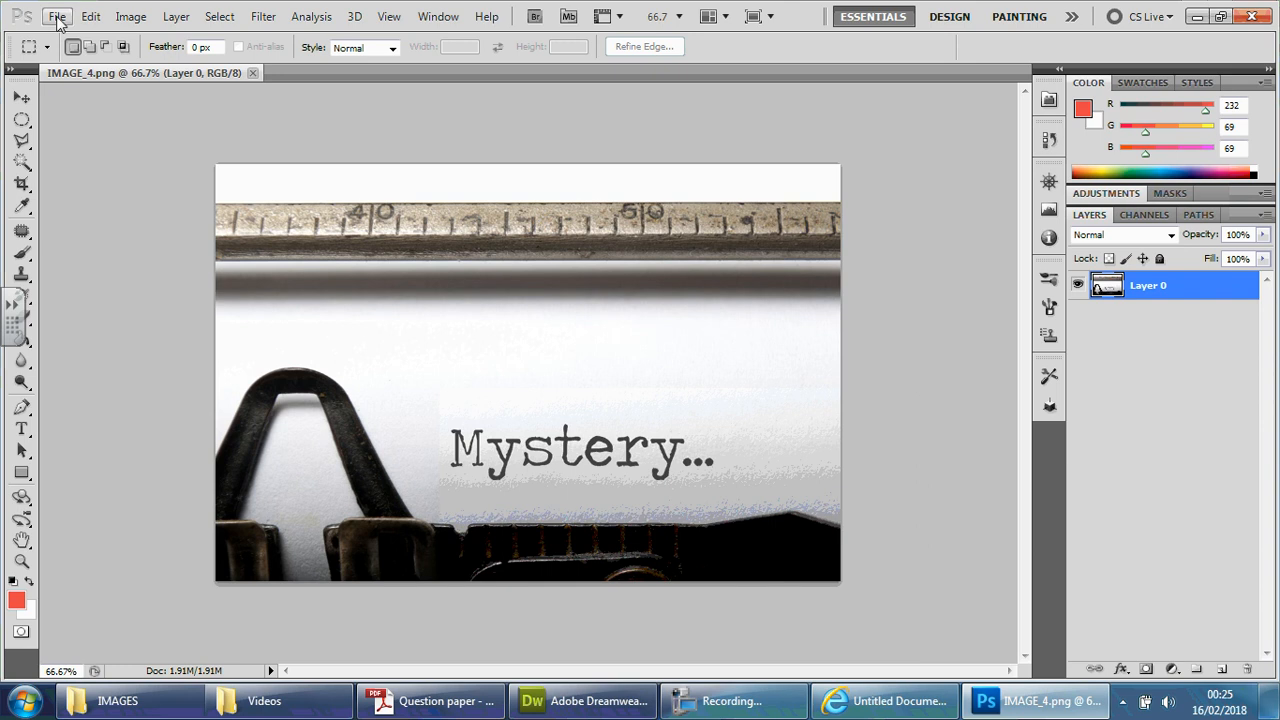
- Bring up Save for Web & Devices for IMAGE_4 from the File menu
{"action": "left_click", "coordinate": [56, 16]}
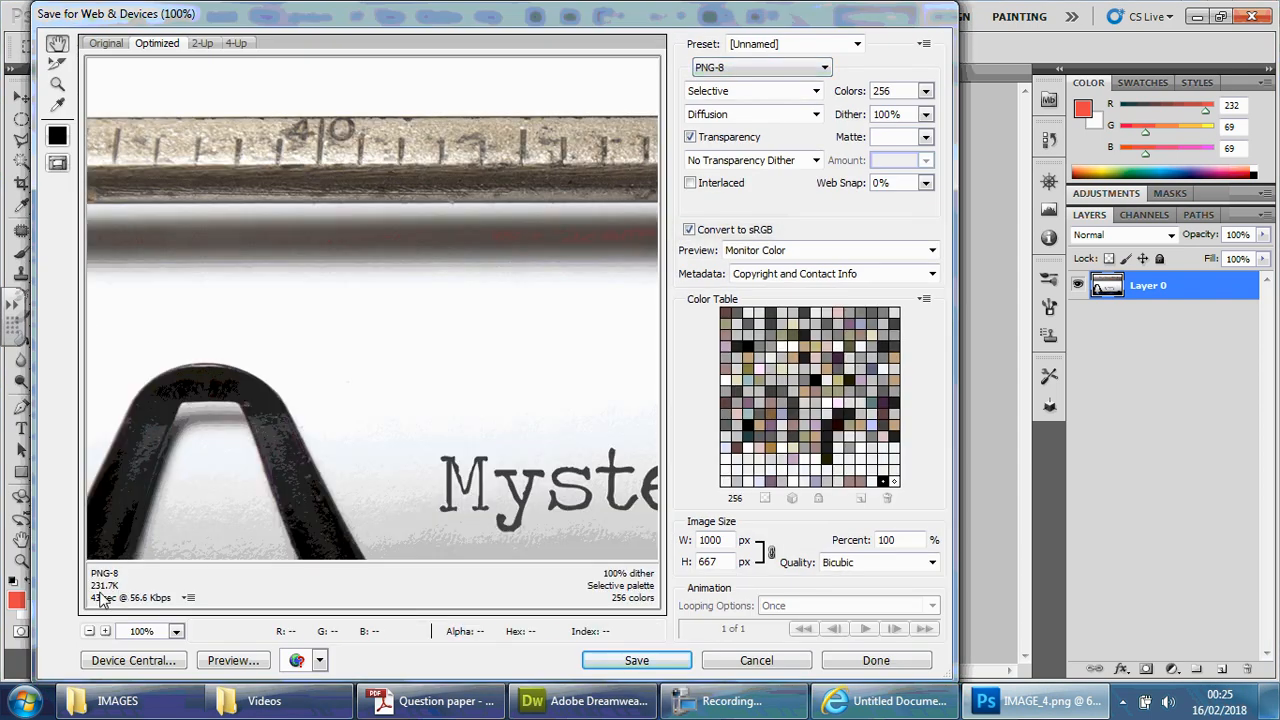
{"action": "mouse_move", "coordinate": [636, 660]}
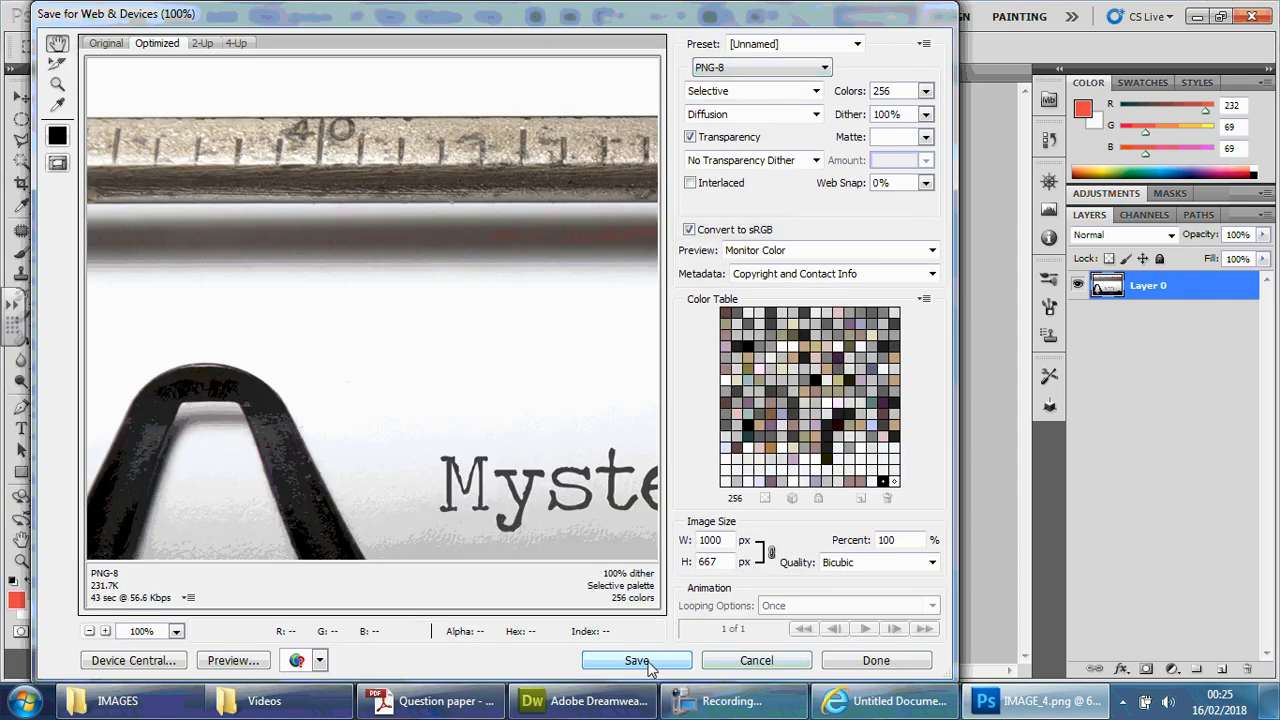
- Save the optimised PNG-8 as IMAGE_4.png in the IMAGES folder, replacing the original
{"action": "left_click", "coordinate": [636, 660]}
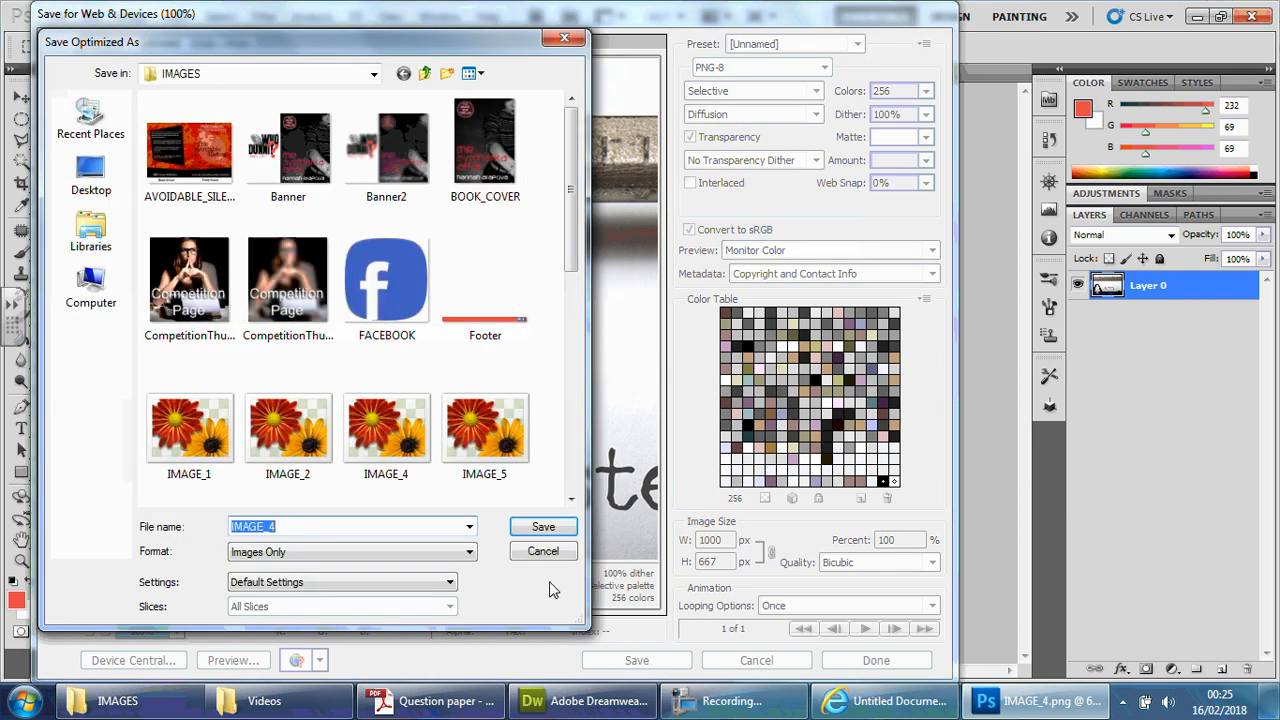
{"action": "scroll", "scroll_direction": "down", "scroll_amount": 3}
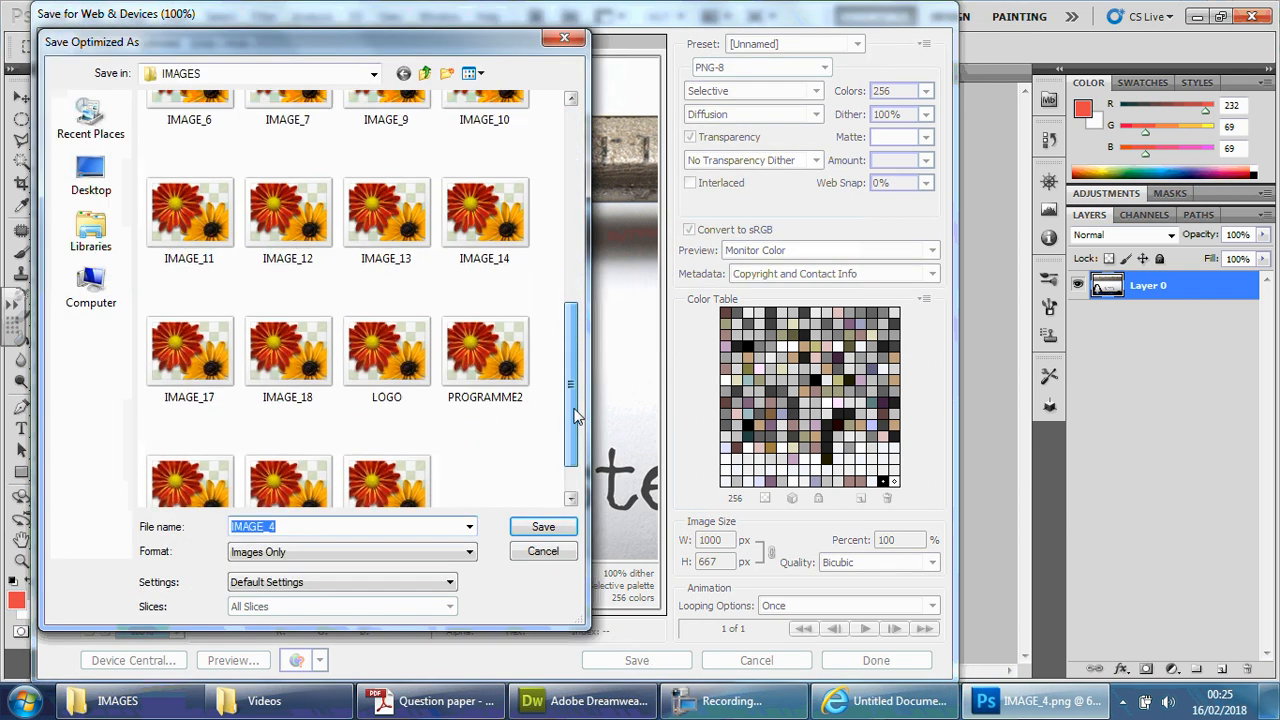
{"action": "scroll", "scroll_direction": "down", "scroll_amount": 3}
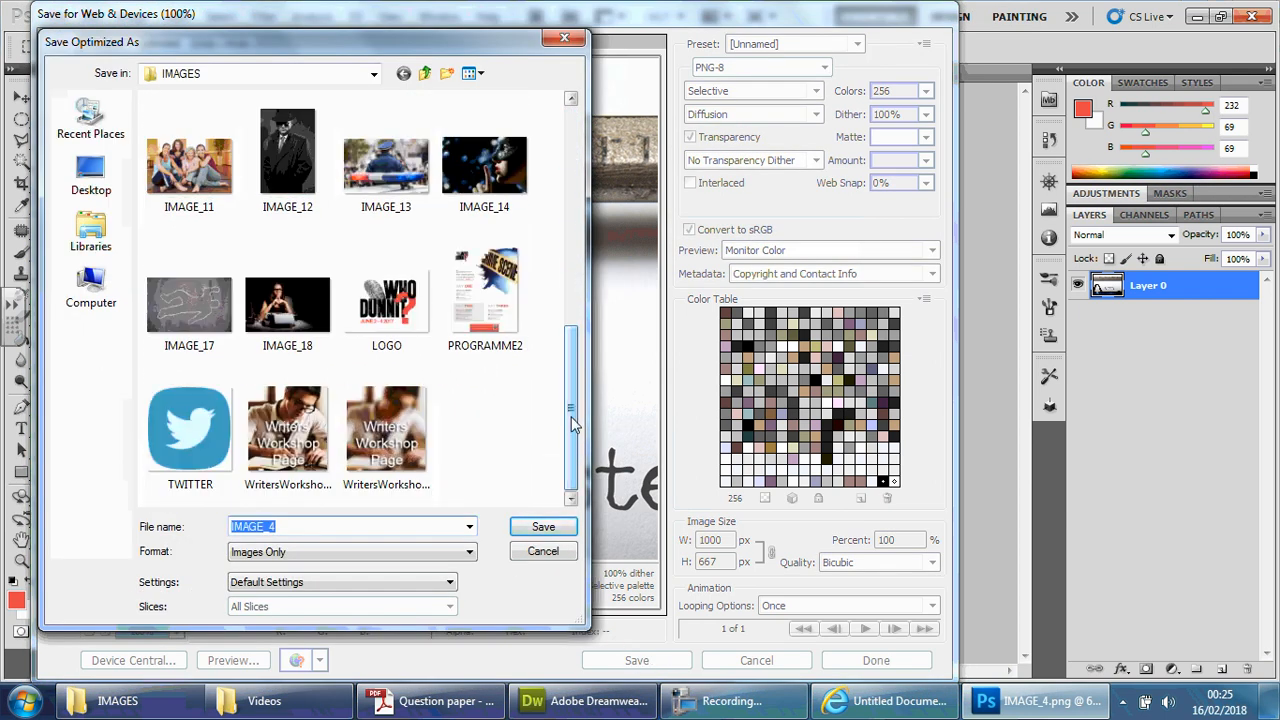
{"action": "scroll", "scroll_direction": "up", "scroll_amount": 3}
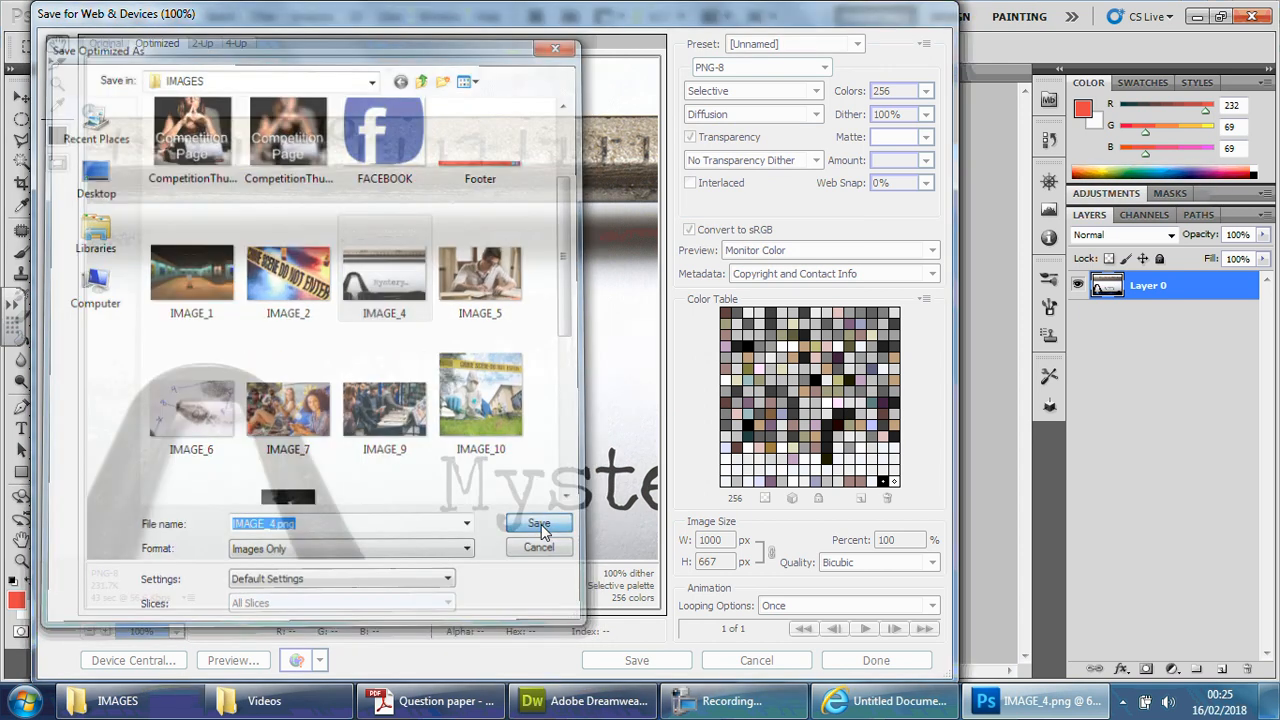
{"action": "left_click", "coordinate": [538, 524]}
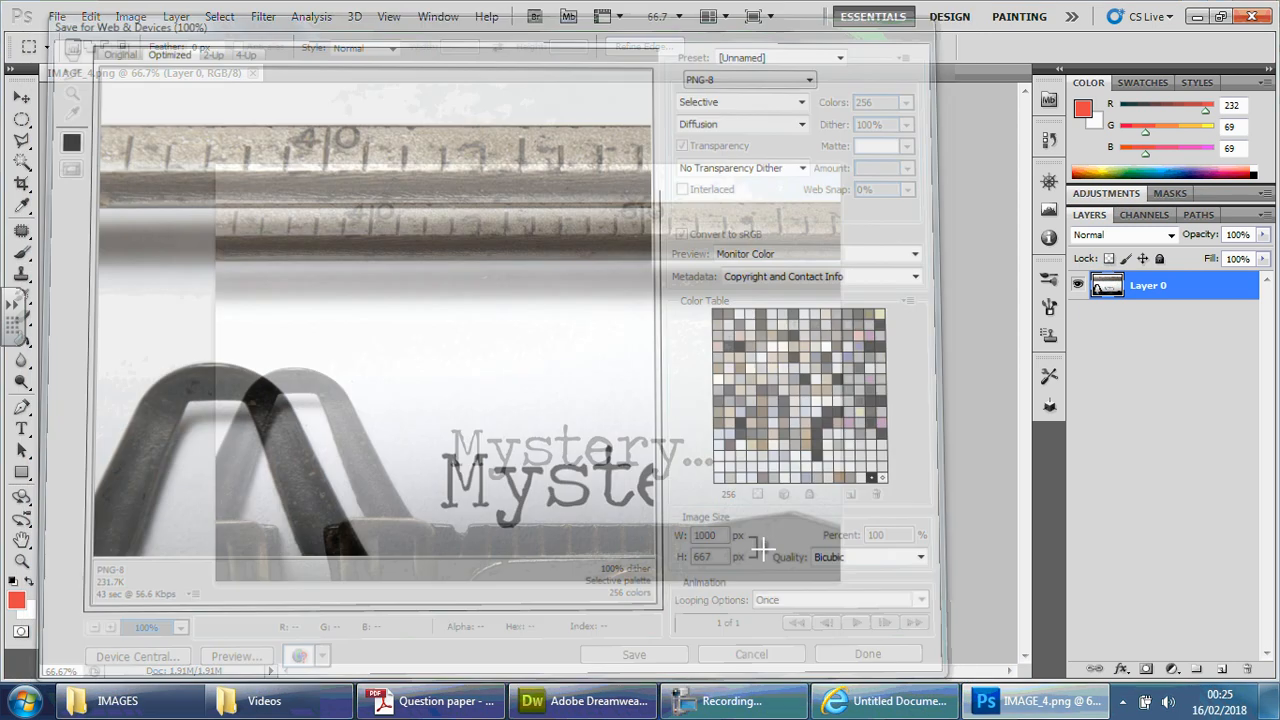
{"action": "left_click", "coordinate": [116, 700]}
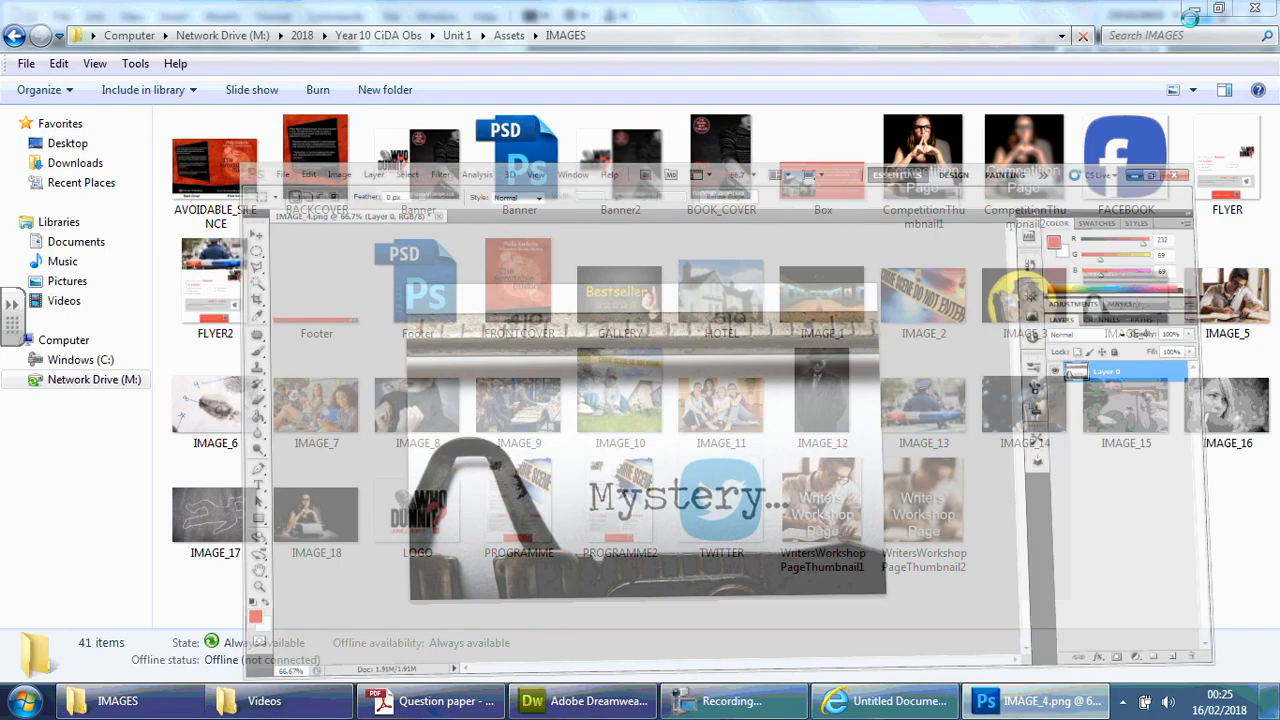
- Return to Dreamweaver and check IMAGE_14 on the Events Page, still listed at 765 KB
{"action": "left_click", "coordinate": [580, 700]}
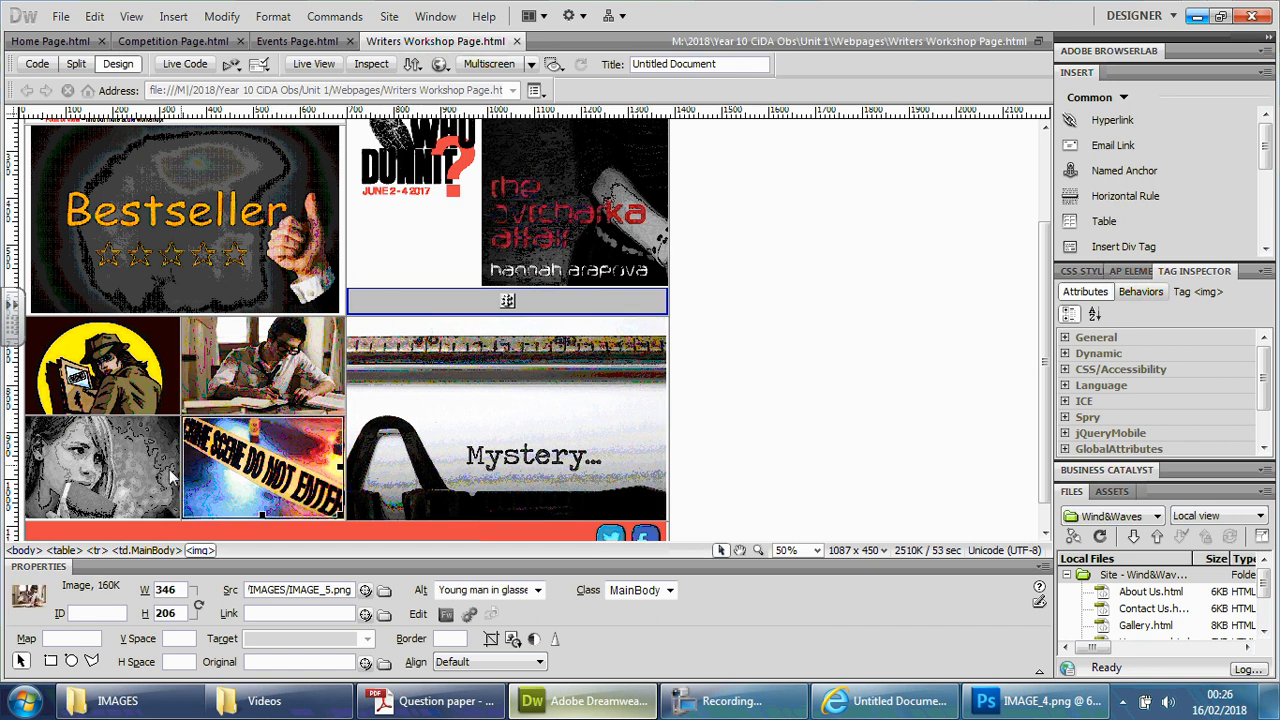
{"action": "left_click", "coordinate": [296, 40]}
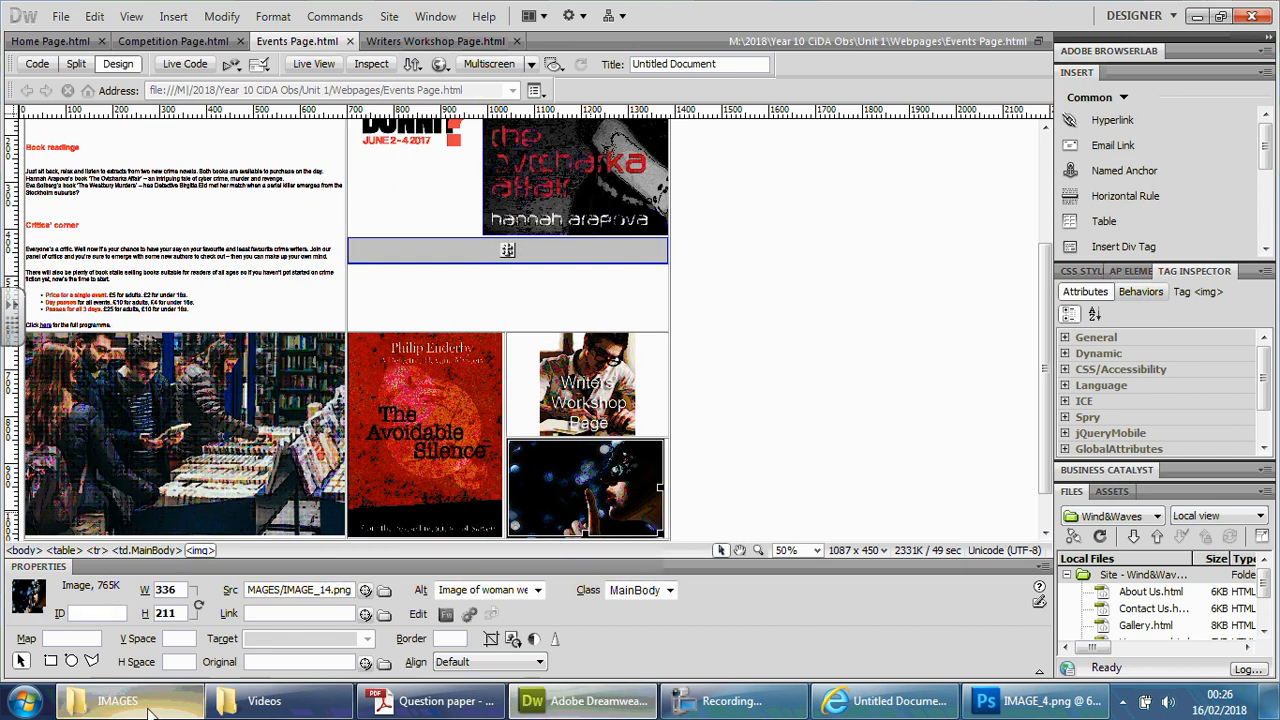
- Select IMAGE_14 in the IMAGES folder and open it with Photoshop
{"action": "left_click", "coordinate": [116, 700]}
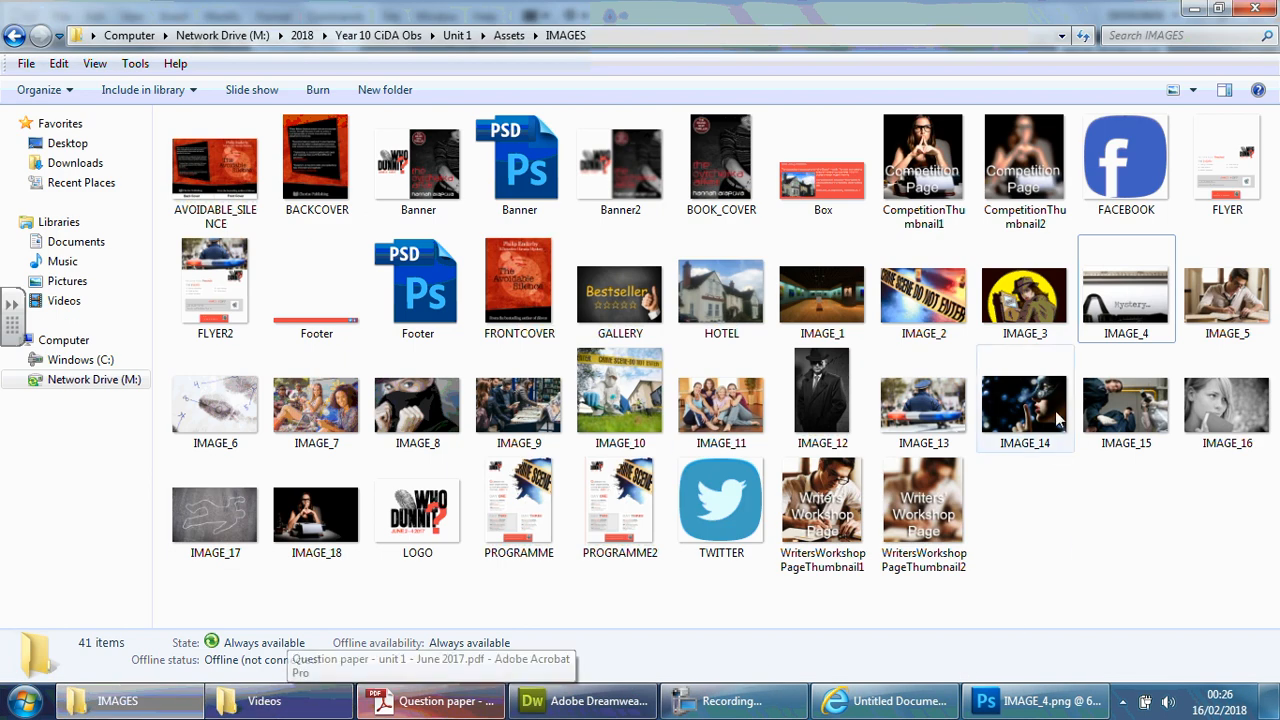
{"action": "left_click", "coordinate": [1024, 398]}
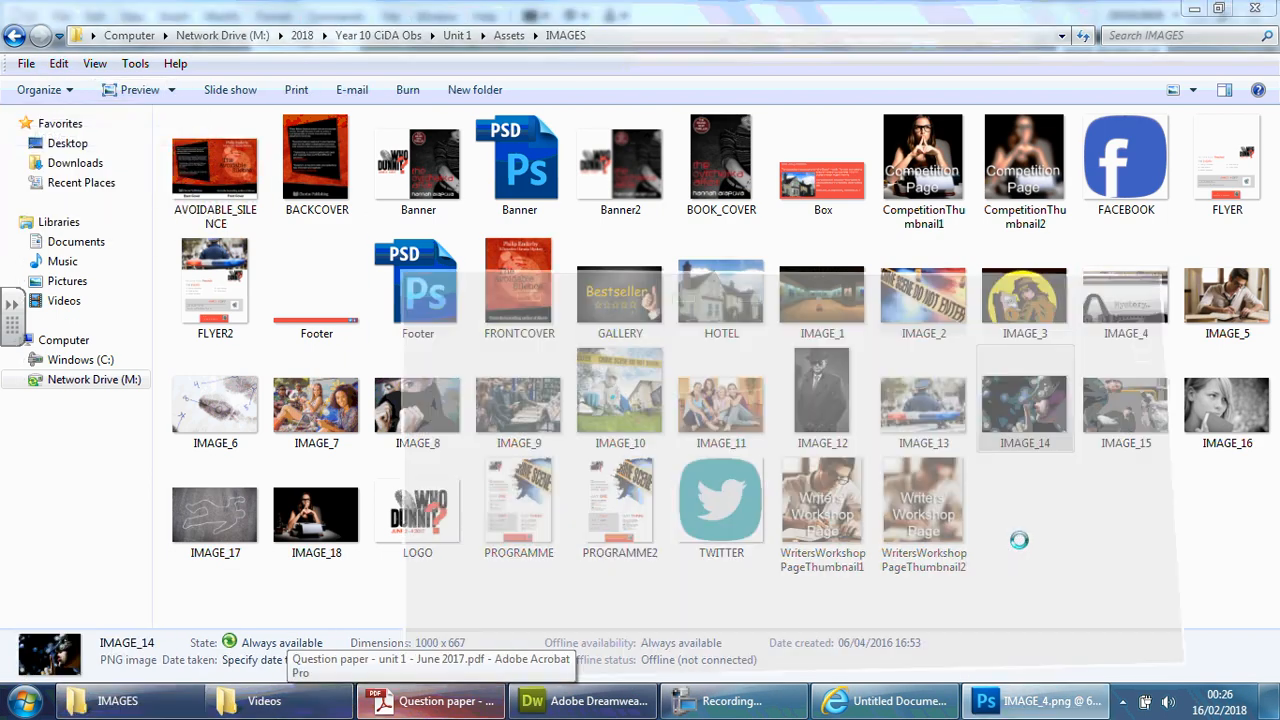
{"action": "left_click", "coordinate": [1040, 700]}
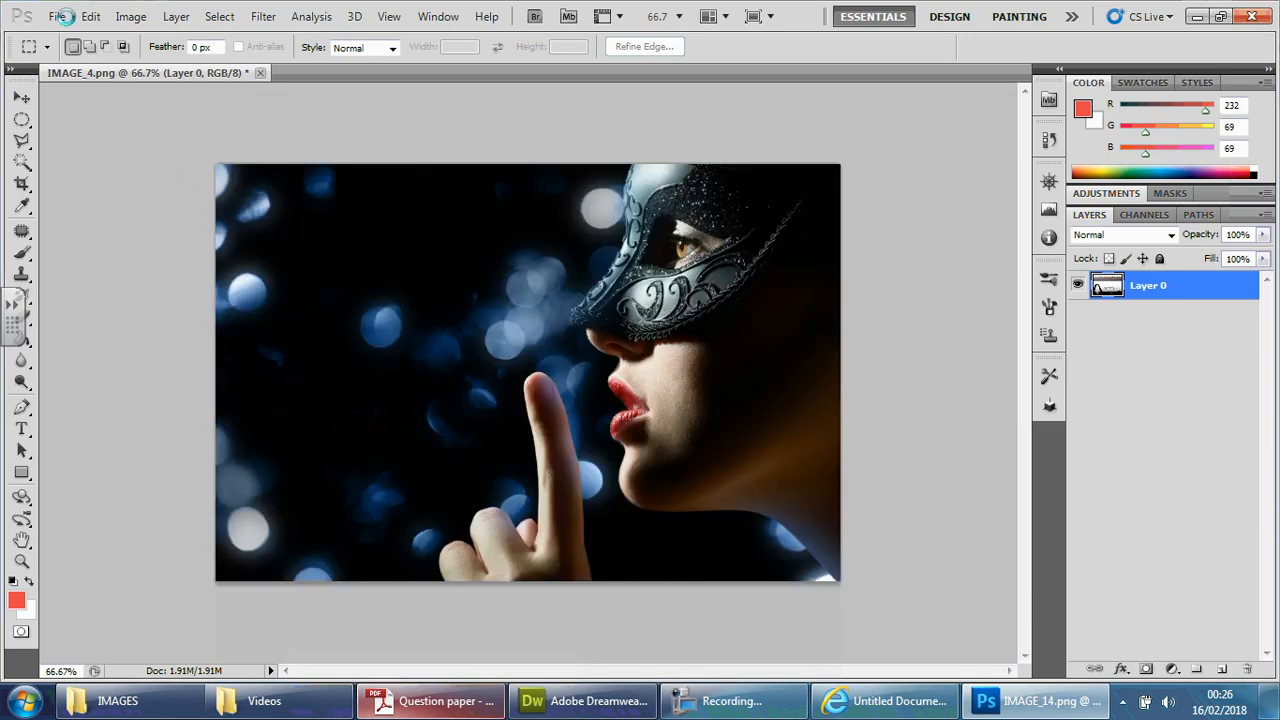
- Save IMAGE_14 for Web as PNG-8 of about 245 KB, replacing IMAGE_14.png in IMAGES
{"action": "left_click", "coordinate": [56, 16]}
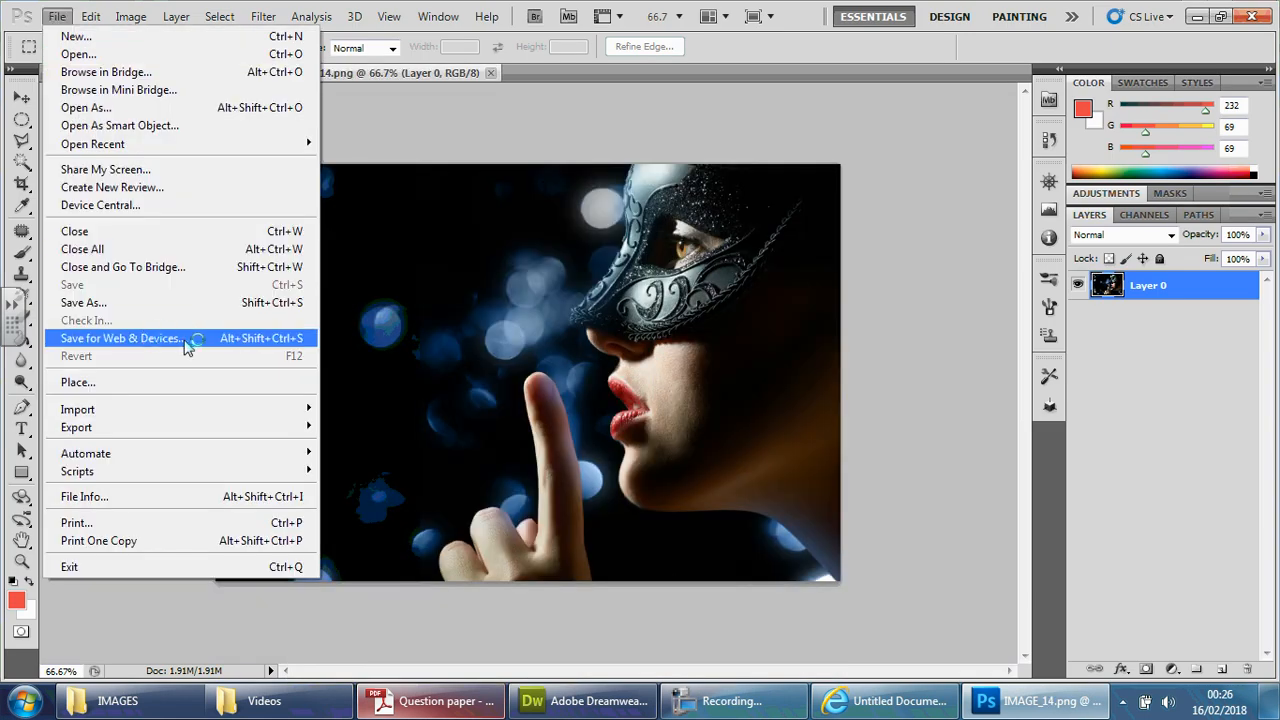
{"action": "left_click", "coordinate": [120, 338]}
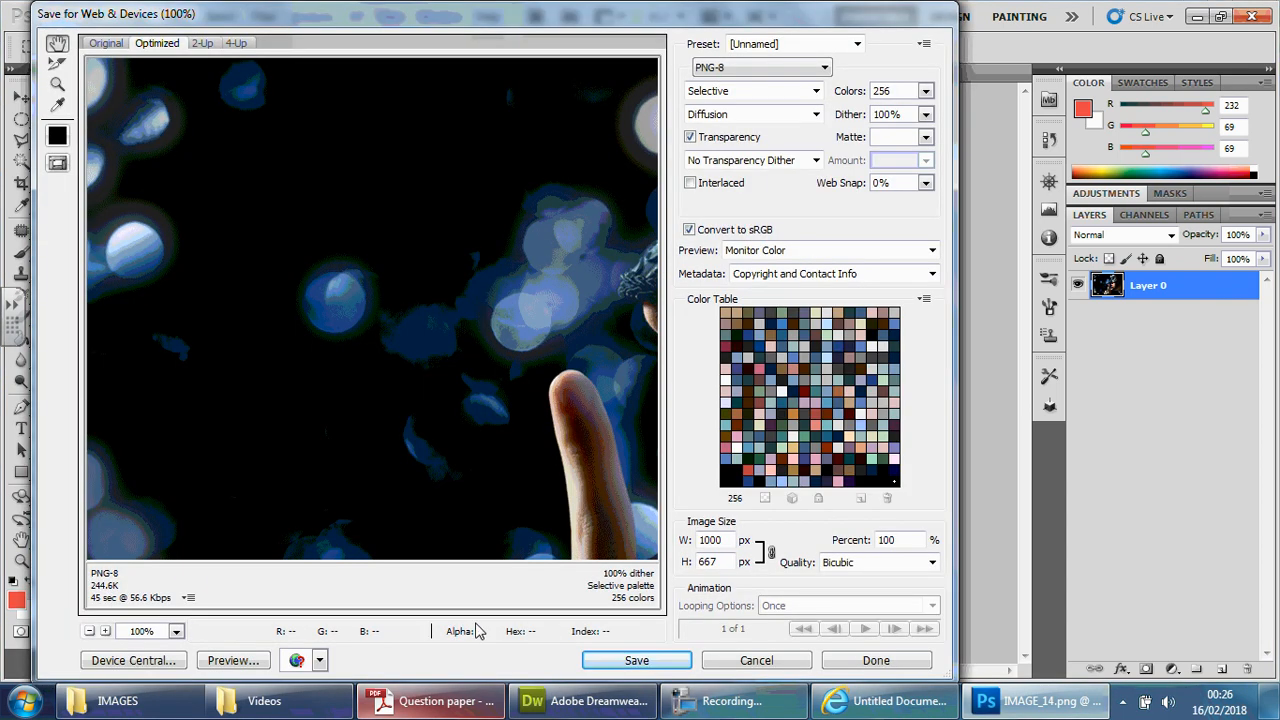
{"action": "left_click", "coordinate": [636, 660]}
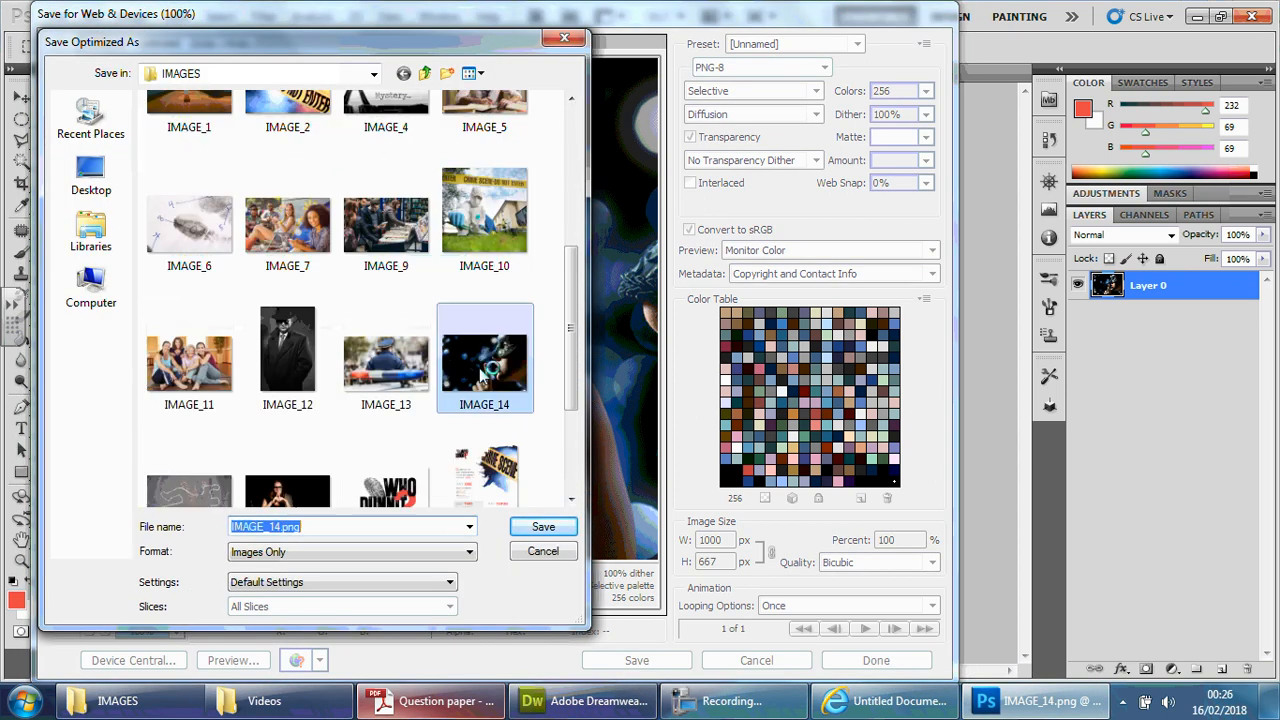
{"action": "left_click", "coordinate": [544, 526]}
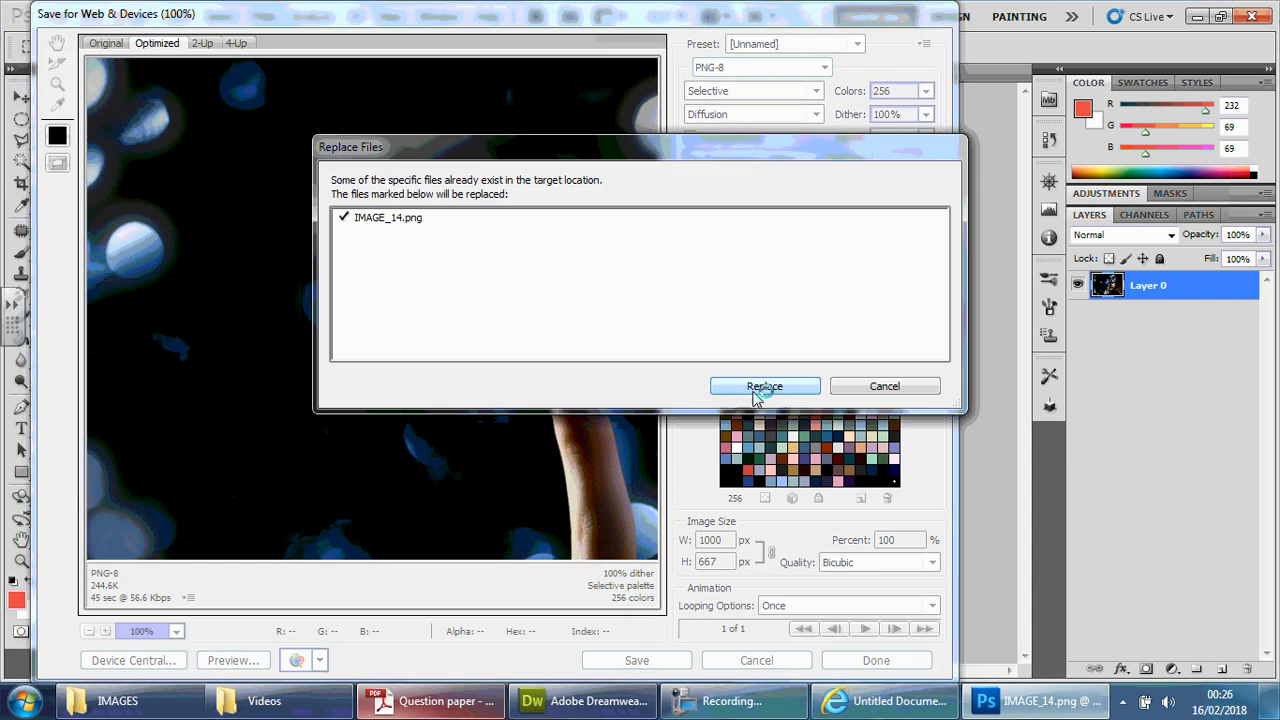
{"action": "left_click", "coordinate": [764, 386]}
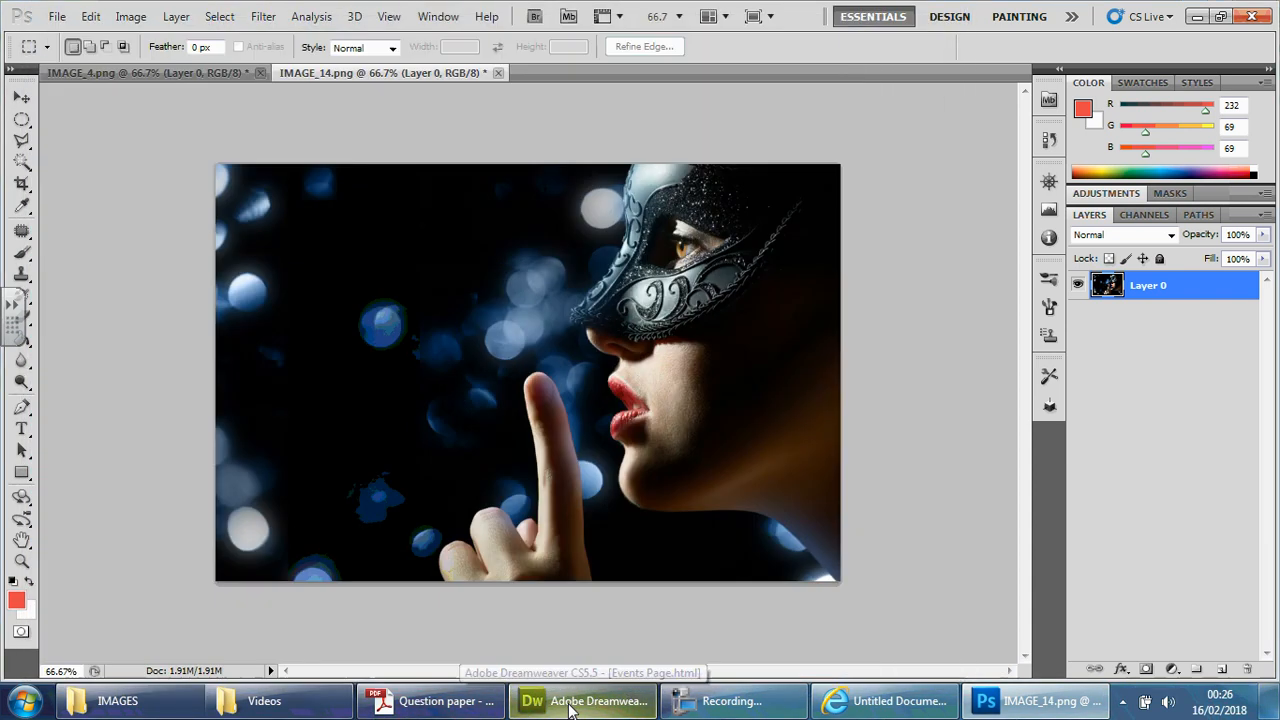
- Confirm IMAGE_14 now lists 240K on the Events Page, then check the Competition Page images
{"action": "left_click", "coordinate": [584, 700]}
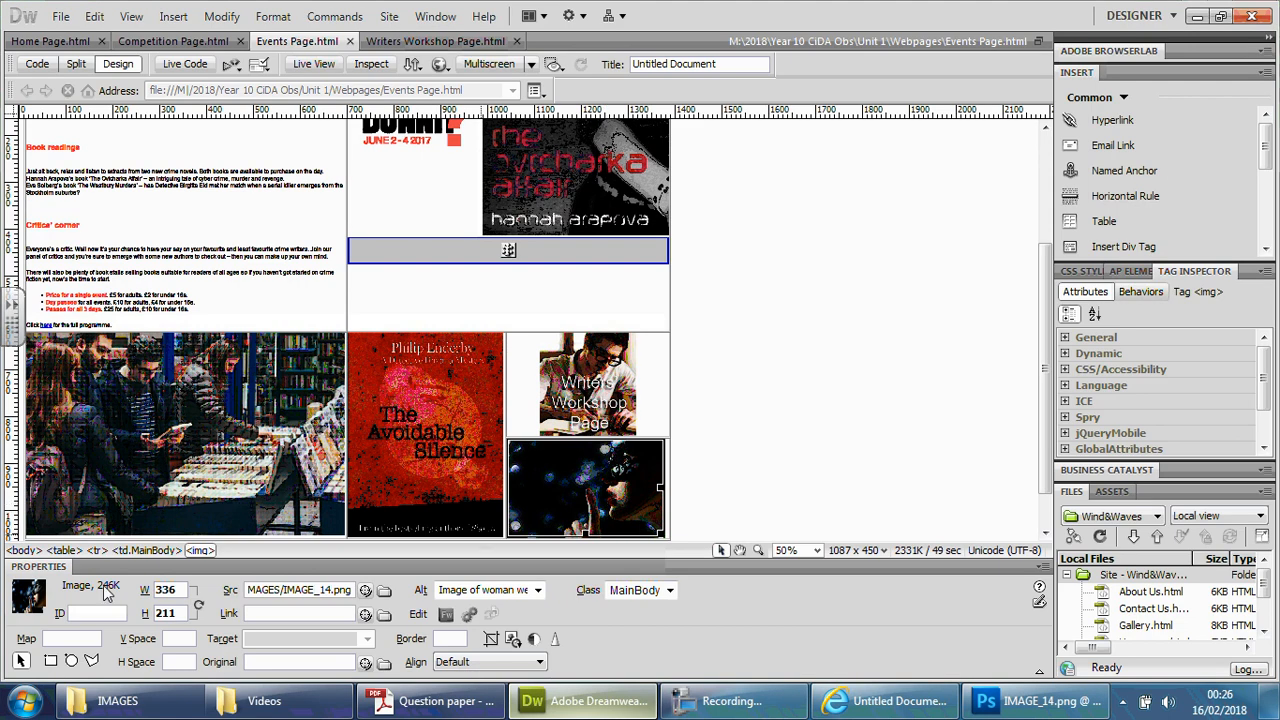
{"action": "left_click", "coordinate": [184, 436]}
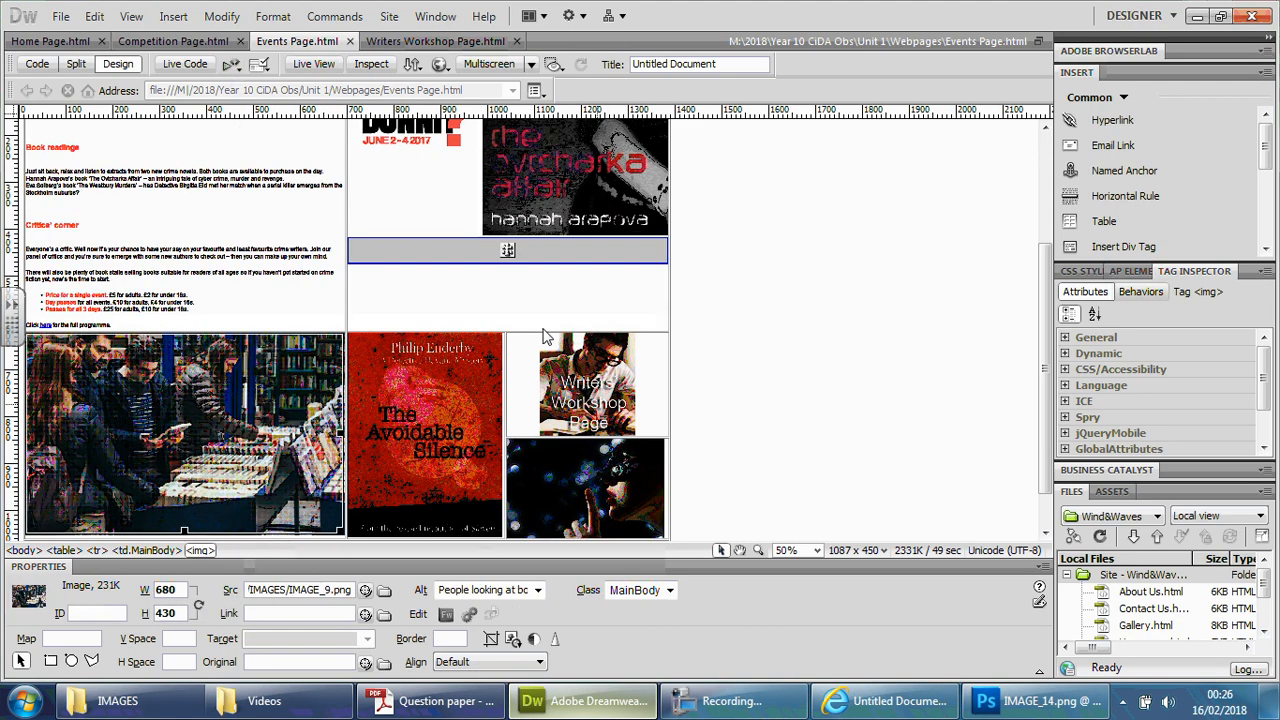
{"action": "left_click", "coordinate": [172, 40]}
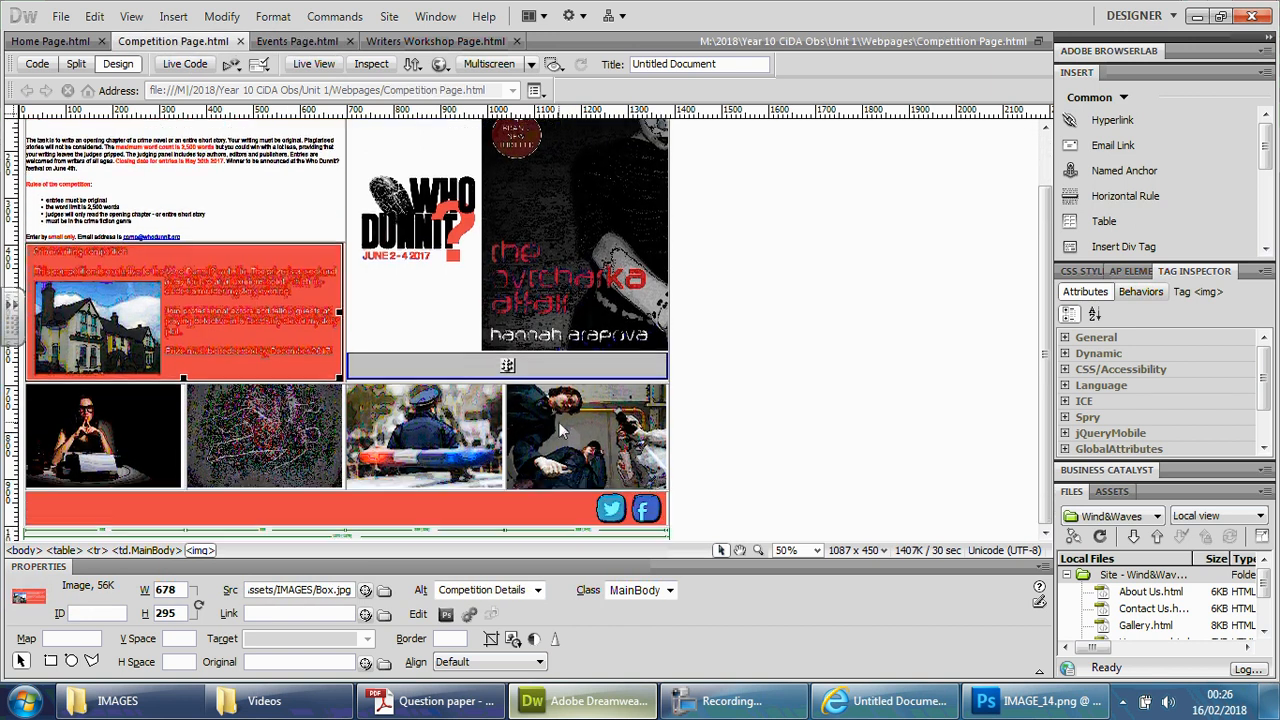
{"action": "left_click", "coordinate": [264, 436]}
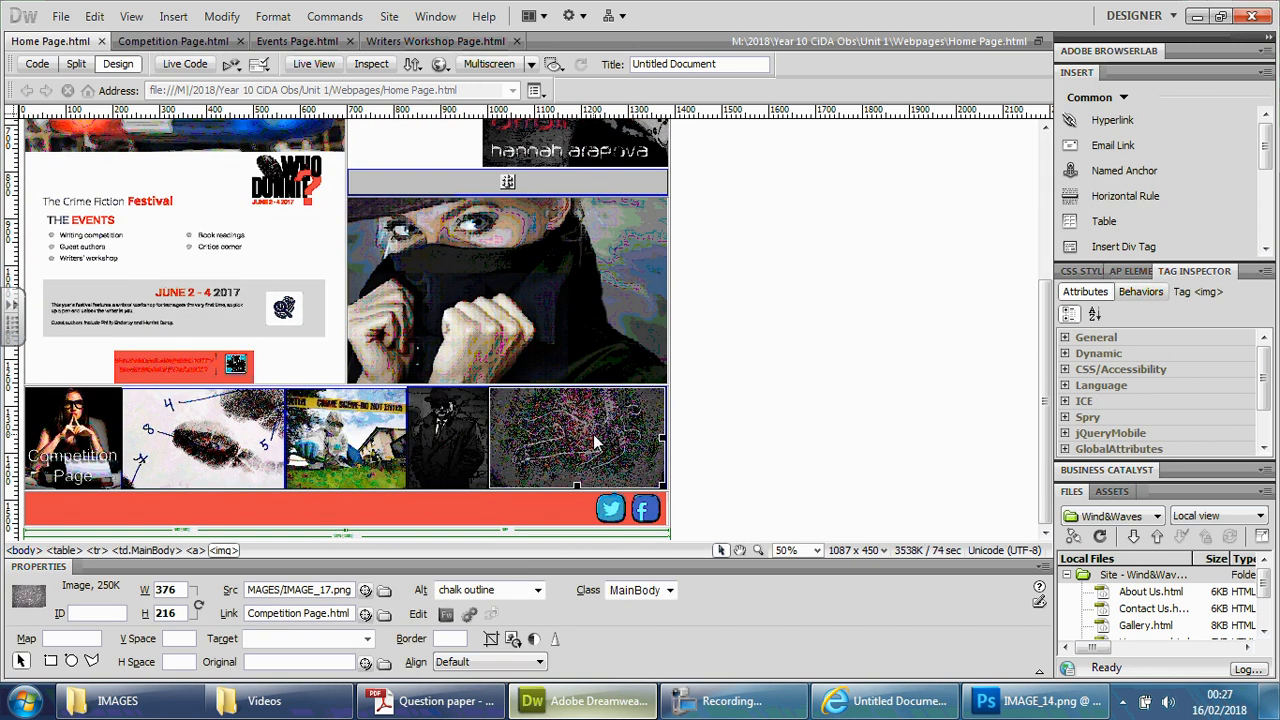
- Check Home Page image sizes: CSI, fingerprints and competition thumbnail, IMAGE_20 showing 600K
{"action": "left_click", "coordinate": [344, 438]}
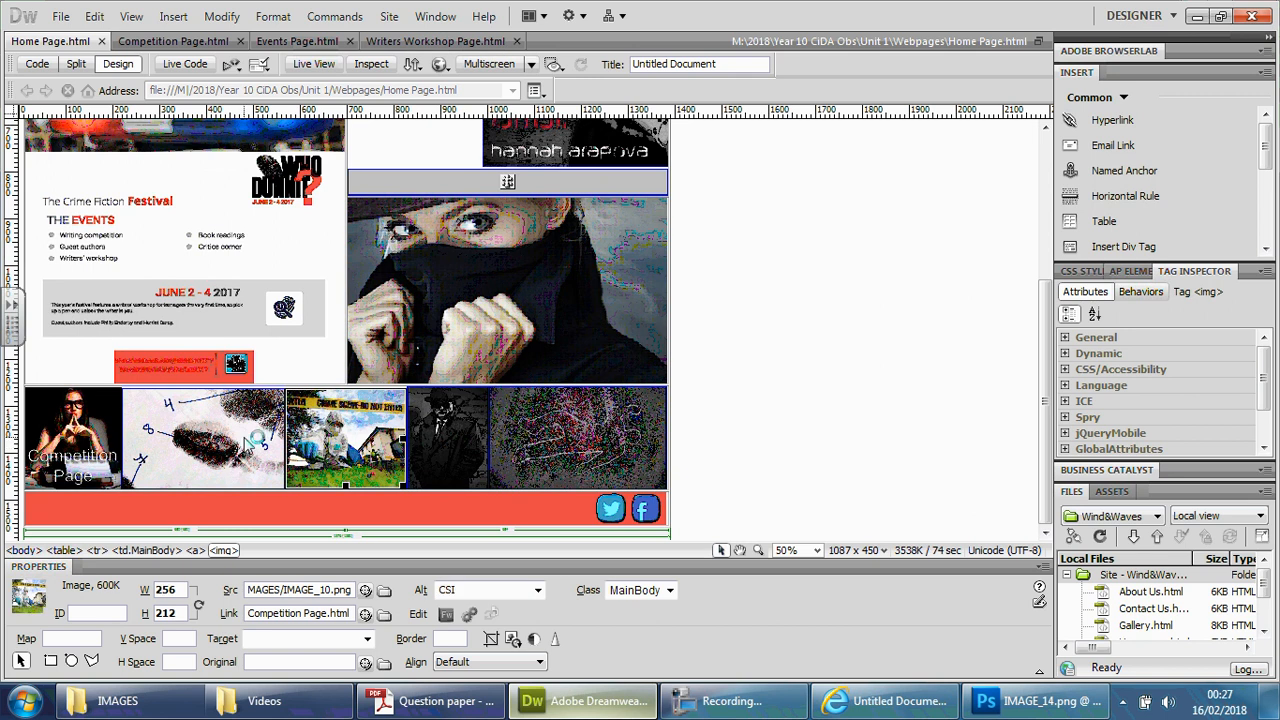
{"action": "left_click", "coordinate": [204, 440]}
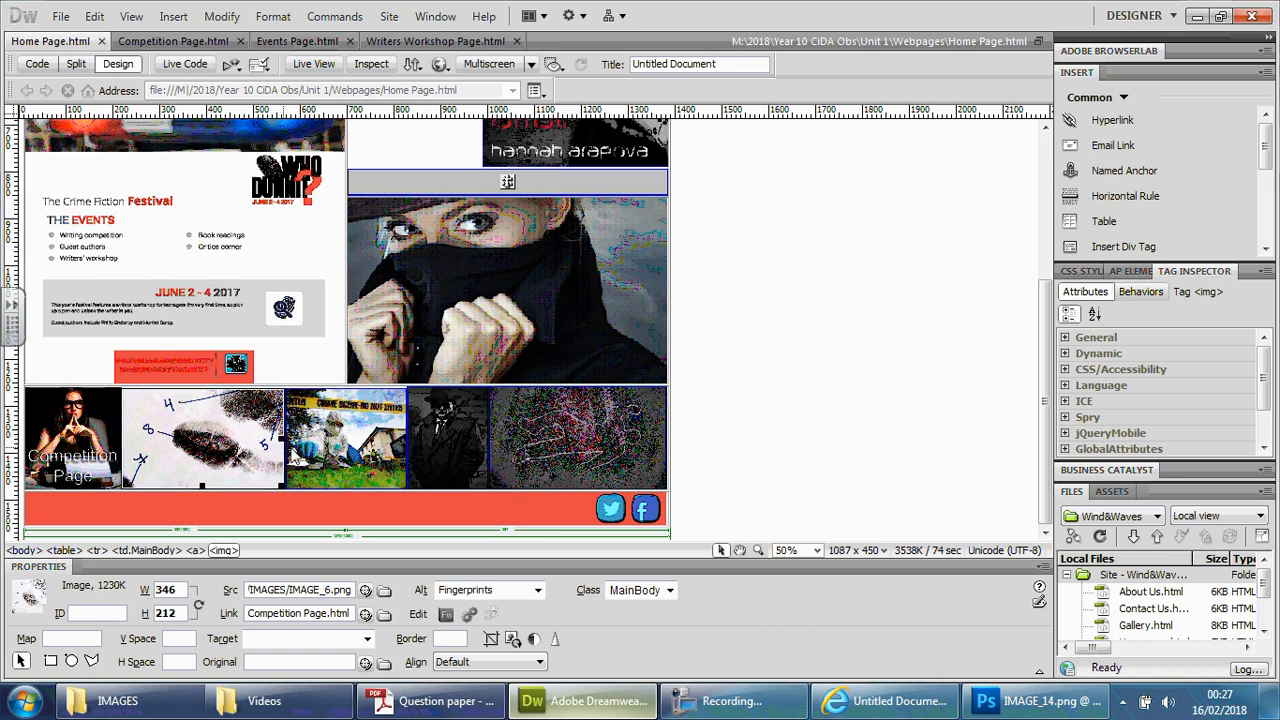
{"action": "left_click", "coordinate": [344, 438]}
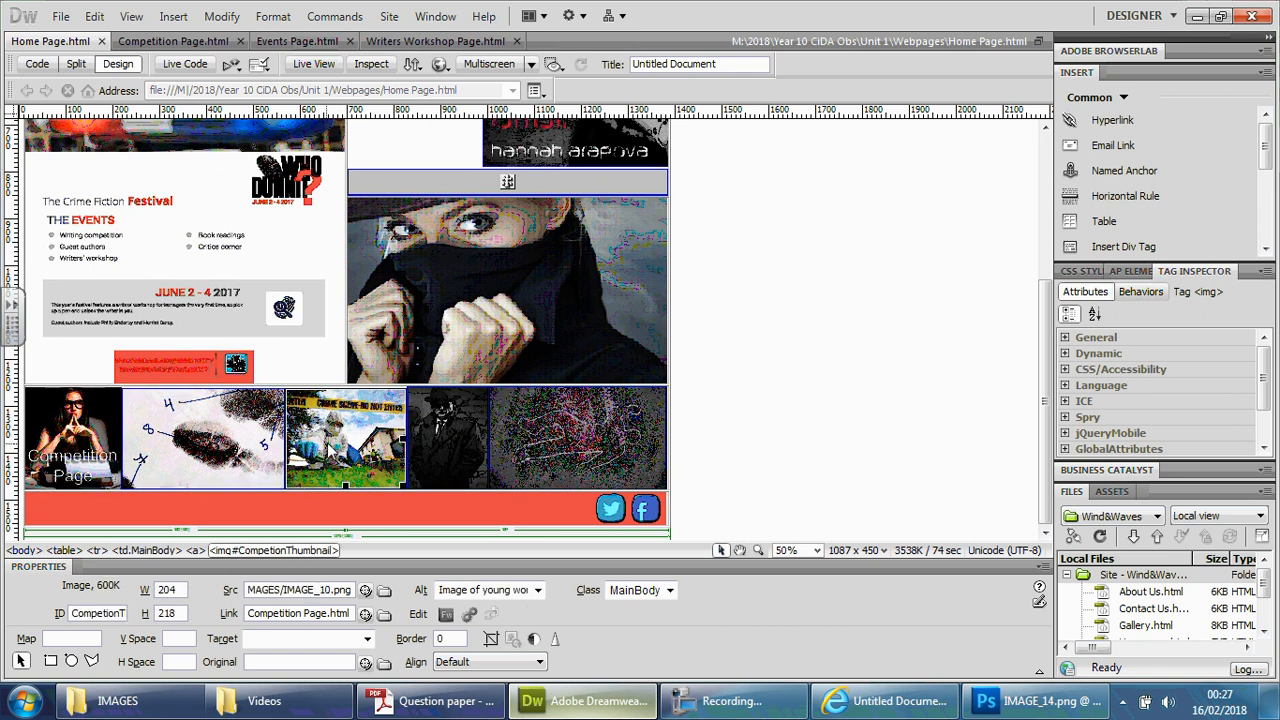
{"action": "left_click", "coordinate": [344, 436]}
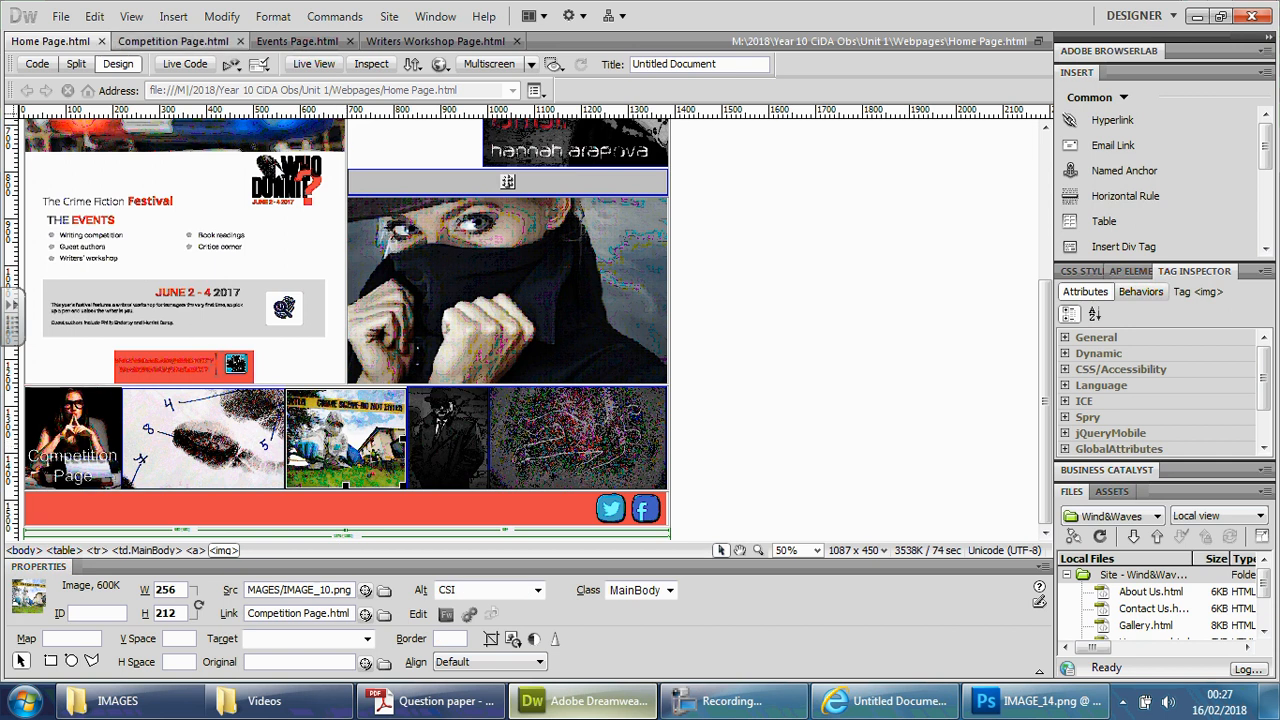
- Note the Events page still reads Untitled Document in Internet Explorer, then return to Dreamweaver
{"action": "left_click", "coordinate": [884, 700]}
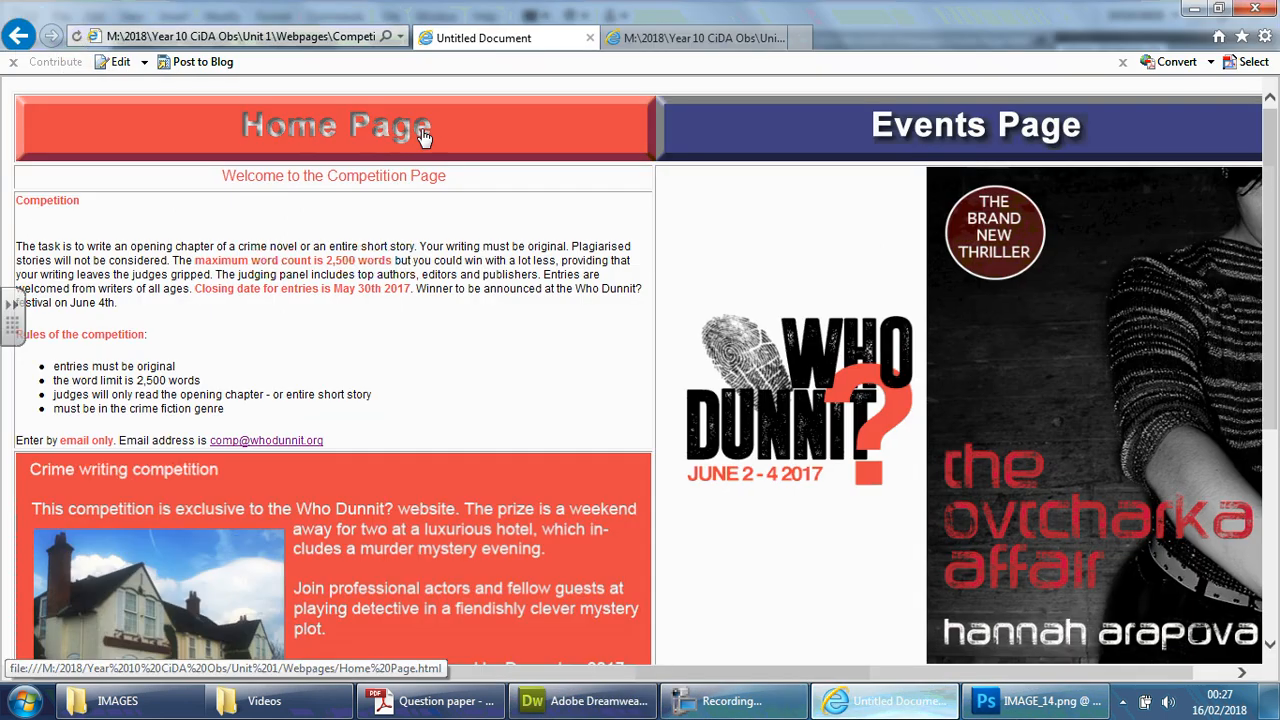
{"action": "mouse_move", "coordinate": [504, 38]}
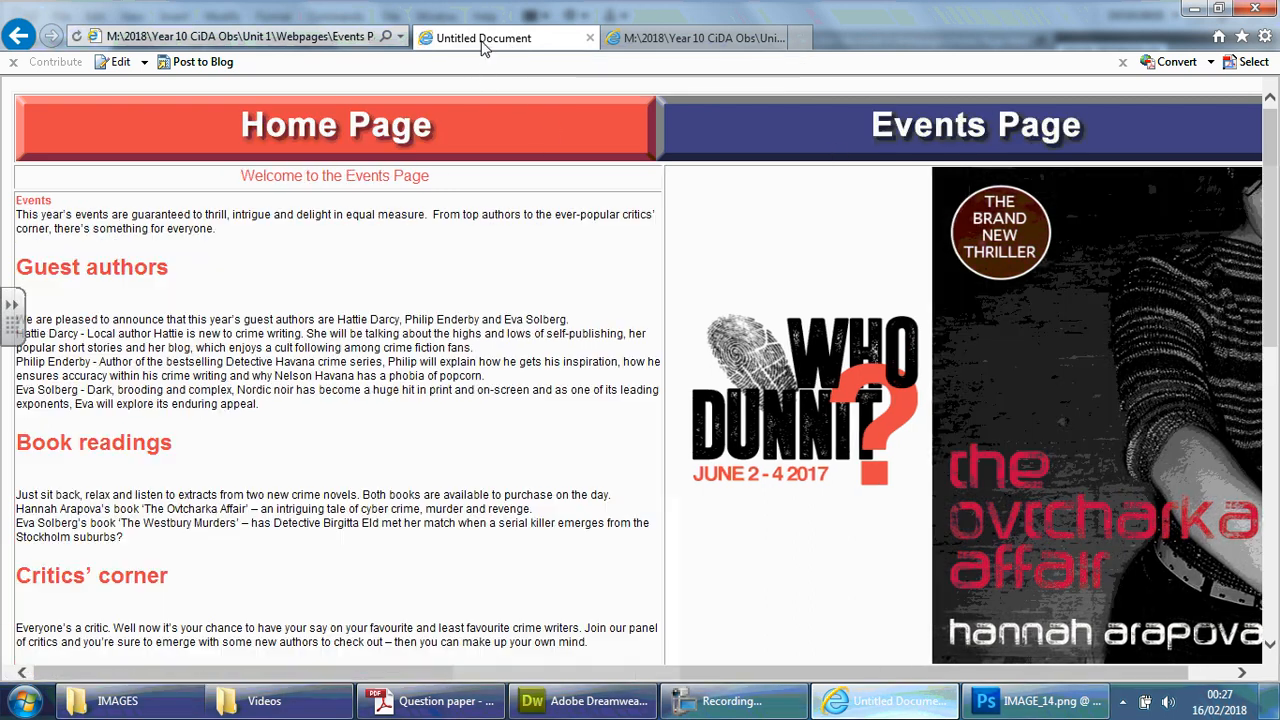
{"action": "left_click", "coordinate": [584, 700]}
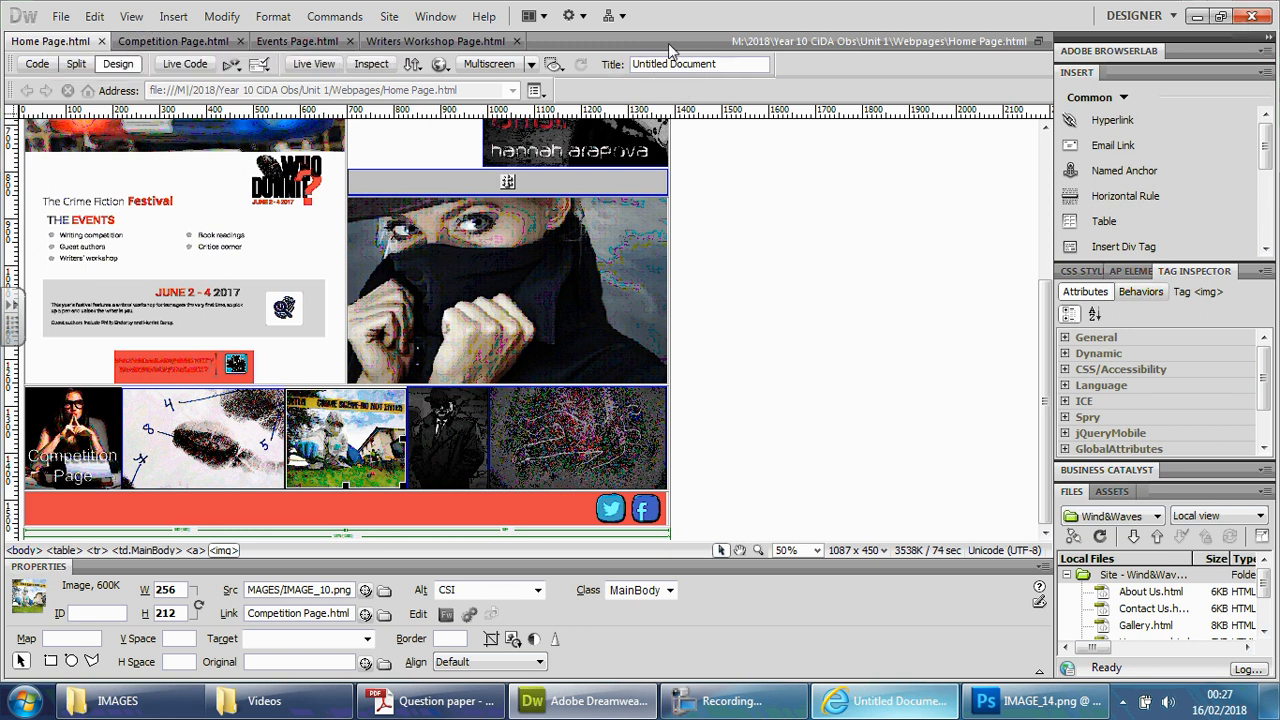
- Title the Home page 'Home Page' and the Competition page 'Competition Page'
{"action": "triple_click", "coordinate": [700, 62]}
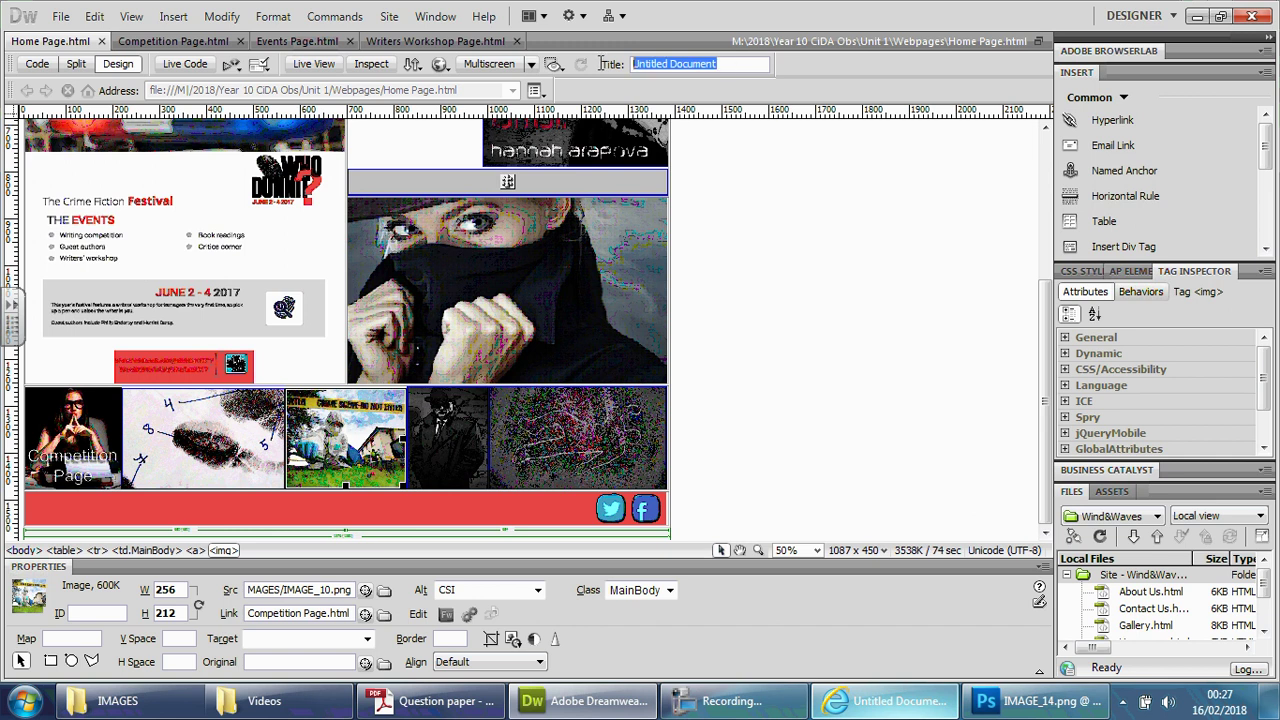
{"action": "type", "text": "Home Page"}
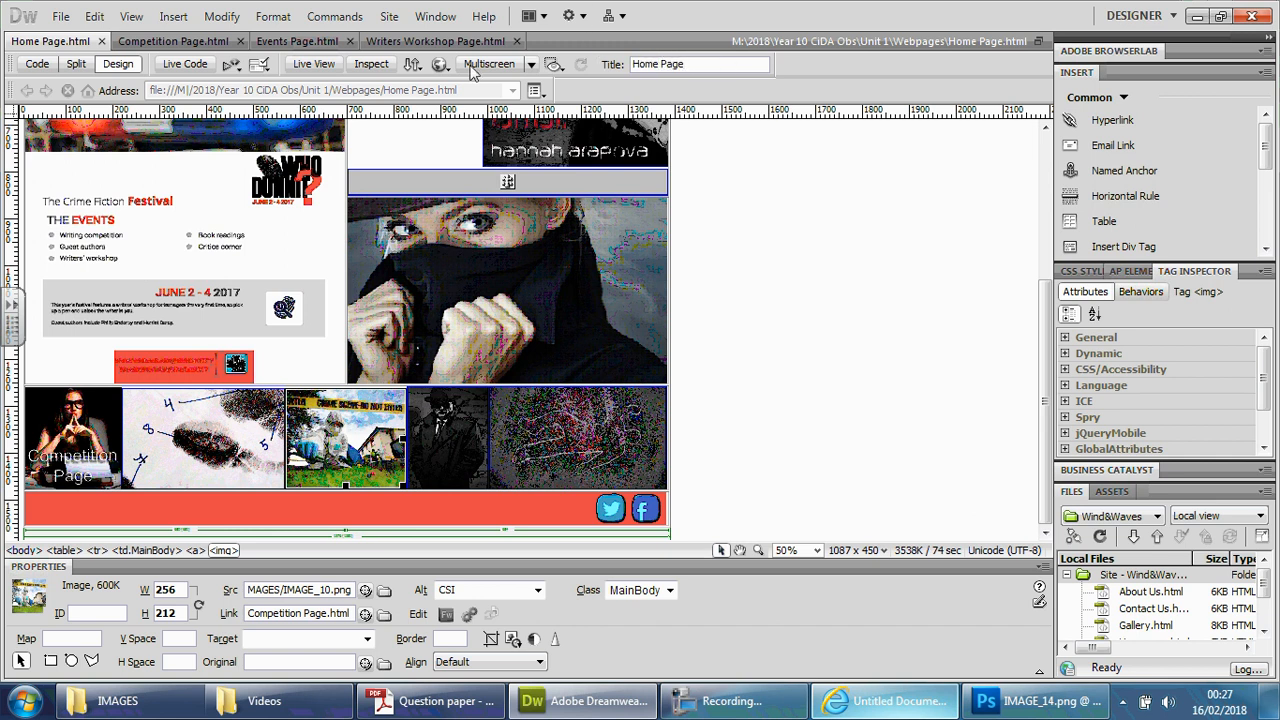
{"action": "left_click", "coordinate": [176, 40]}
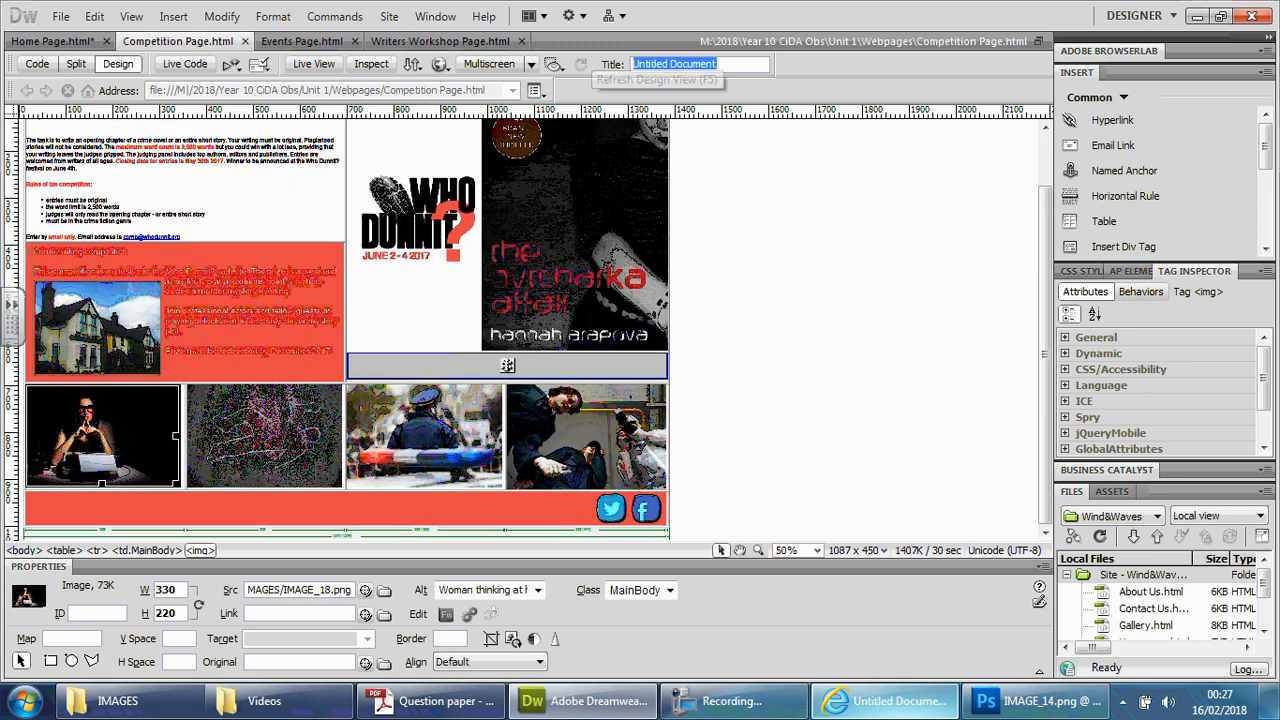
{"action": "type", "text": "Competition Page"}
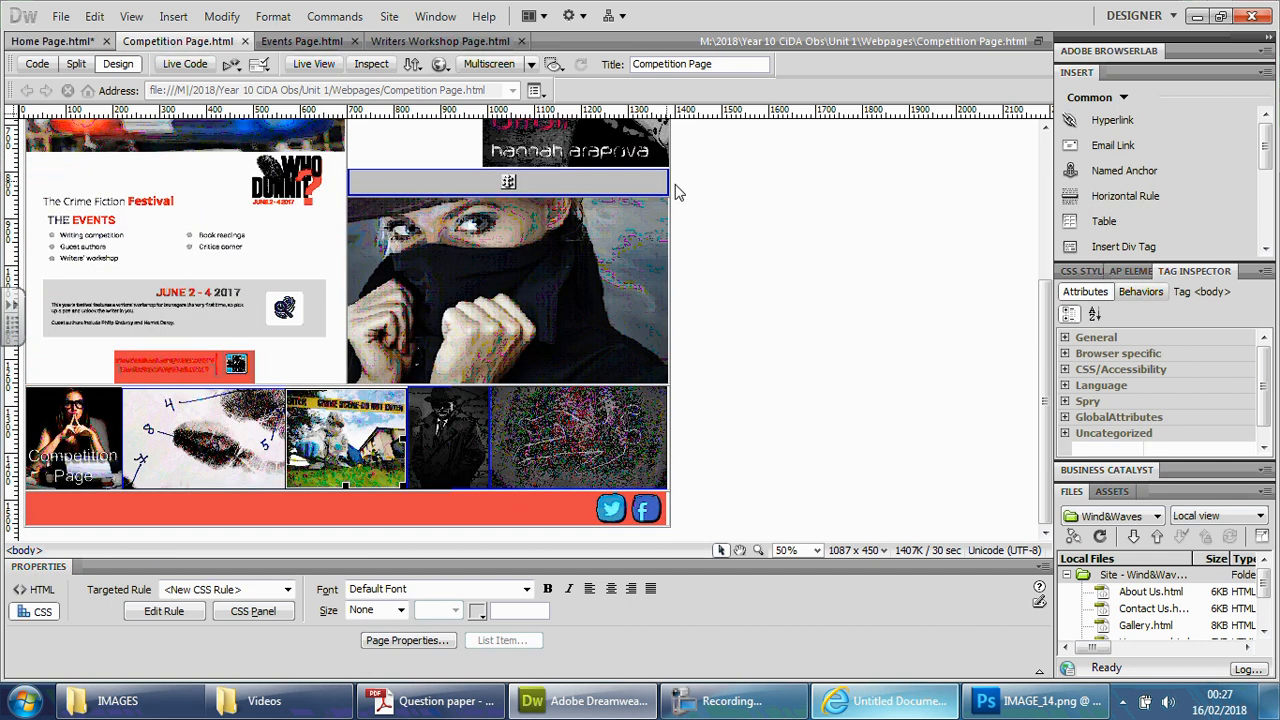
- Title the Events page 'Events Page' and retype the Writers' Workshop page title
{"action": "left_click", "coordinate": [300, 40]}
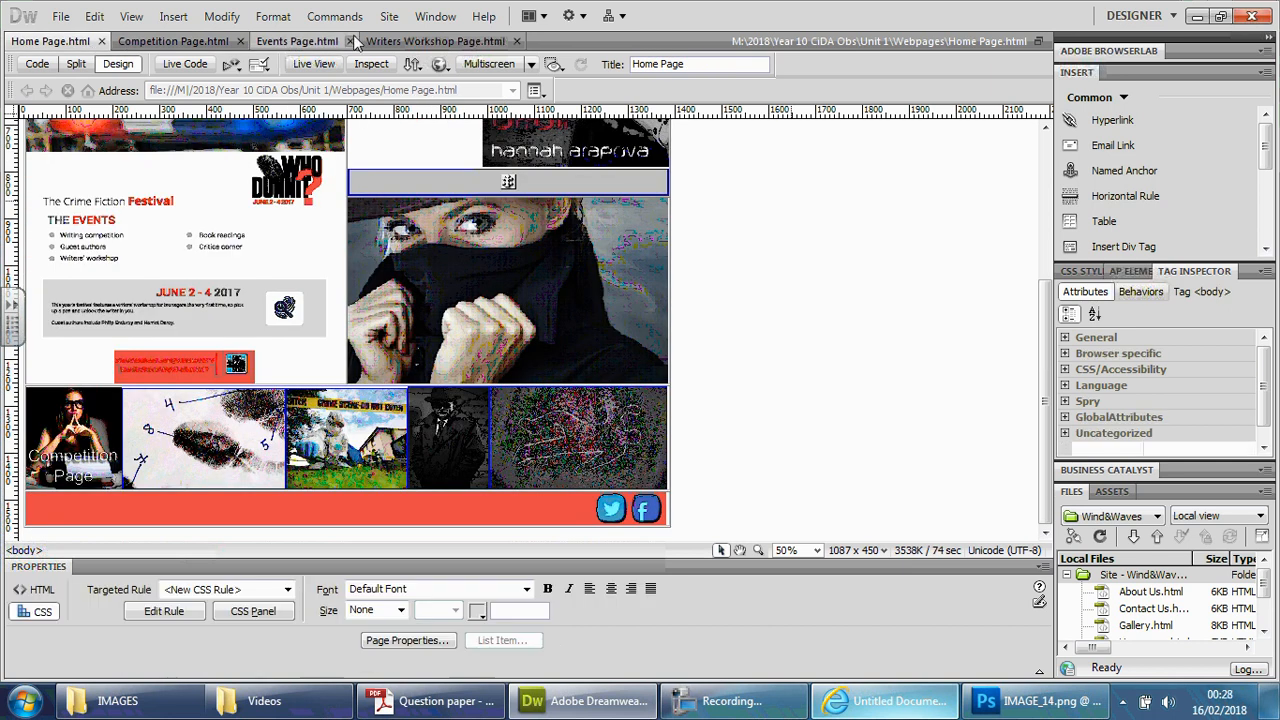
{"action": "left_click", "coordinate": [296, 40]}
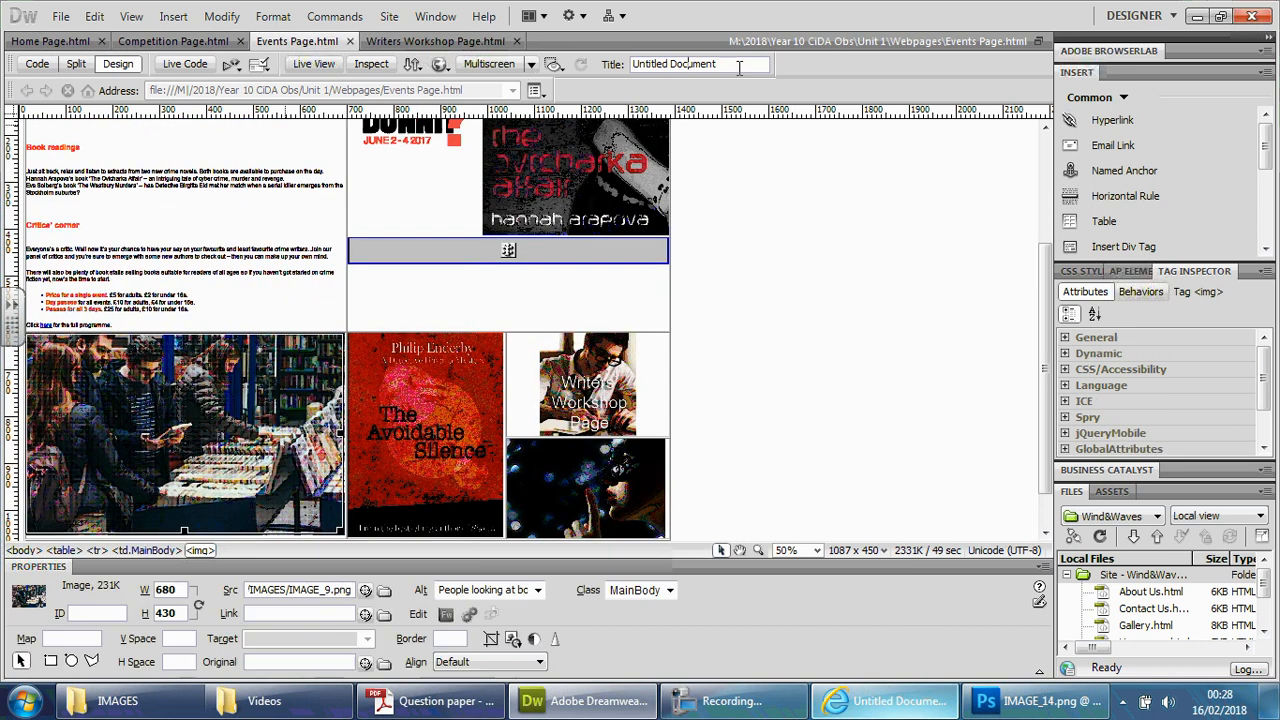
{"action": "type", "text": "Events Page"}
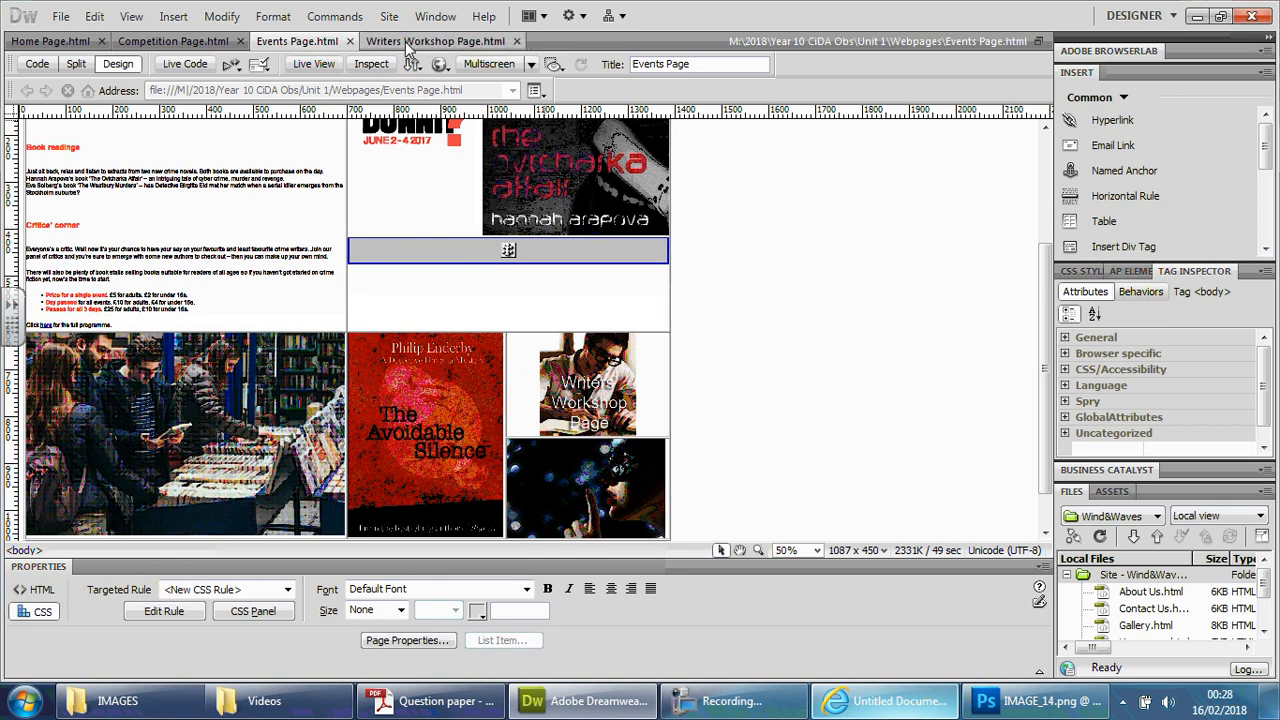
{"action": "left_click", "coordinate": [436, 40]}
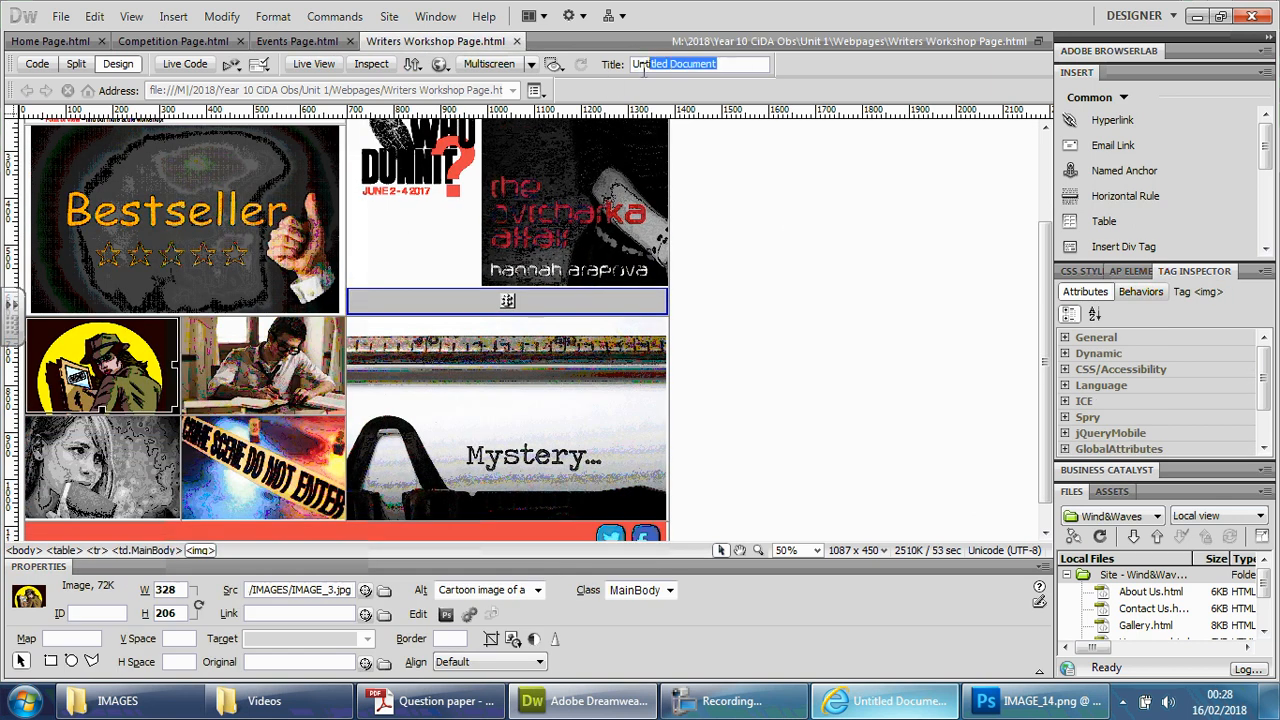
{"action": "type", "text": "Wr"}
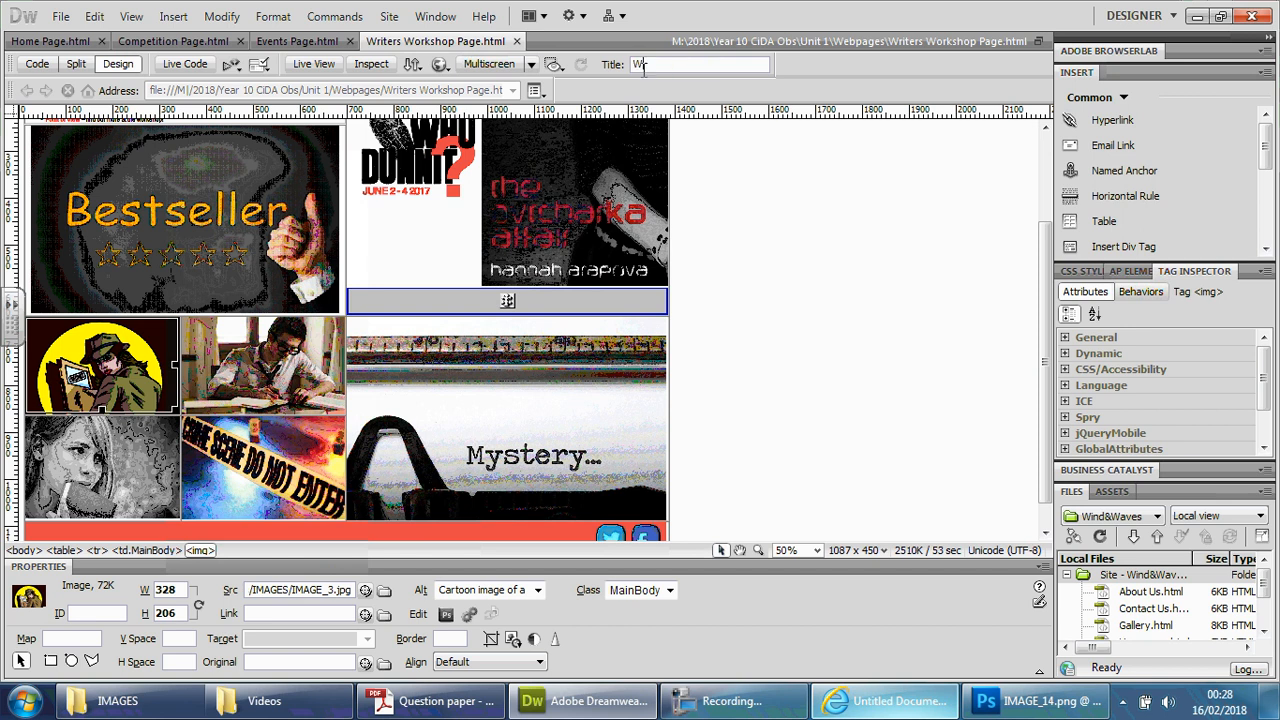
{"action": "type", "text": "riters' P"}
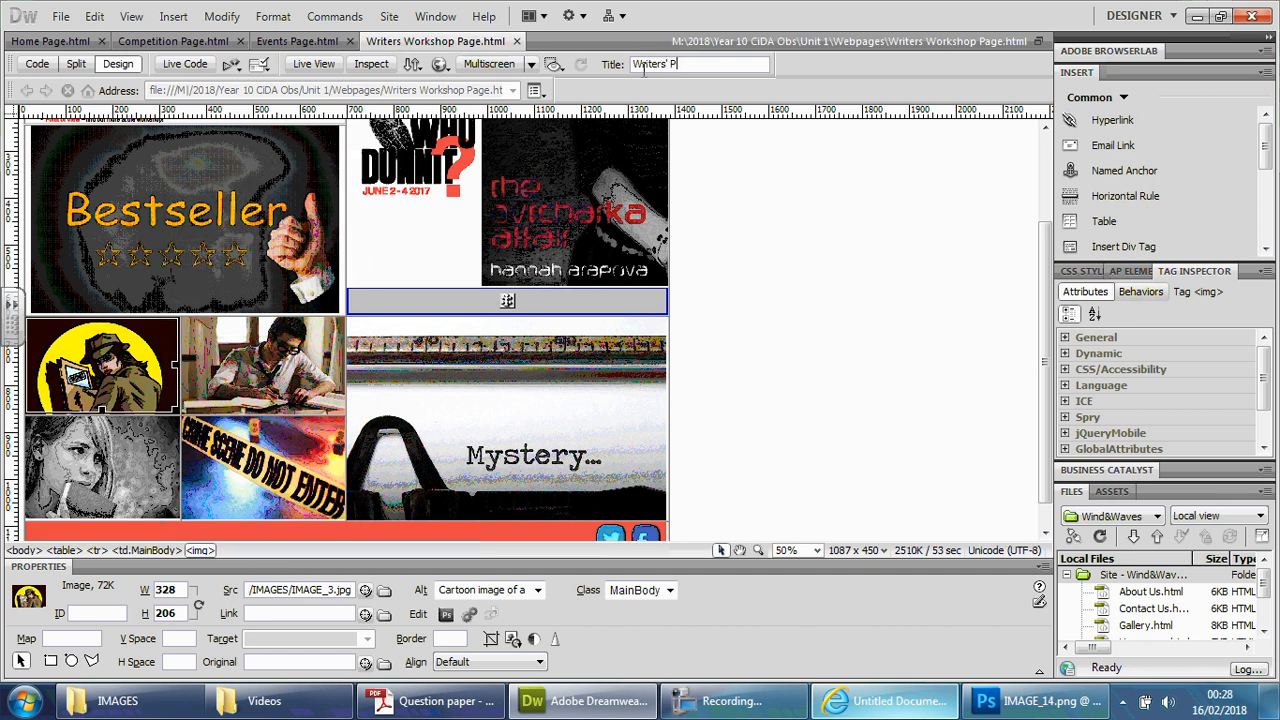
{"action": "type", "text": "W"}
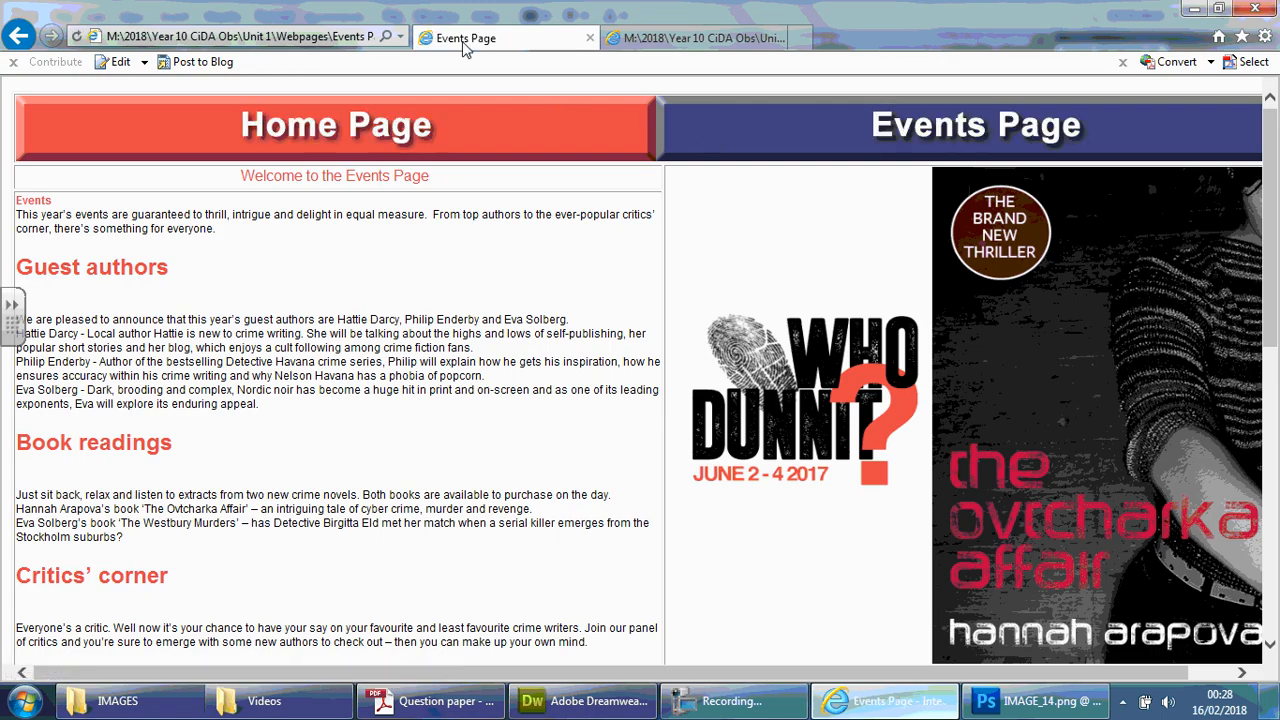
- Confirm the Home and Competition pages show their proper titles in Internet Explorer
{"action": "left_click", "coordinate": [334, 124]}
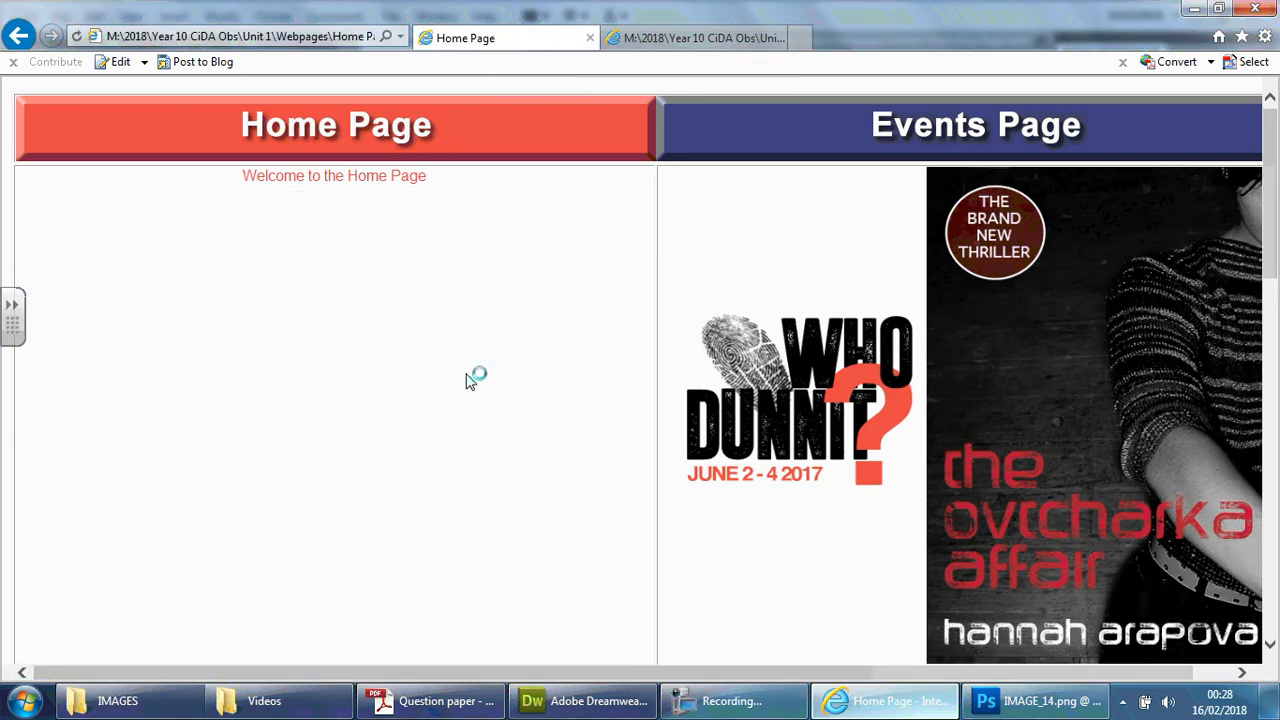
{"action": "mouse_move", "coordinate": [660, 352]}
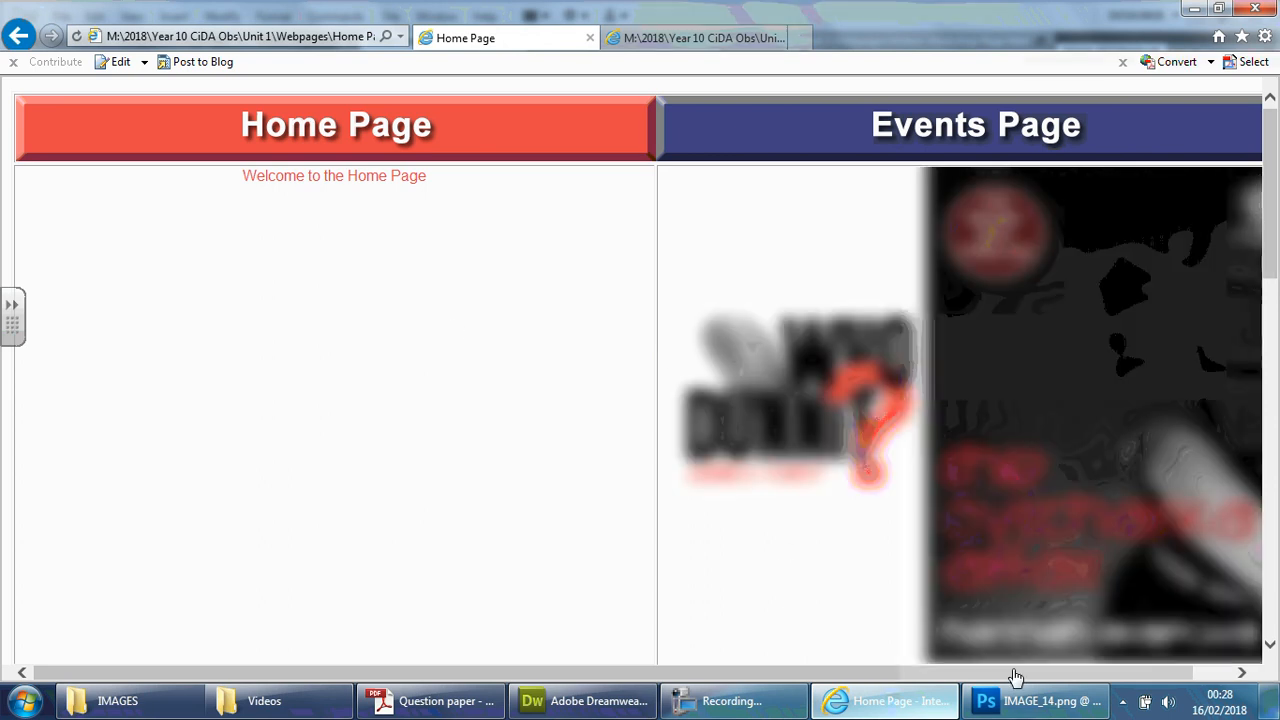
{"action": "left_click", "coordinate": [584, 700]}
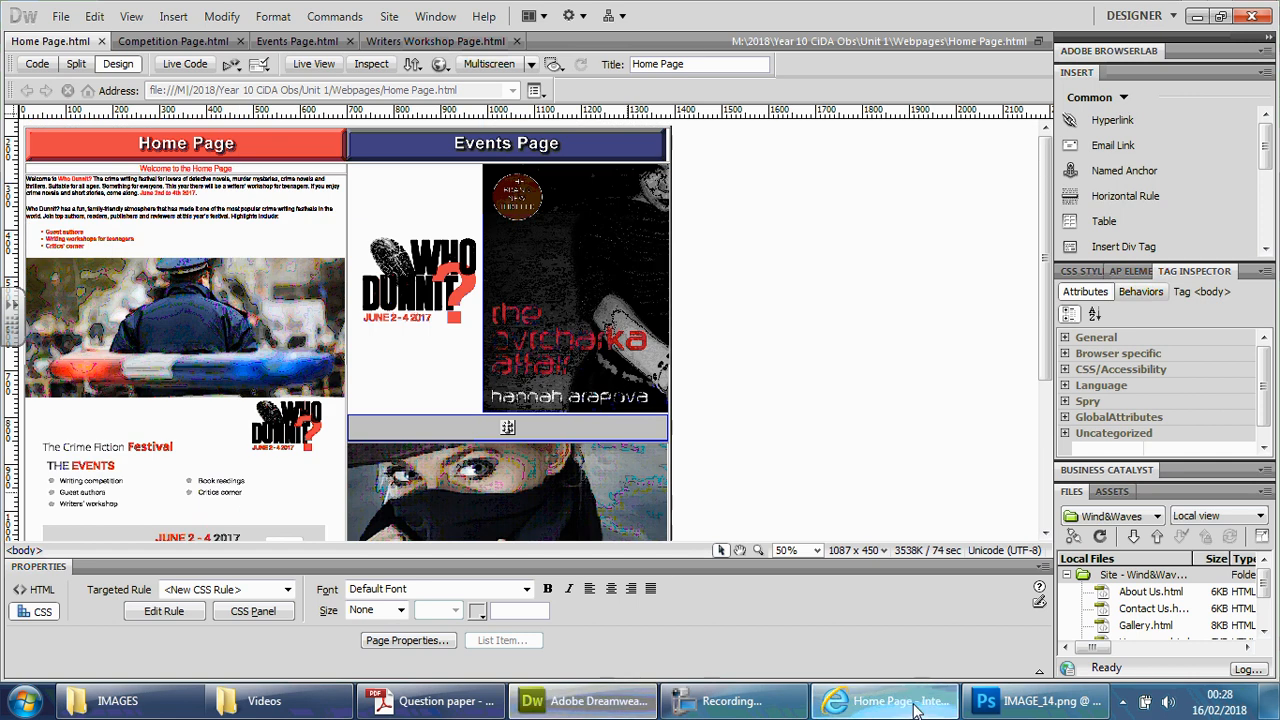
{"action": "left_click", "coordinate": [884, 700]}
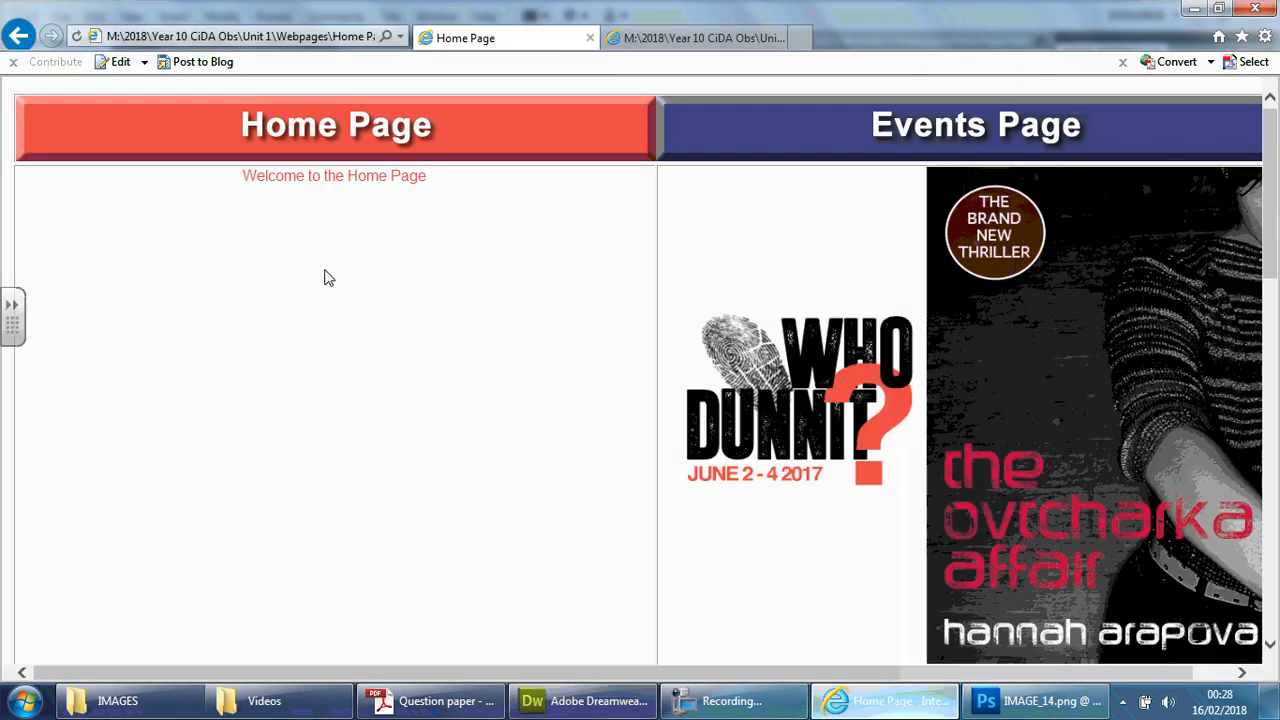
{"action": "mouse_move", "coordinate": [748, 274]}
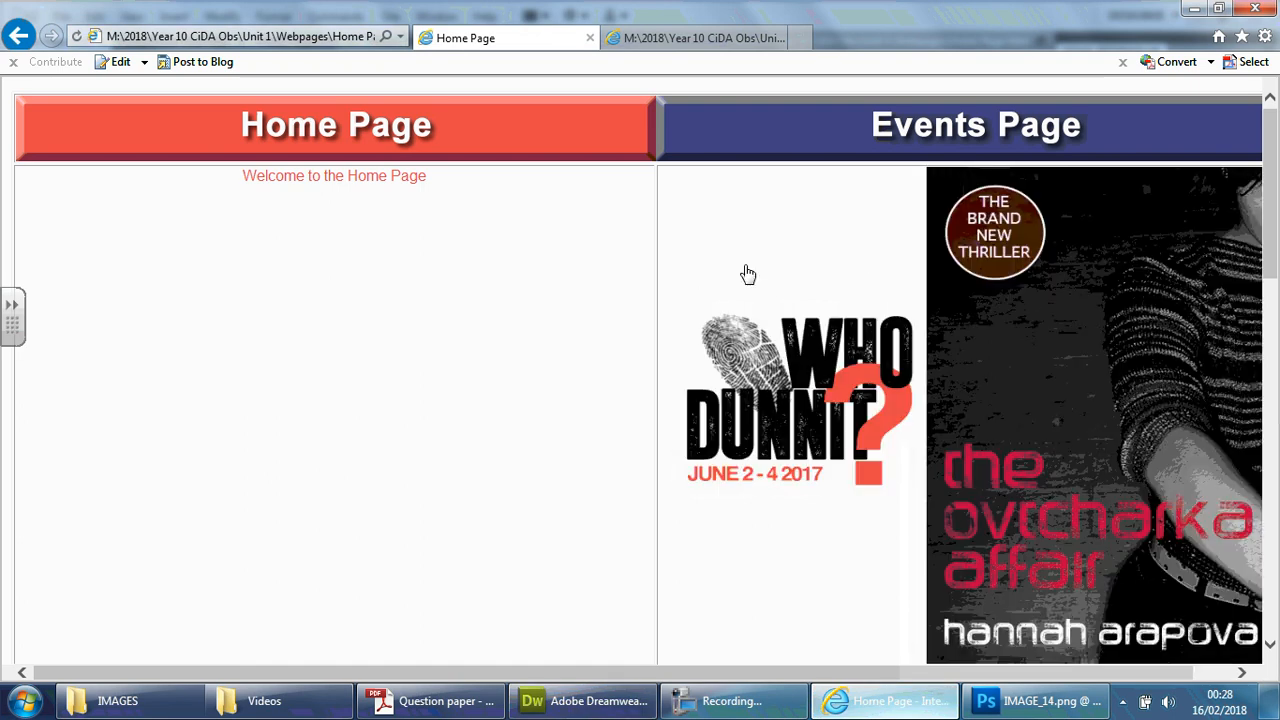
{"action": "mouse_move", "coordinate": [732, 260]}
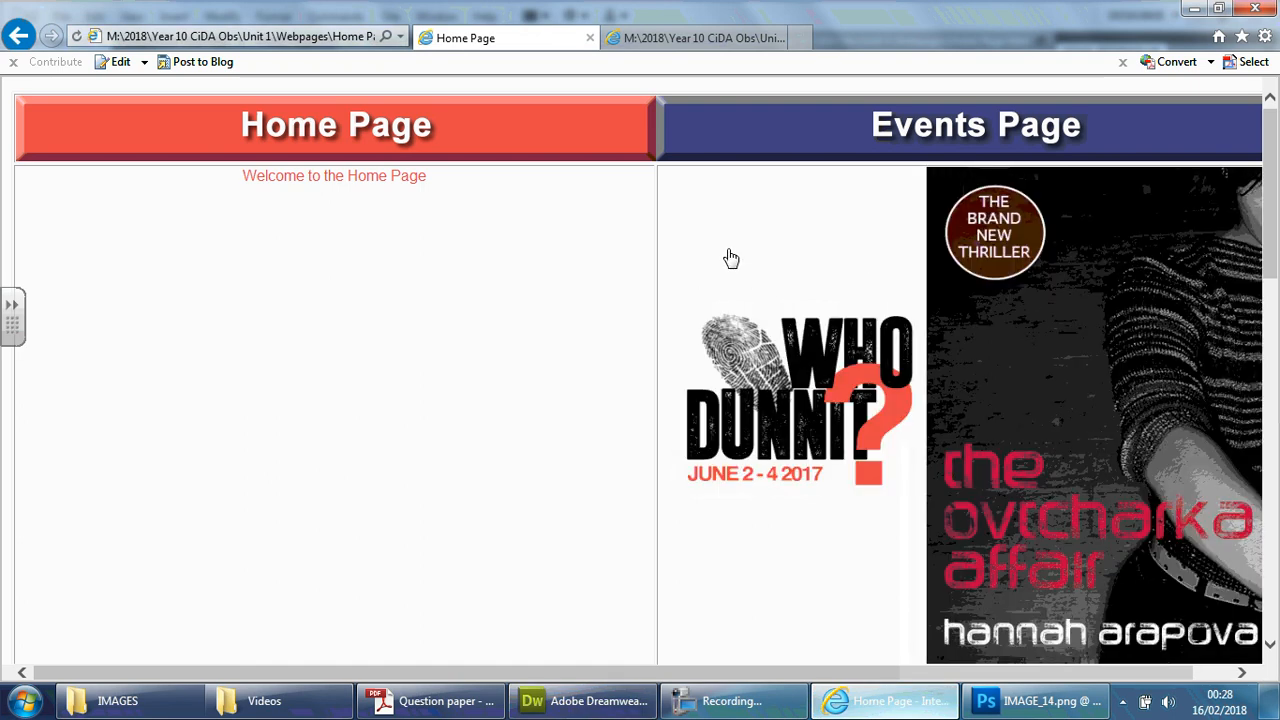
{"action": "mouse_move", "coordinate": [464, 276]}
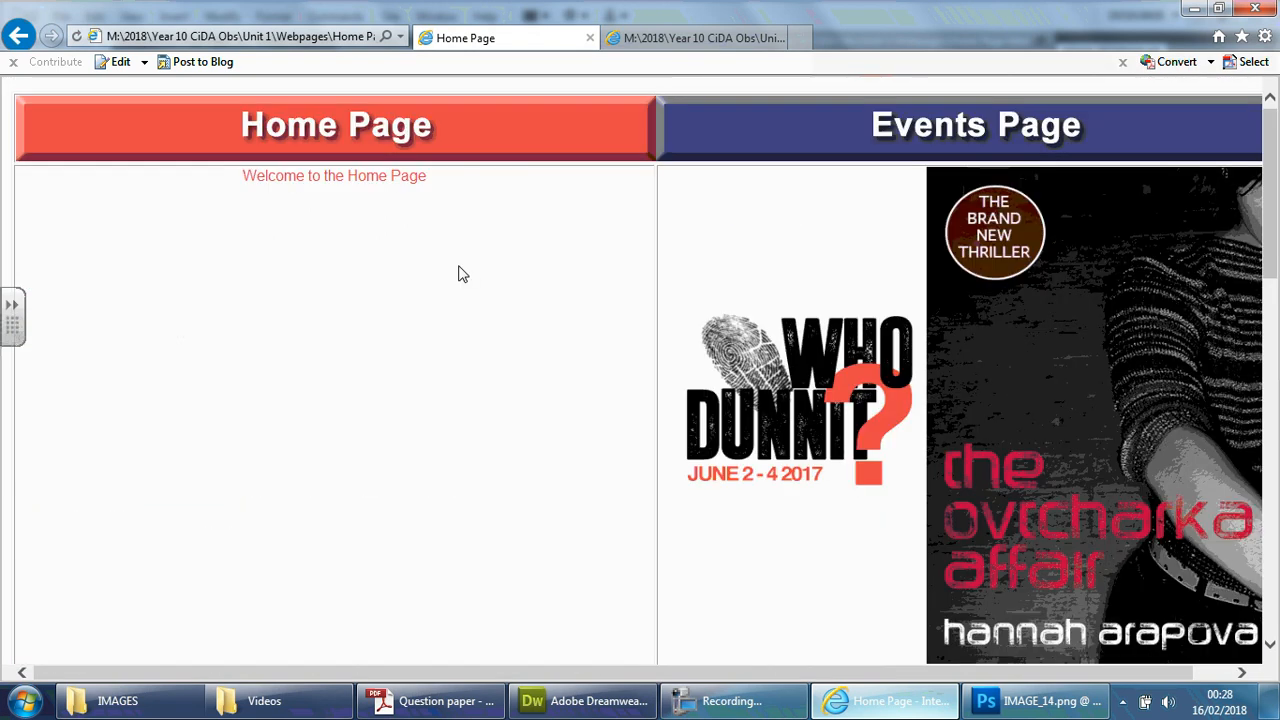
{"action": "scroll", "scroll_direction": "down", "scroll_amount": 3}
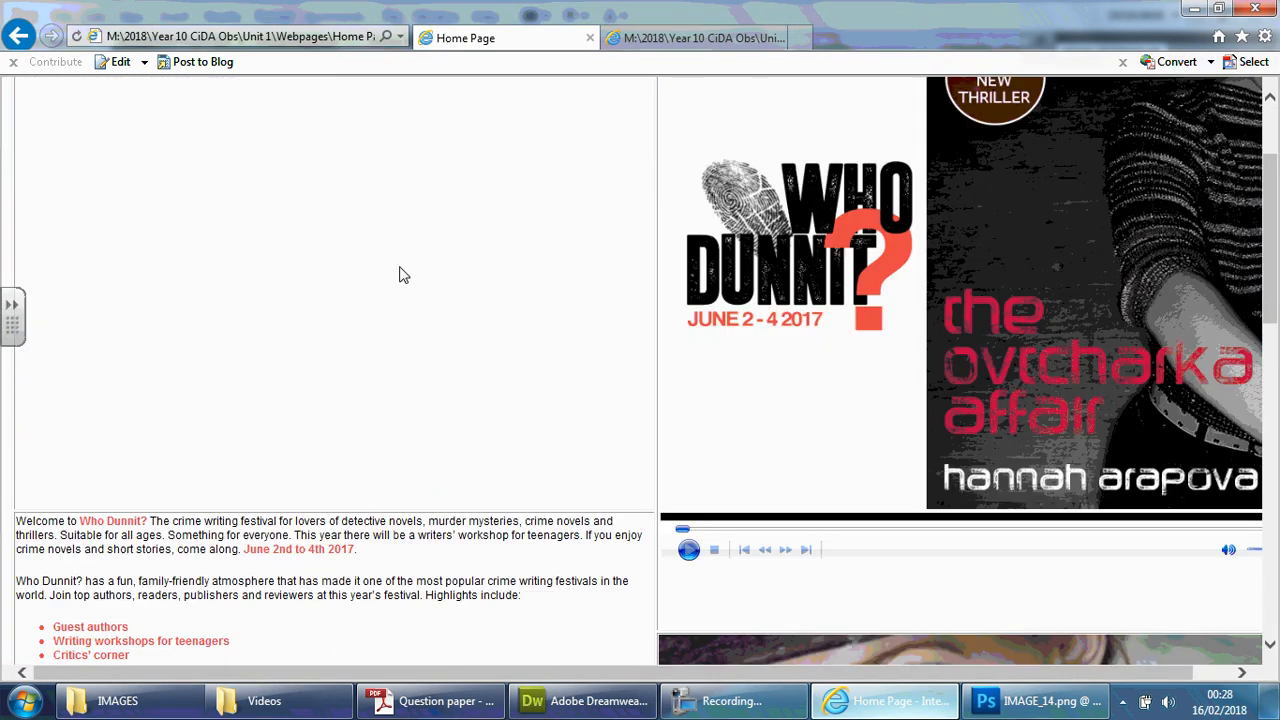
{"action": "scroll", "scroll_direction": "down", "scroll_amount": 3}
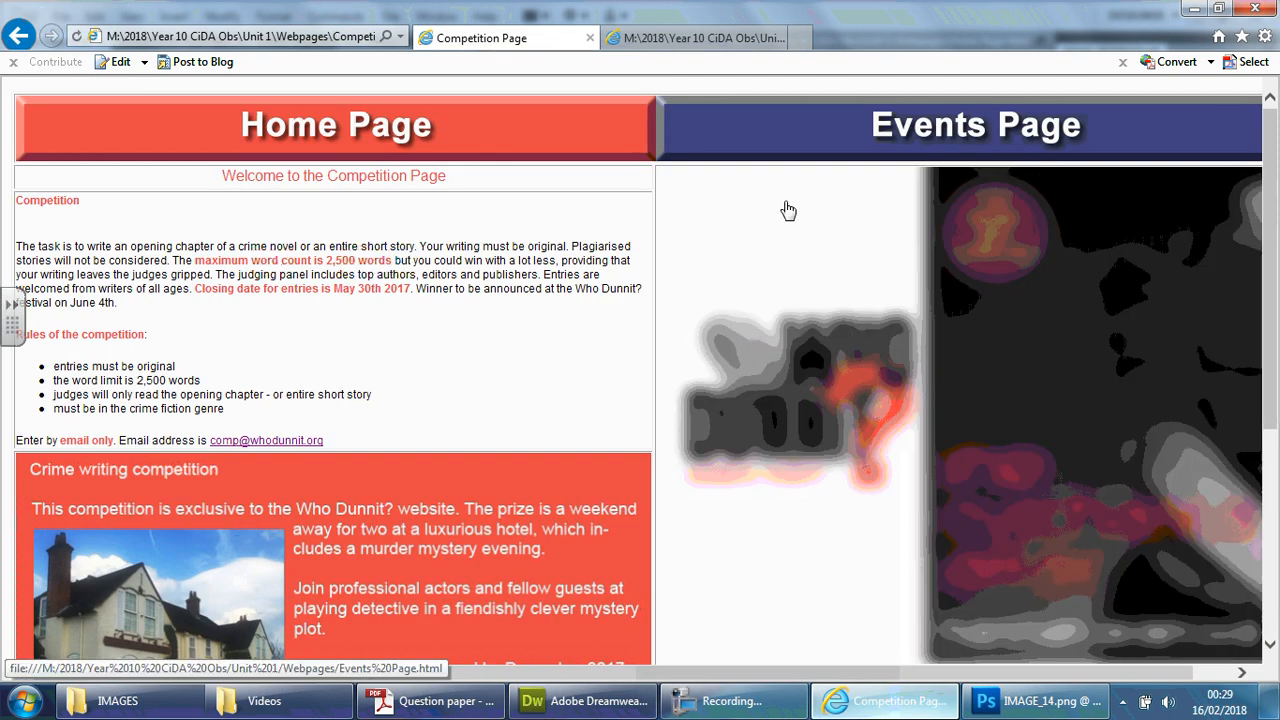
- Confirm the Writers' Workshop page shows its proper title, then bring the Home page back up
{"action": "left_click", "coordinate": [976, 124]}
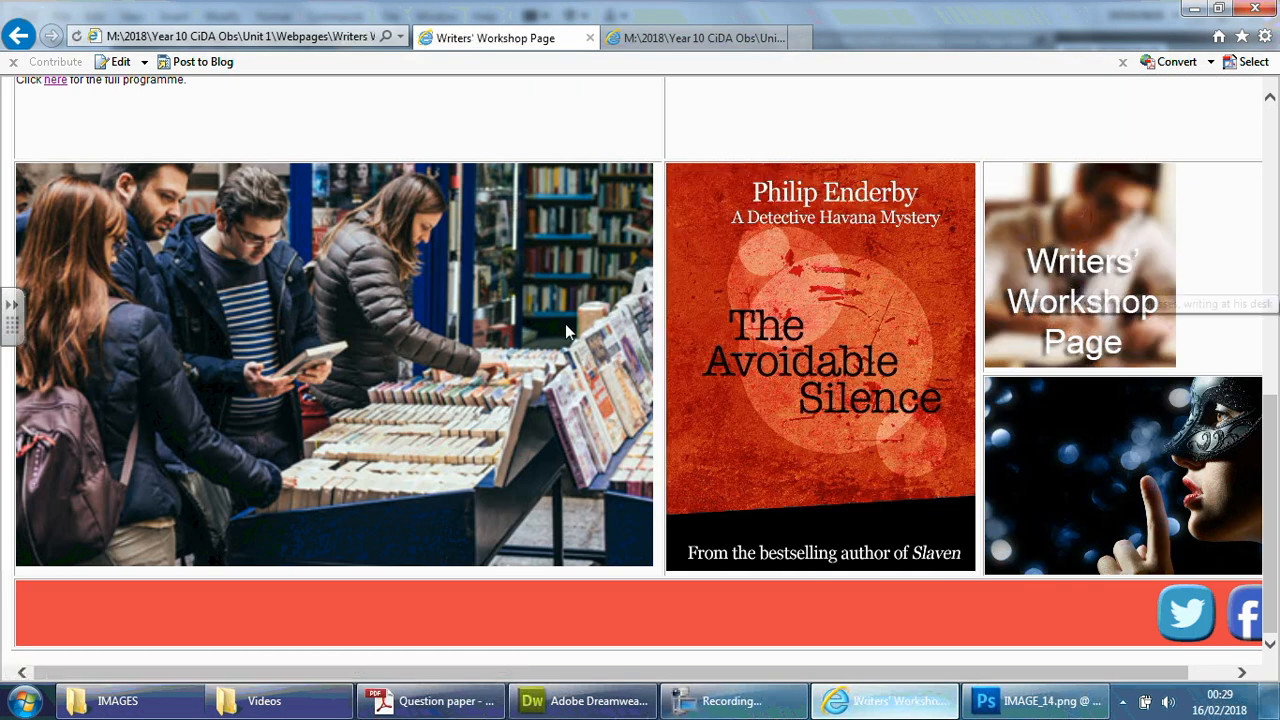
{"action": "scroll", "scroll_direction": "up", "scroll_amount": 3}
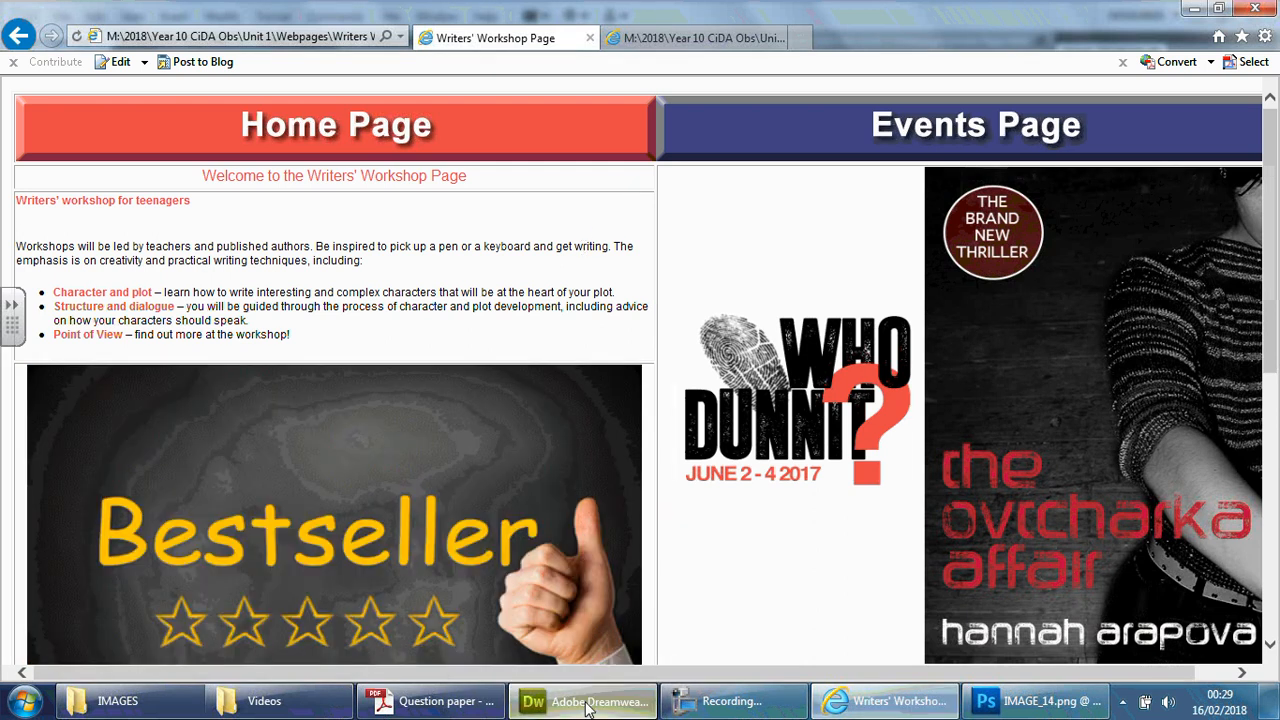
{"action": "left_click", "coordinate": [582, 700]}
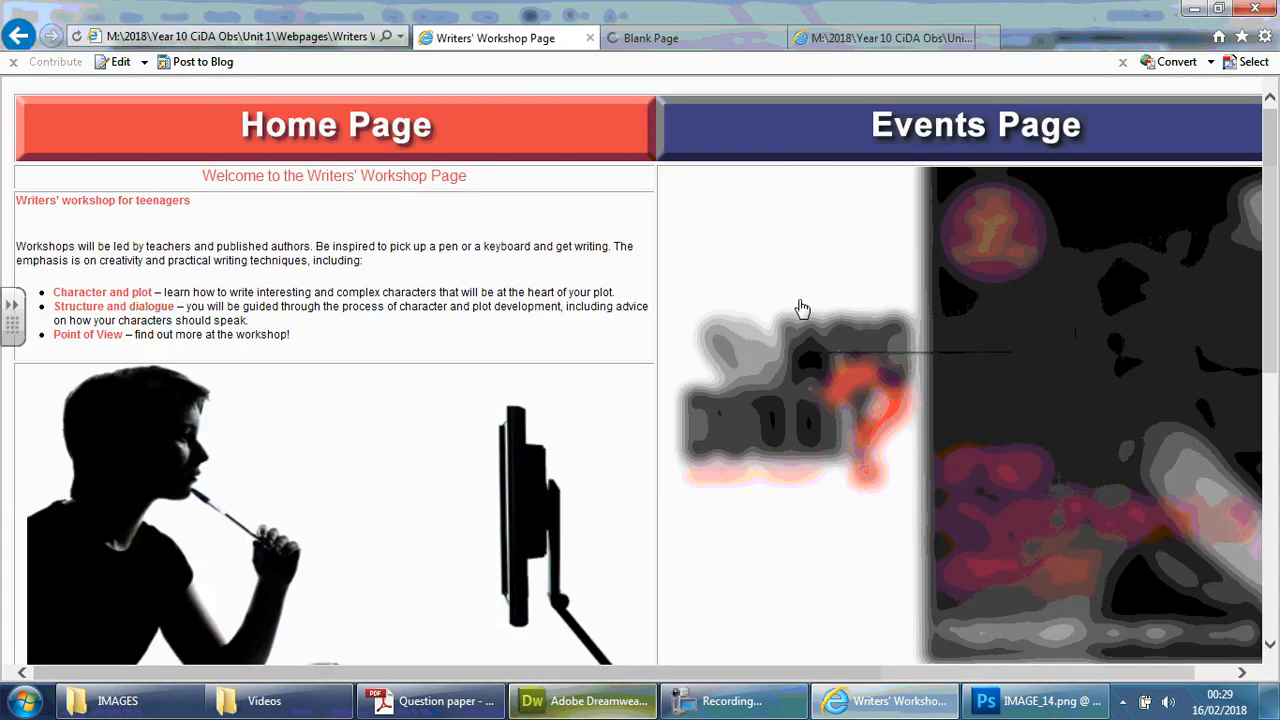
{"action": "left_click", "coordinate": [652, 38]}
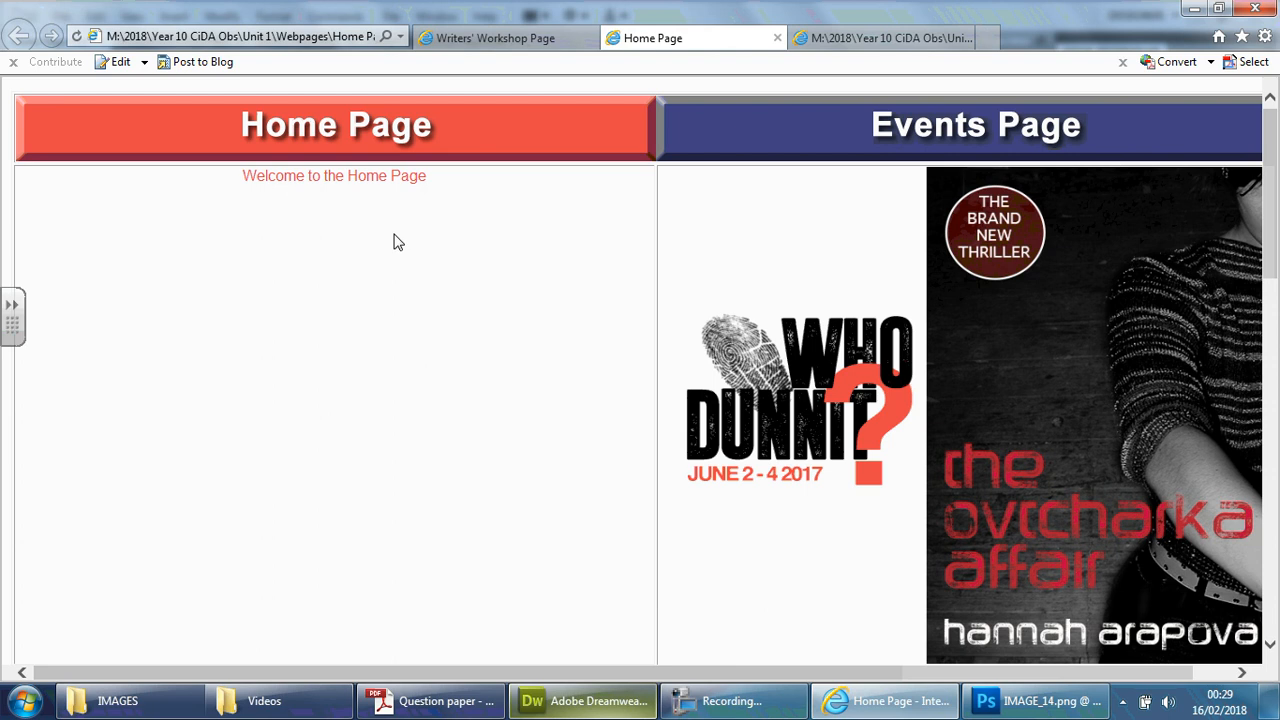
{"action": "mouse_move", "coordinate": [528, 584]}
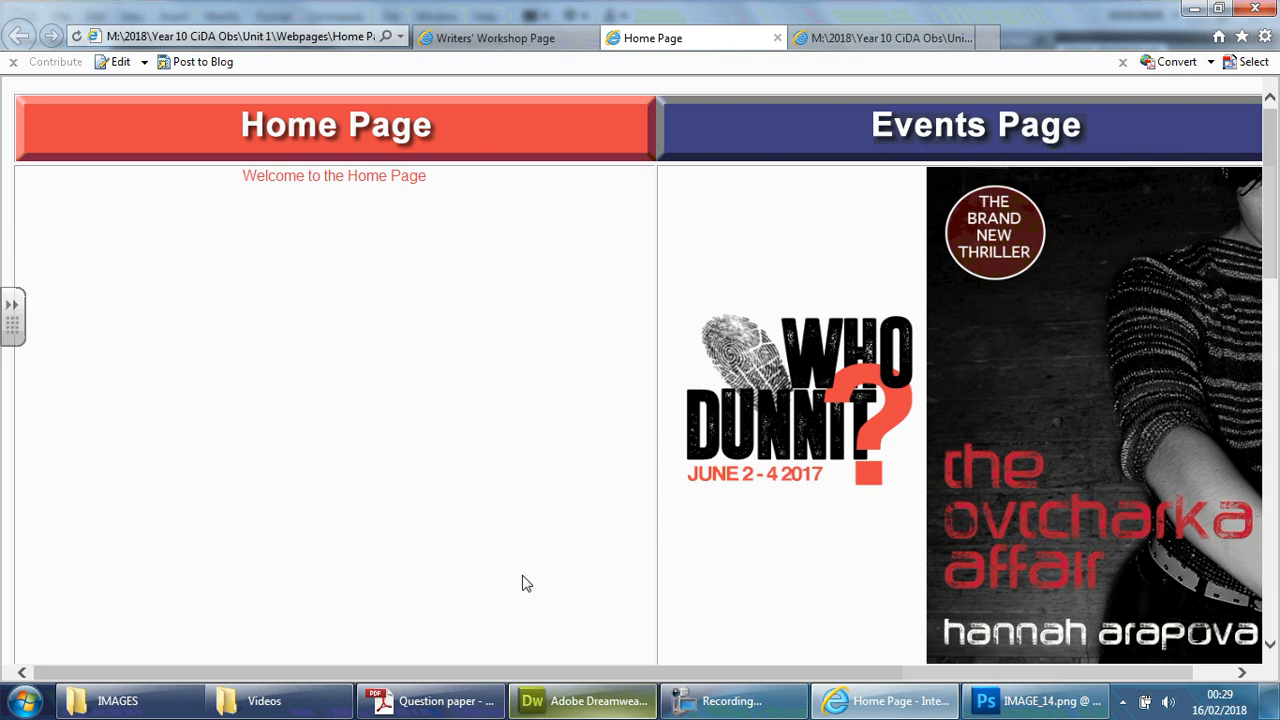